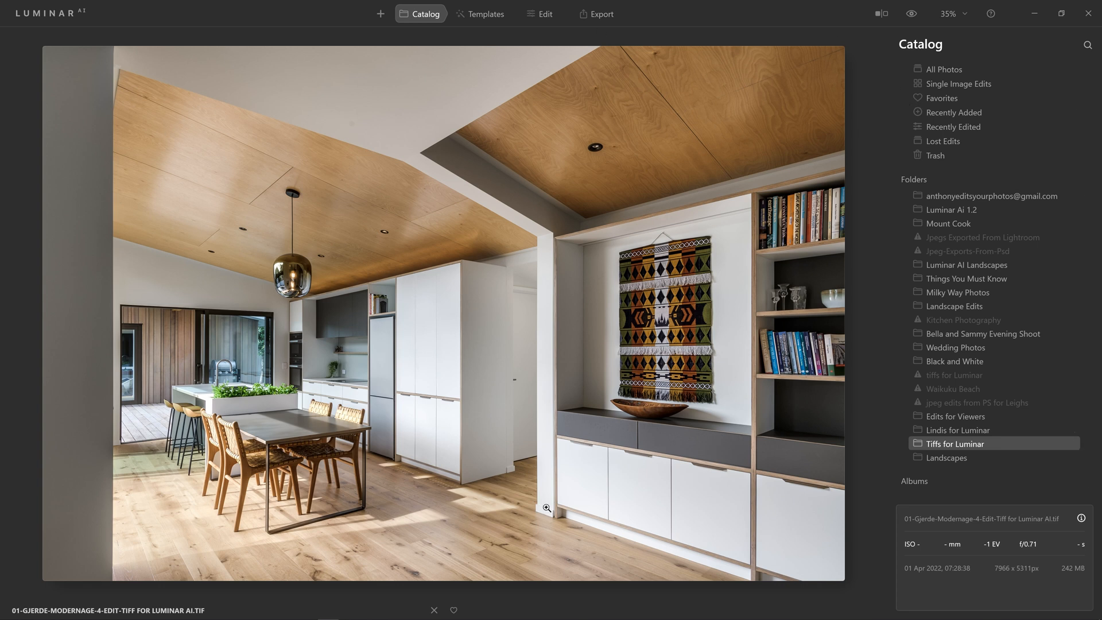
mouse_move(913, 12)
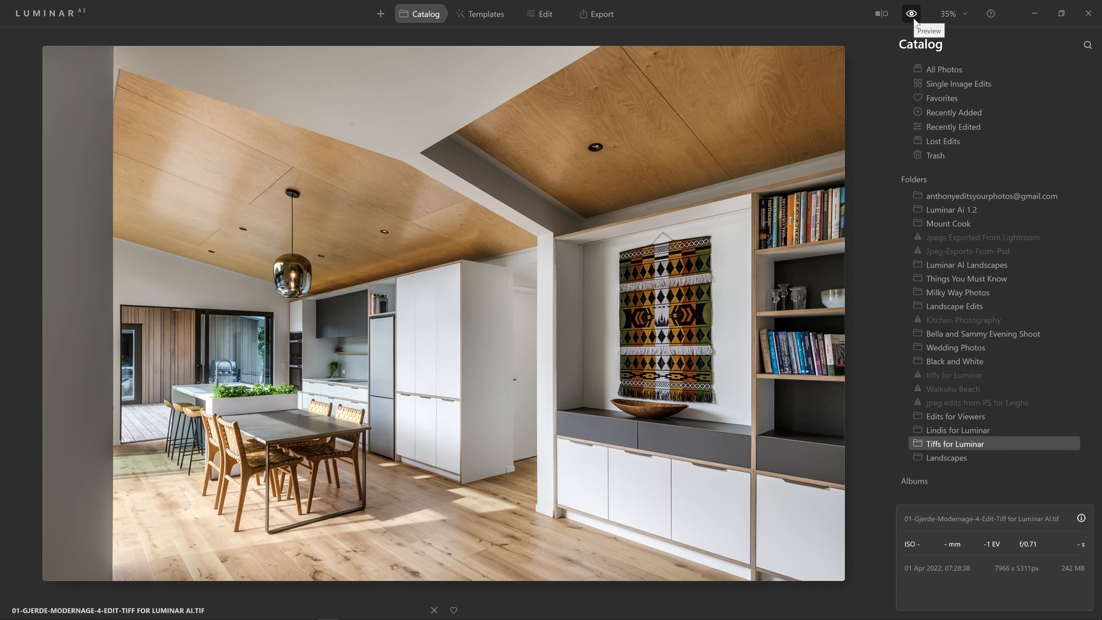
mouse_move(915, 21)
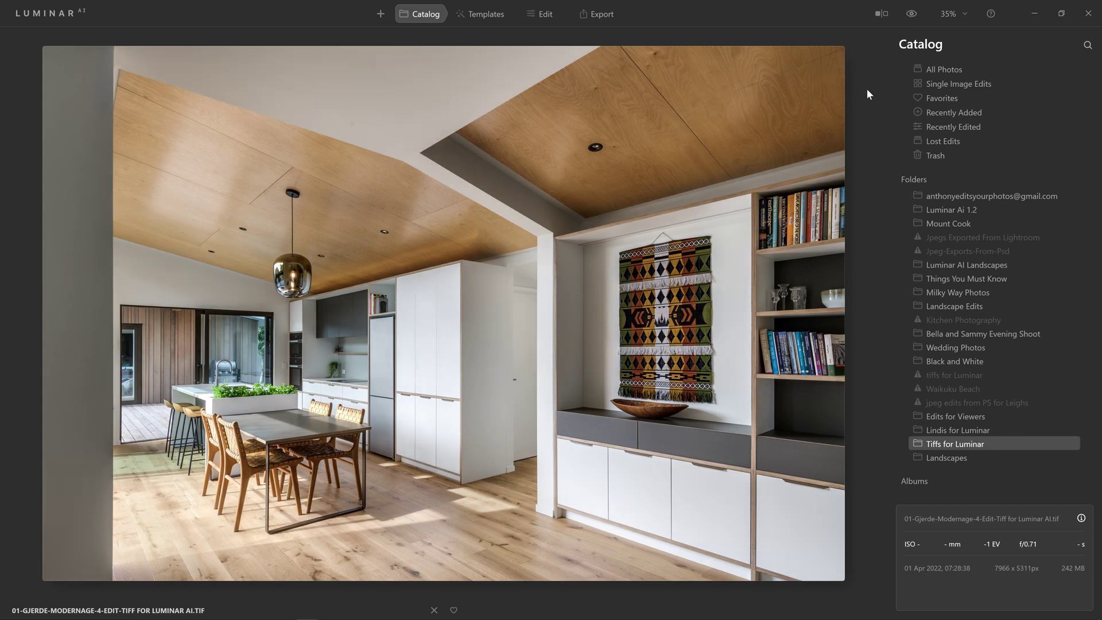
mouse_move(420, 217)
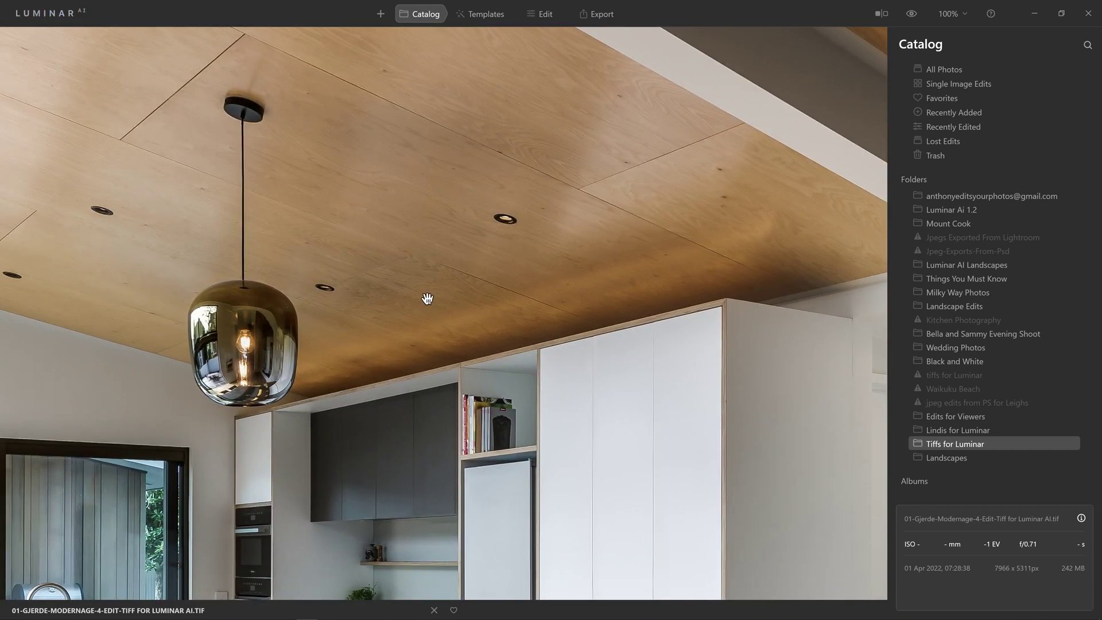
Add the 'edits for luminar finish' folder from Gregg Builders - Lincoln to the catalog.
click(913, 13)
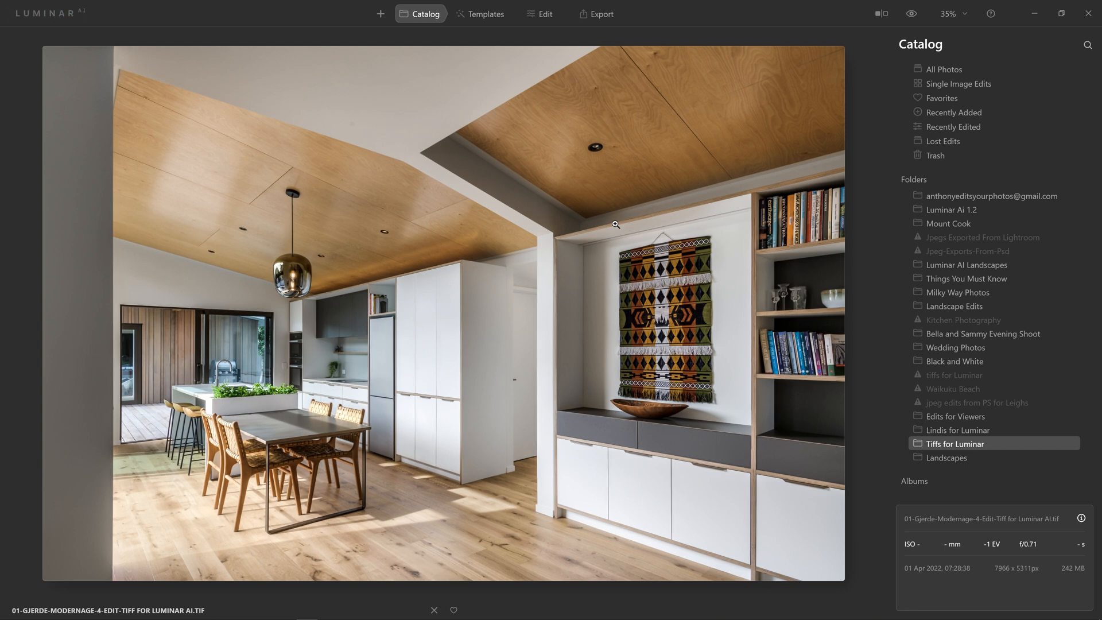
mouse_move(554, 210)
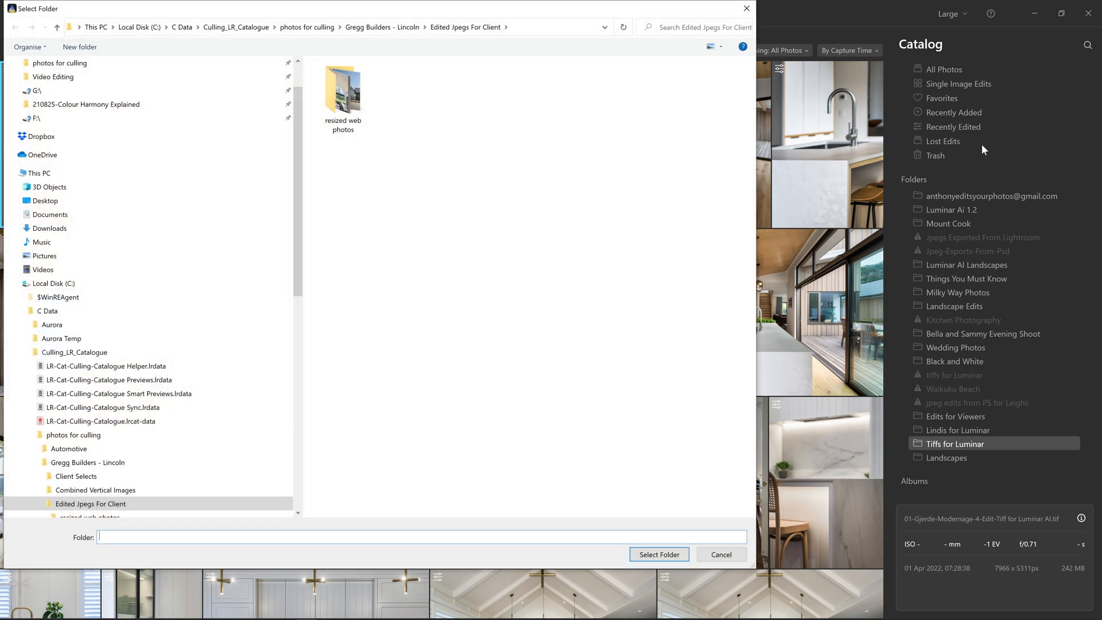
click(381, 27)
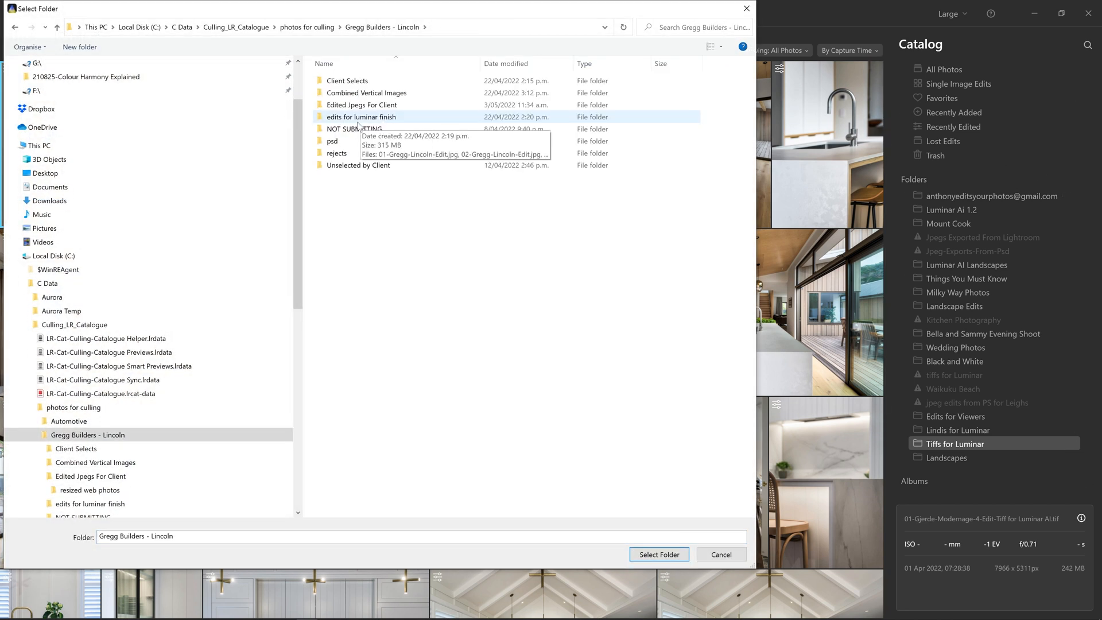
double_click(361, 117)
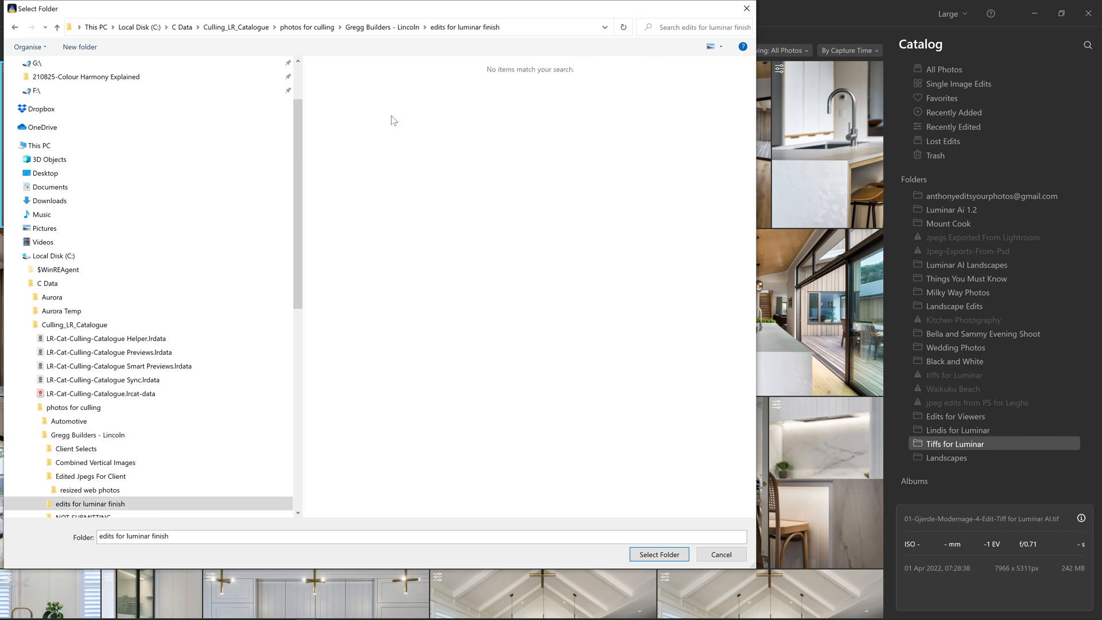
click(659, 555)
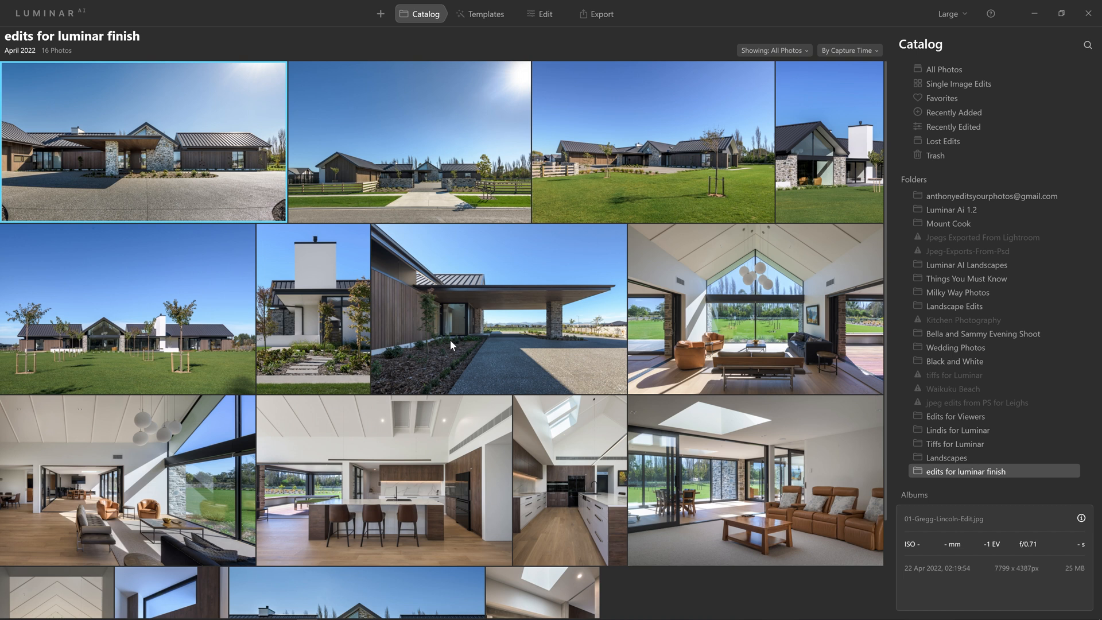
Open the first house photo and apply AT Architecture Enhancer V from My Templates.
double_click(144, 149)
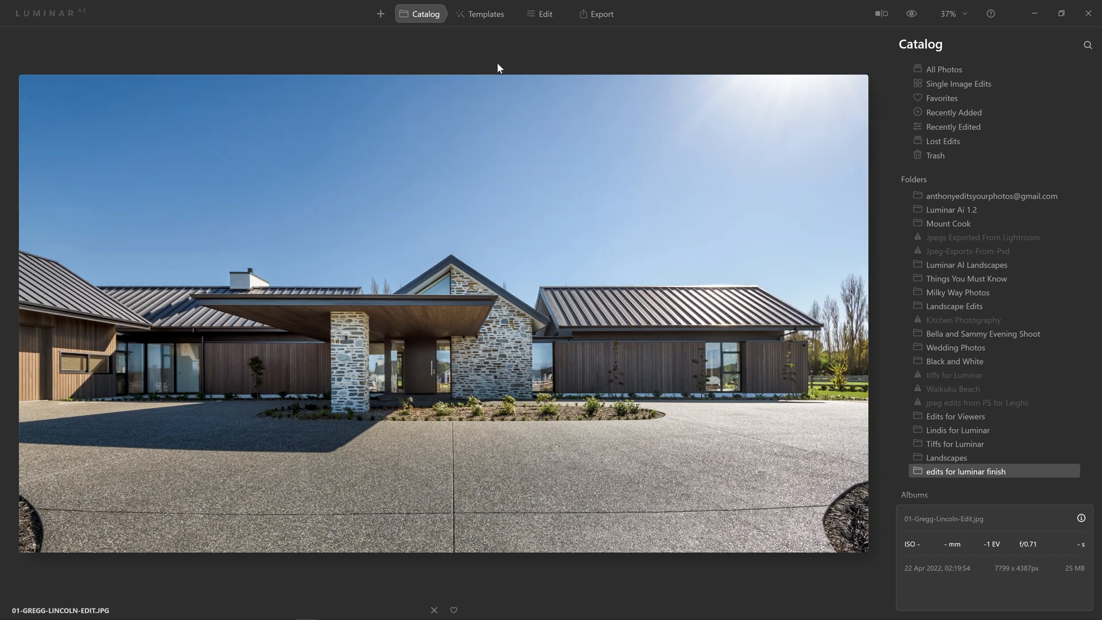
click(485, 15)
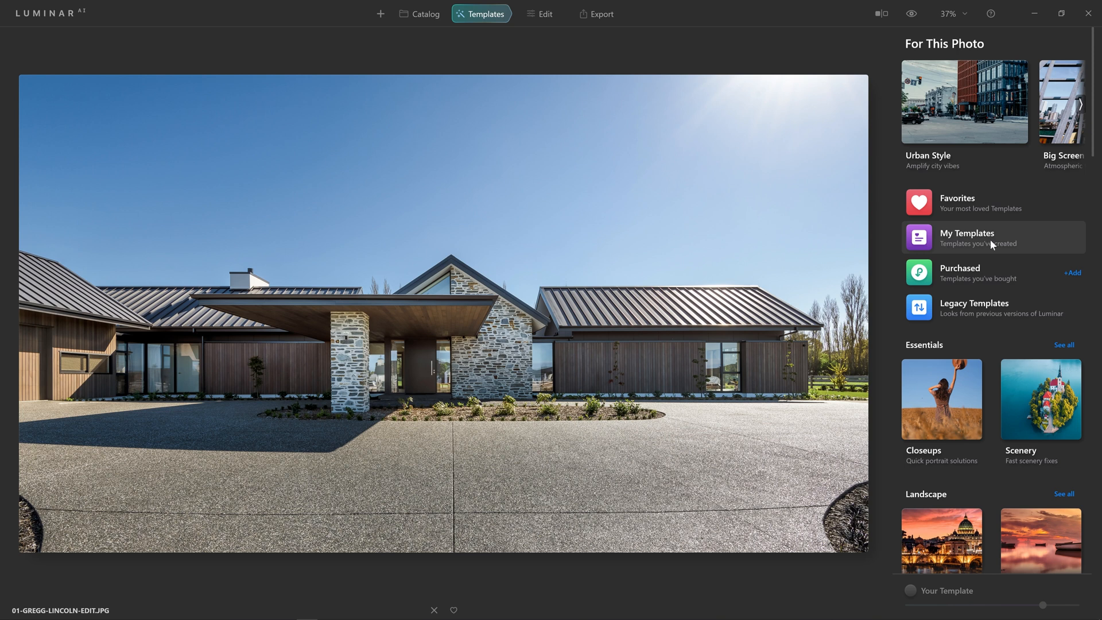
click(968, 238)
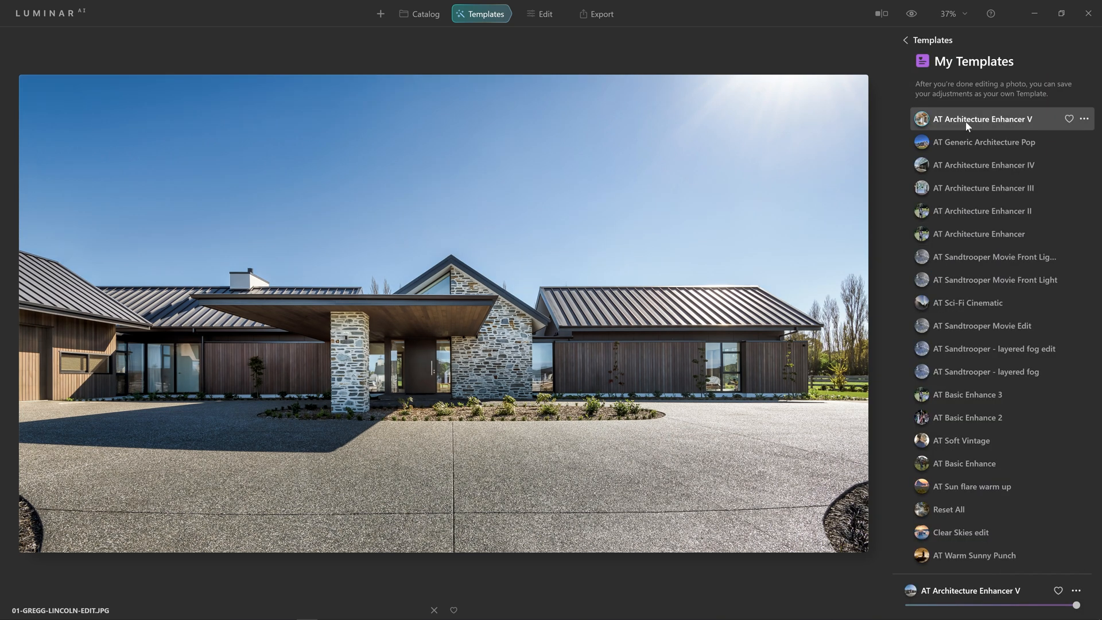
mouse_move(968, 115)
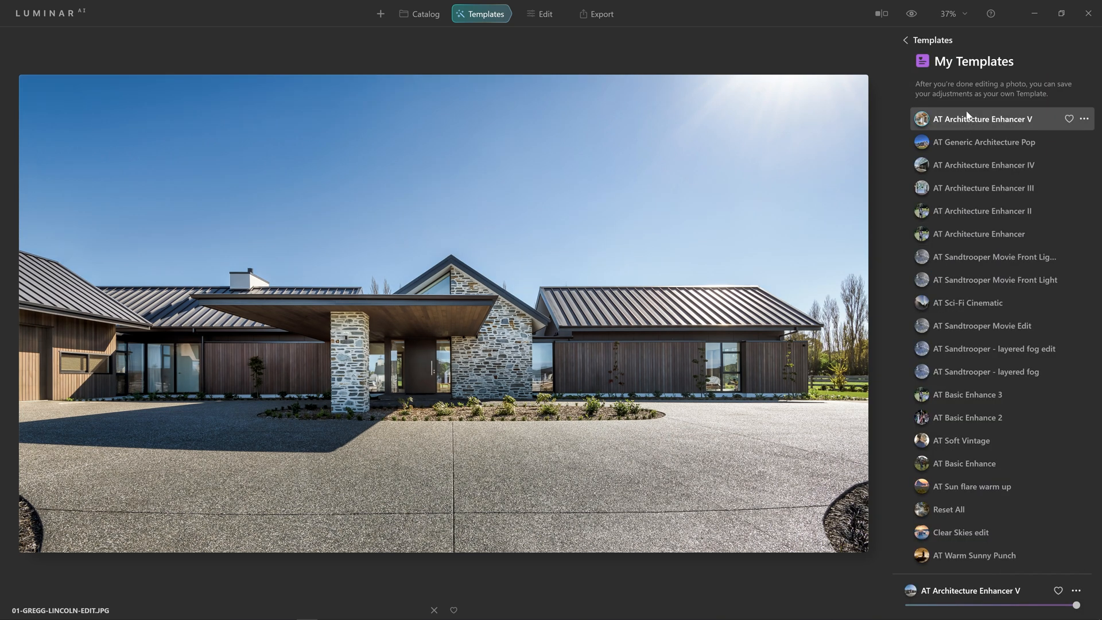
mouse_move(912, 12)
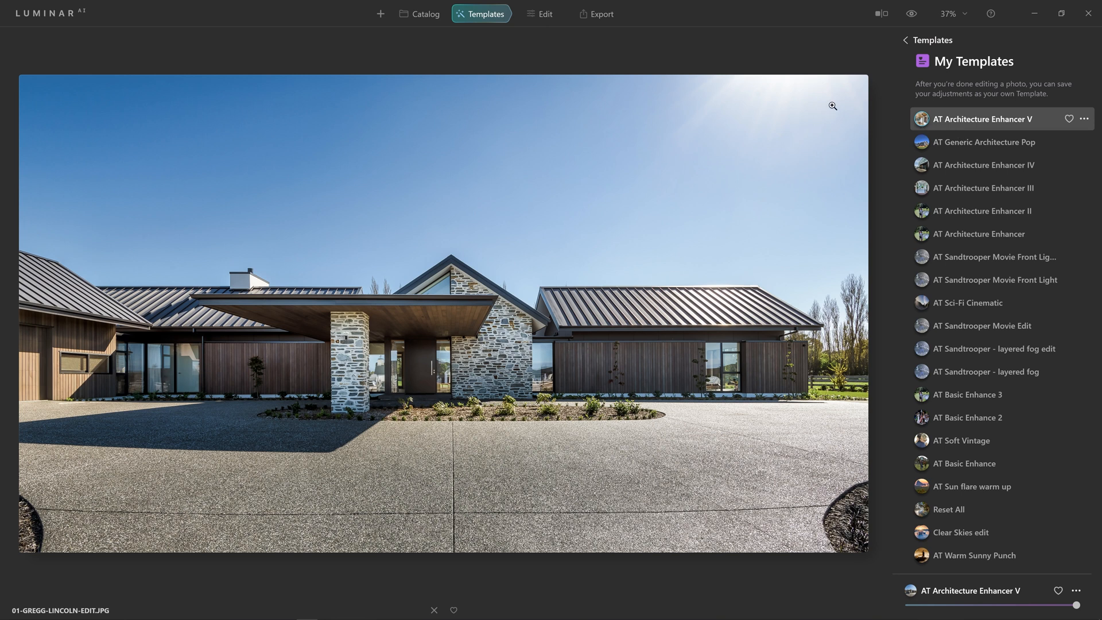
click(912, 13)
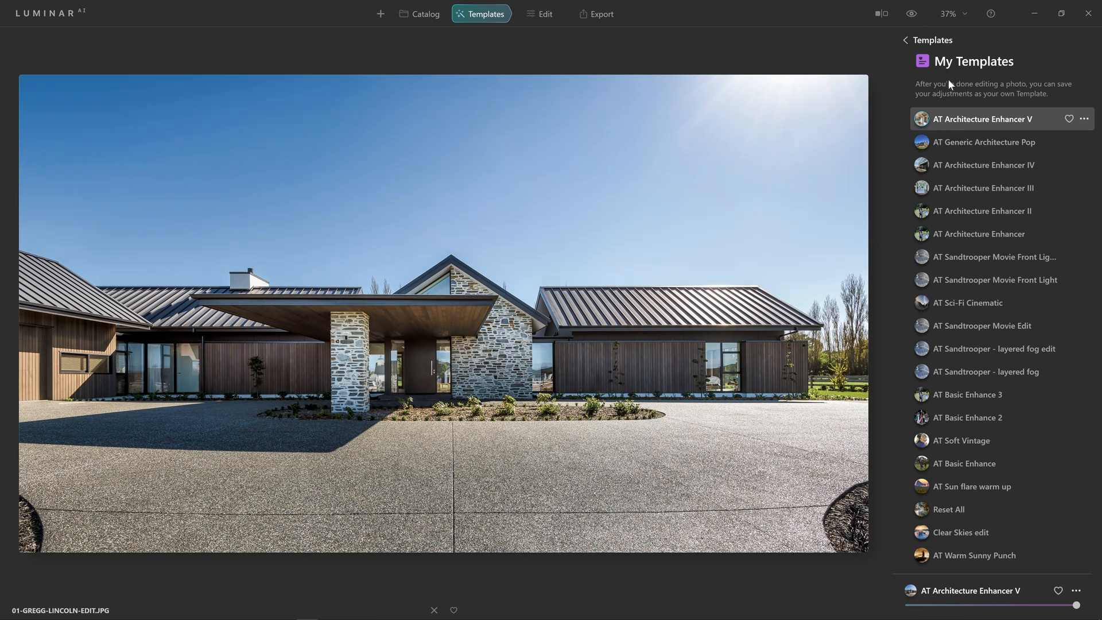
click(424, 13)
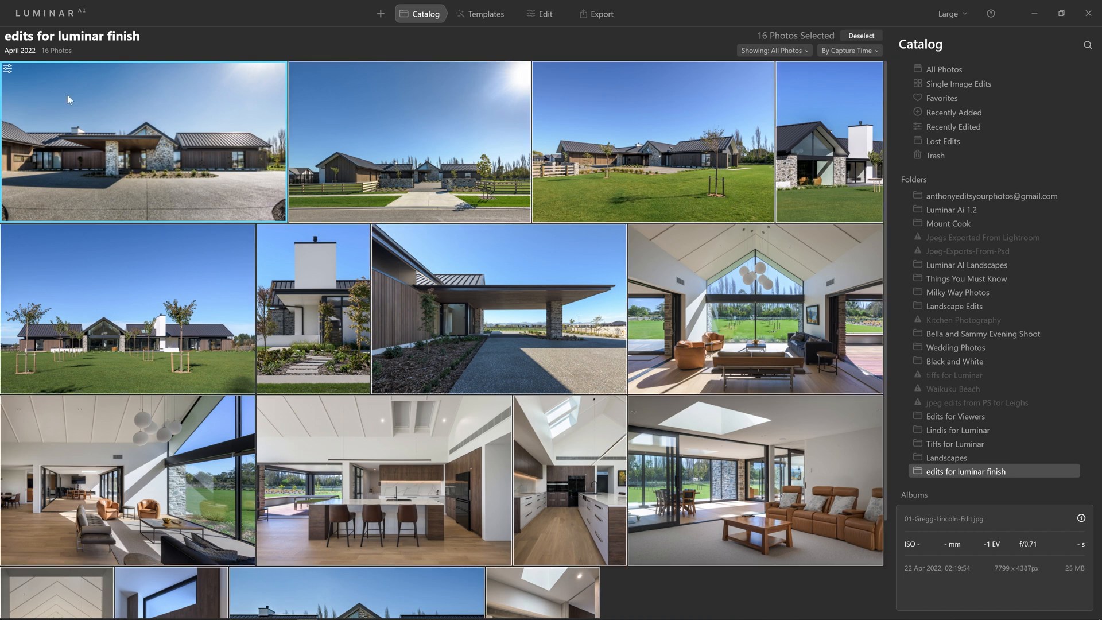
mouse_move(18, 88)
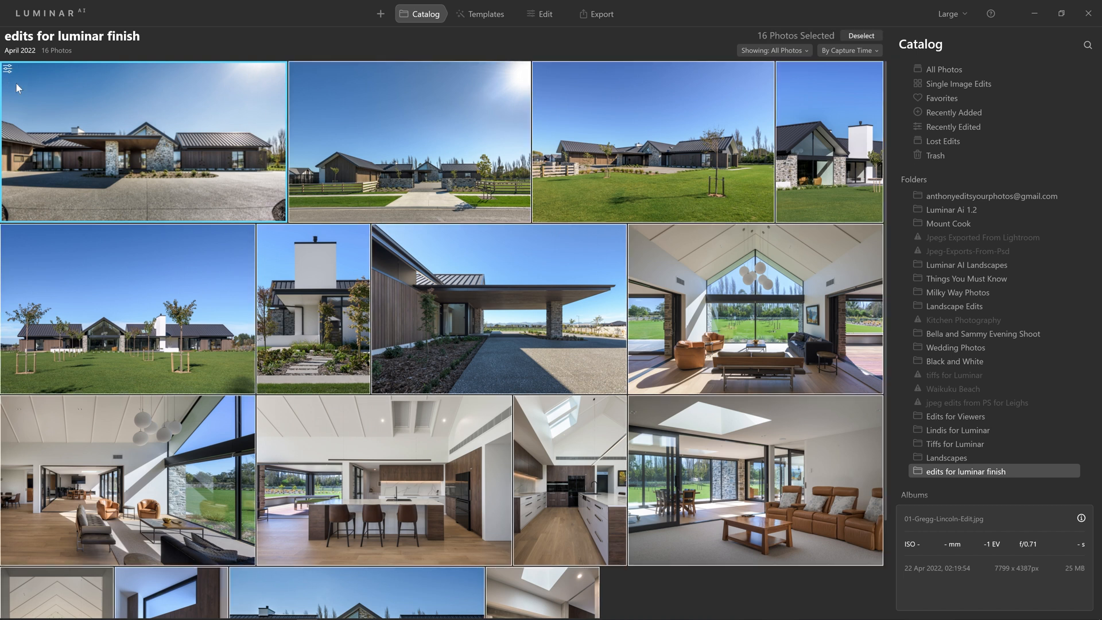
mouse_move(139, 145)
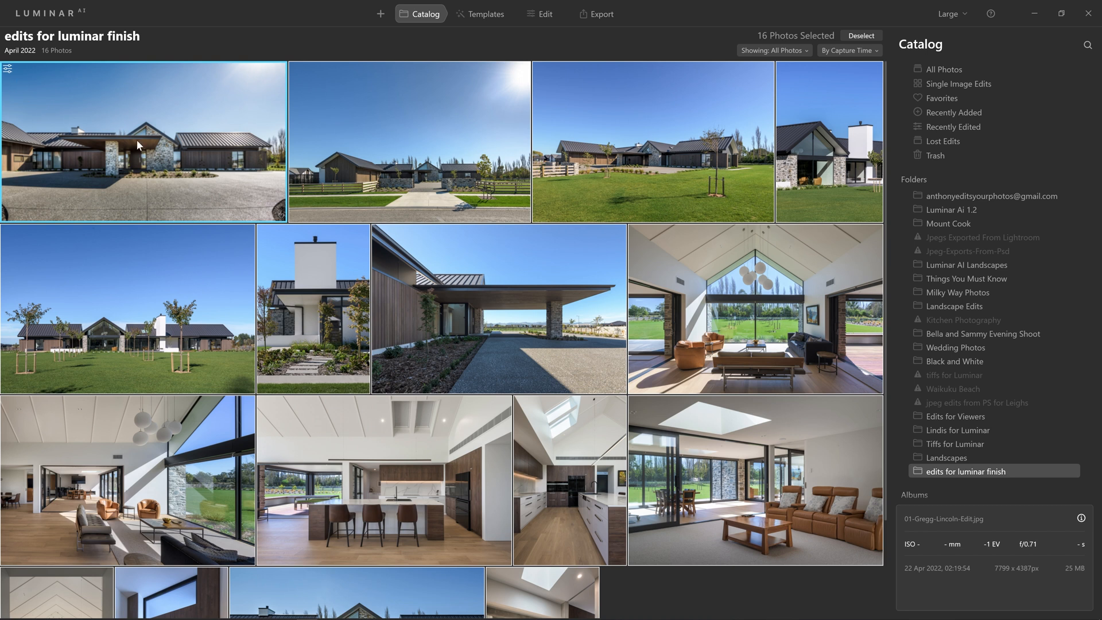
Sync the first photo's adjustments to all 16 selected photos and return to the Catalog grid.
right_click(138, 146)
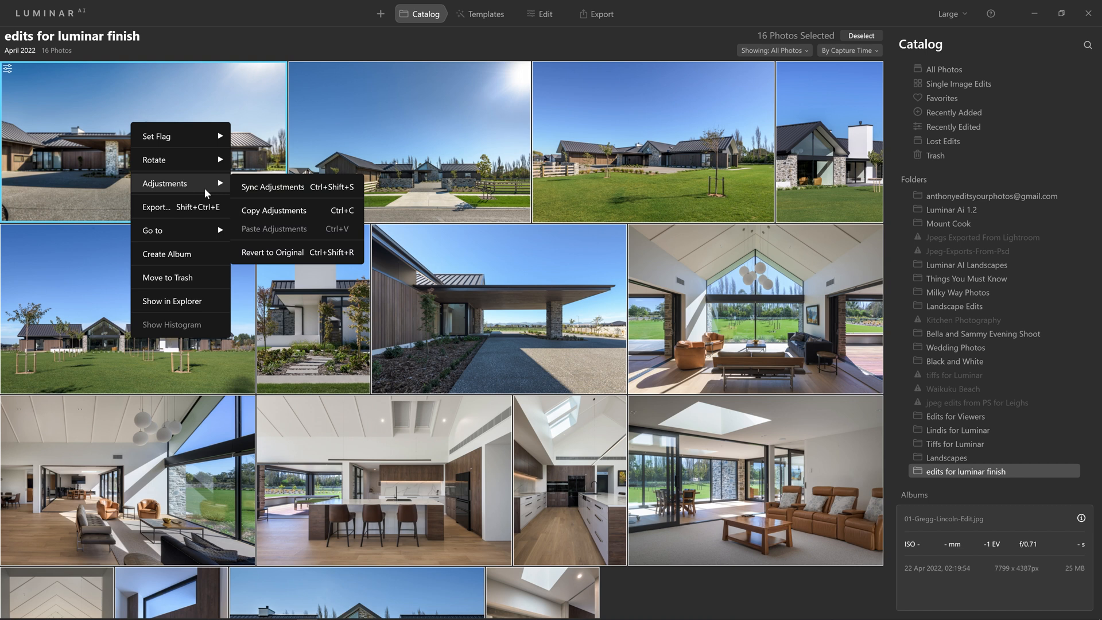
mouse_move(294, 190)
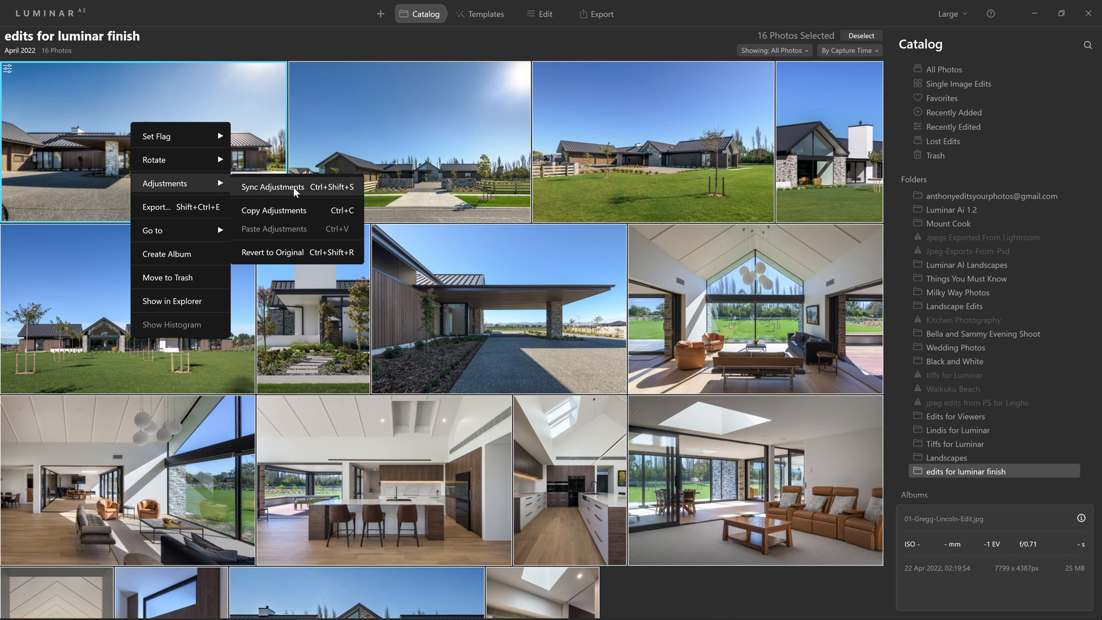
click(273, 187)
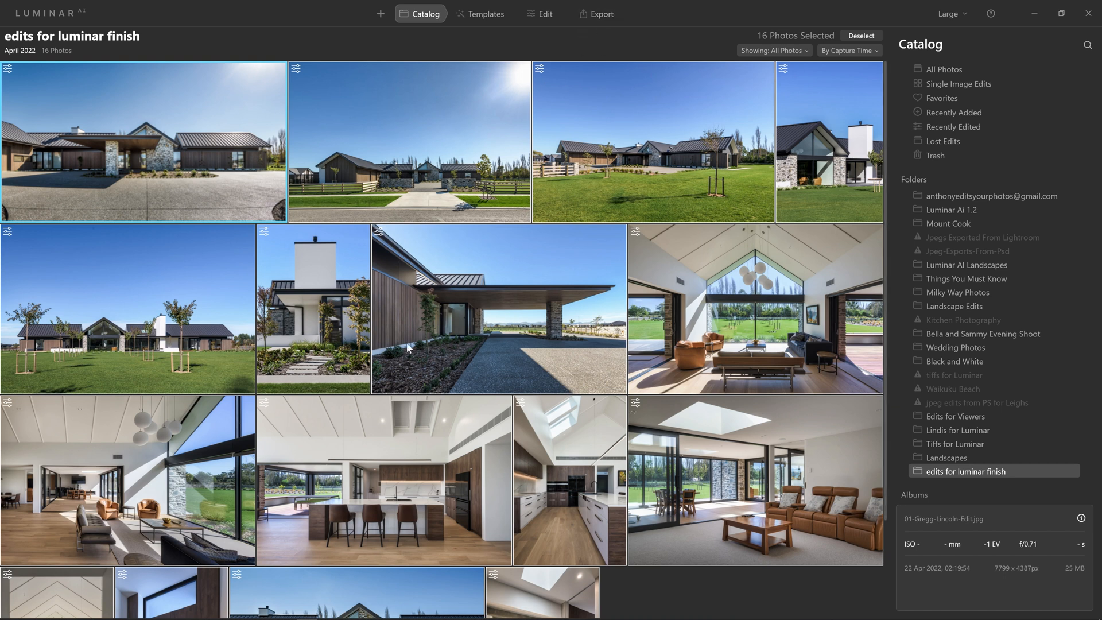
click(597, 13)
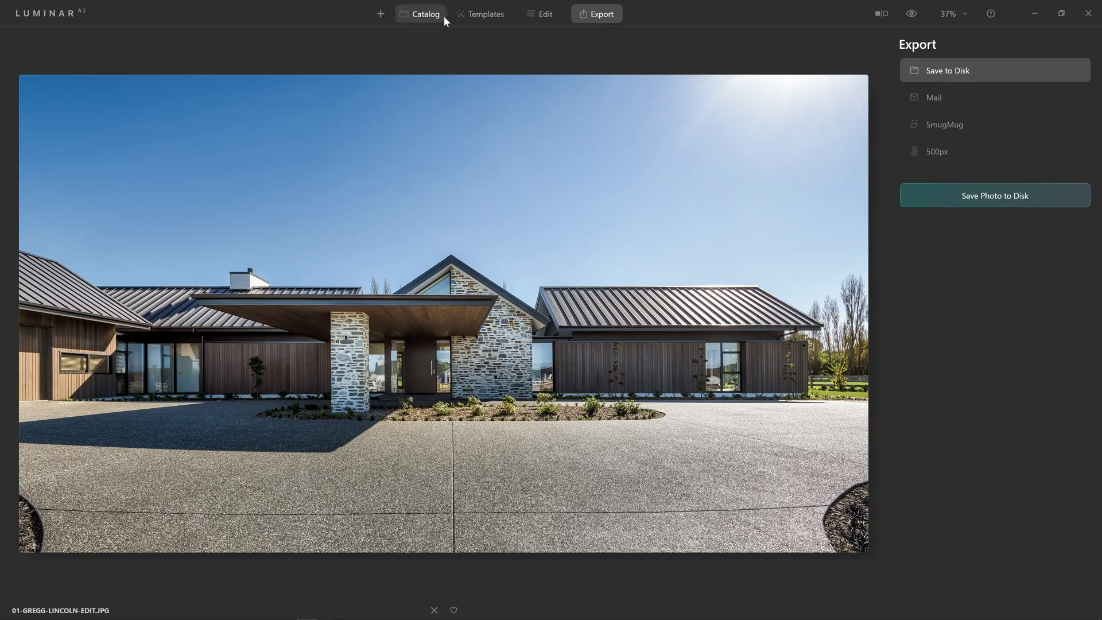
click(424, 13)
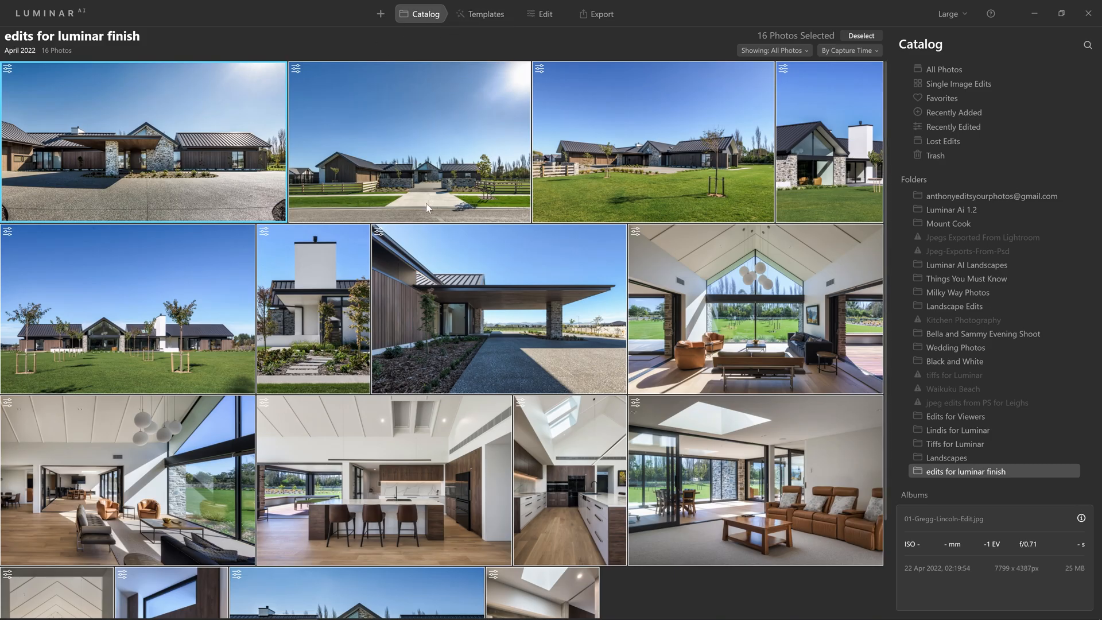
mouse_move(149, 446)
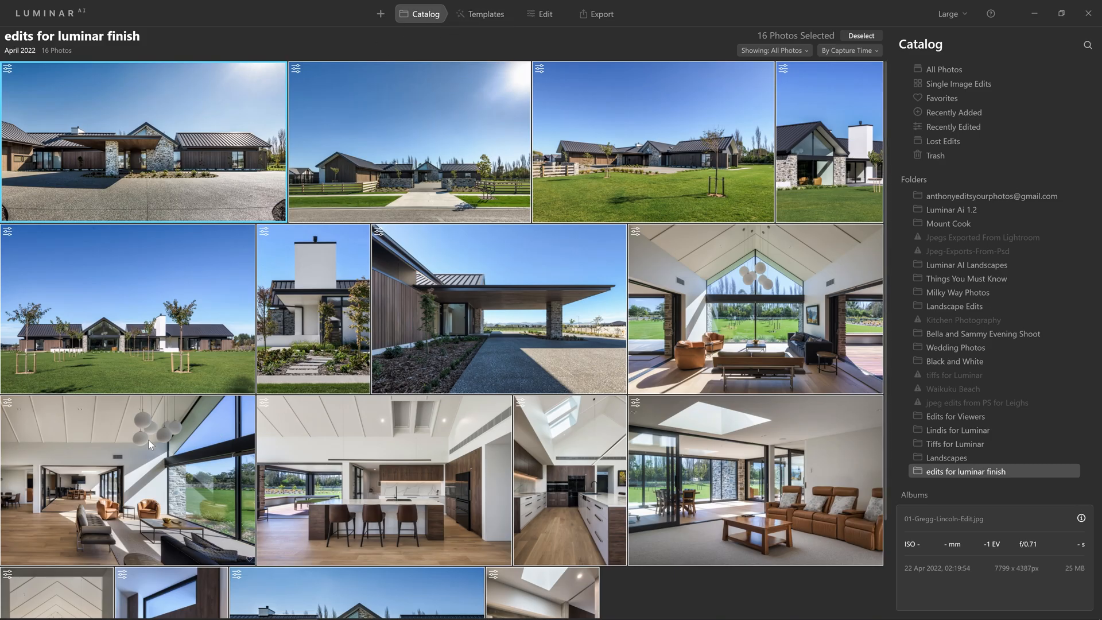
Open the living room photo with white pendant lights in single-image view.
double_click(149, 477)
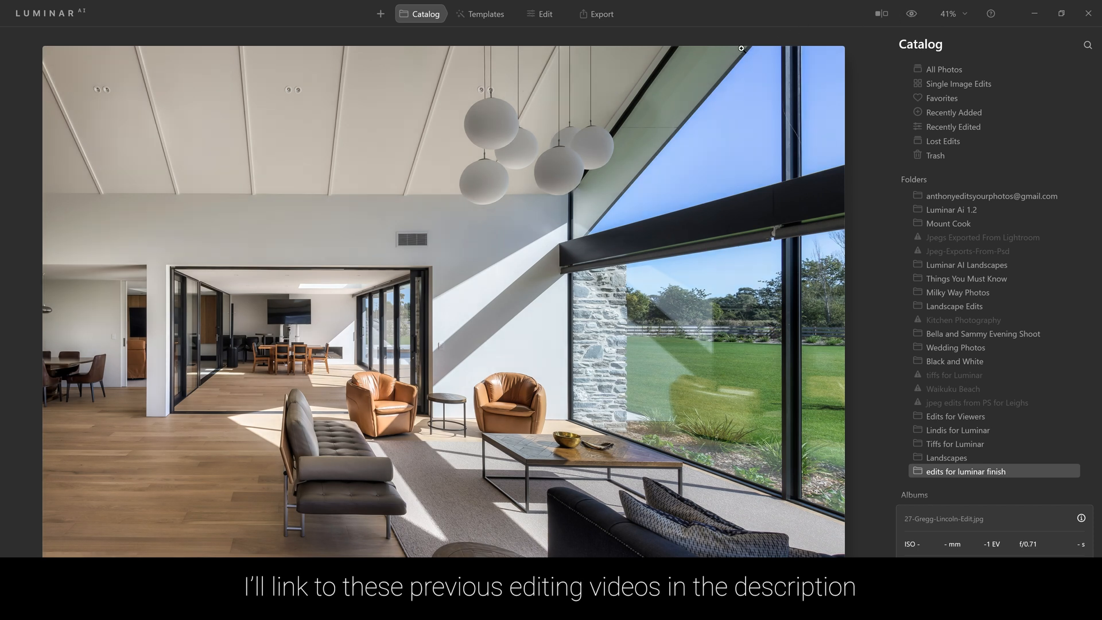
mouse_move(913, 13)
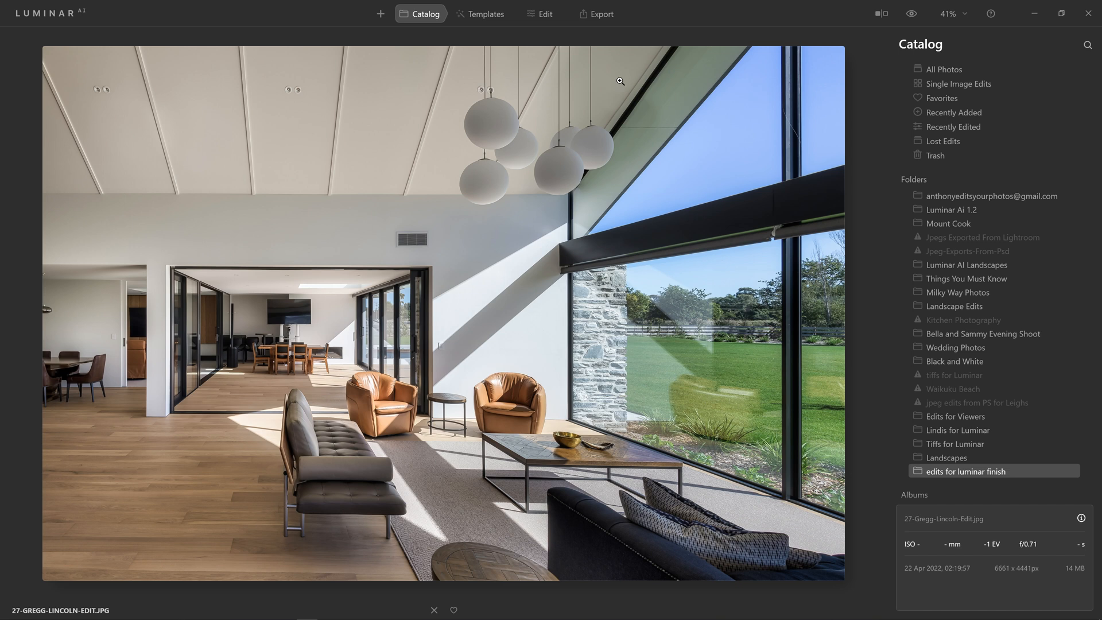
mouse_move(563, 85)
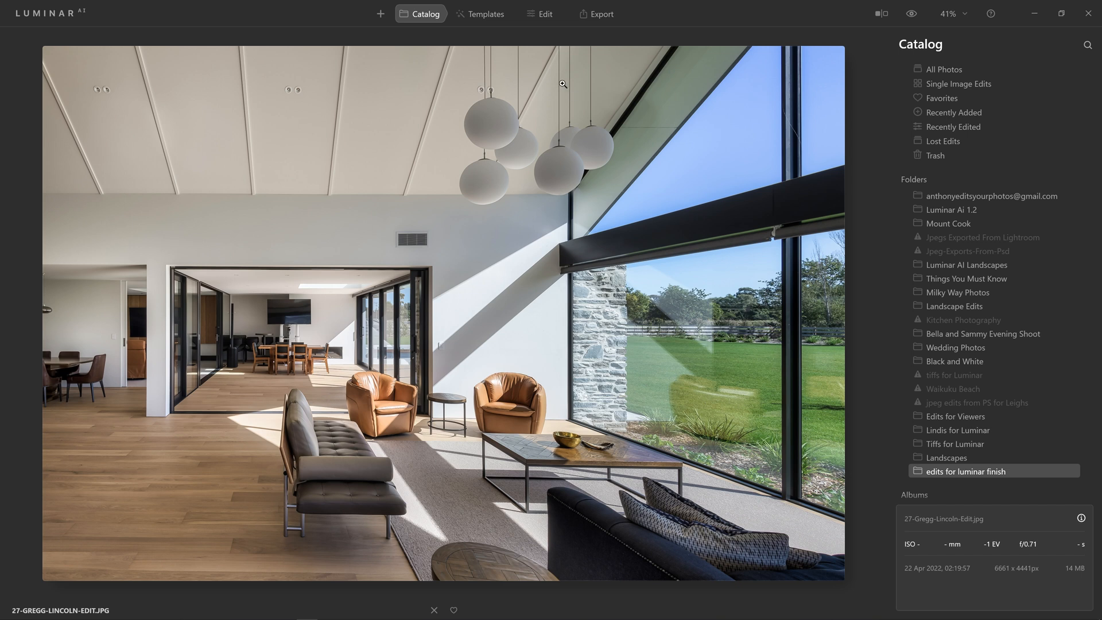
mouse_move(508, 80)
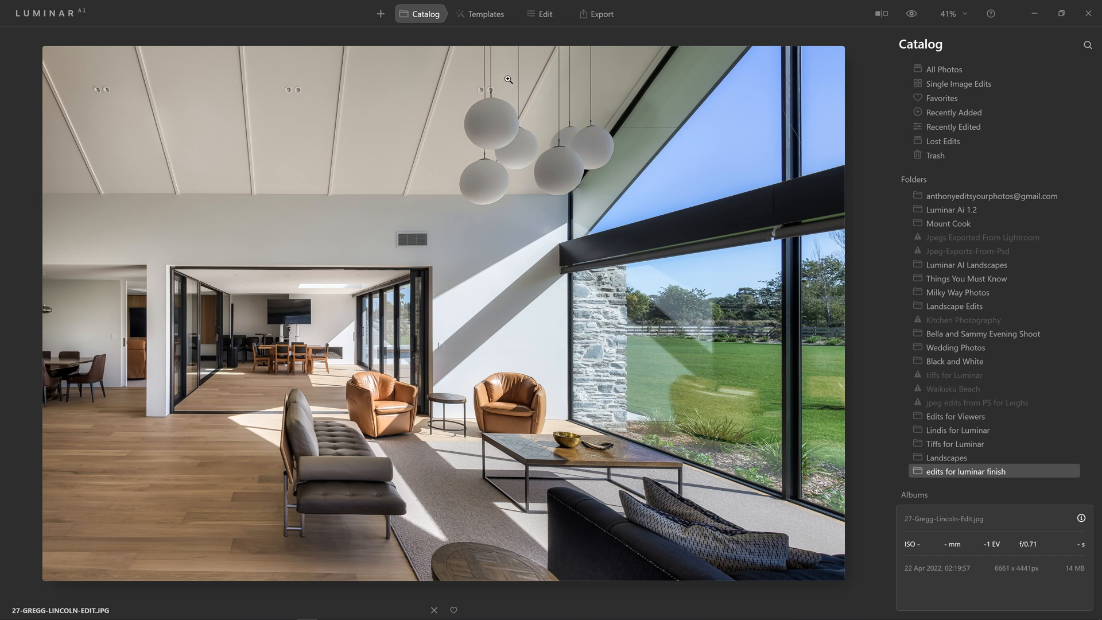
right_click(126, 142)
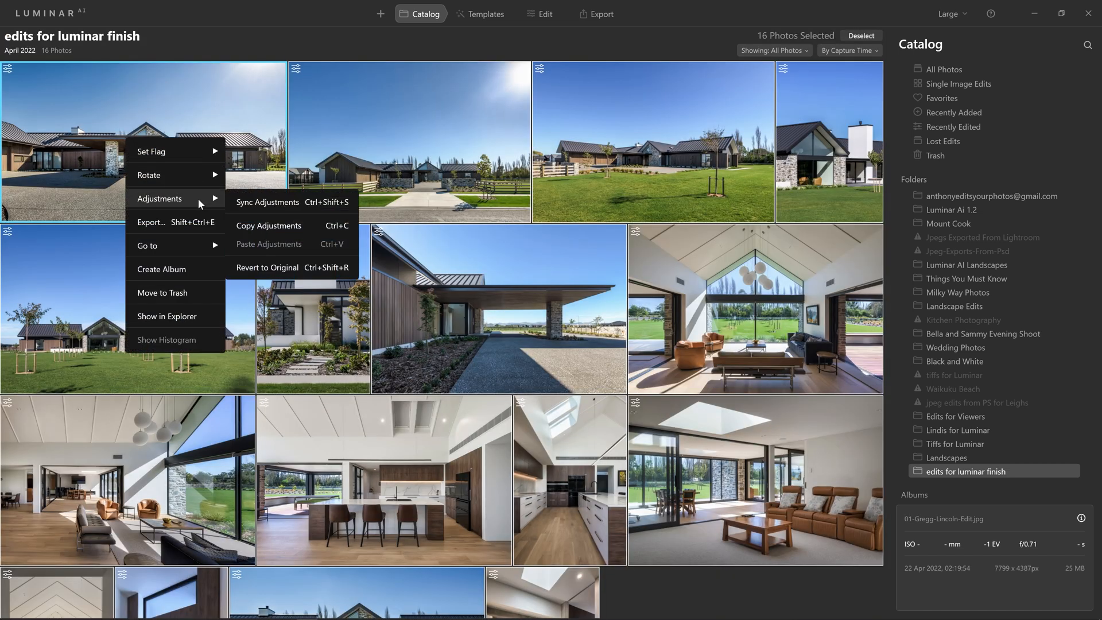
mouse_move(267, 267)
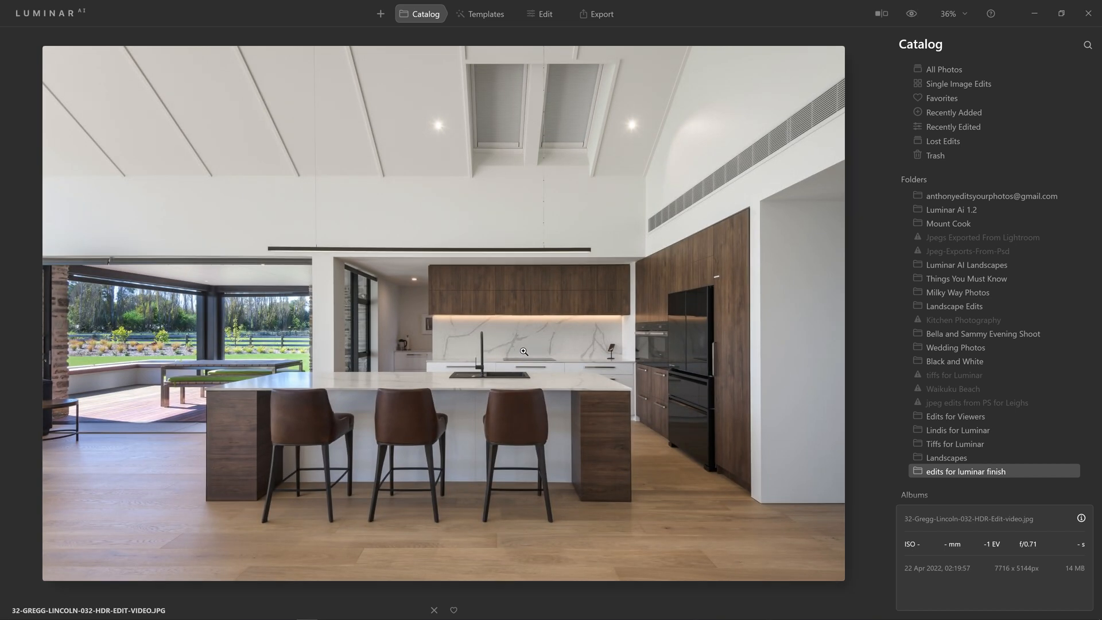
mouse_move(383, 385)
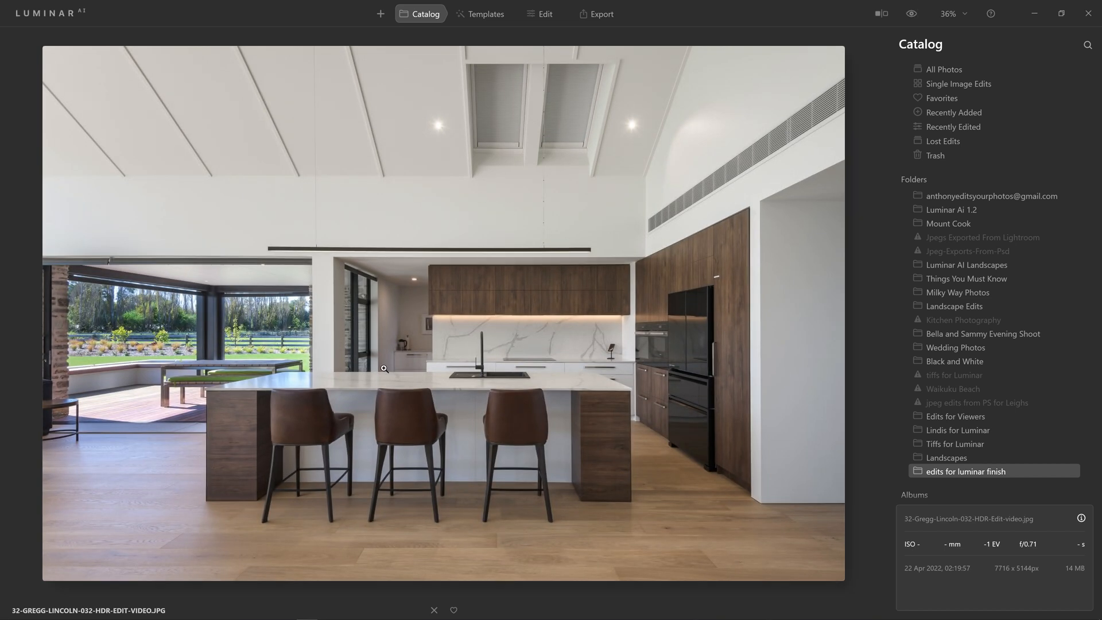
mouse_move(552, 31)
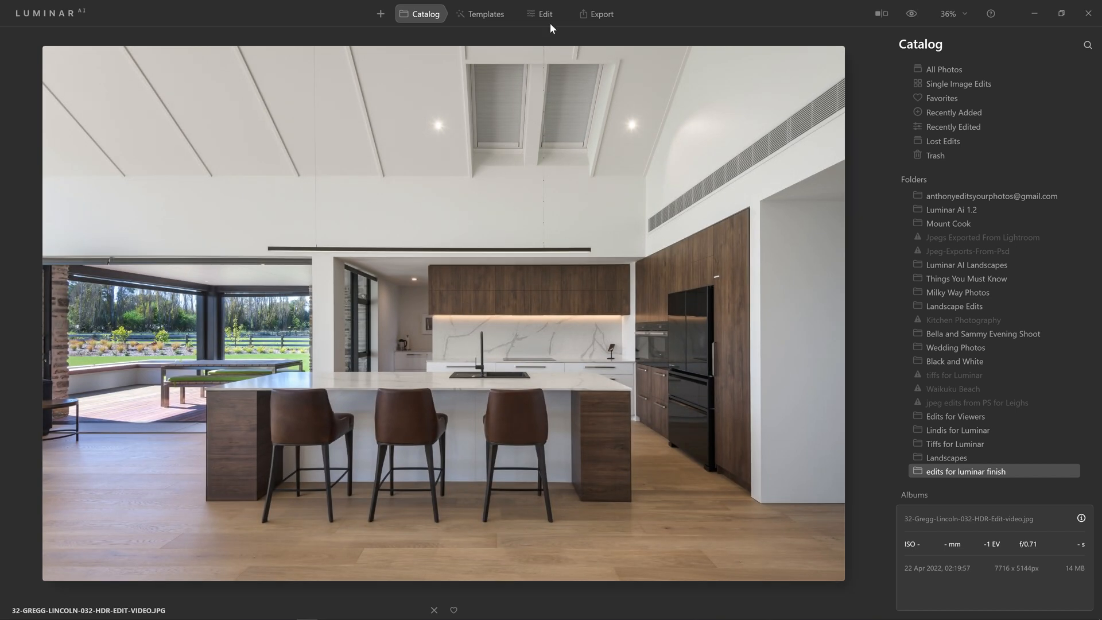
Open the kitchen photo in Edit and collapse Enhance AI to reveal the Tools list.
click(545, 14)
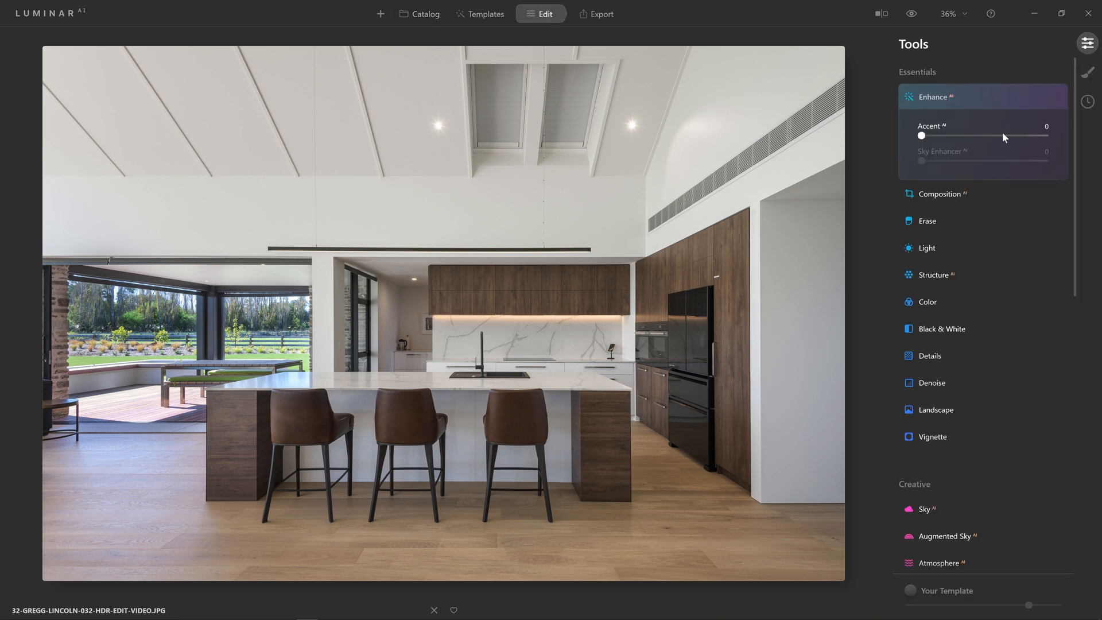
scroll(down, 3)
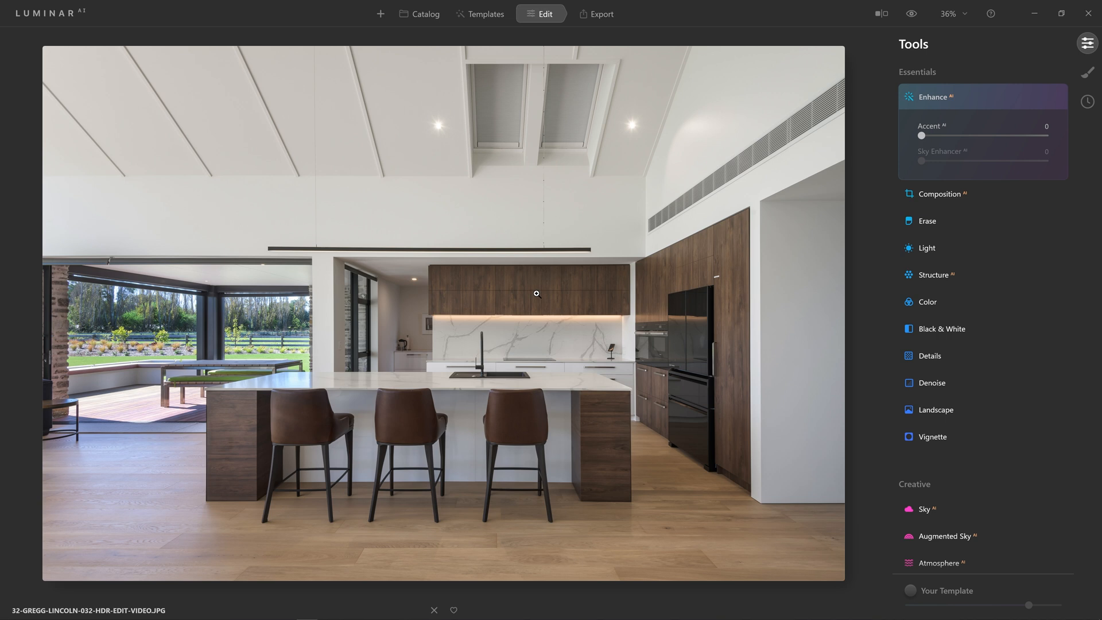
click(934, 97)
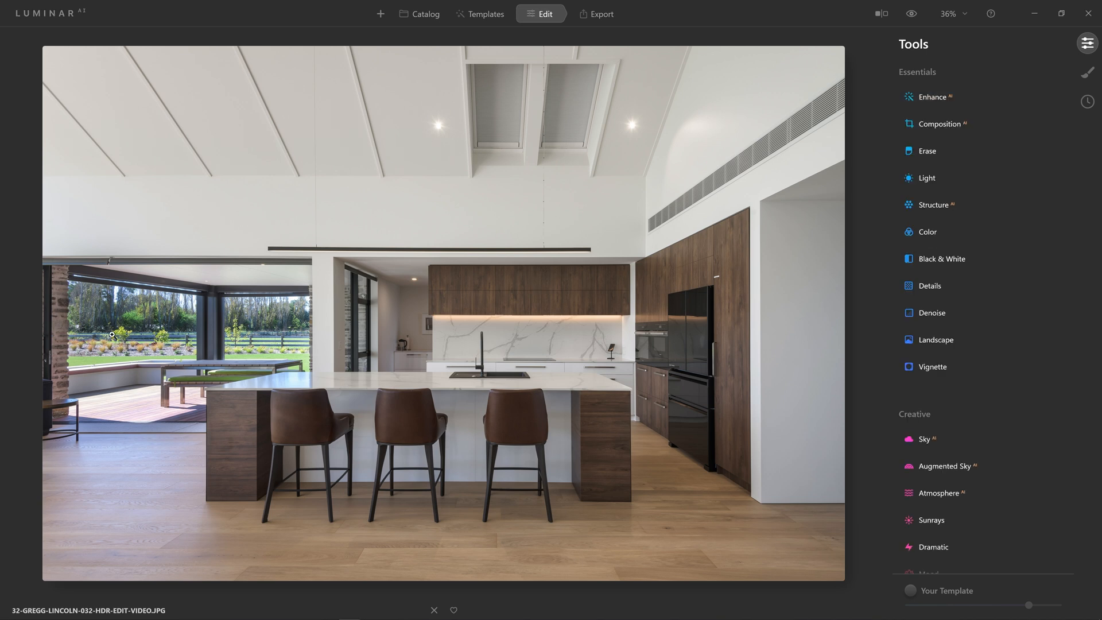
mouse_move(727, 261)
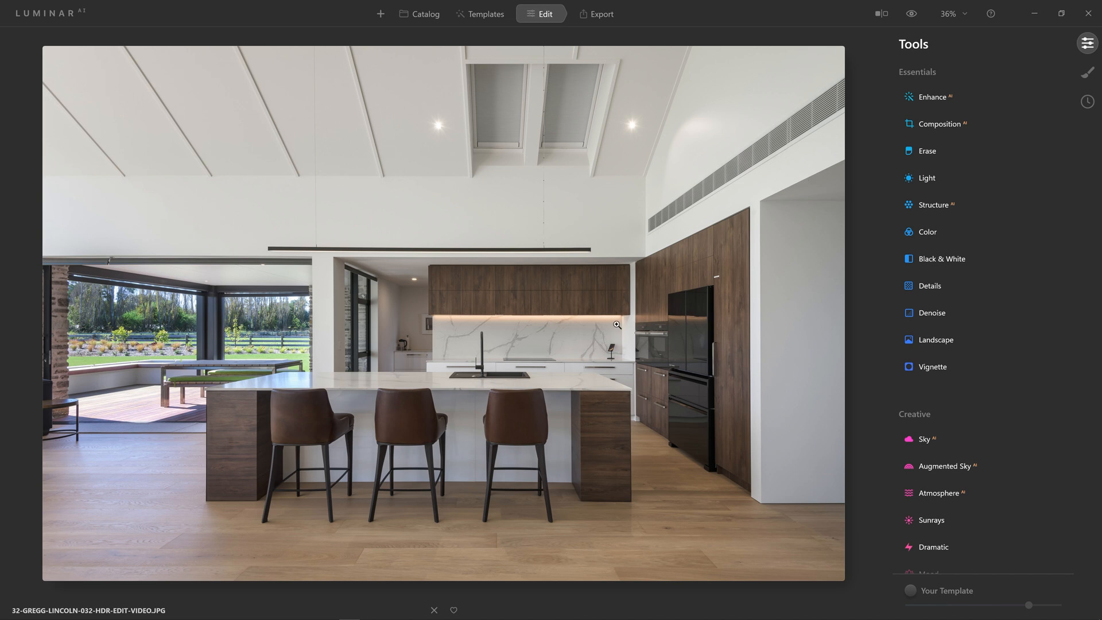
mouse_move(578, 180)
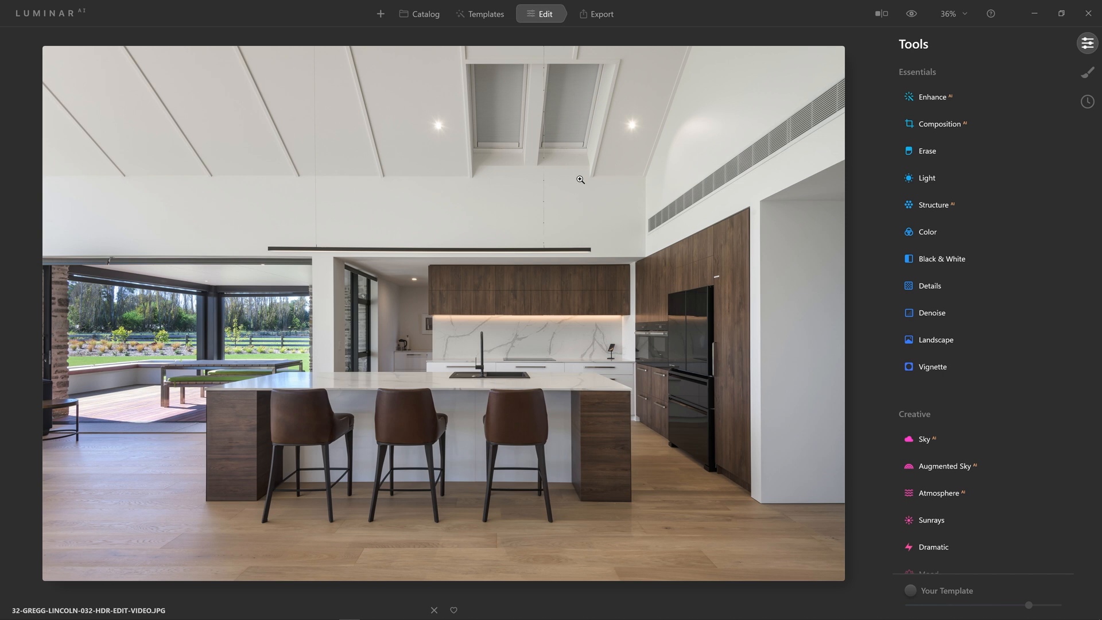
mouse_move(765, 116)
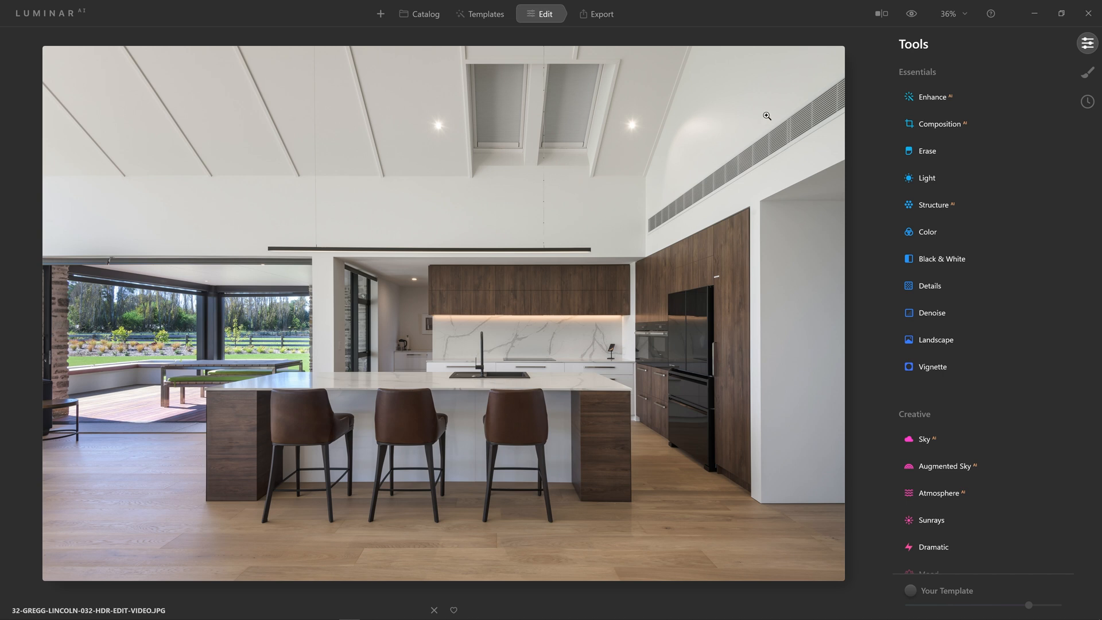
mouse_move(43, 19)
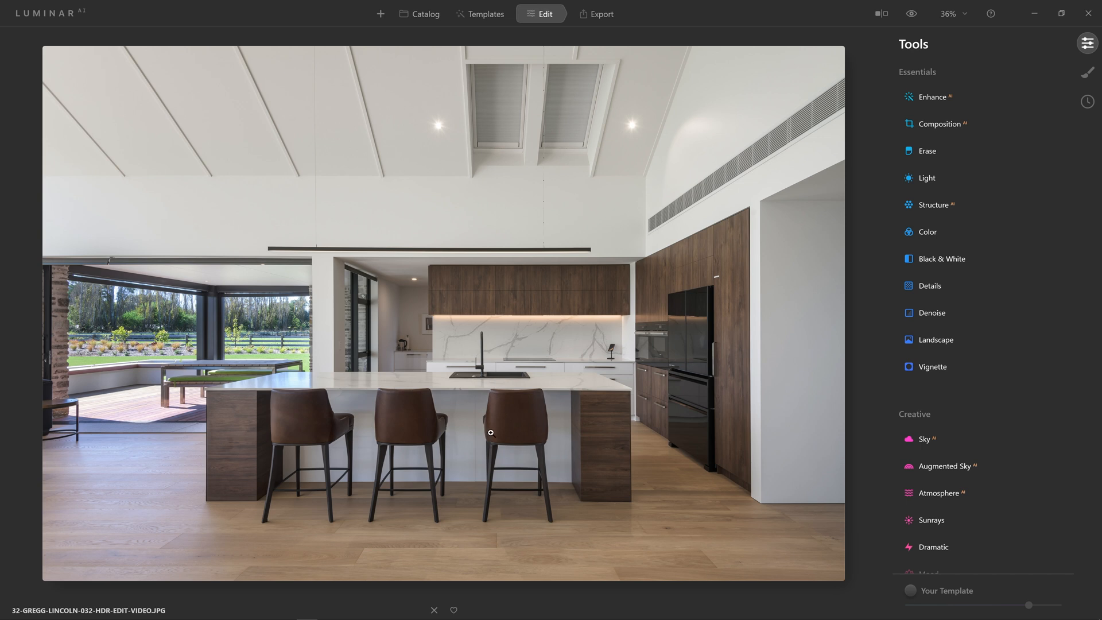
mouse_move(106, 259)
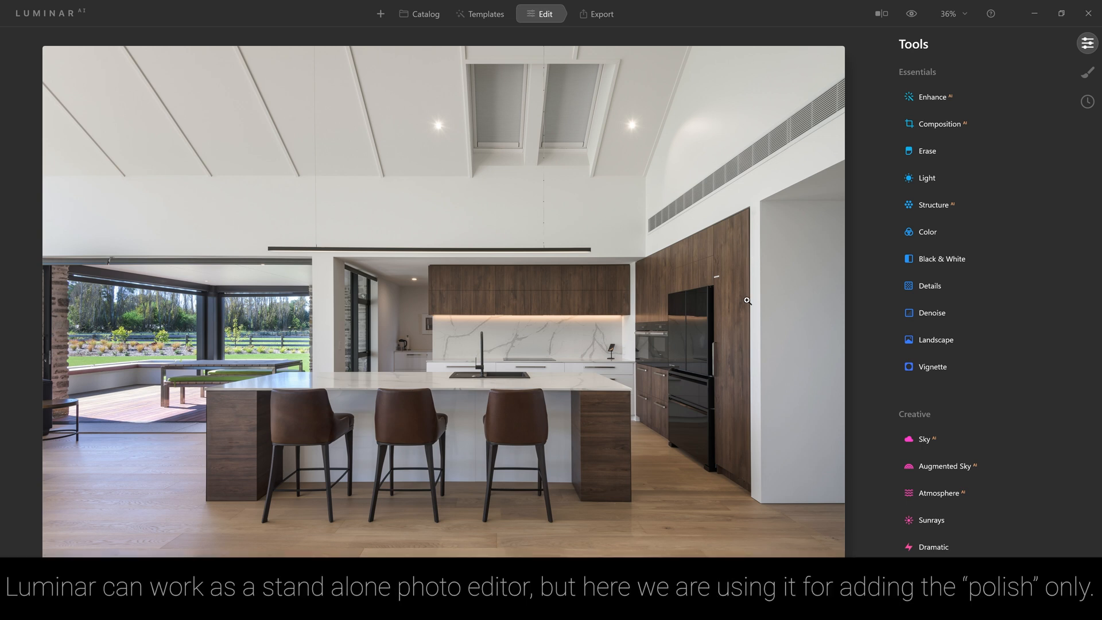
mouse_move(755, 333)
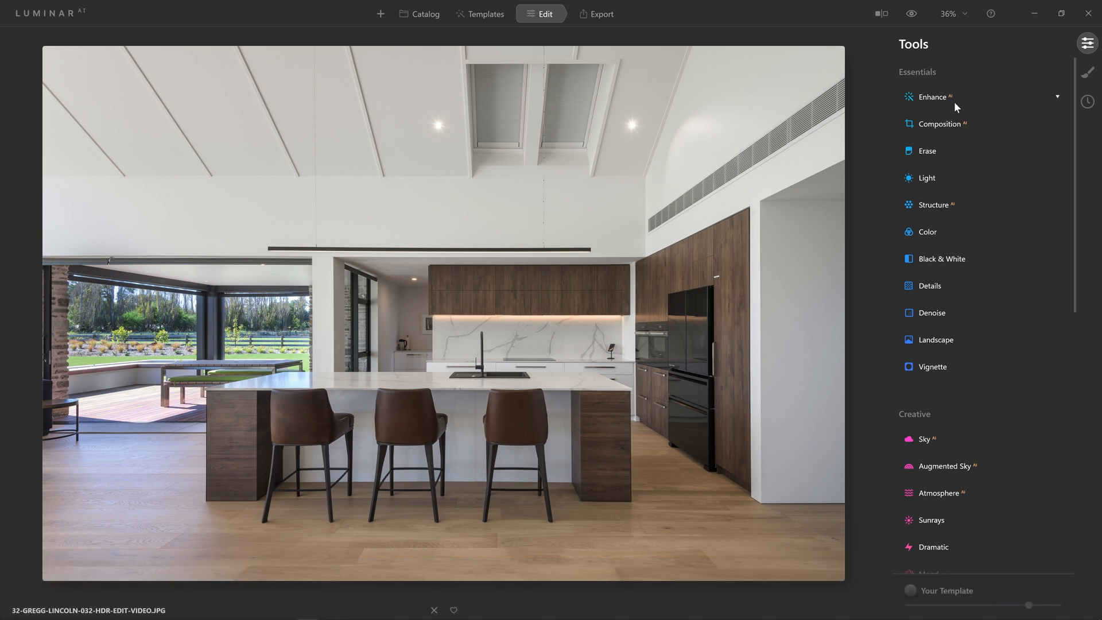
Push Enhance AI Accent to 100 and toggle the effect off and on to compare.
click(932, 96)
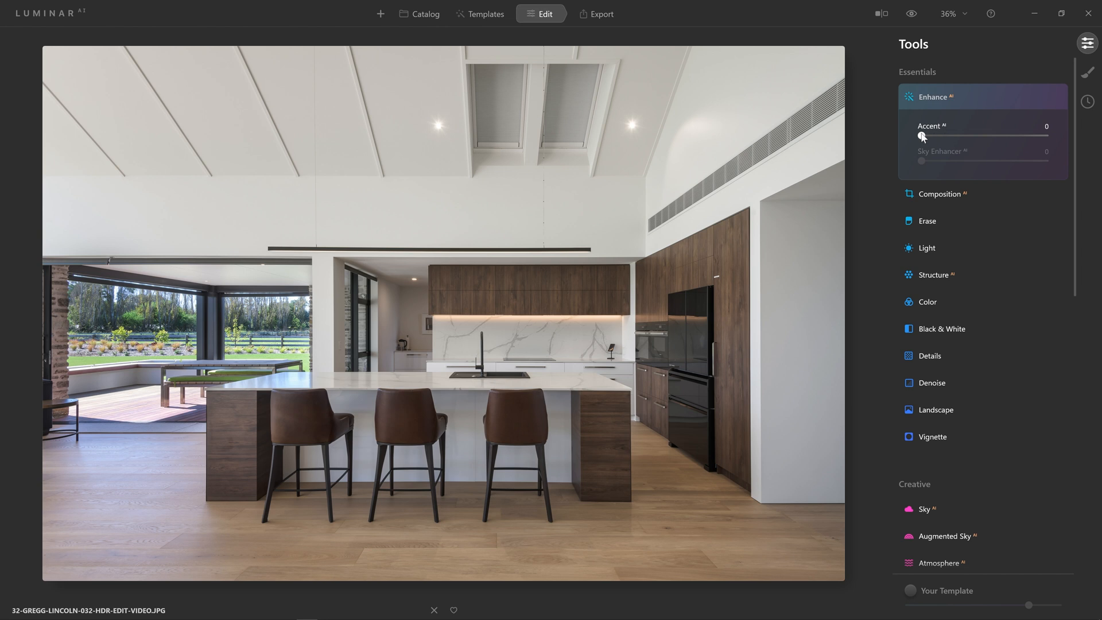
drag(922, 136, 1020, 136)
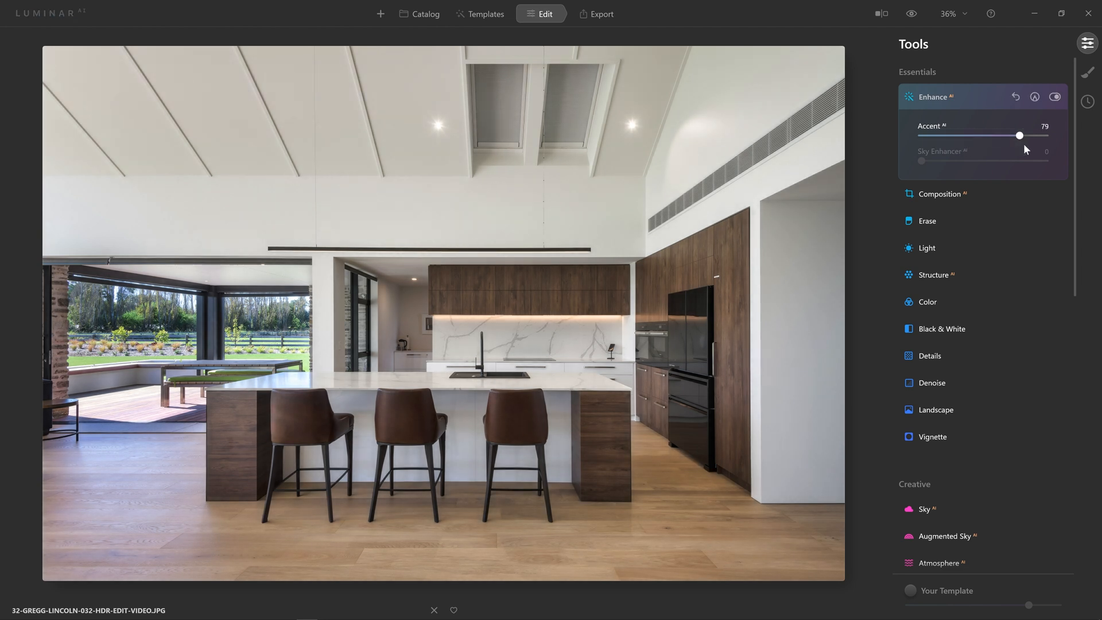
drag(1020, 135, 1045, 135)
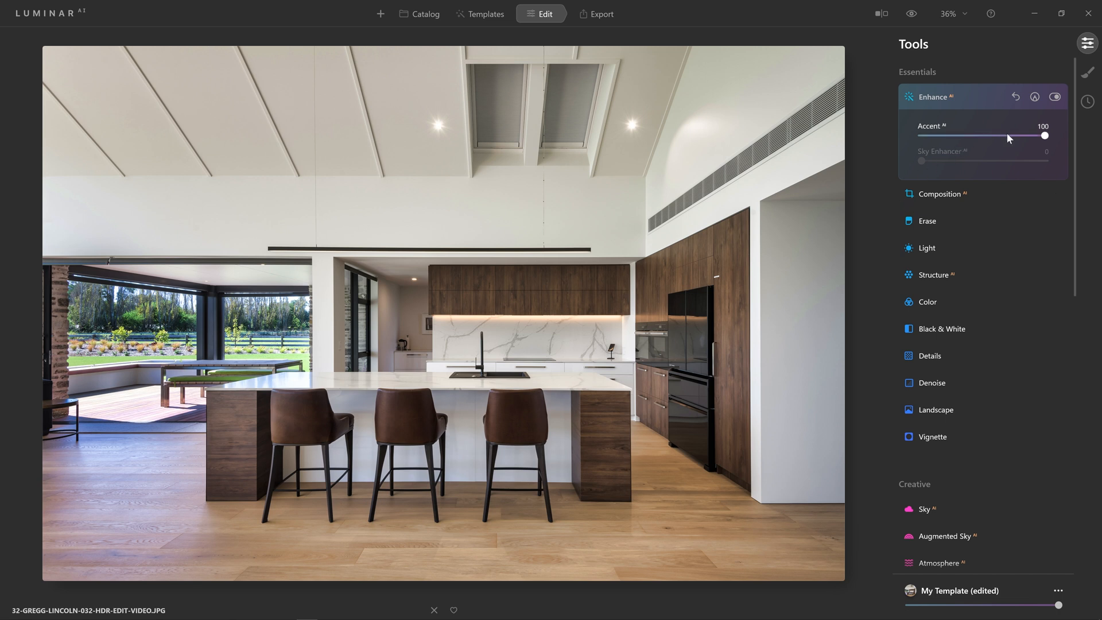
mouse_move(1041, 139)
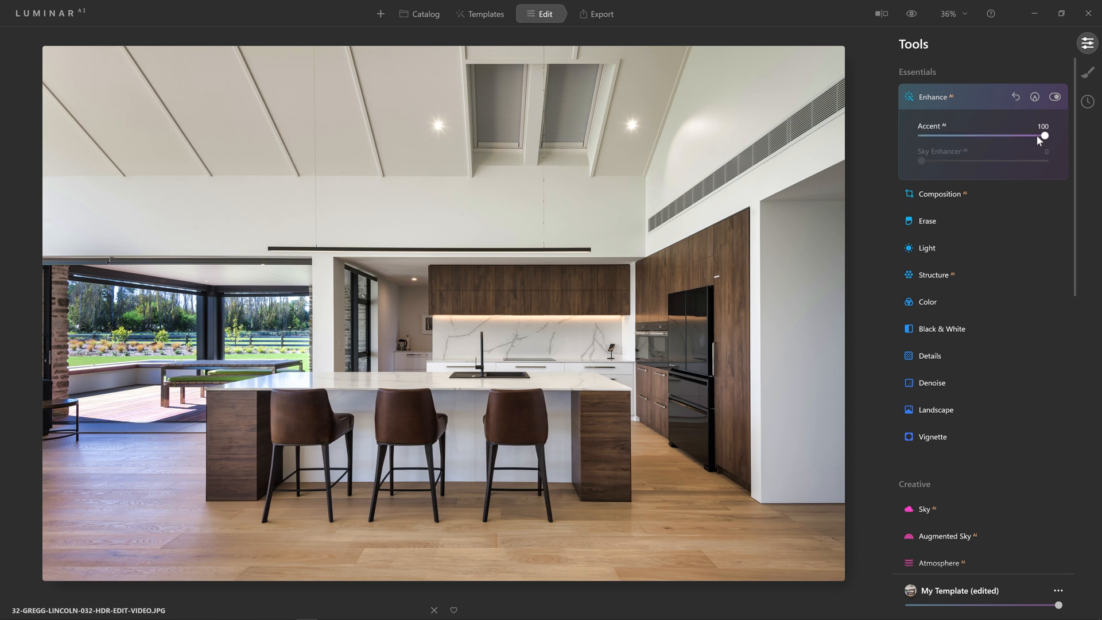
mouse_move(761, 416)
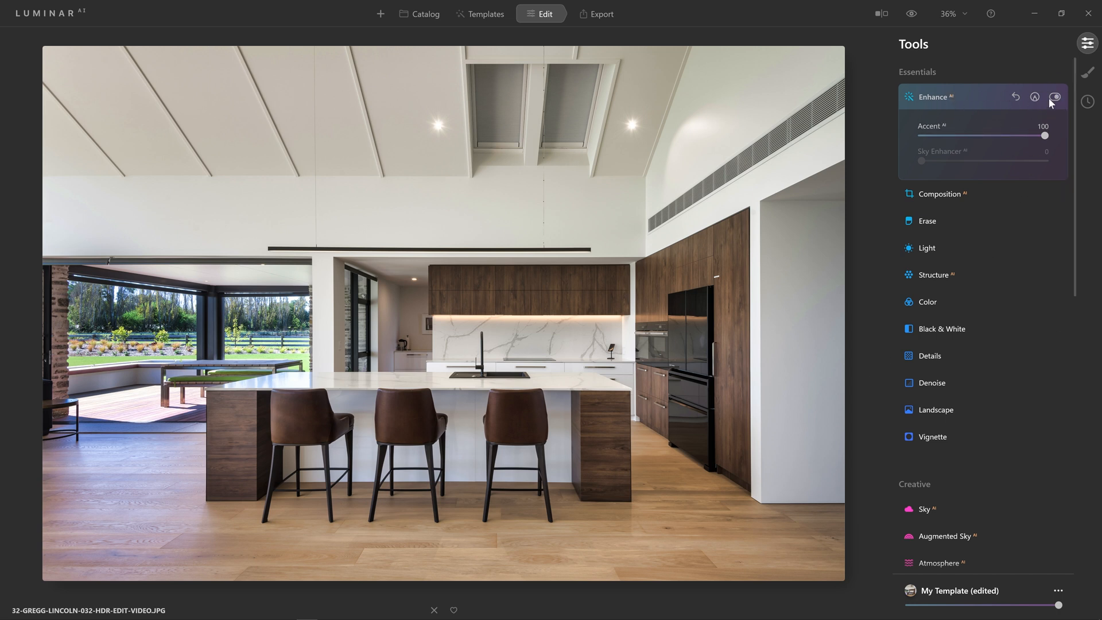
click(1057, 97)
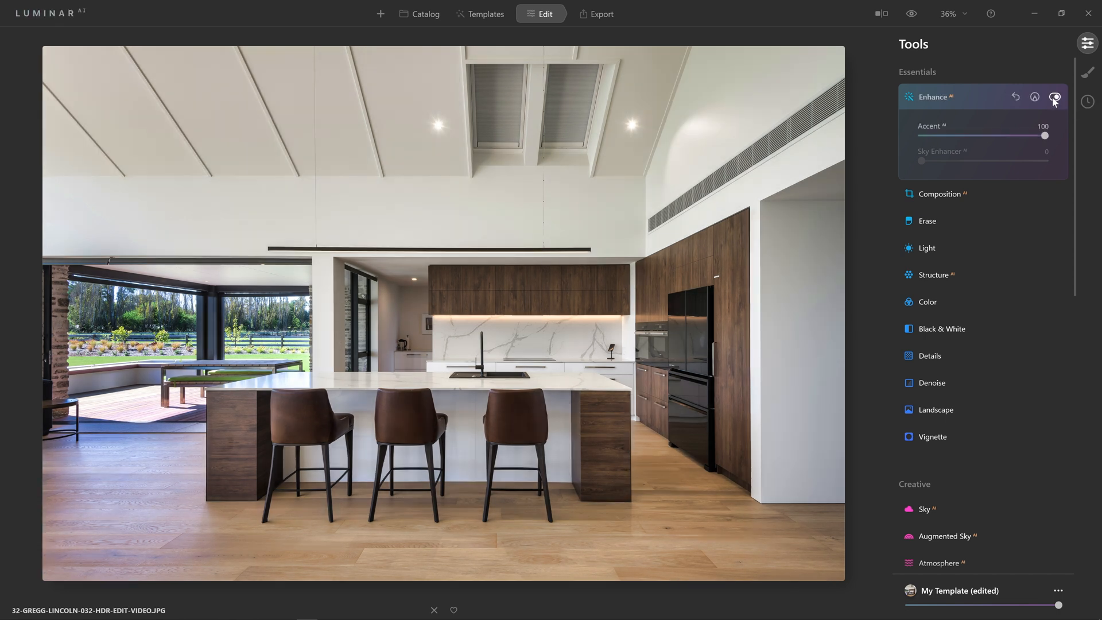
mouse_move(1057, 97)
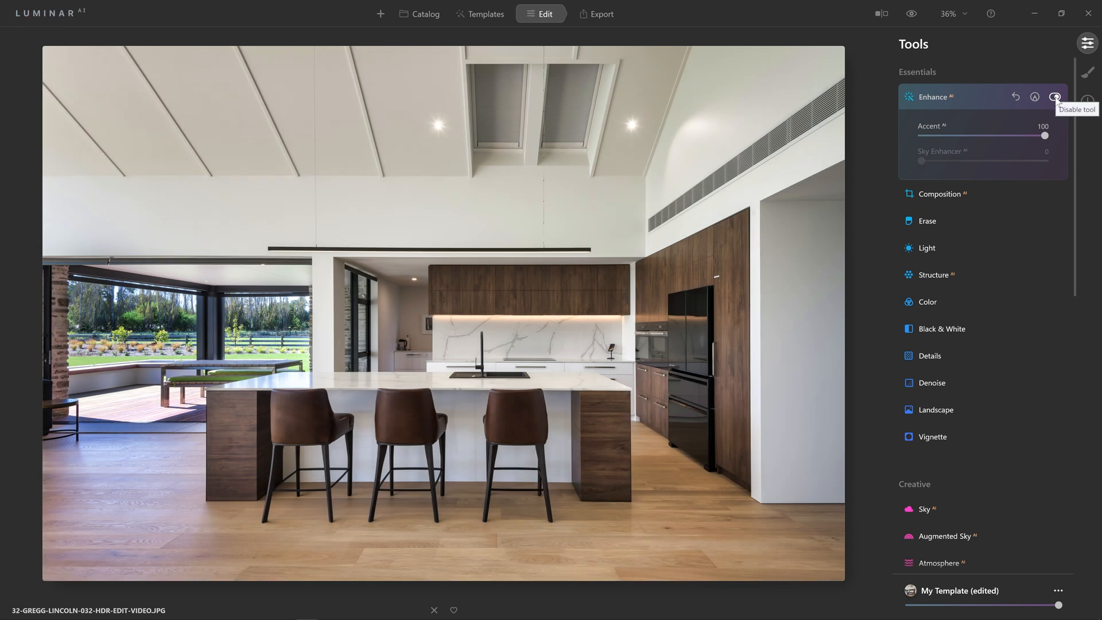
click(1055, 97)
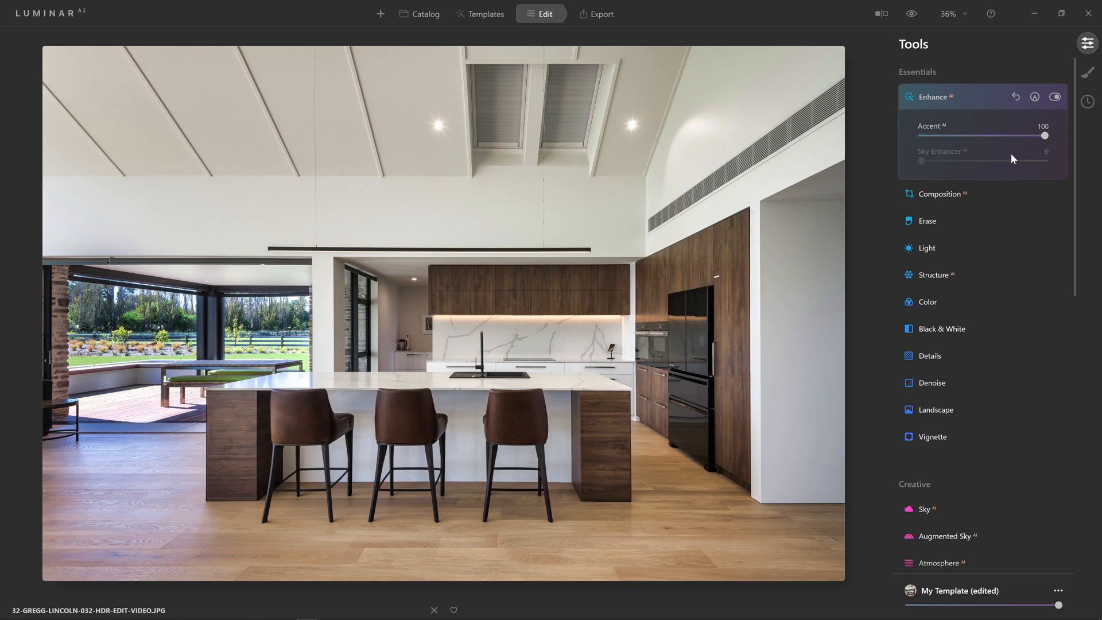
mouse_move(1020, 153)
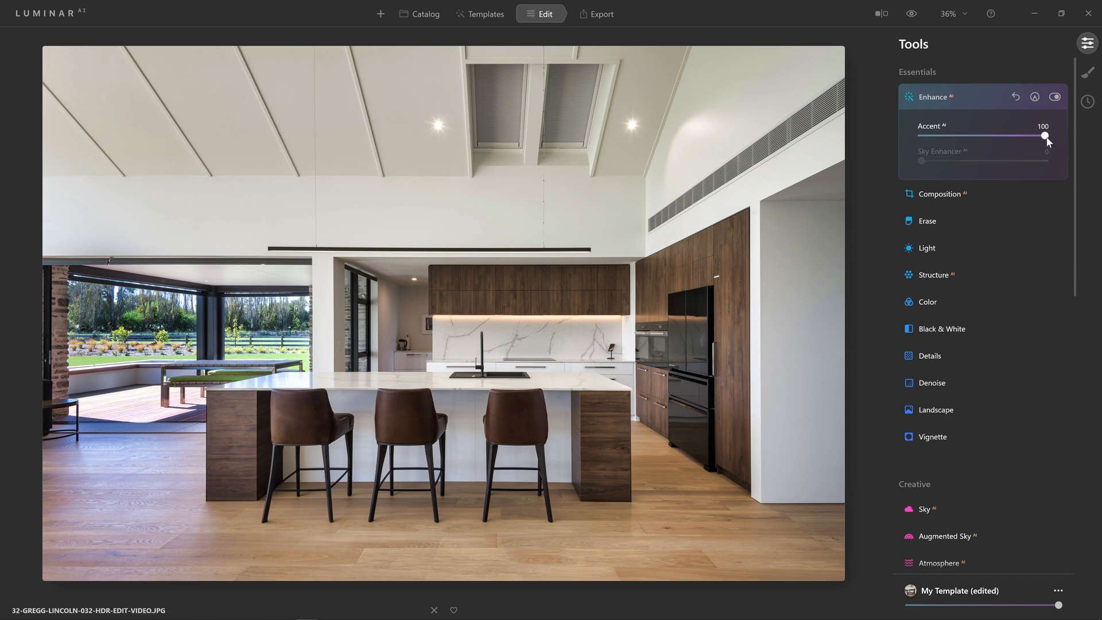
Lower the Accent strength from 100 to about 26 after trying 50, 63 and 13.
drag(1045, 135, 984, 134)
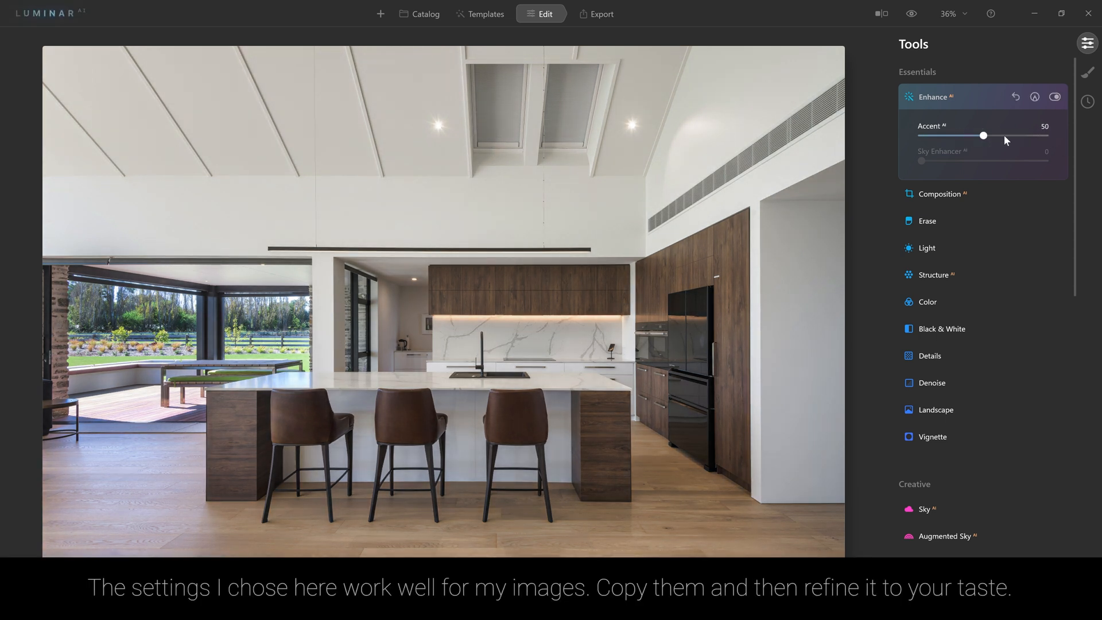
drag(983, 135, 1020, 135)
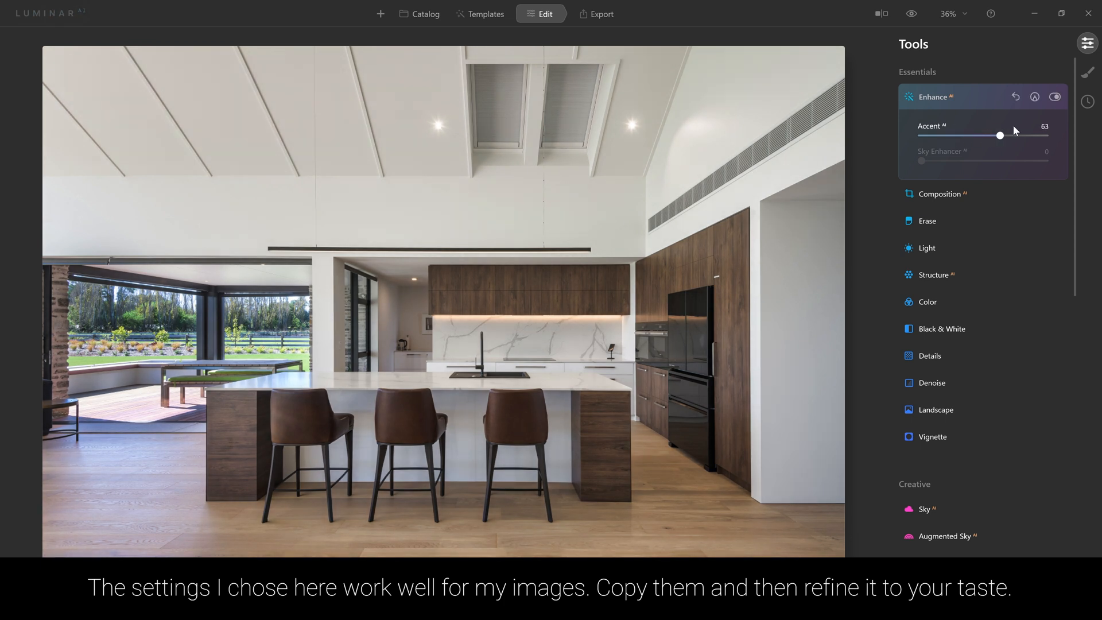
drag(1020, 135, 921, 135)
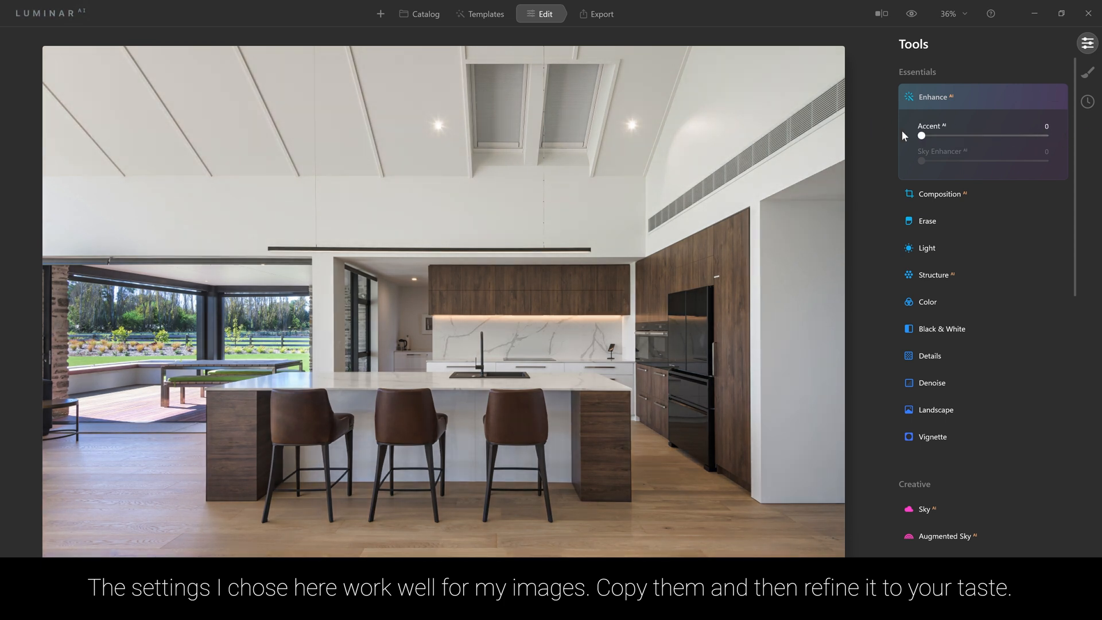
drag(922, 135, 937, 135)
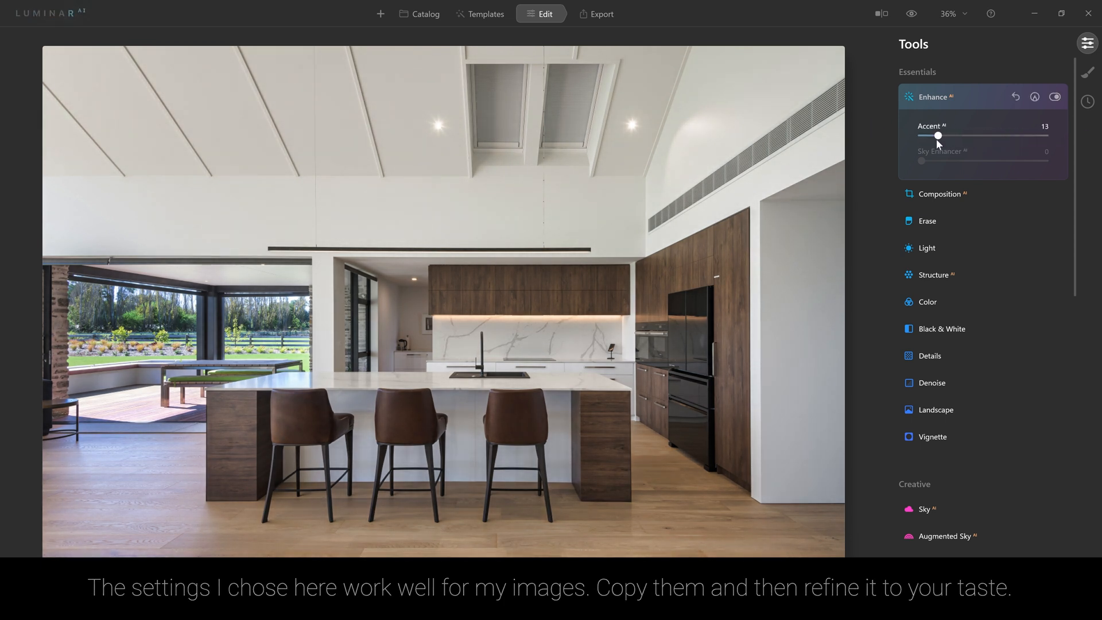
drag(937, 136, 955, 135)
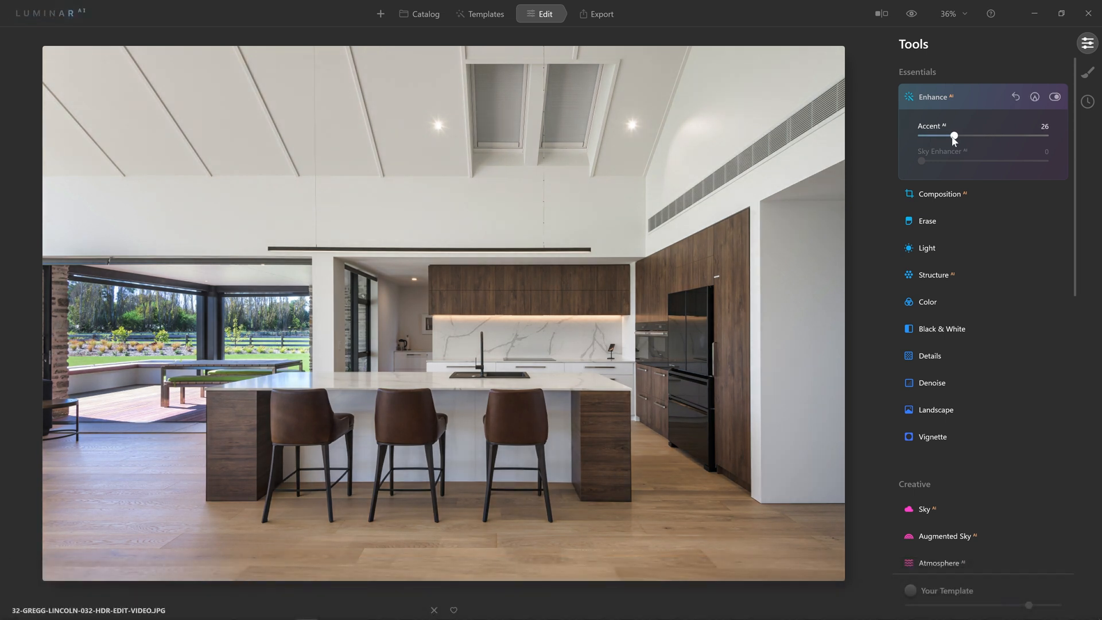
drag(954, 136, 947, 135)
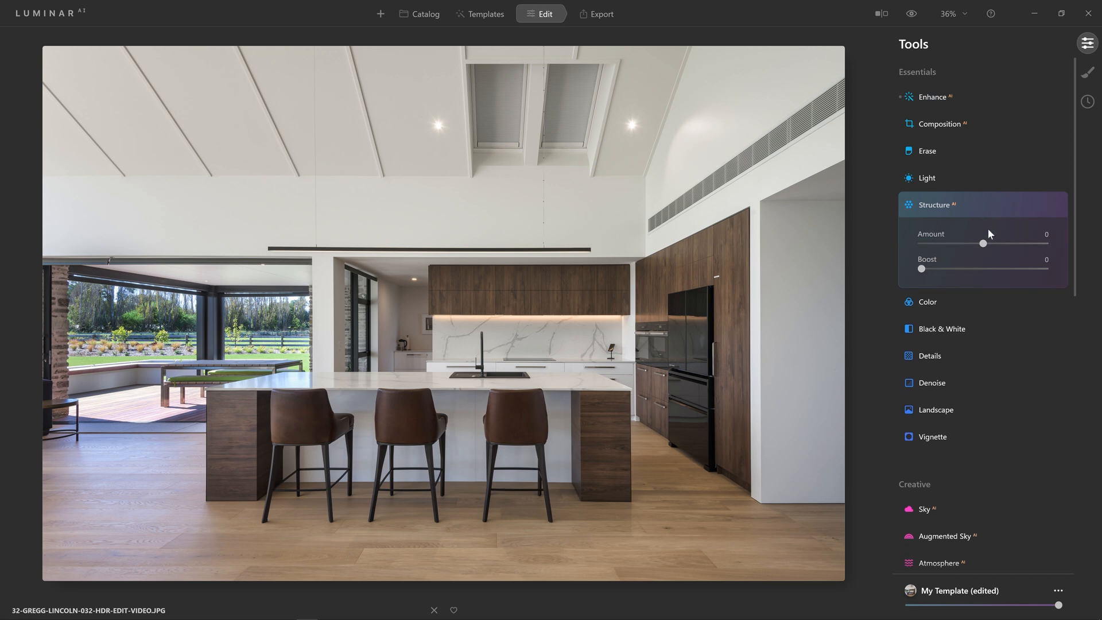
Raise Structure AI Amount to 100 and toggle it on and off at full size to compare.
drag(983, 244, 1045, 244)
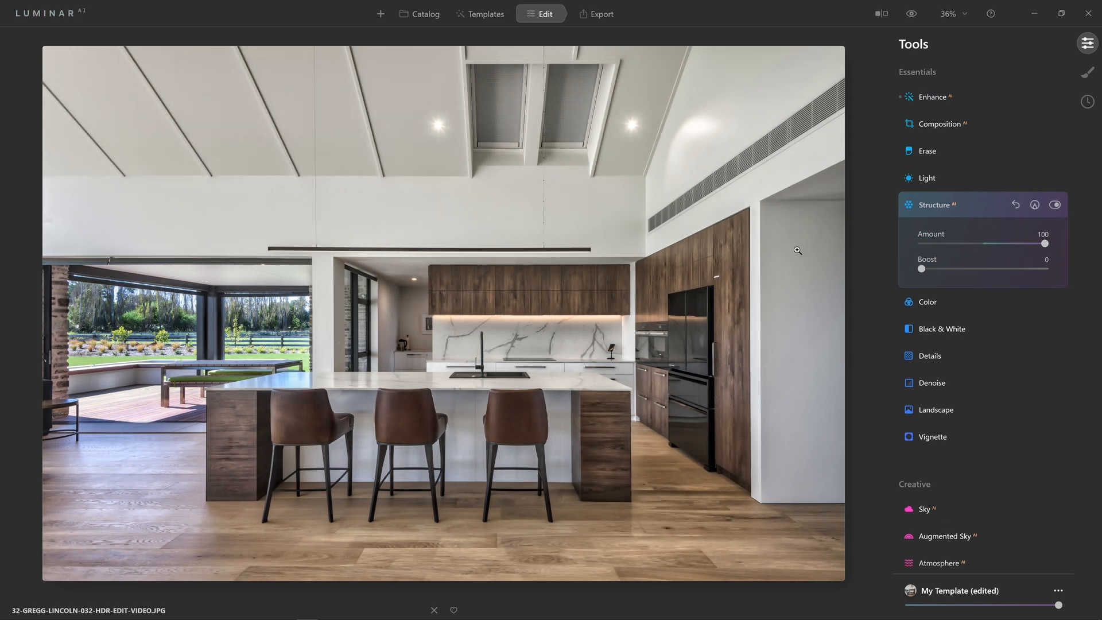
click(1054, 205)
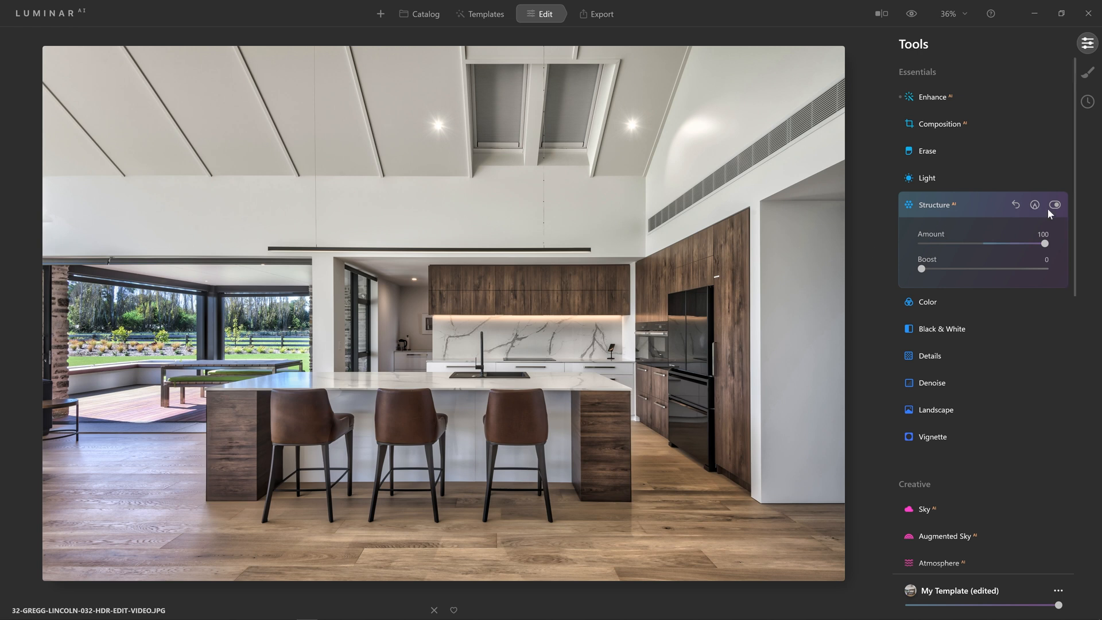
click(1055, 205)
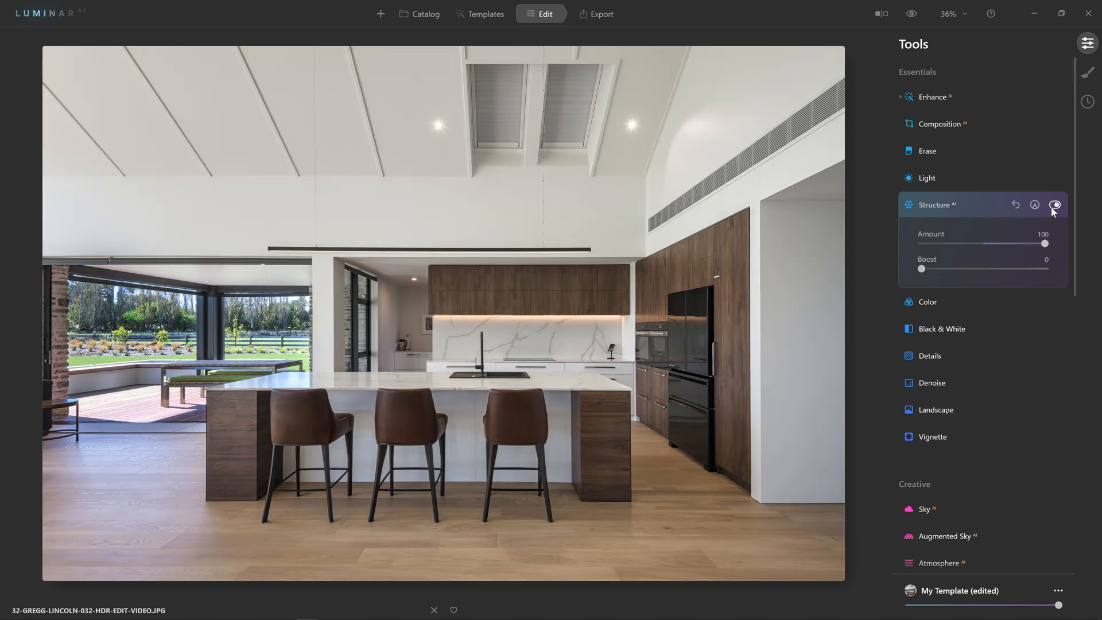
click(1055, 204)
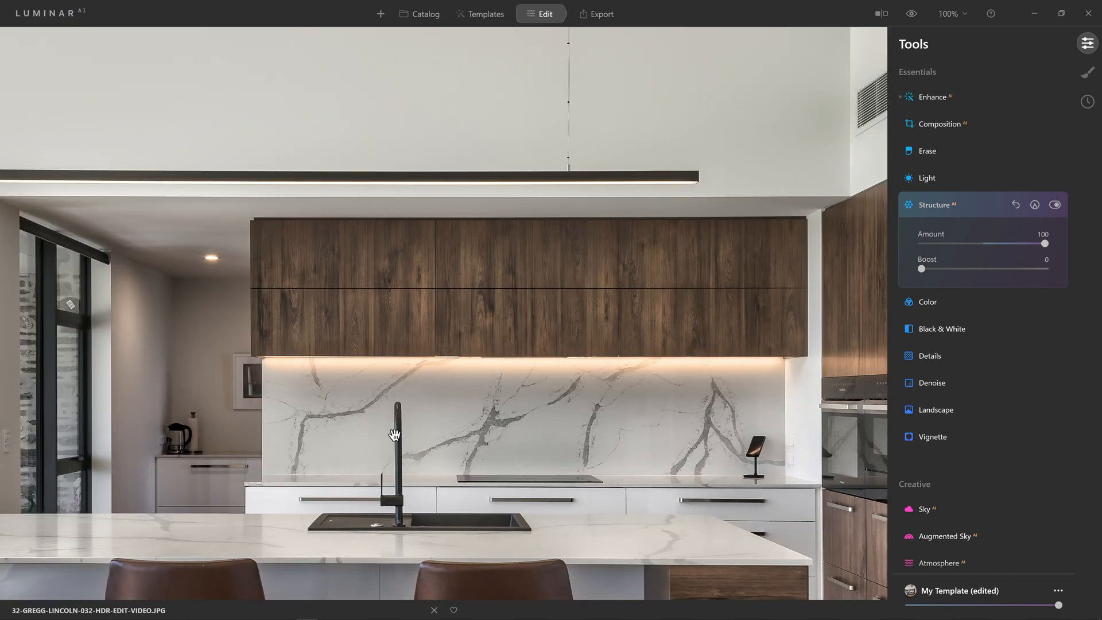
click(1056, 205)
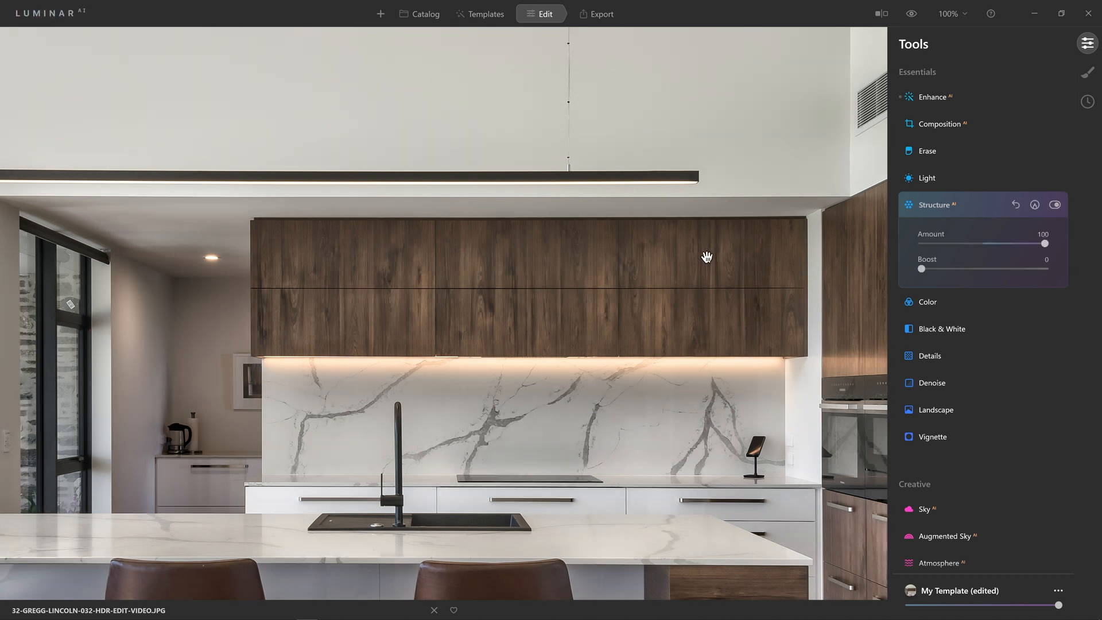
mouse_move(382, 435)
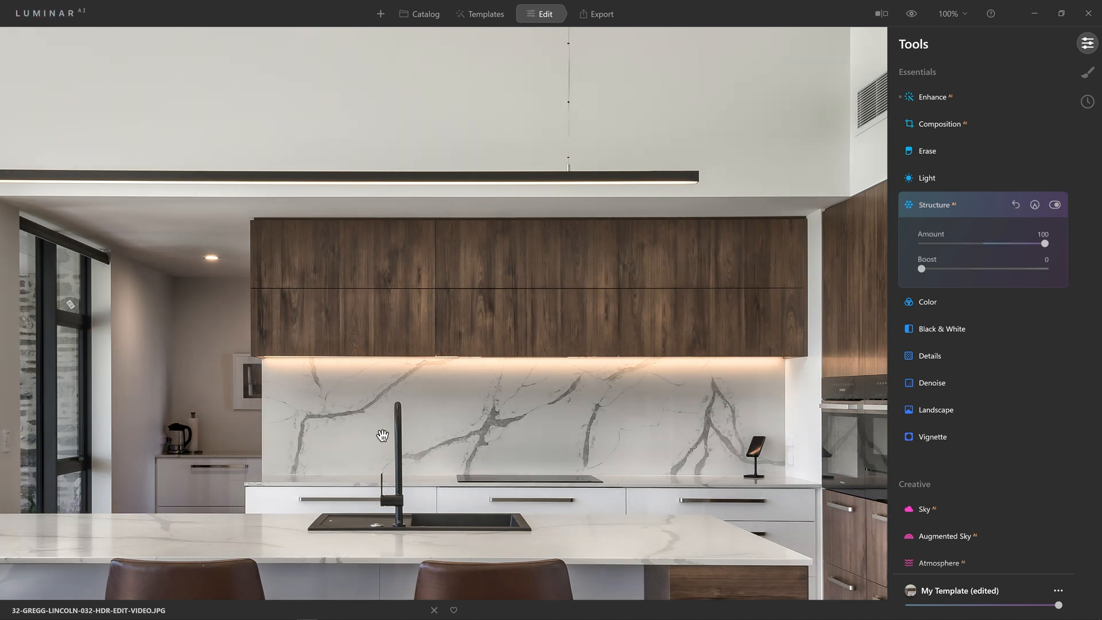
click(1056, 205)
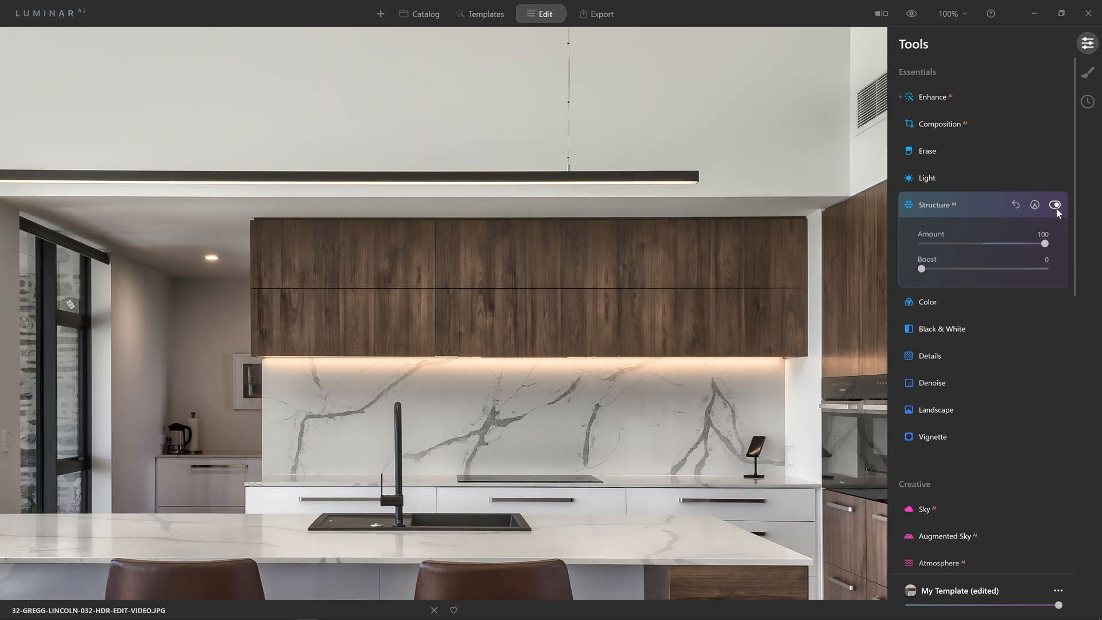
click(1056, 205)
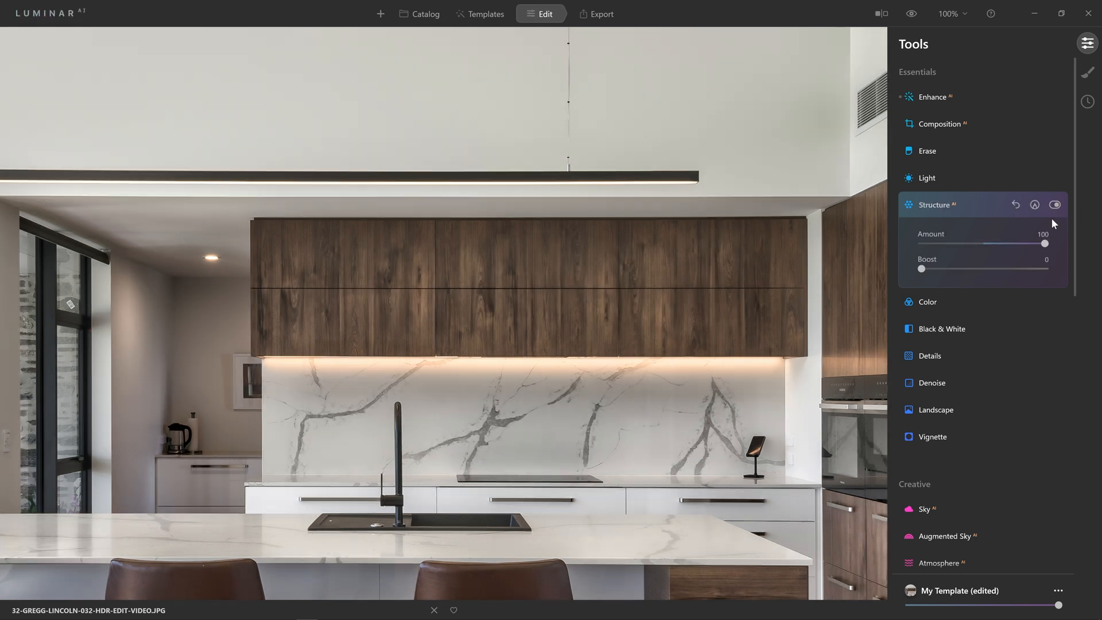
Bring the Structure Amount down from 100 to a light 12, comparing on and off.
drag(1046, 243, 1028, 244)
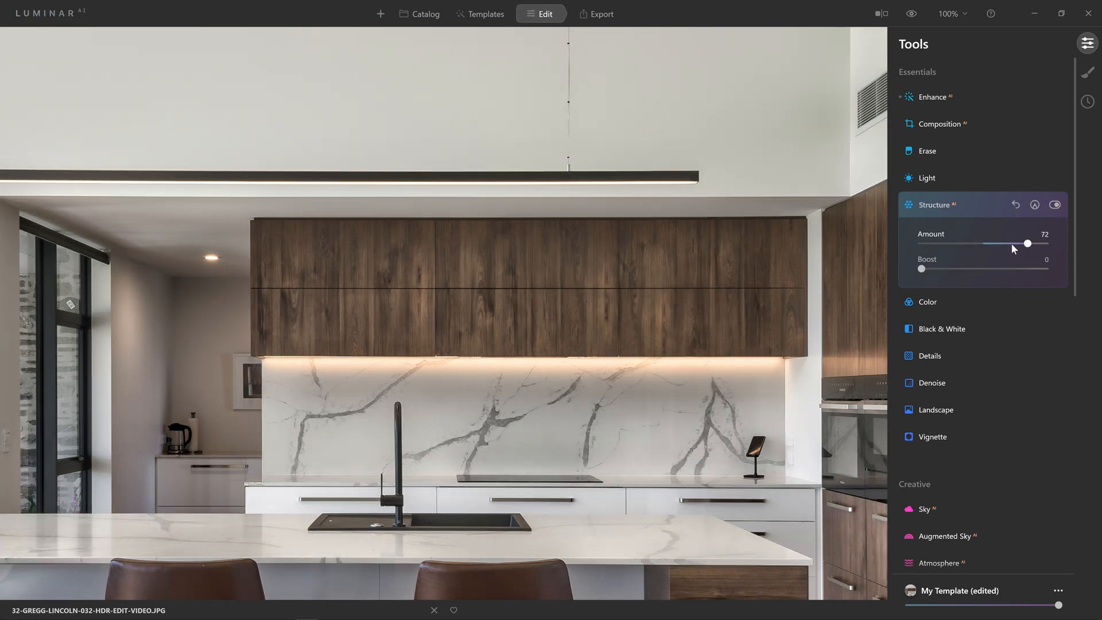
drag(1028, 244, 990, 244)
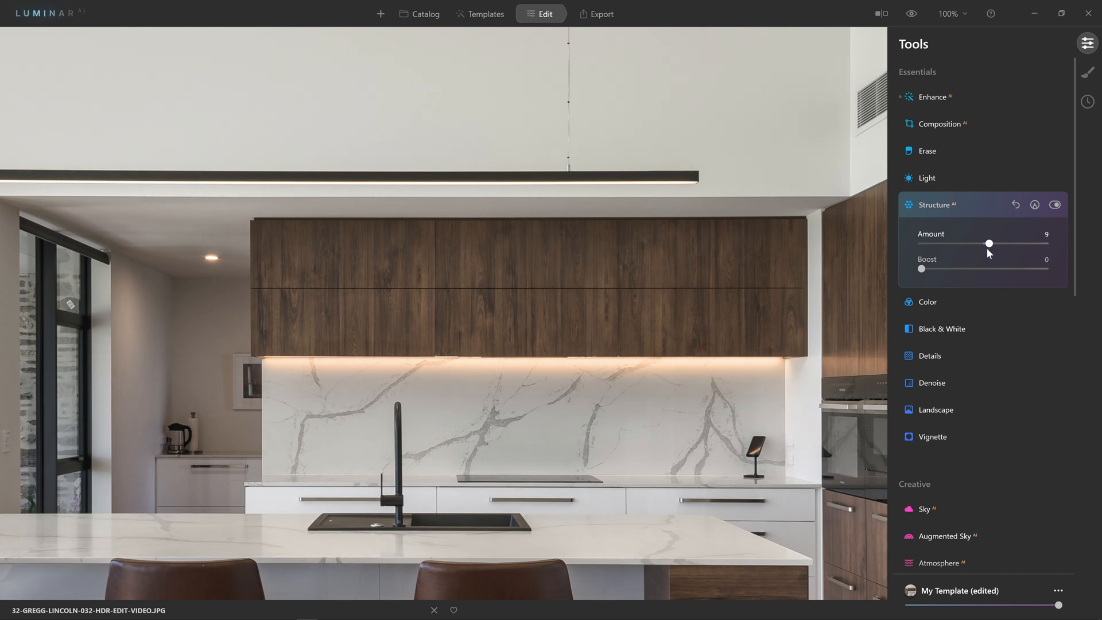
drag(990, 244, 994, 244)
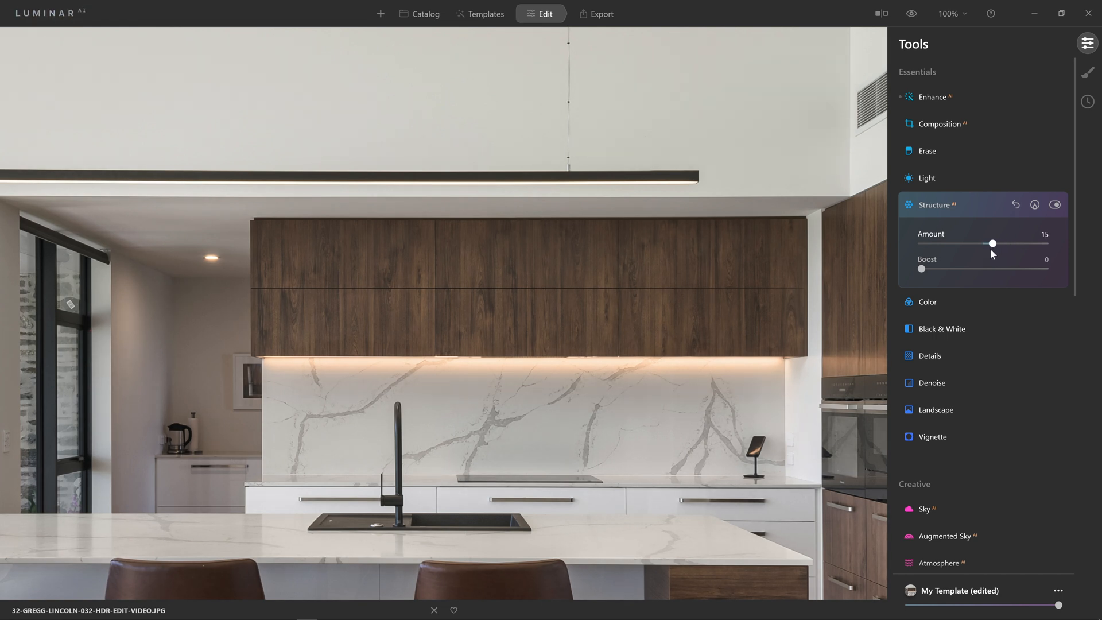
drag(993, 244, 1010, 244)
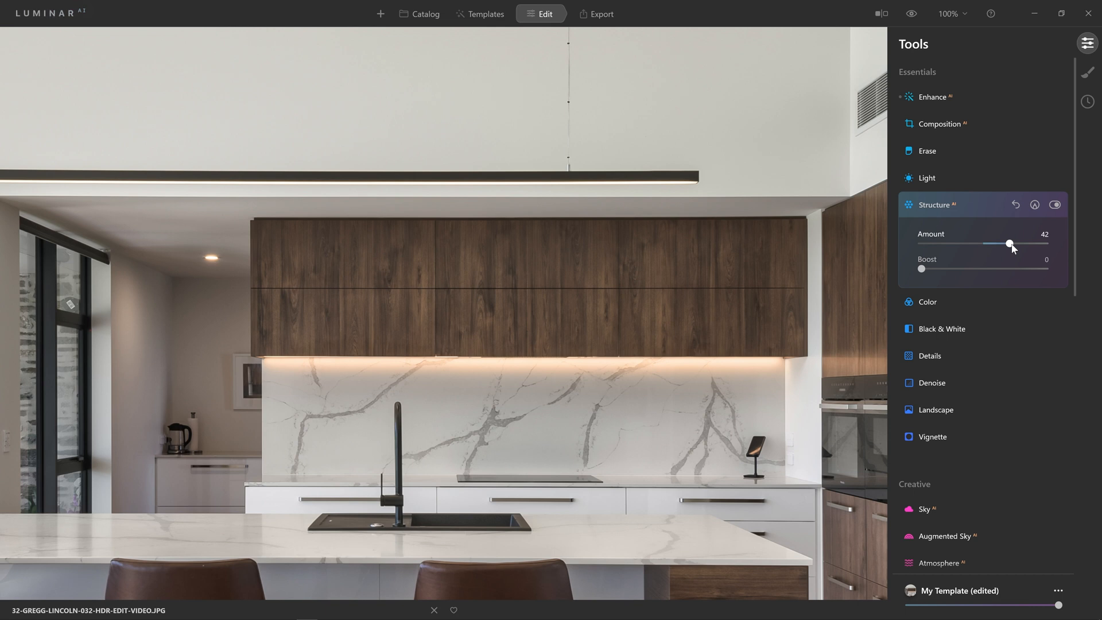
drag(1011, 244, 995, 244)
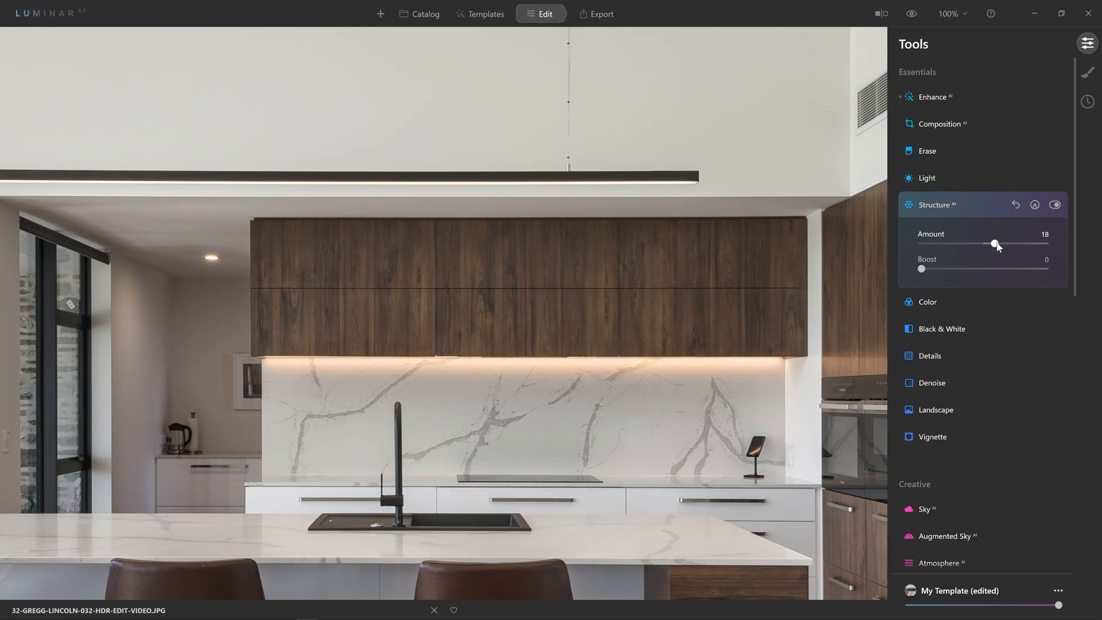
click(1054, 205)
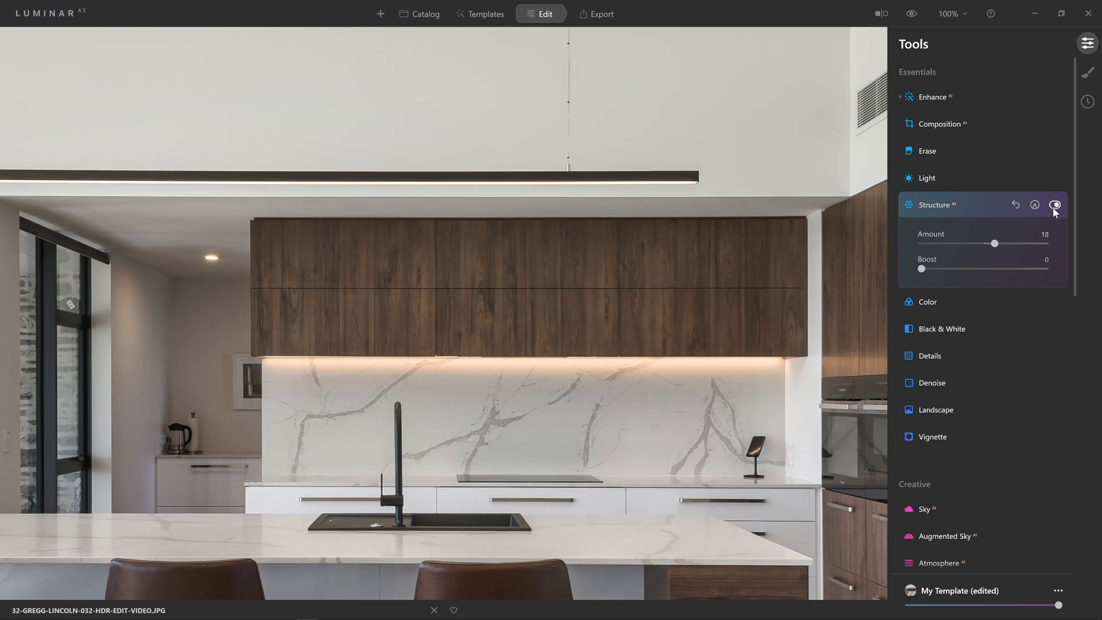
click(1055, 205)
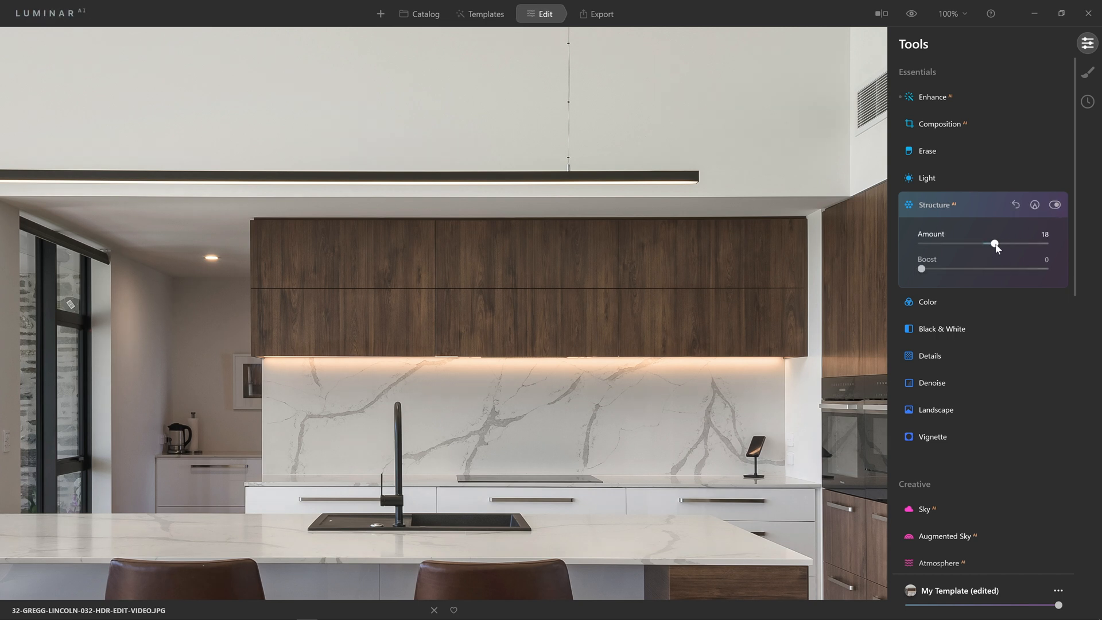
drag(995, 244, 991, 244)
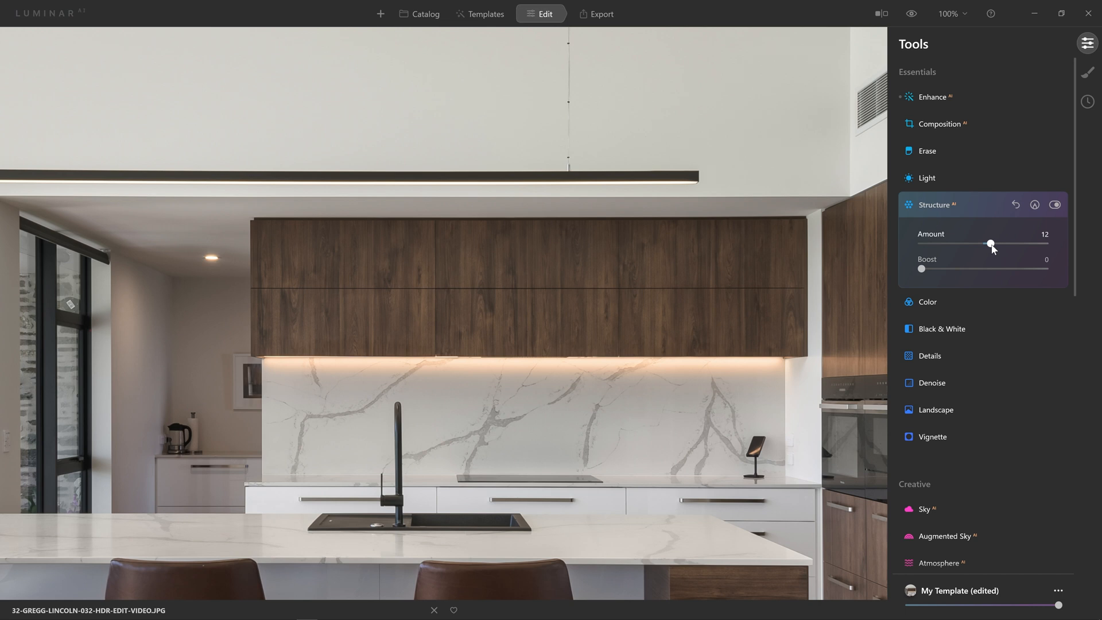
mouse_move(995, 245)
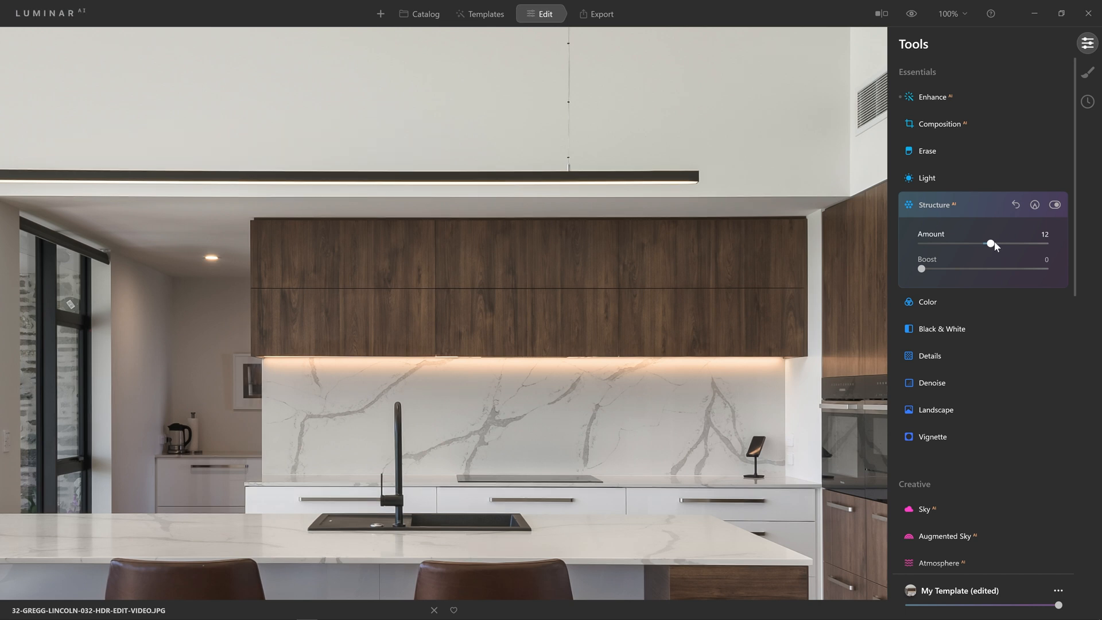
mouse_move(814, 267)
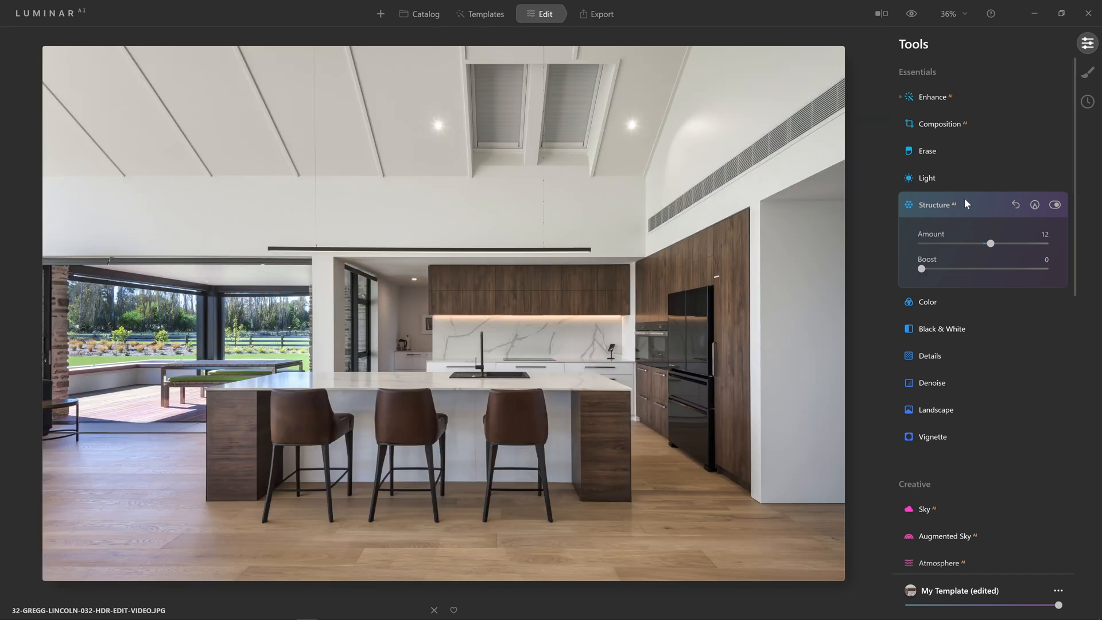
Collapse the Structure AI panel and preview the kitchen photo against its original.
click(934, 204)
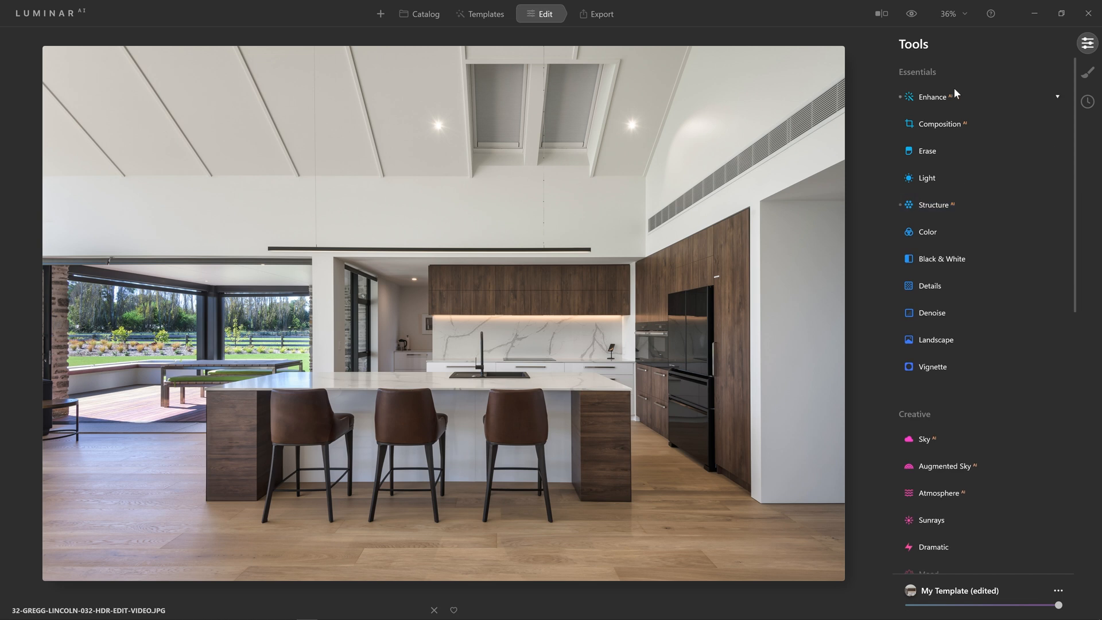
mouse_move(931, 101)
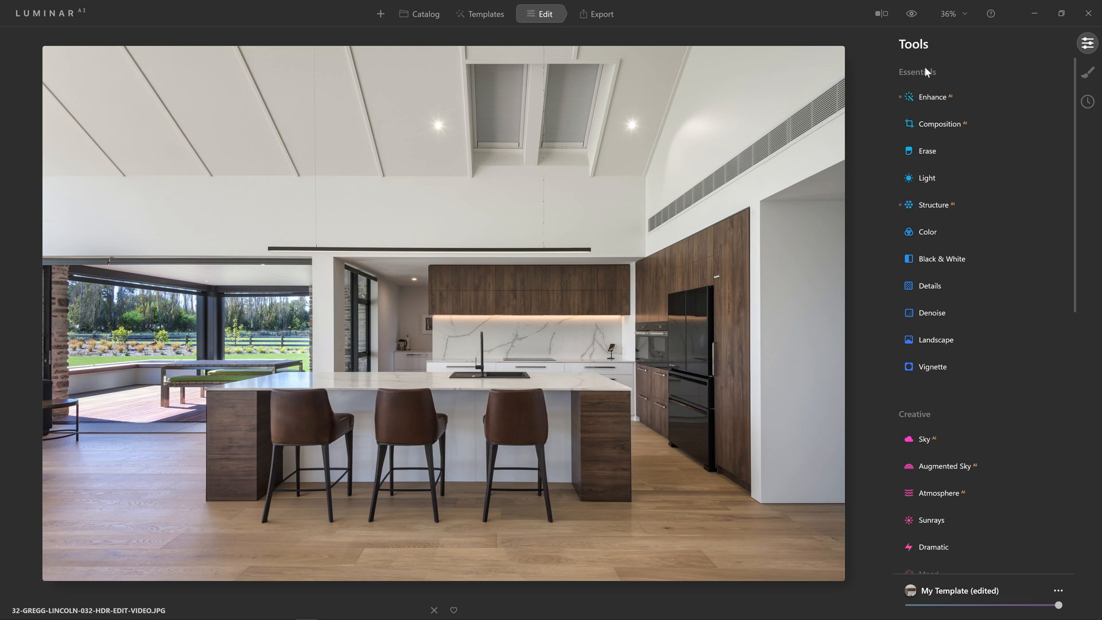
mouse_move(910, 13)
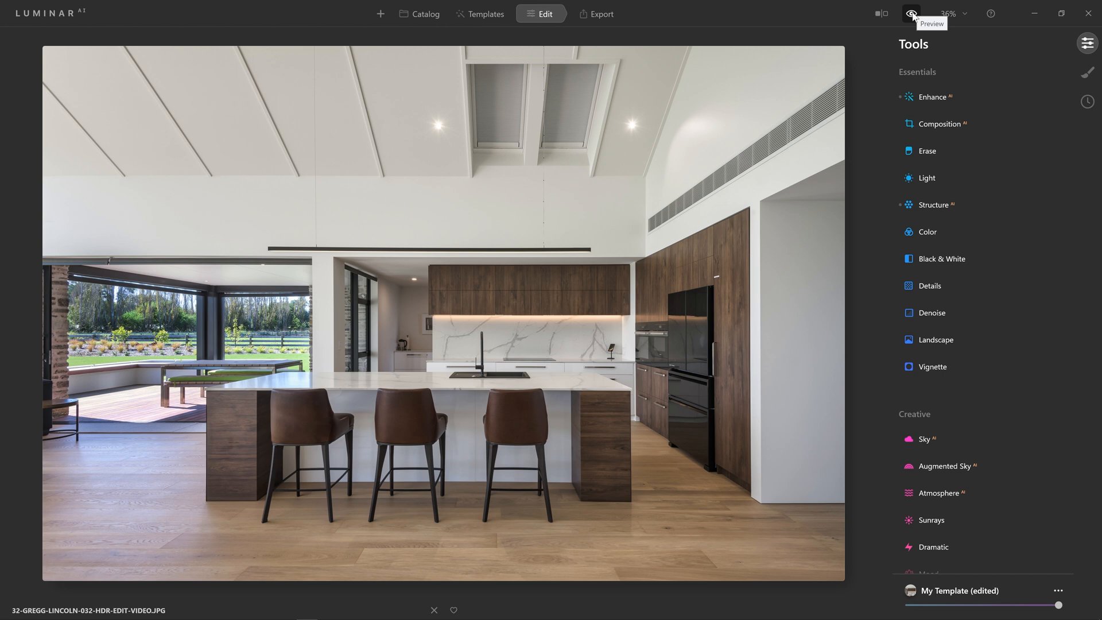
click(910, 13)
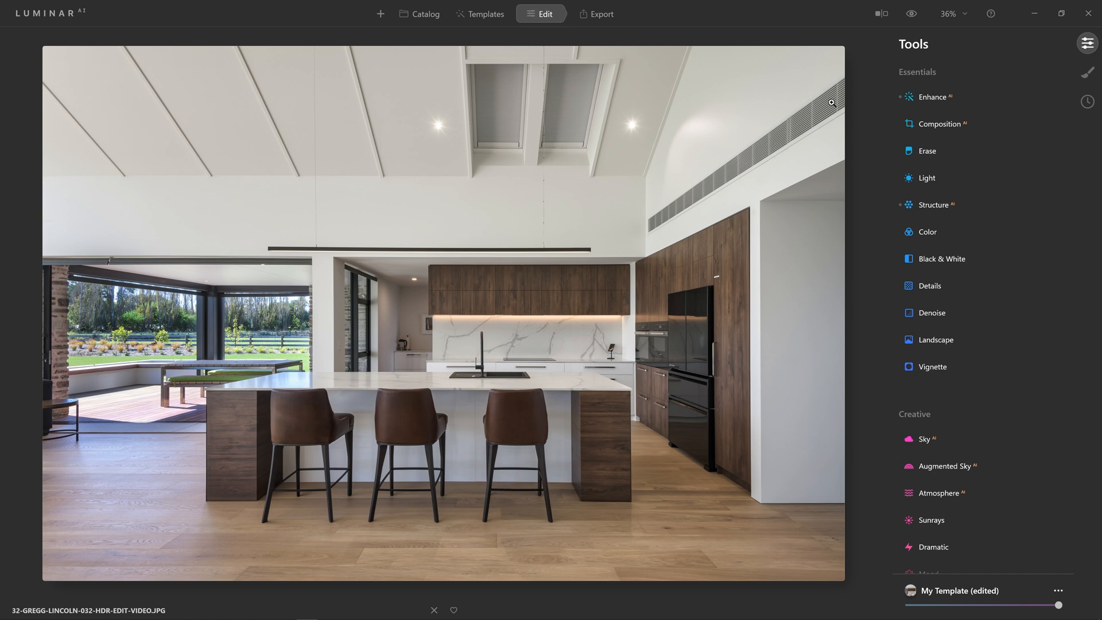
mouse_move(923, 182)
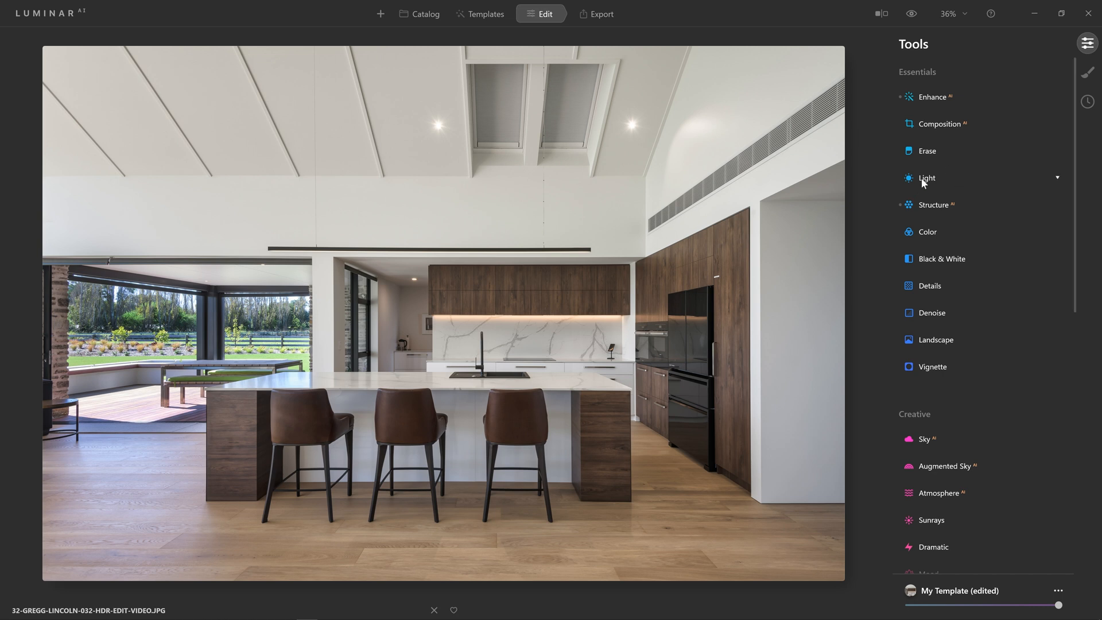
Open Light and try Smart Contrast from negative values up to 100.
click(927, 178)
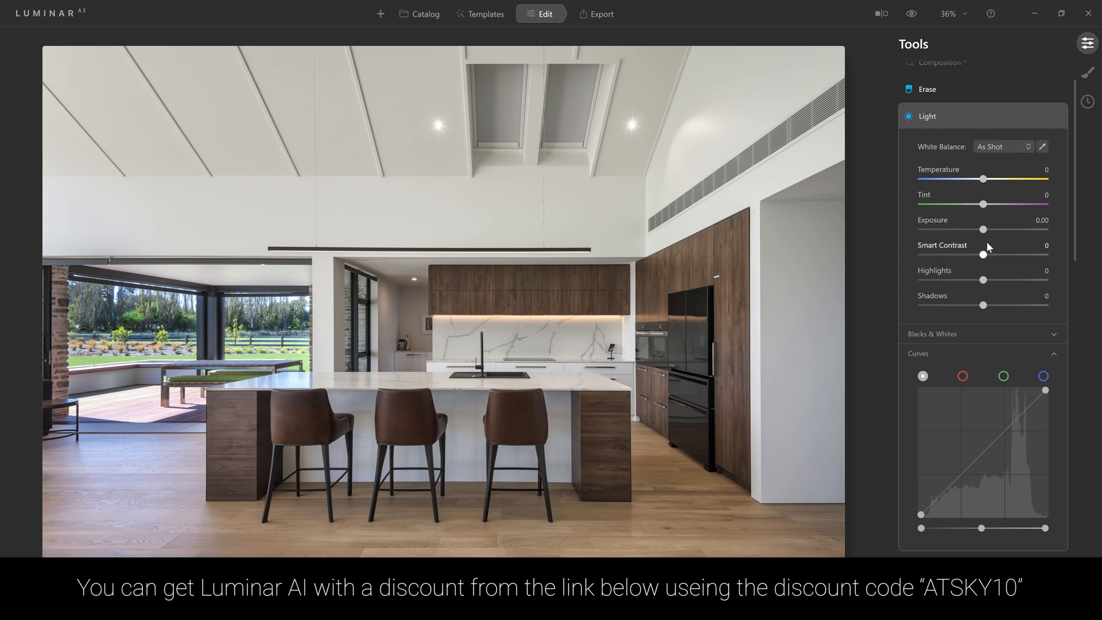
mouse_move(971, 237)
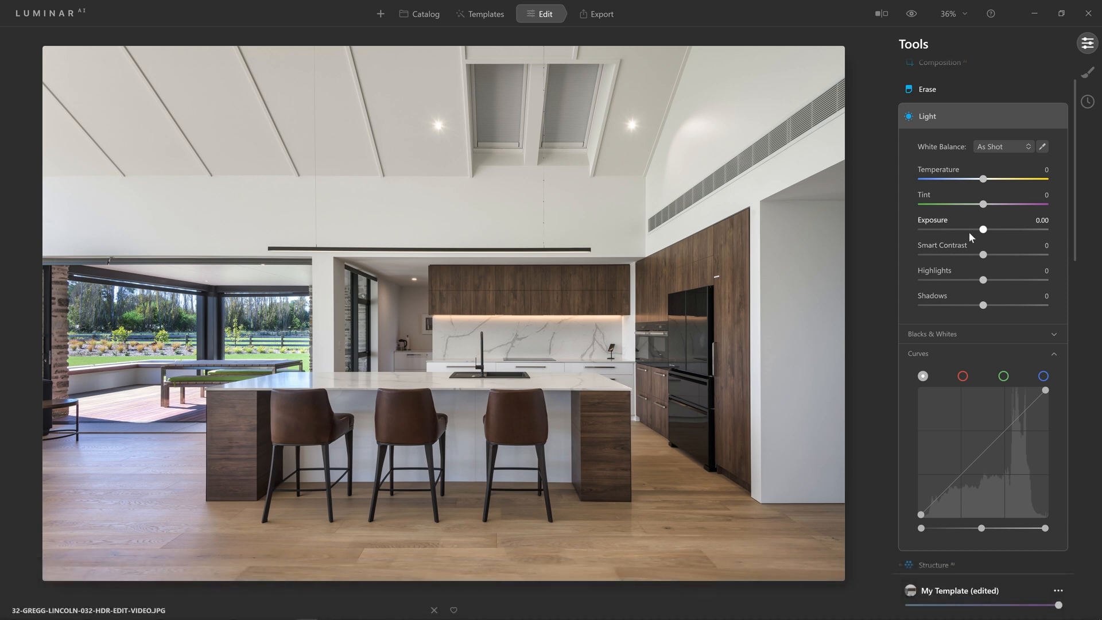
mouse_move(989, 259)
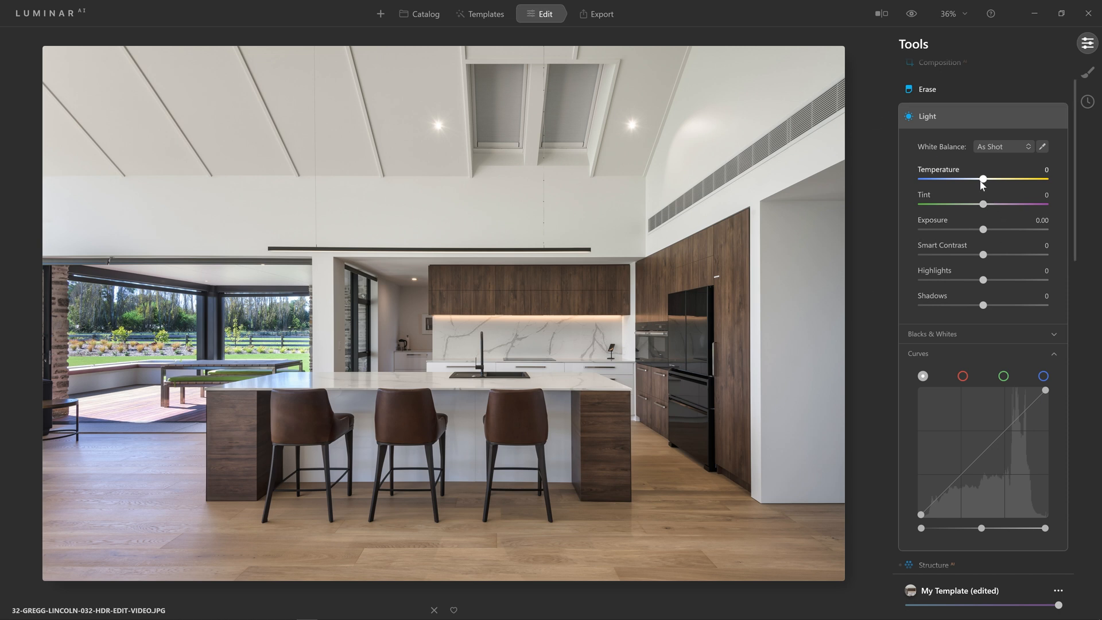
mouse_move(962, 220)
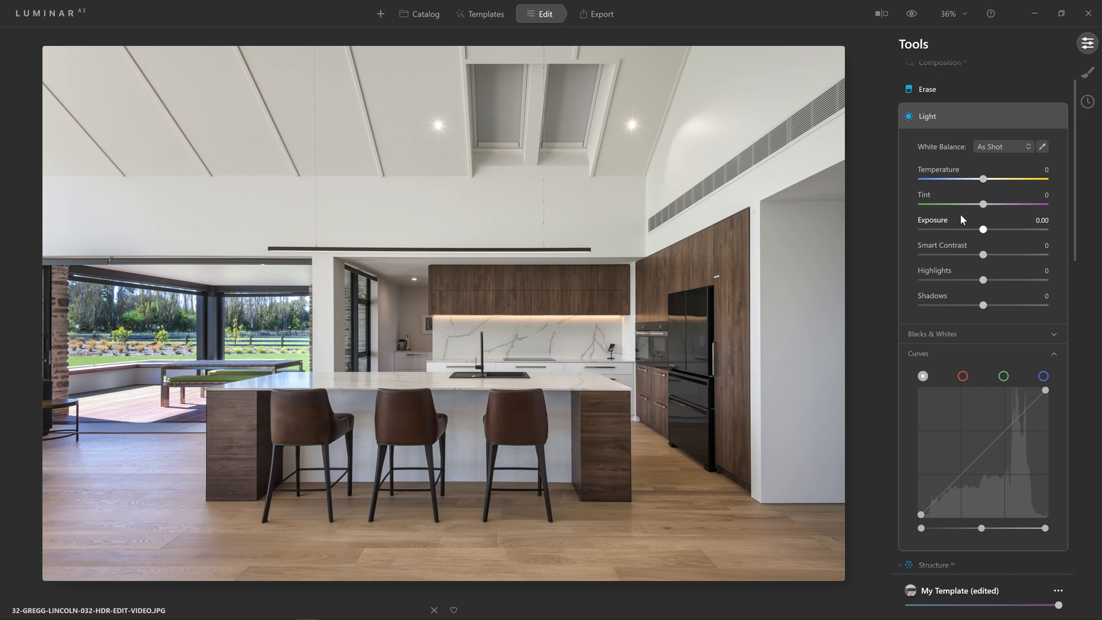
mouse_move(965, 210)
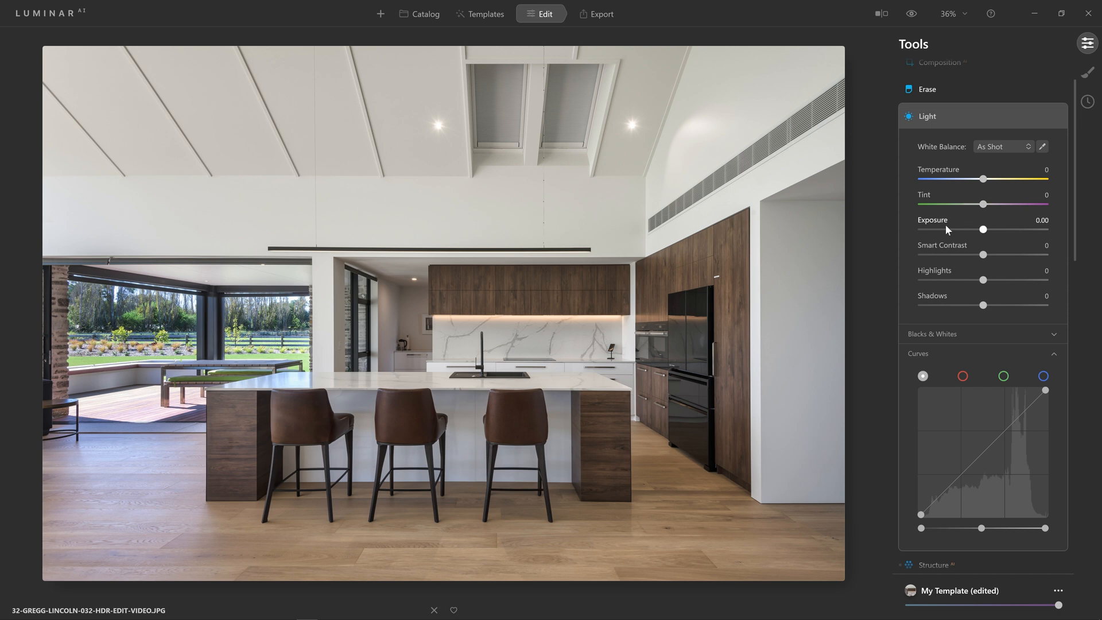
mouse_move(983, 255)
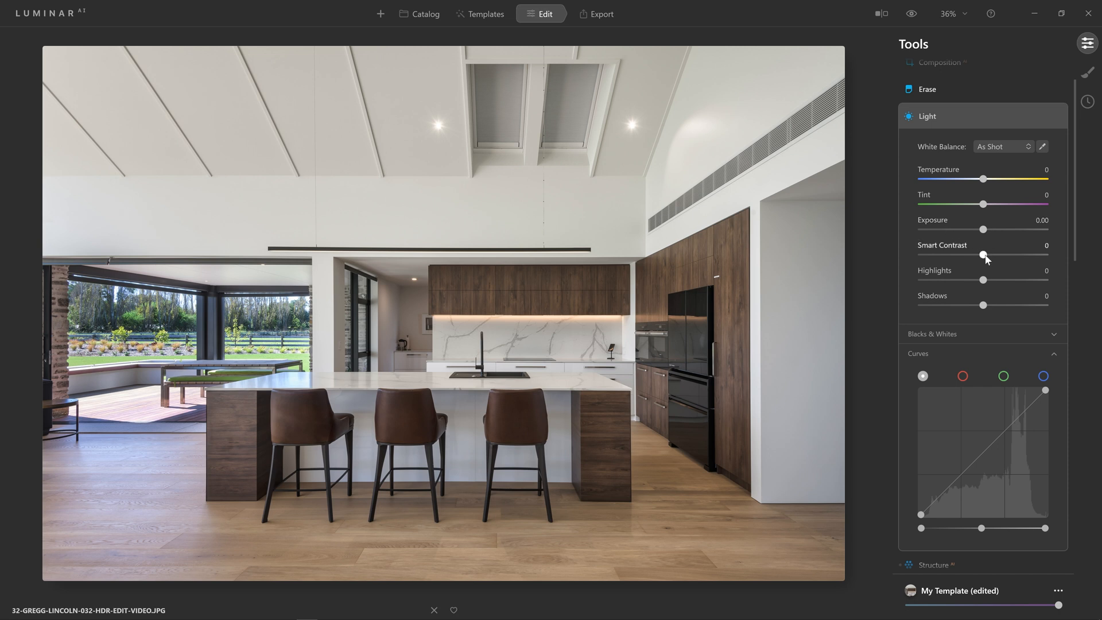
drag(984, 257, 1003, 256)
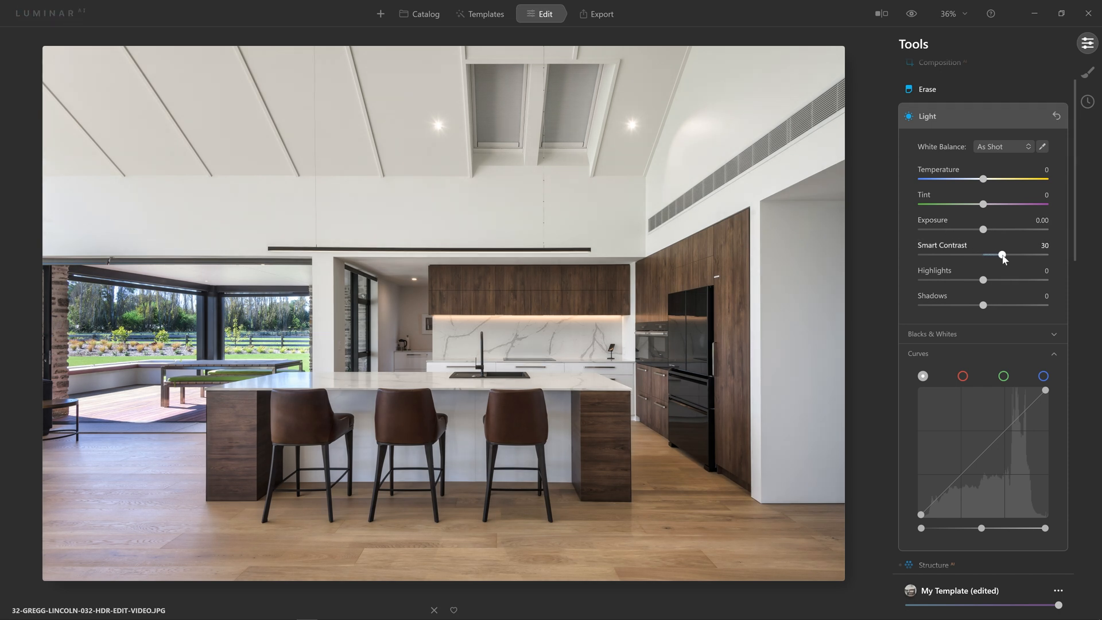
drag(1002, 254, 1045, 255)
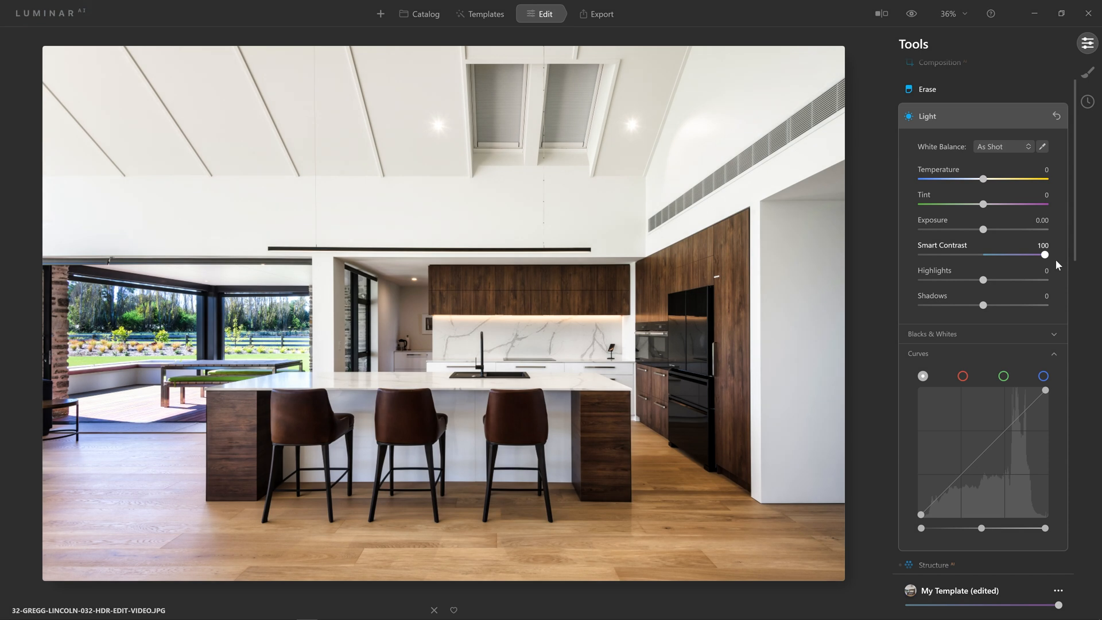
drag(1045, 254, 1040, 254)
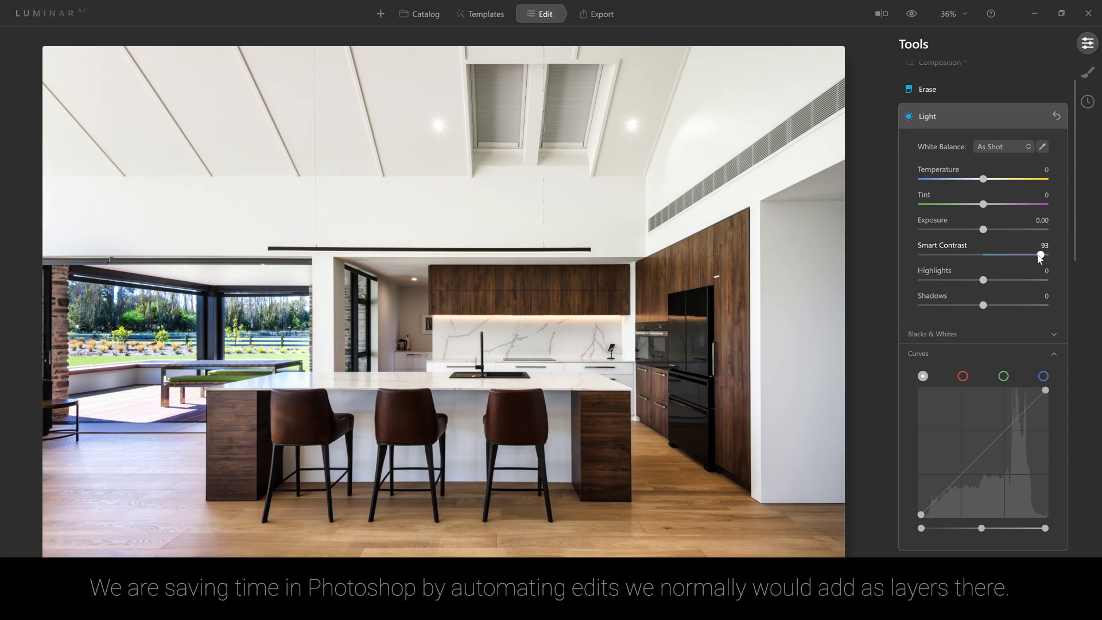
drag(1039, 257, 948, 256)
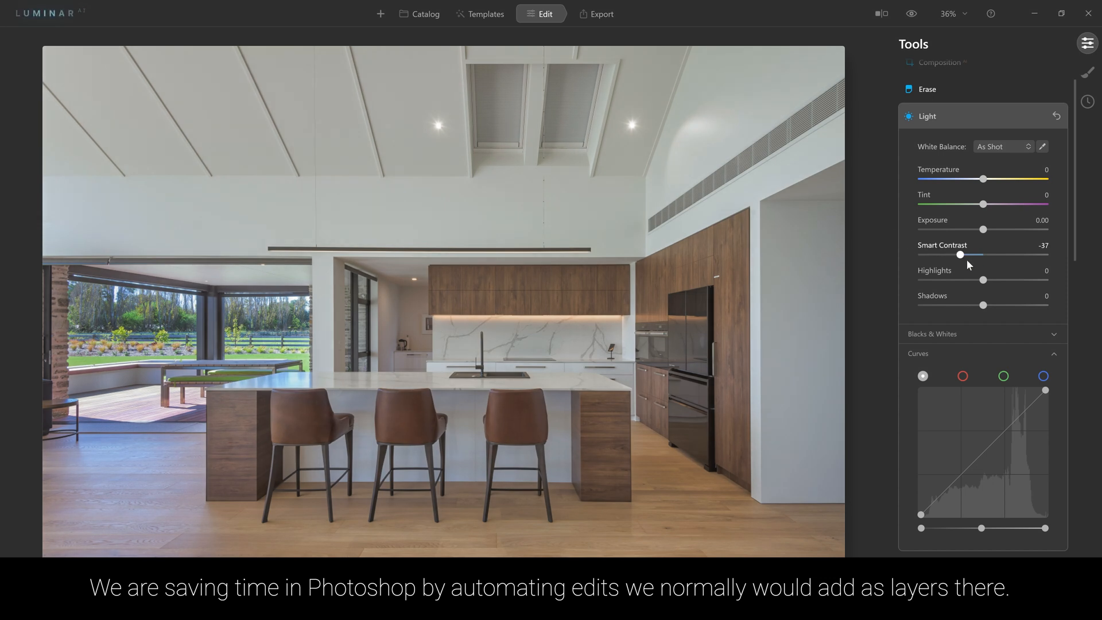
drag(961, 254, 984, 255)
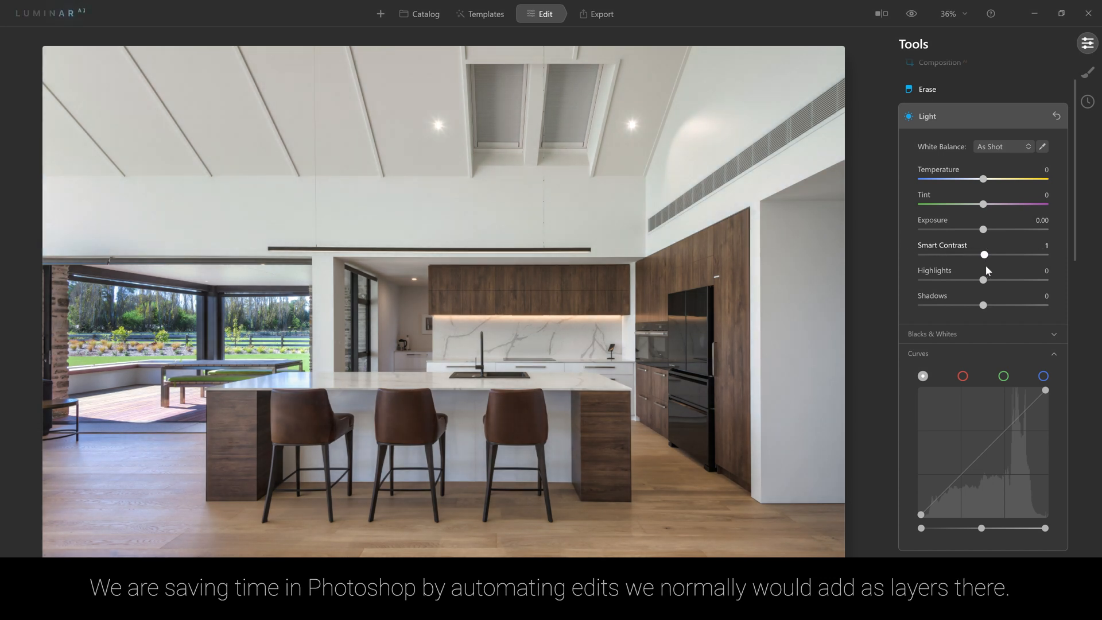
drag(986, 255, 1008, 254)
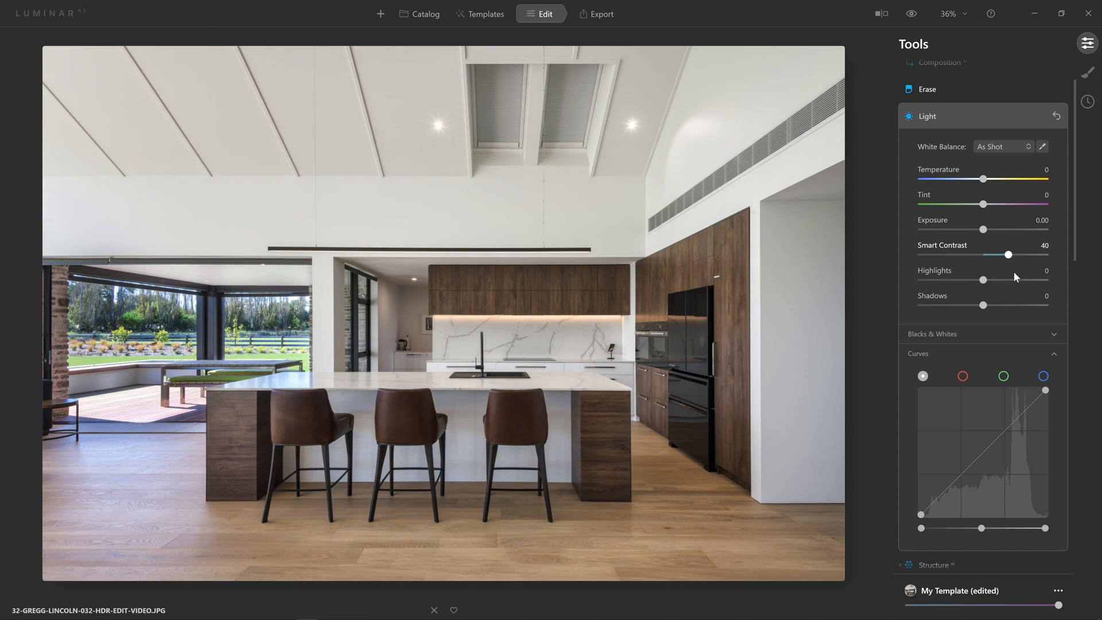
drag(1008, 254, 996, 255)
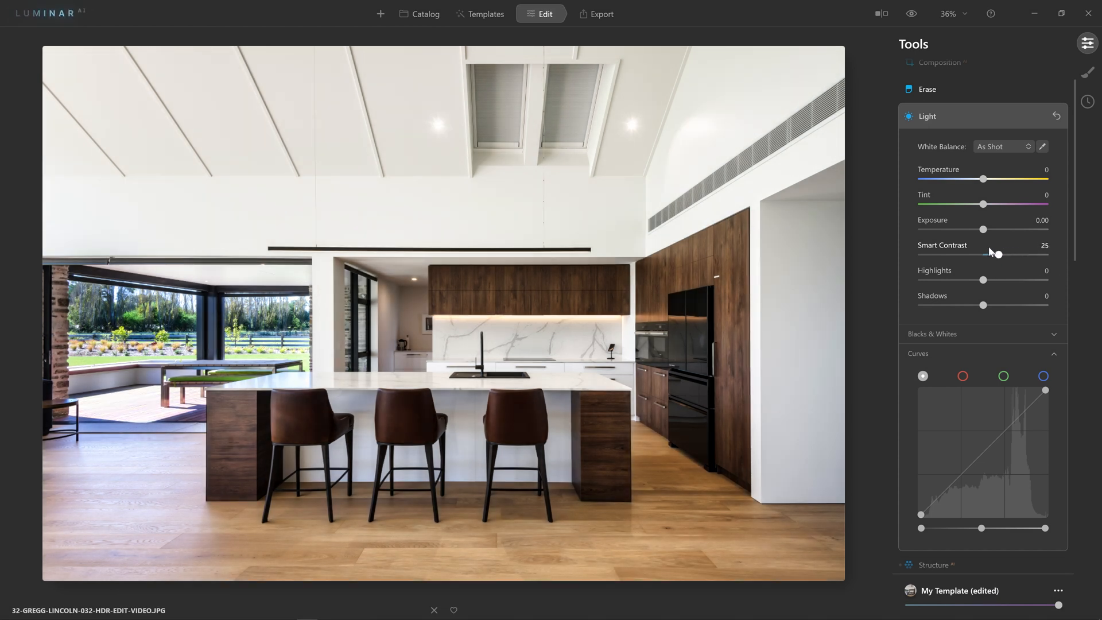
drag(996, 254, 990, 254)
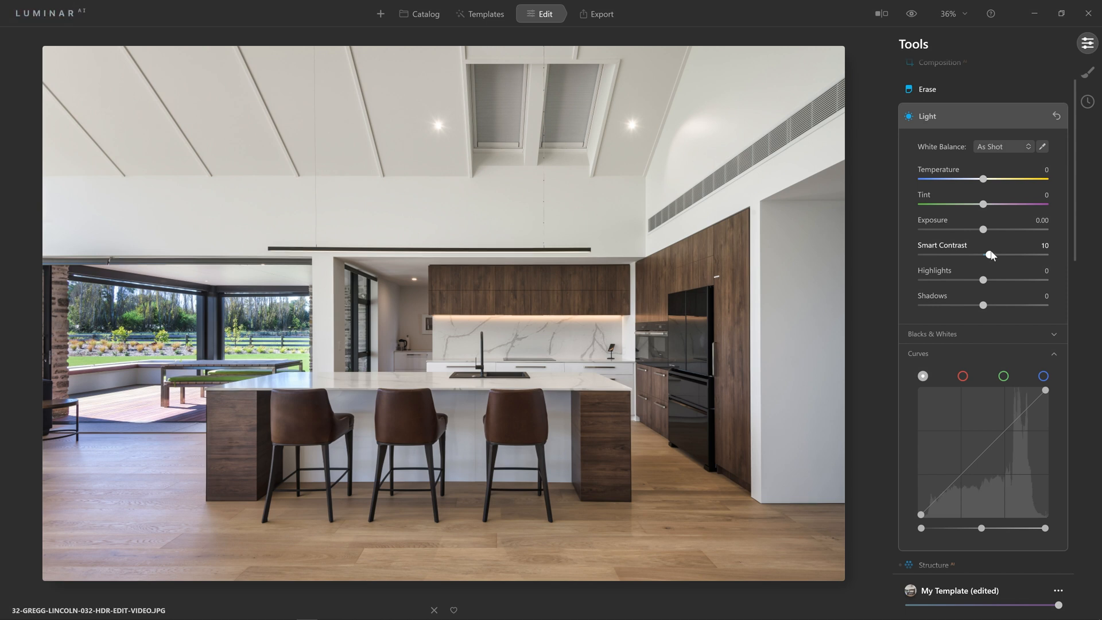
drag(992, 254, 1046, 254)
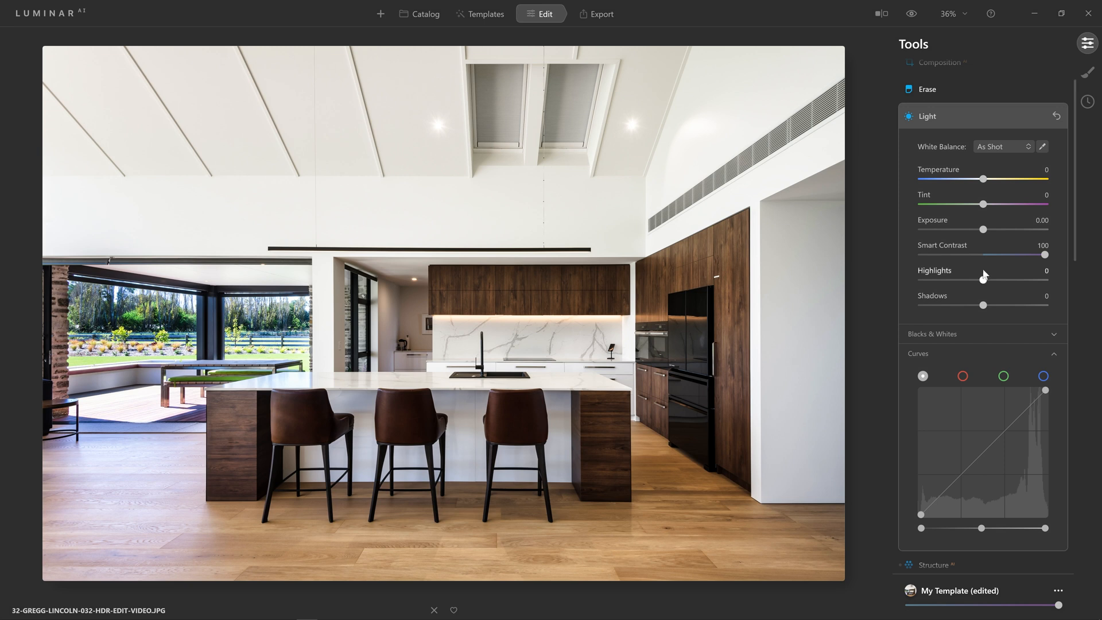
Settle Smart Contrast at 9 and Highlights at -4, then expand Blacks & Whites.
drag(983, 280, 982, 279)
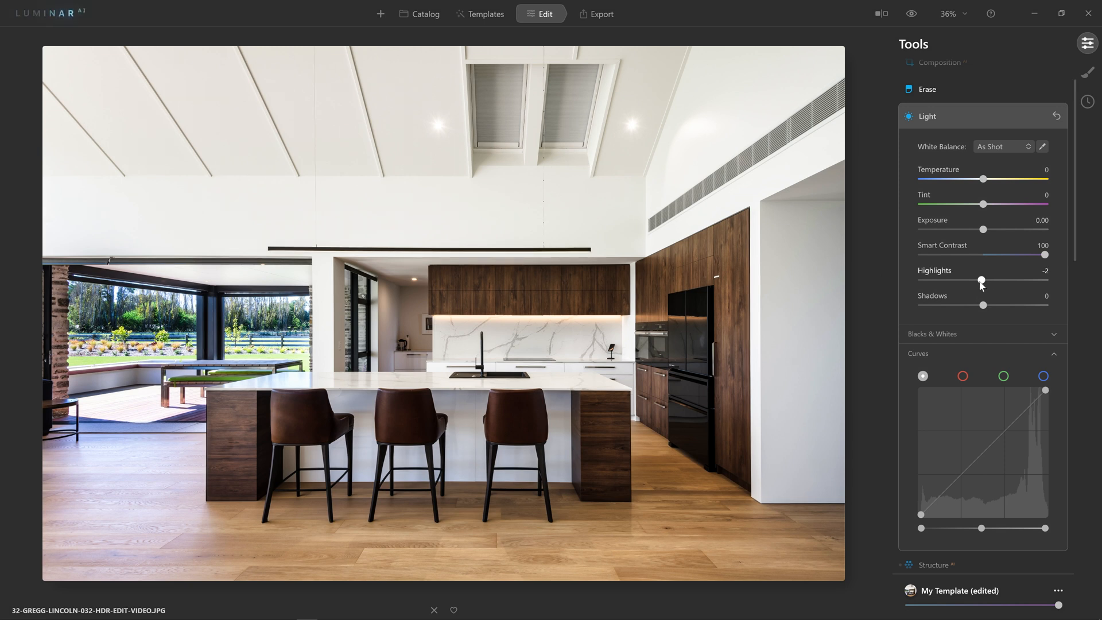
drag(981, 279, 962, 280)
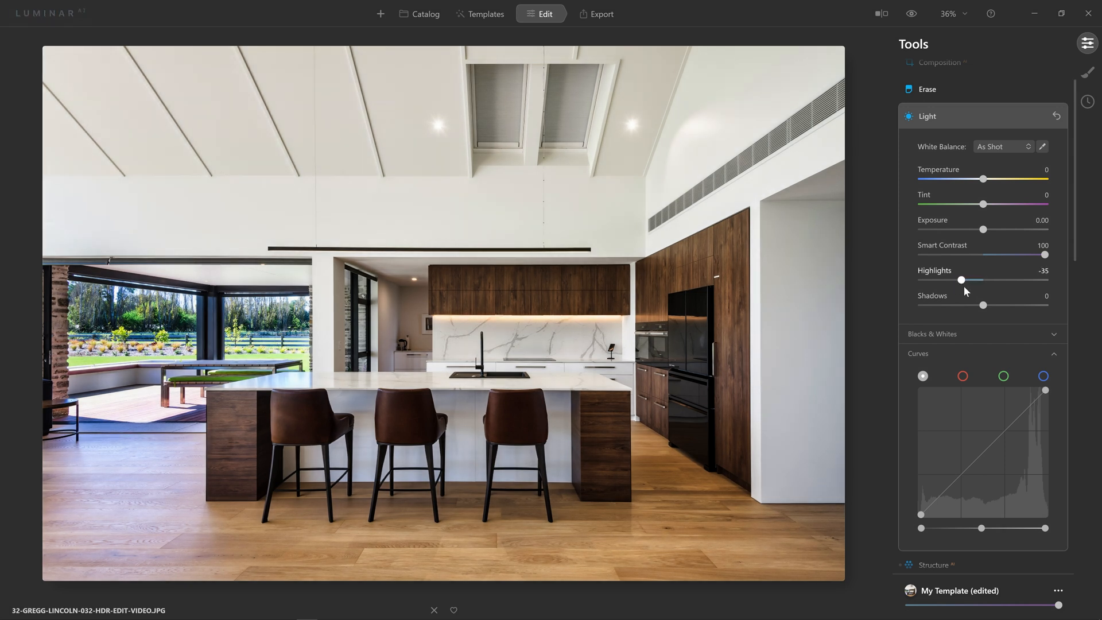
drag(1046, 254, 1021, 254)
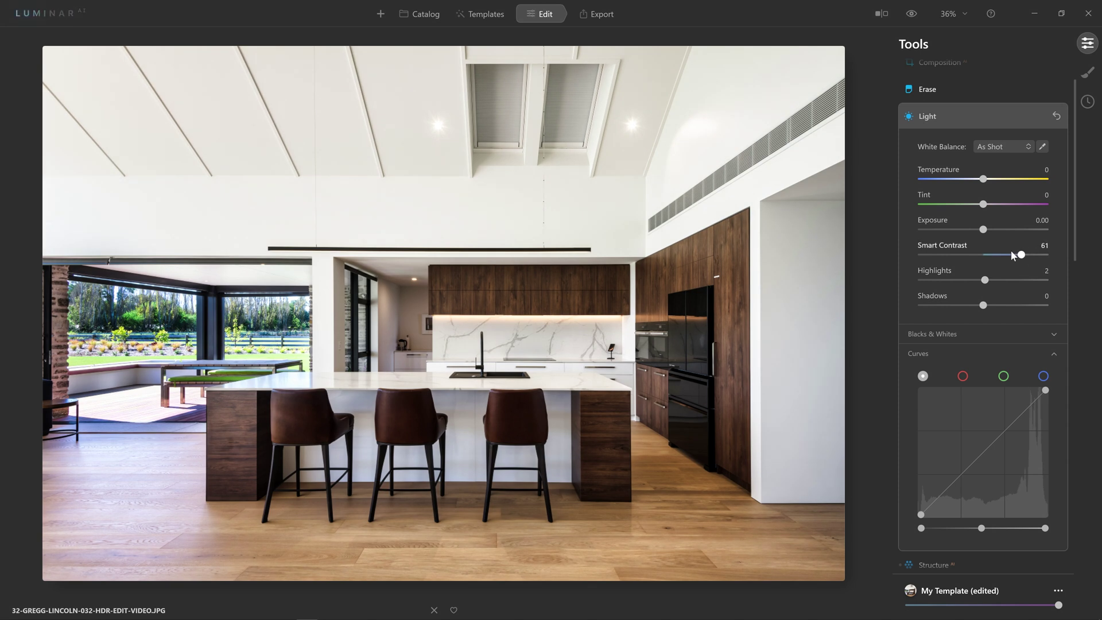
drag(1021, 254, 992, 255)
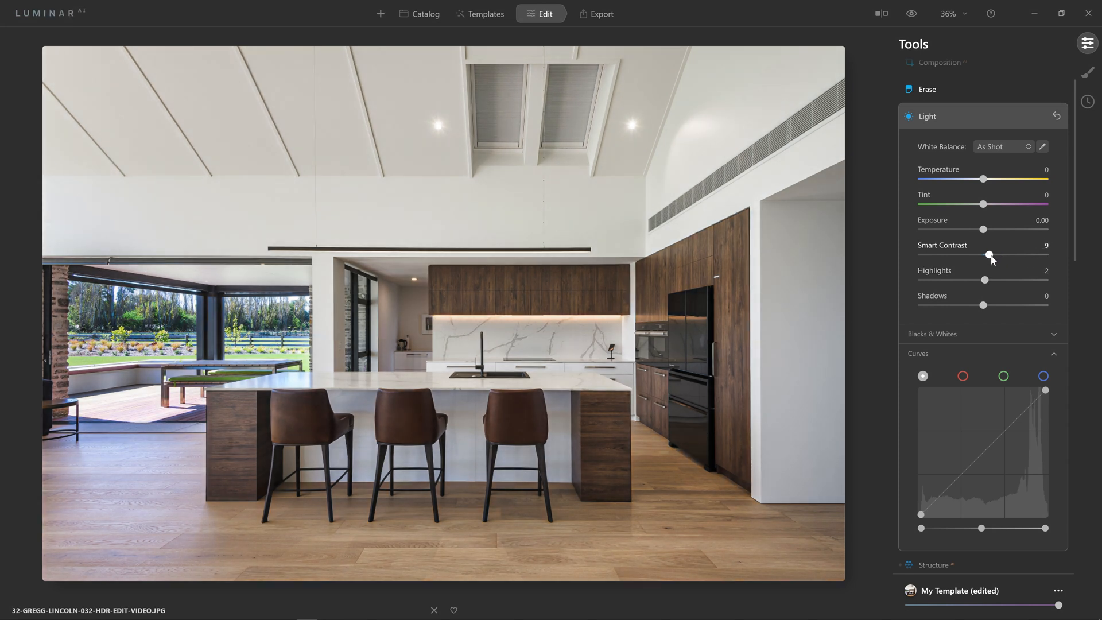
drag(985, 279, 982, 280)
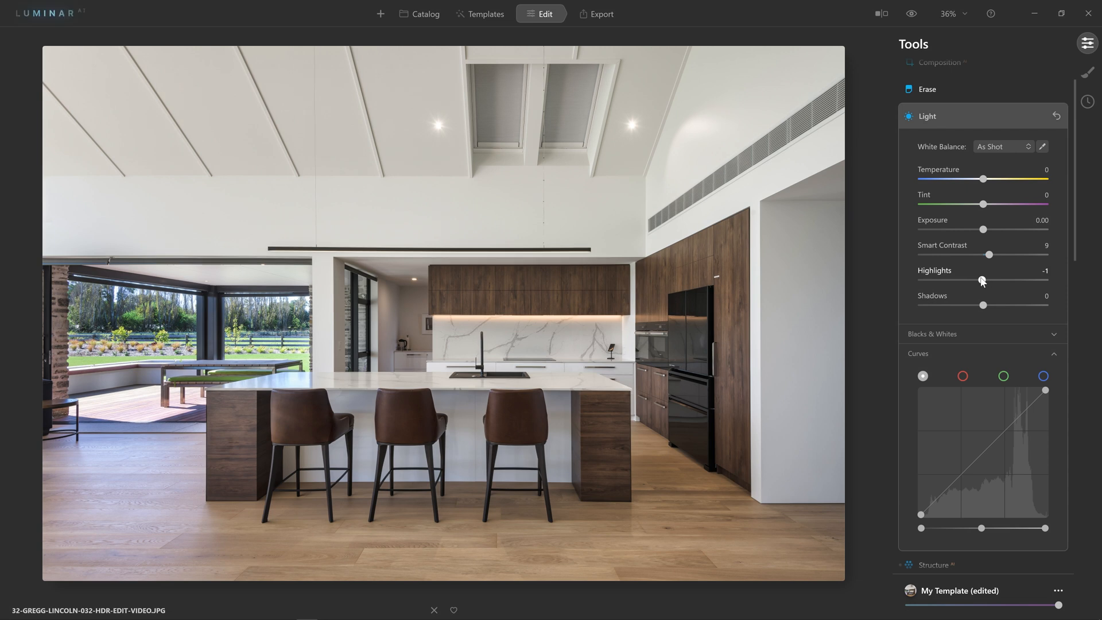
drag(983, 280, 979, 280)
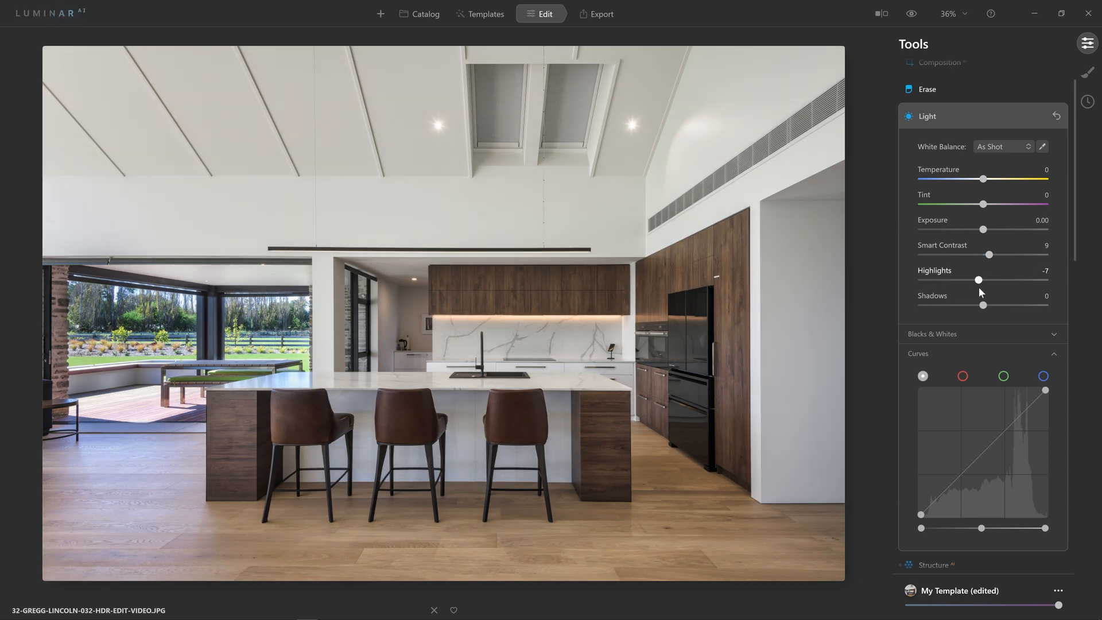
drag(978, 280, 982, 280)
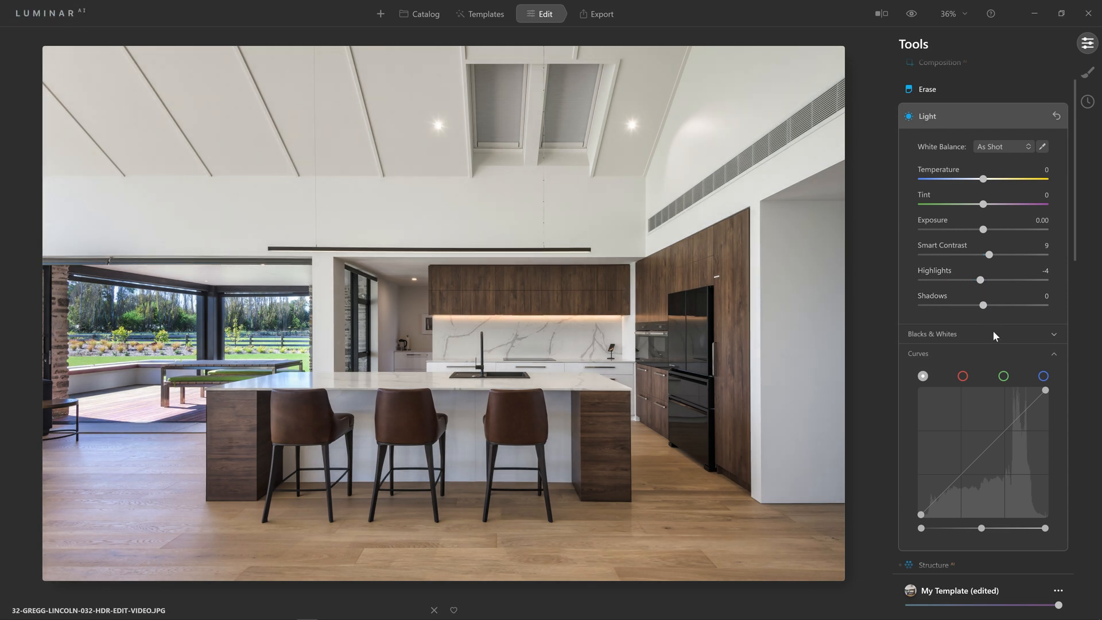
click(933, 334)
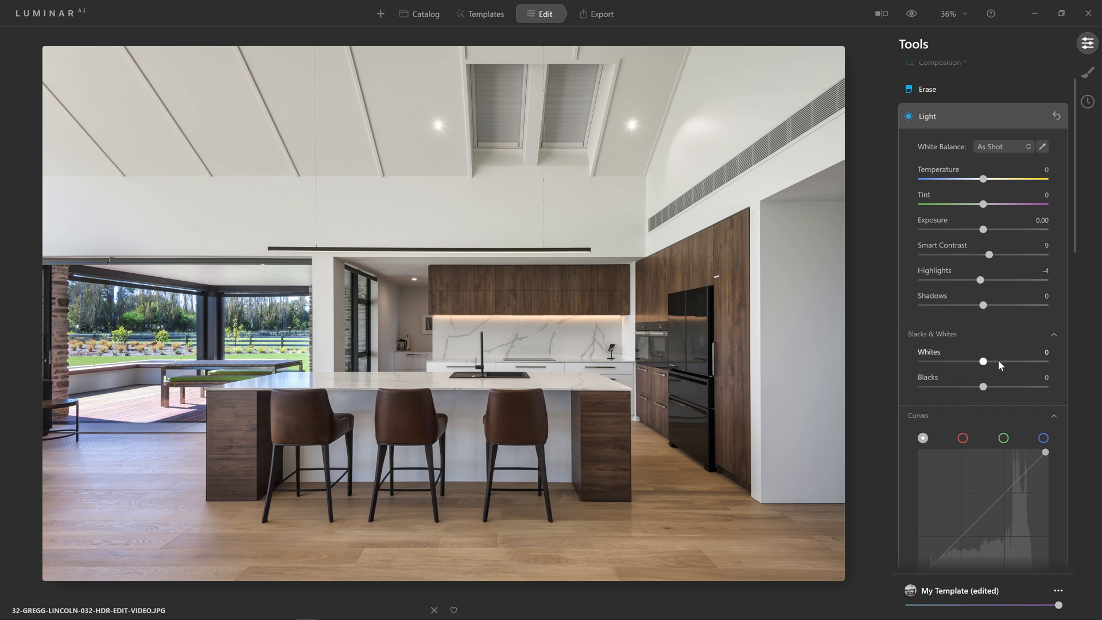
mouse_move(988, 334)
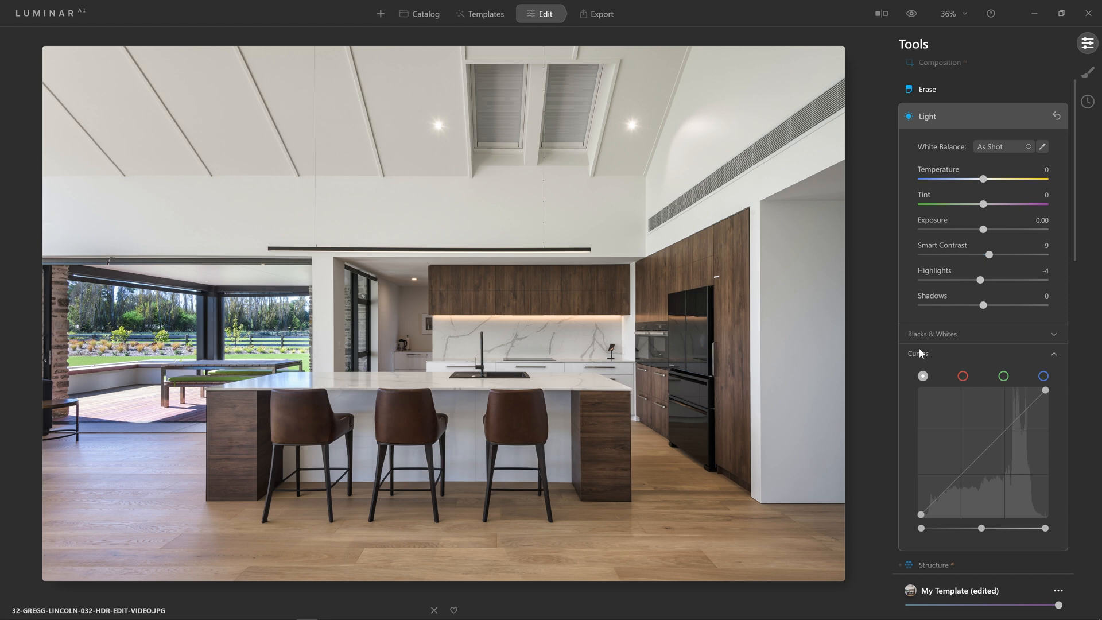
mouse_move(764, 117)
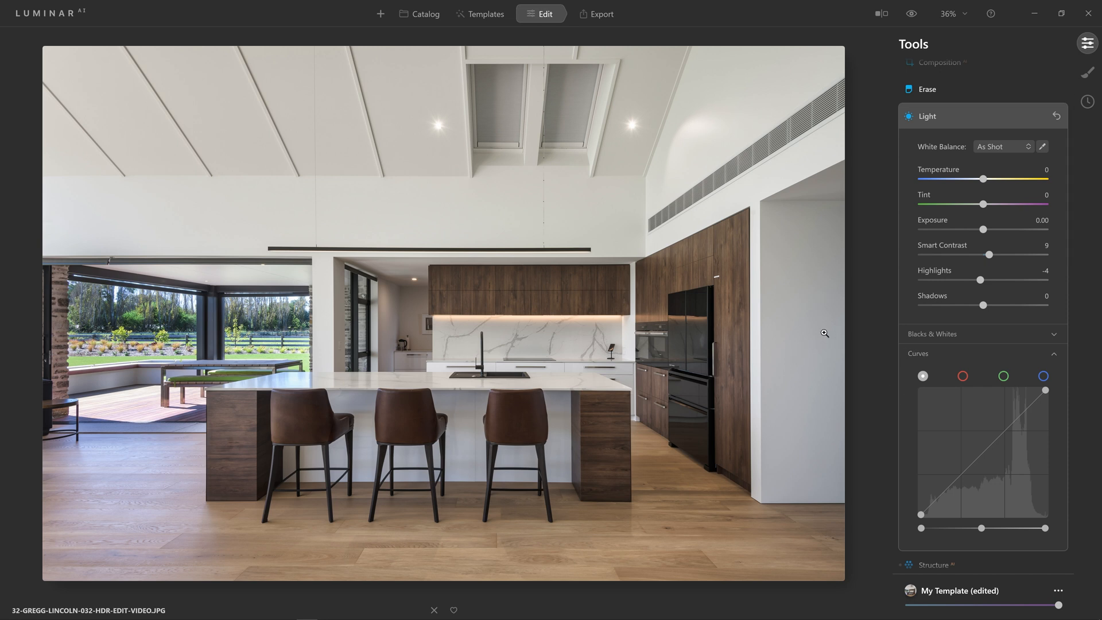
mouse_move(820, 338)
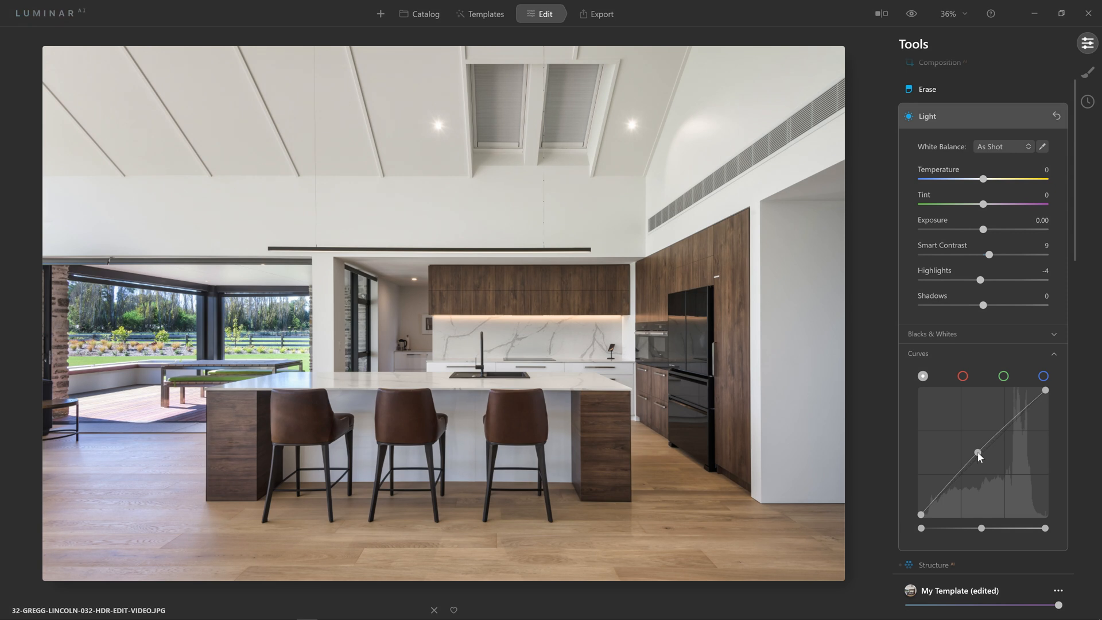
Brighten the midtones with a curve point, return it to the diagonal, and add a second point.
drag(978, 453, 967, 426)
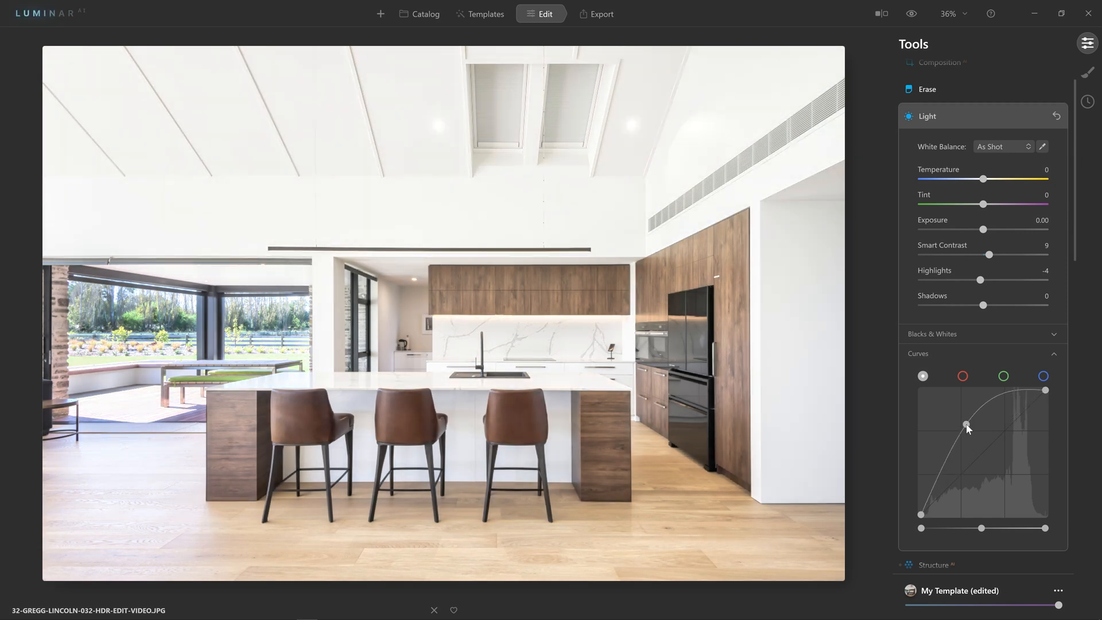
drag(967, 425, 971, 439)
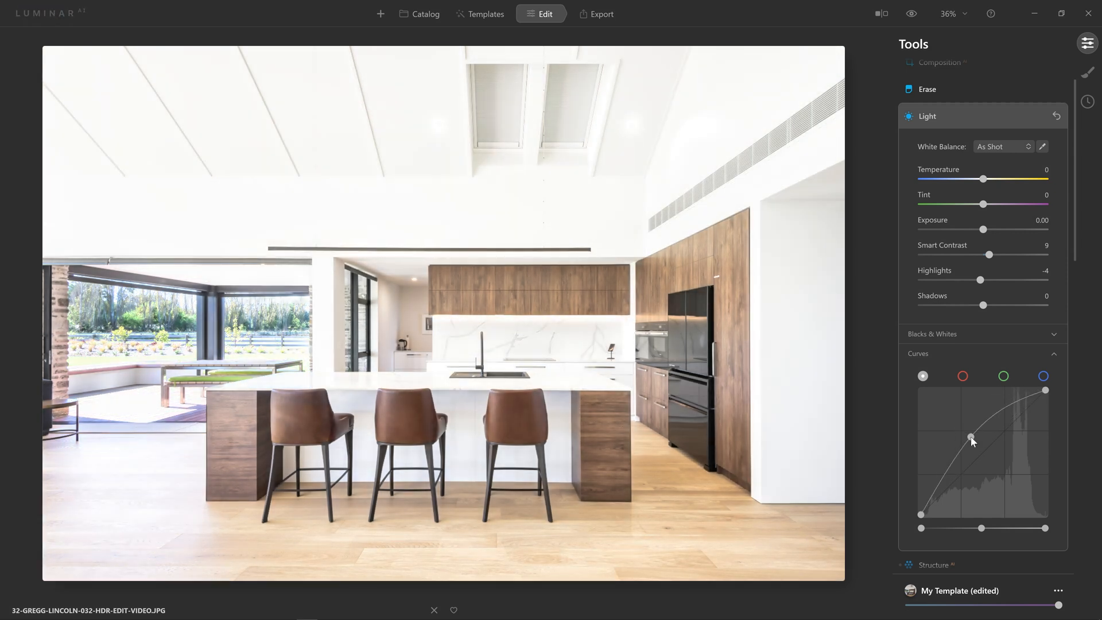
drag(971, 438, 981, 453)
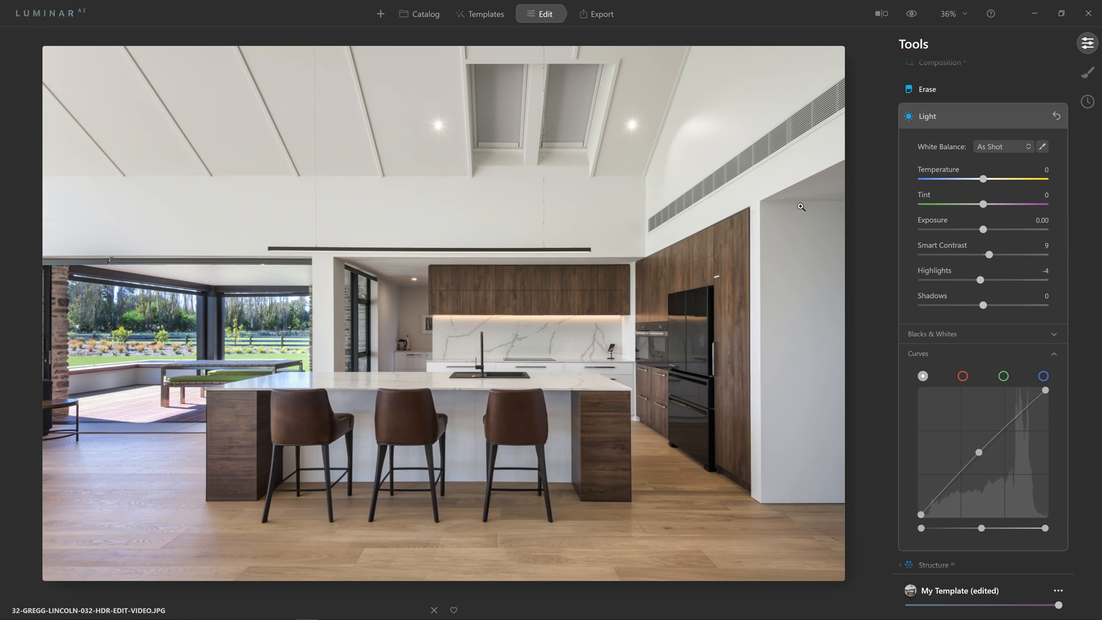
mouse_move(849, 327)
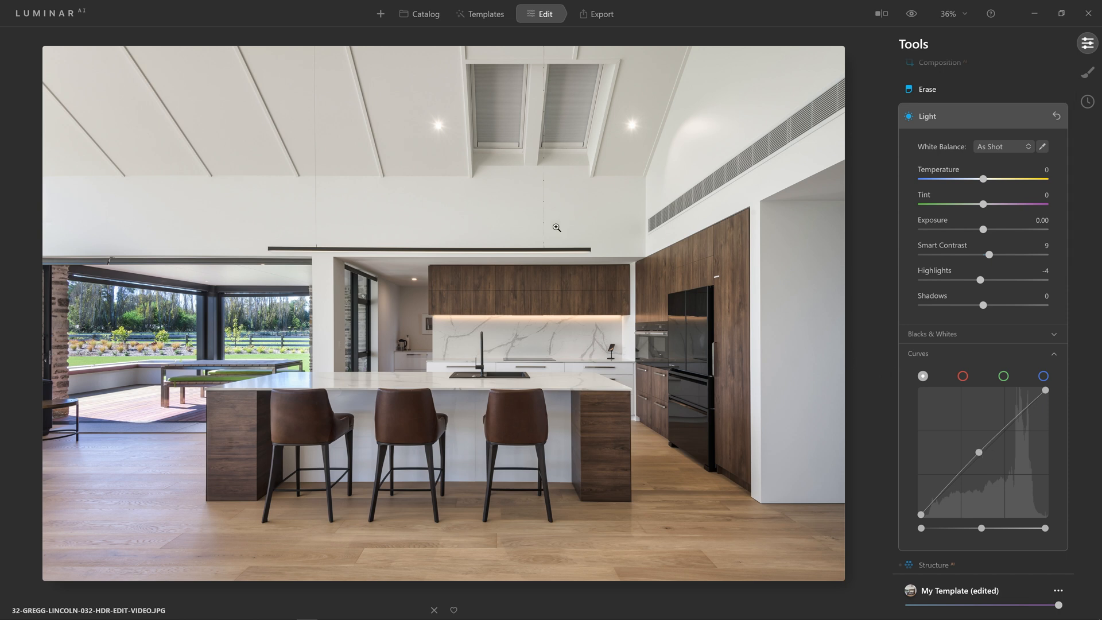
mouse_move(758, 431)
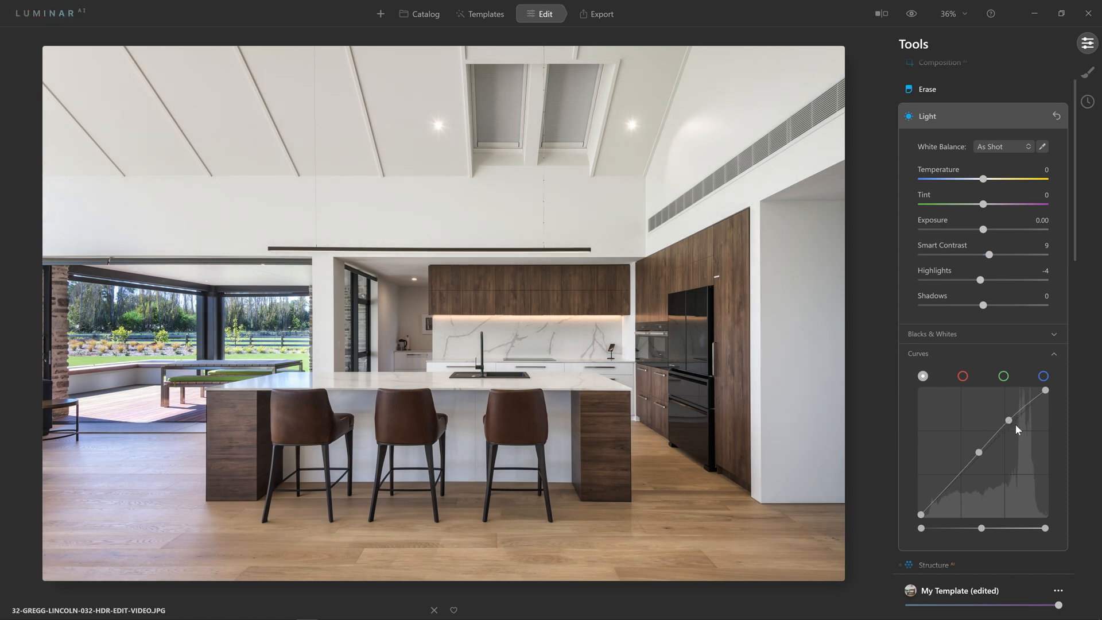
drag(1017, 428, 946, 488)
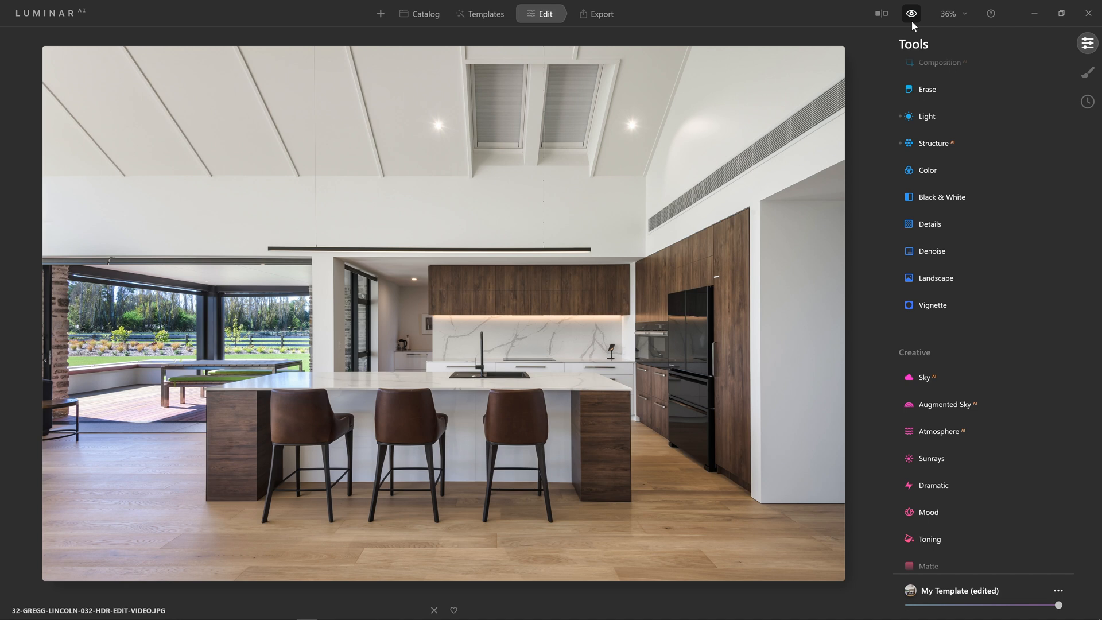
Preview the edited kitchen photo against the original with the before/after eye icon.
click(913, 13)
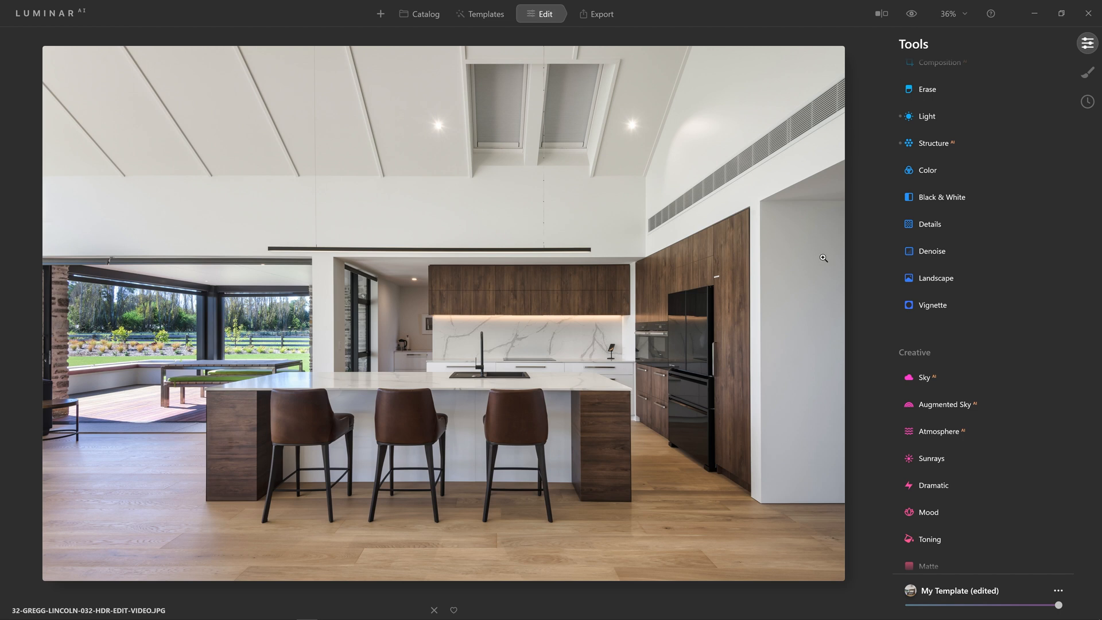
mouse_move(630, 474)
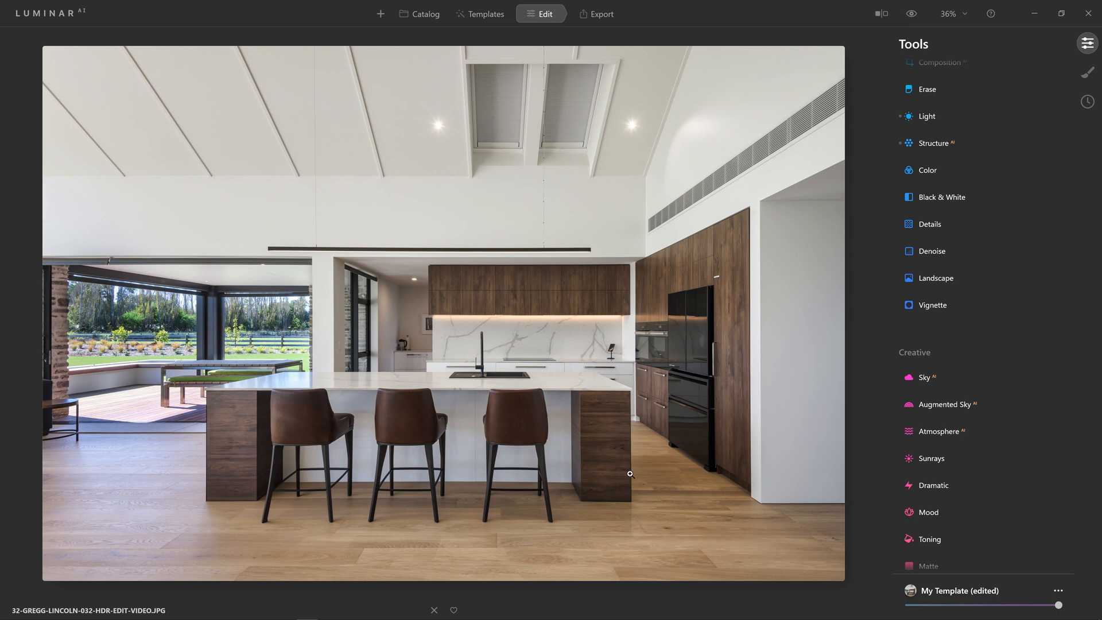
mouse_move(669, 266)
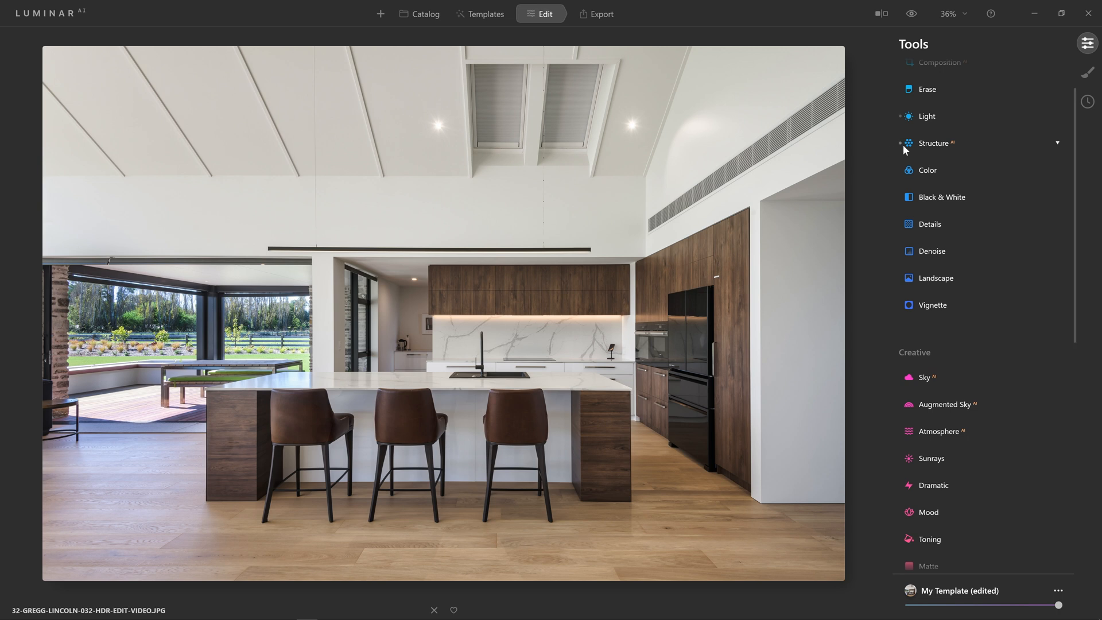
Lower the kitchen photo's Saturation to -5 in the Color tool.
click(912, 13)
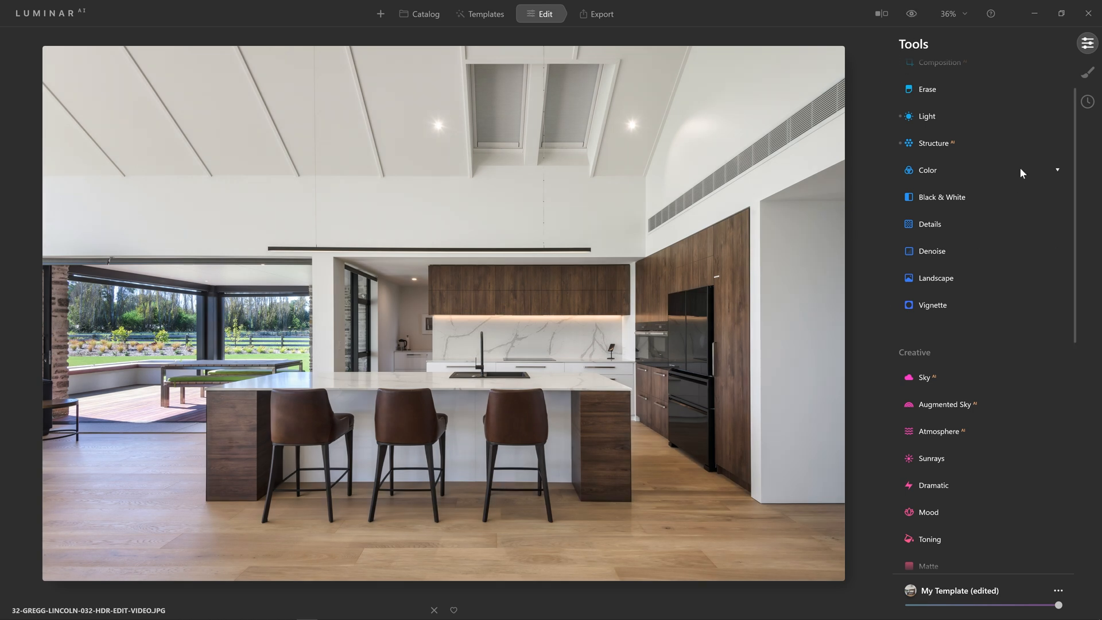
click(928, 170)
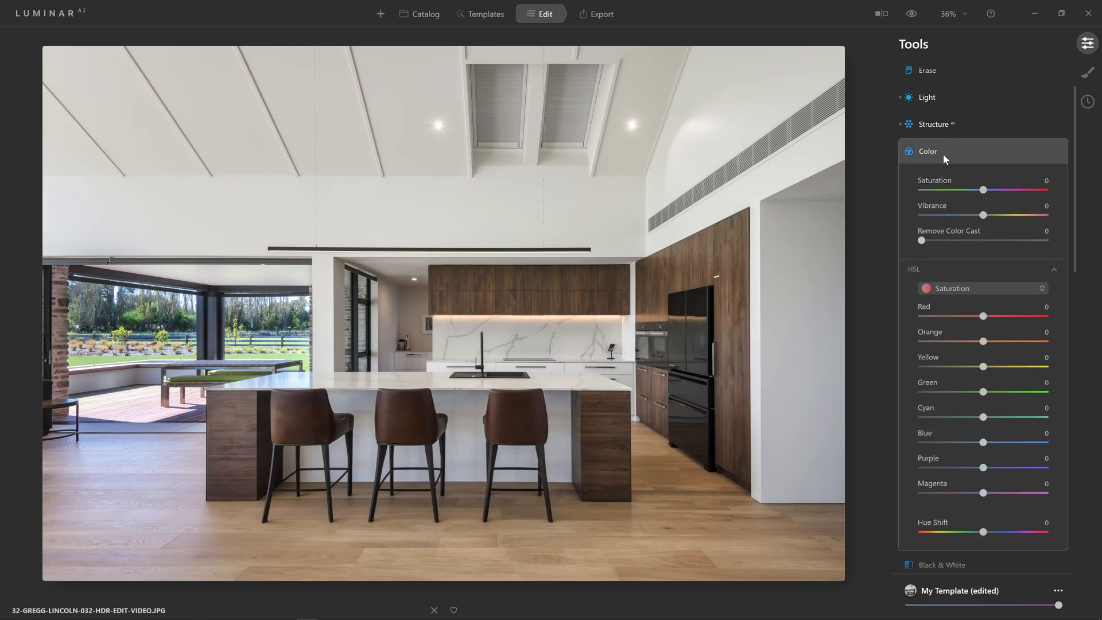
drag(984, 190, 978, 190)
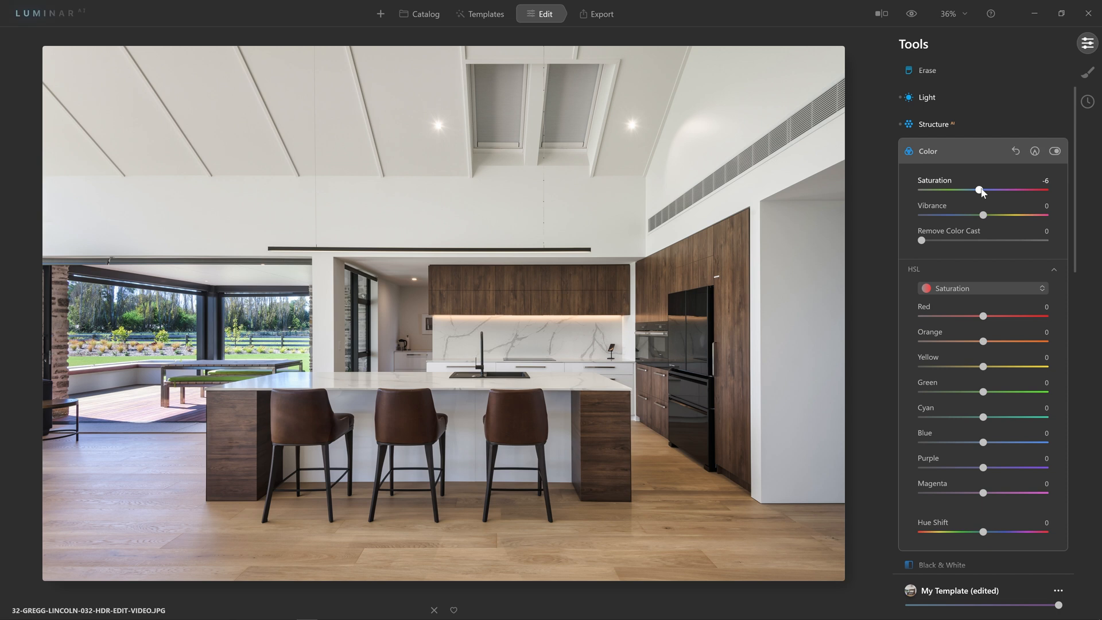
drag(980, 190, 979, 190)
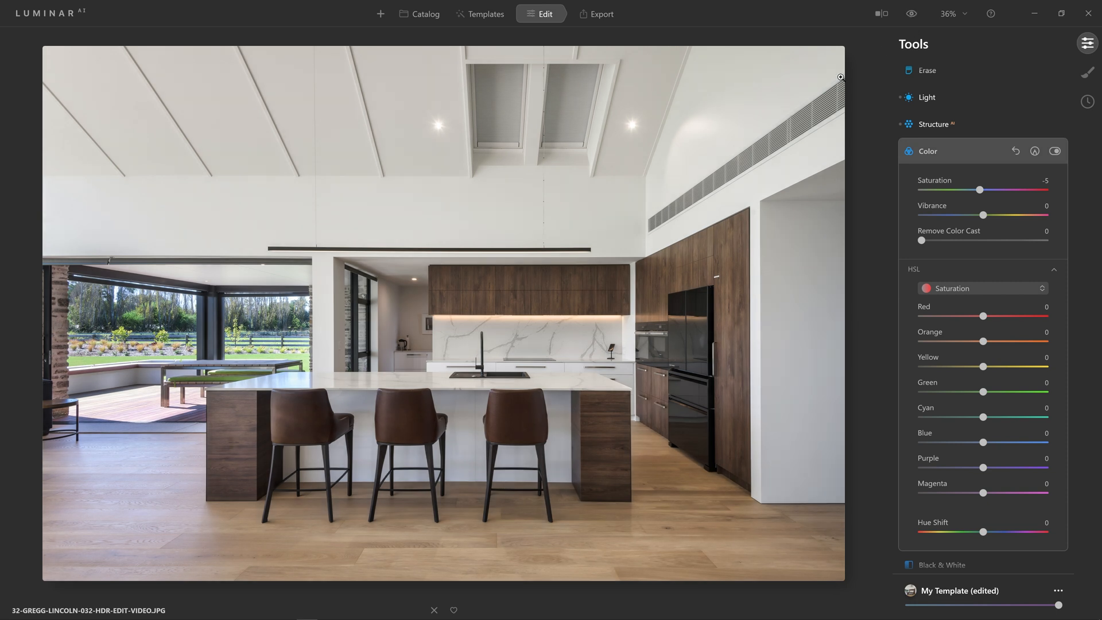
mouse_move(770, 301)
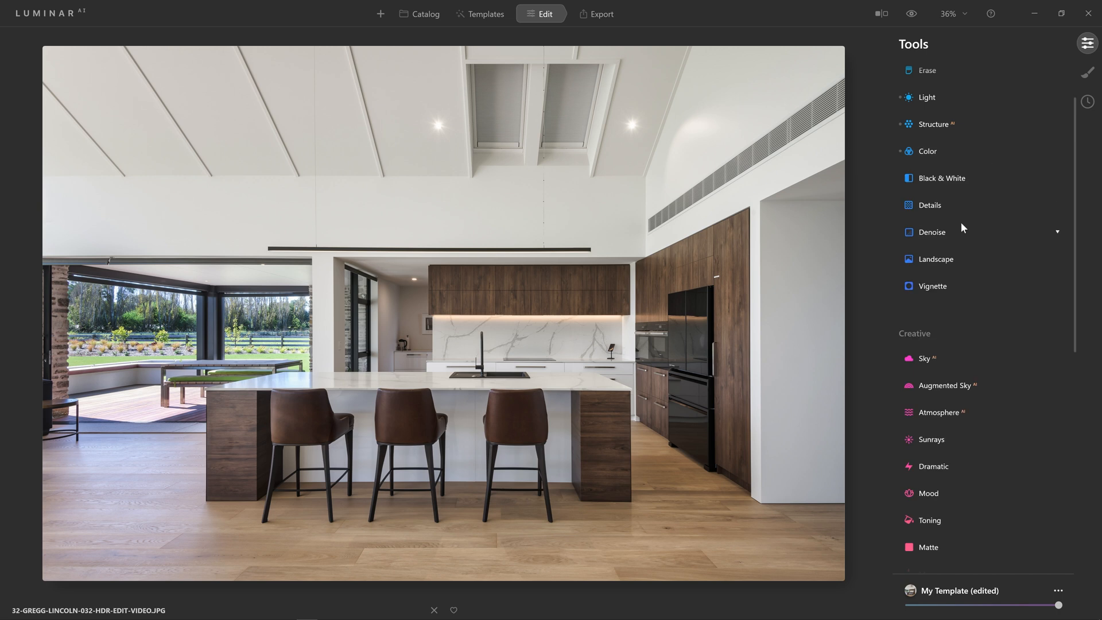
In Details, try strong and maximum sharpening, then settle Sharpen at 51.
click(930, 205)
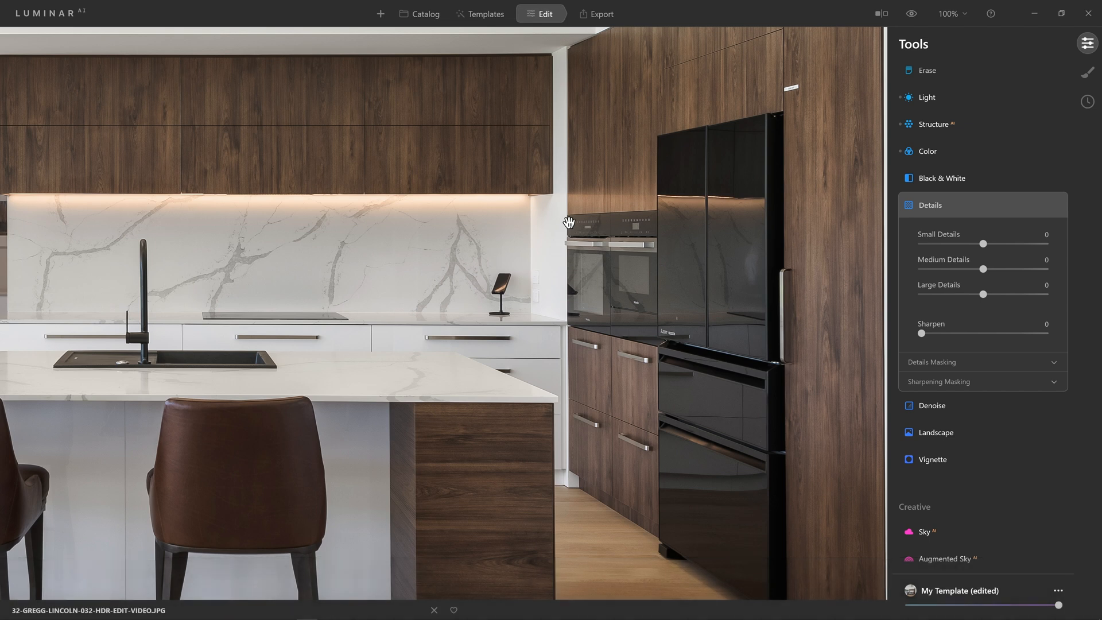
mouse_move(569, 232)
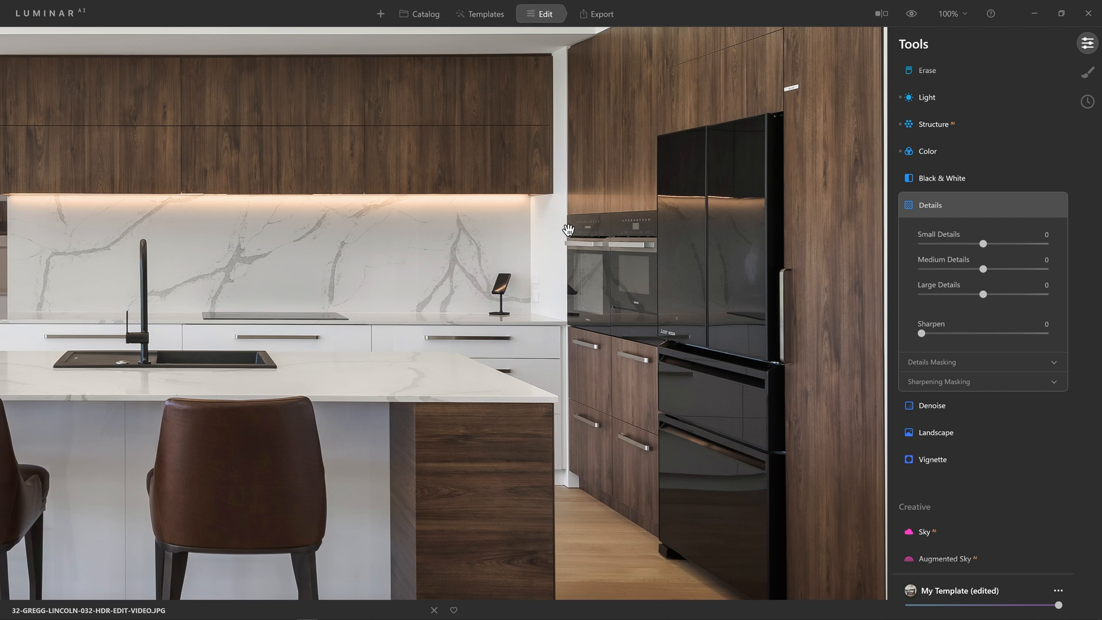
mouse_move(590, 212)
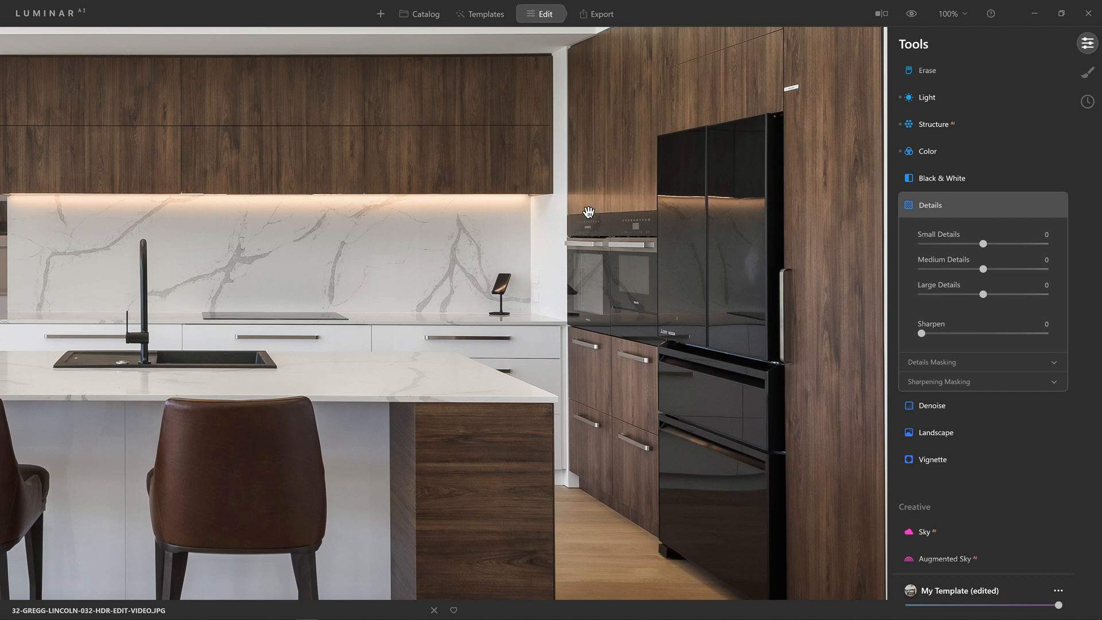
drag(922, 332, 1008, 333)
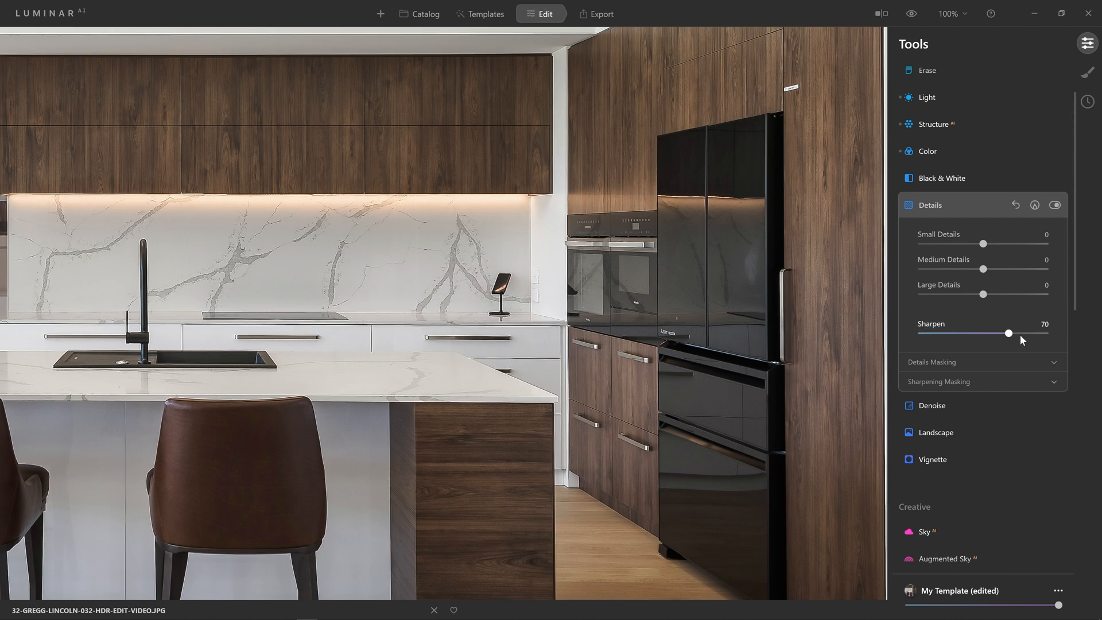
drag(1008, 333, 1043, 333)
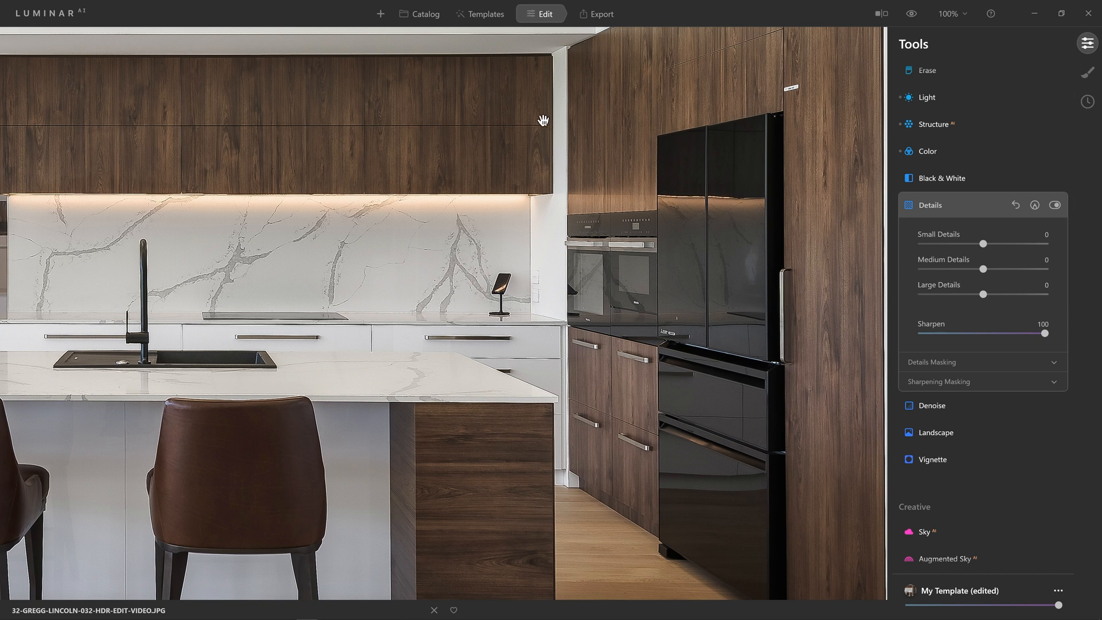
mouse_move(960, 307)
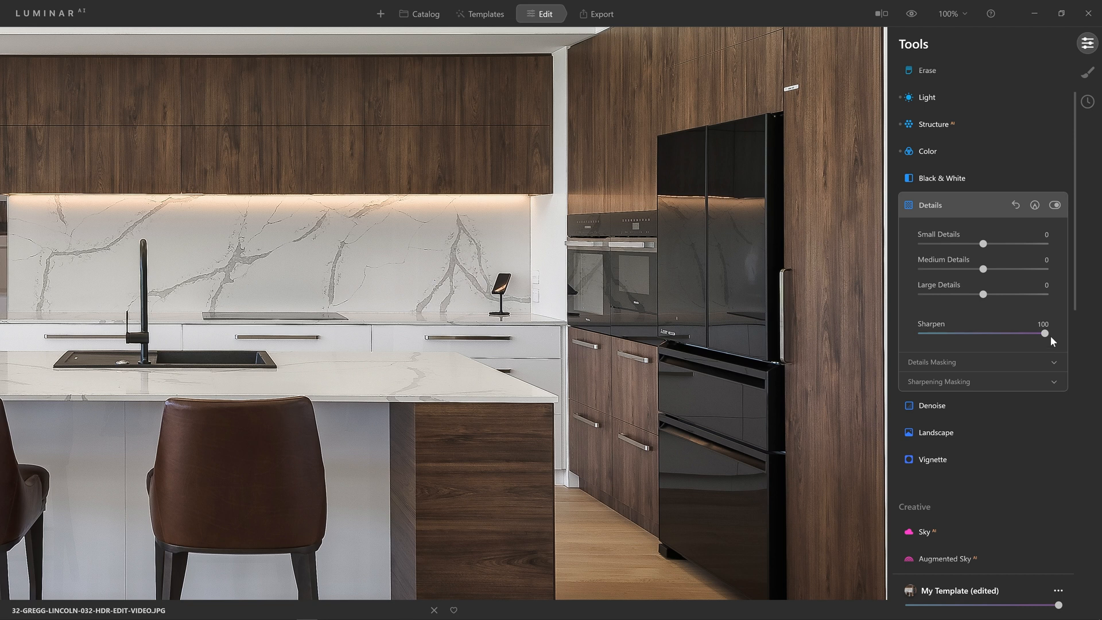
drag(1045, 333, 989, 333)
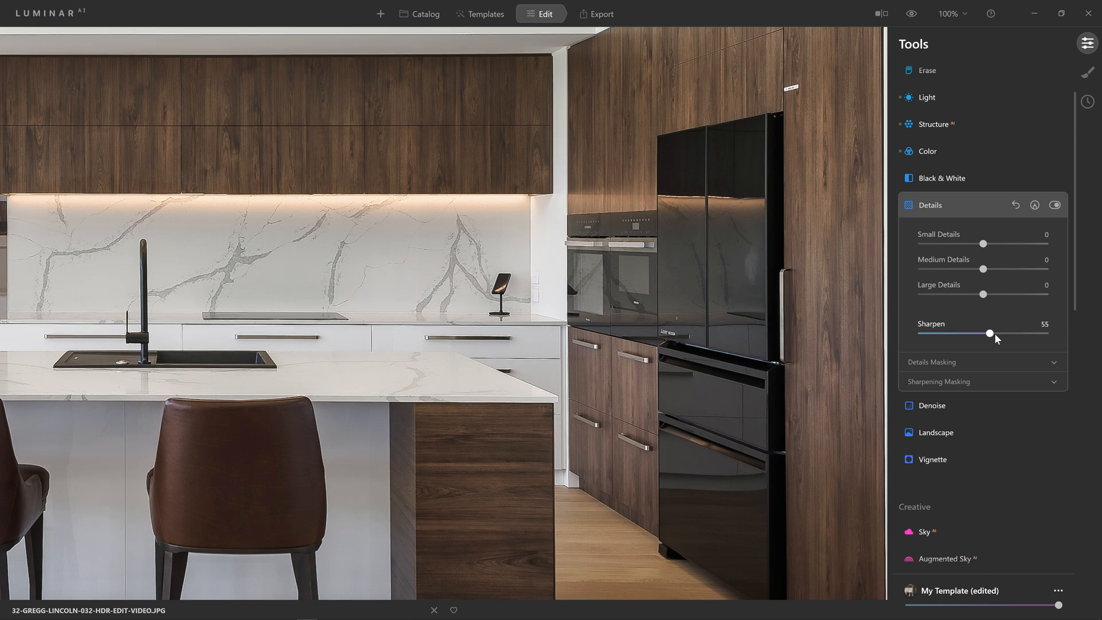
drag(990, 333, 964, 333)
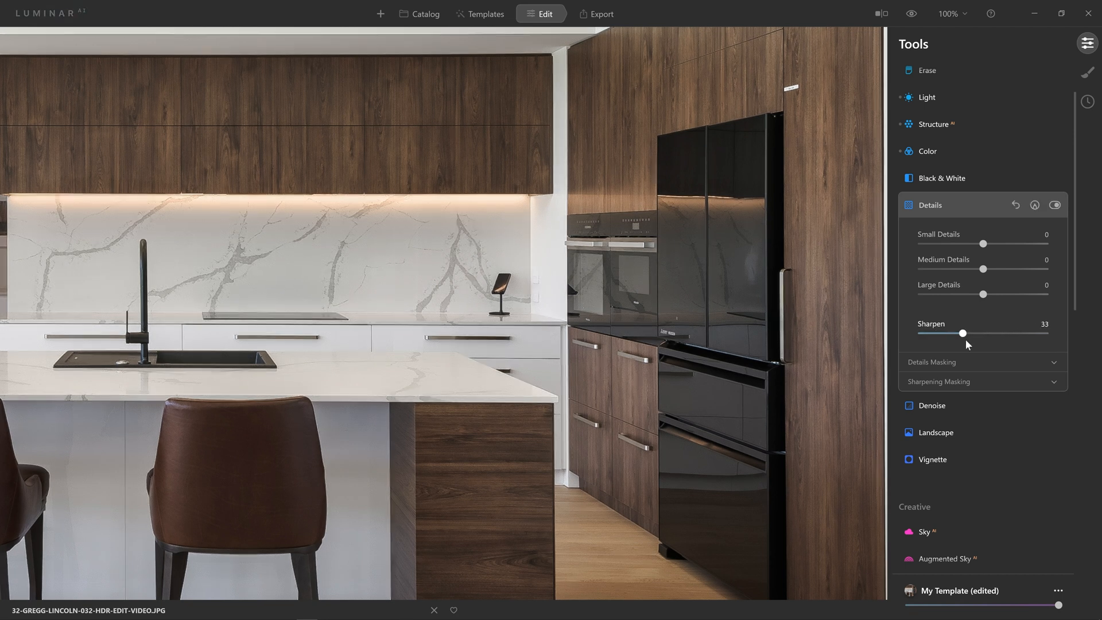
drag(964, 333, 977, 333)
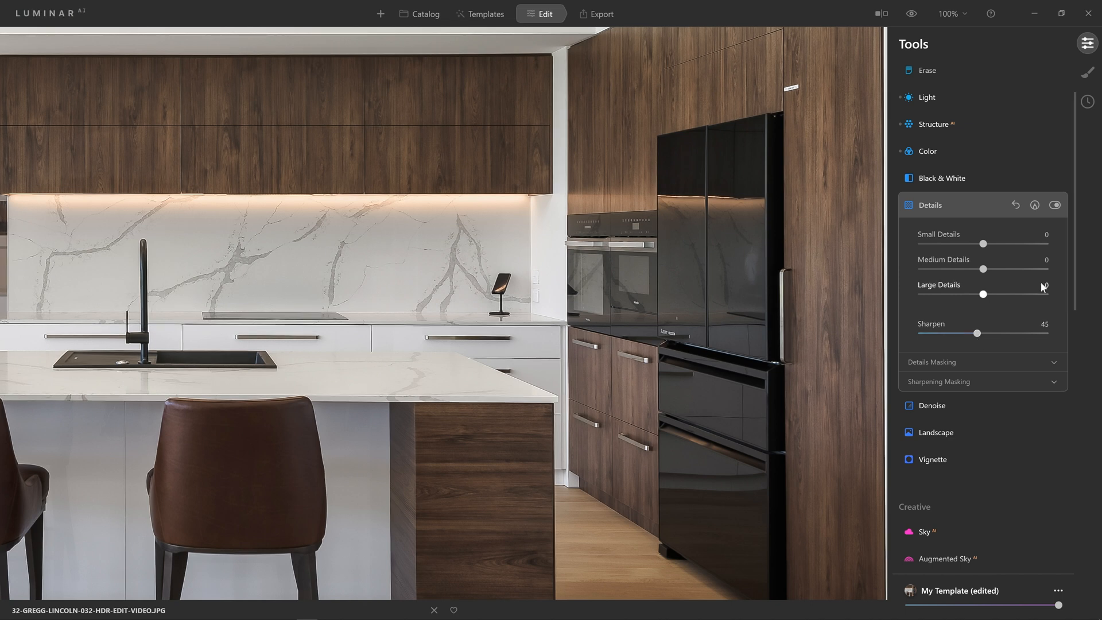
drag(977, 333, 984, 333)
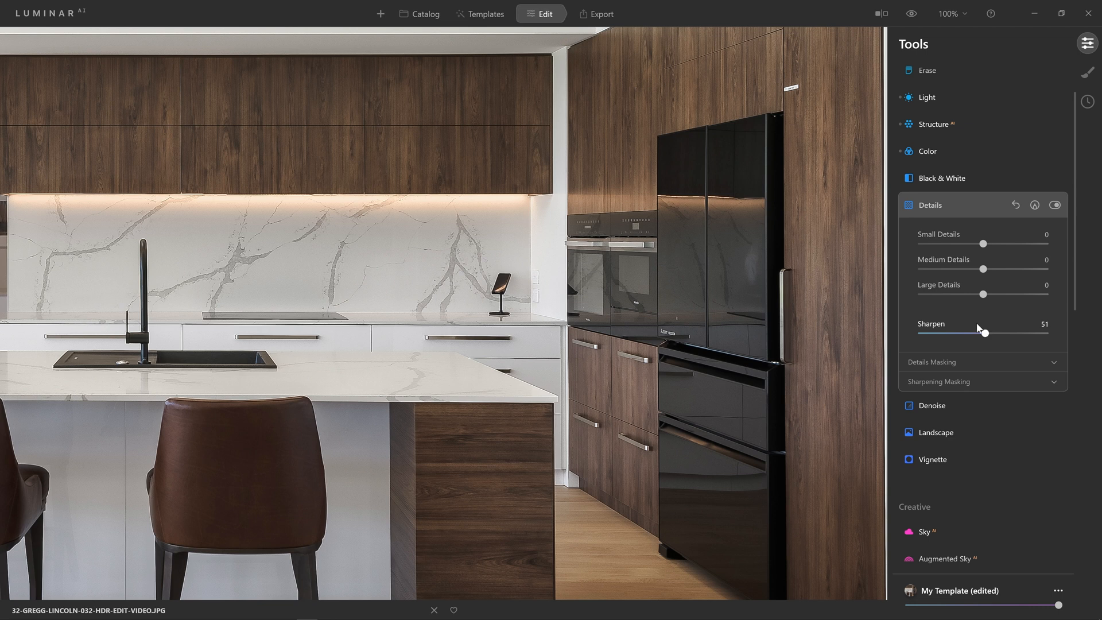
mouse_move(982, 245)
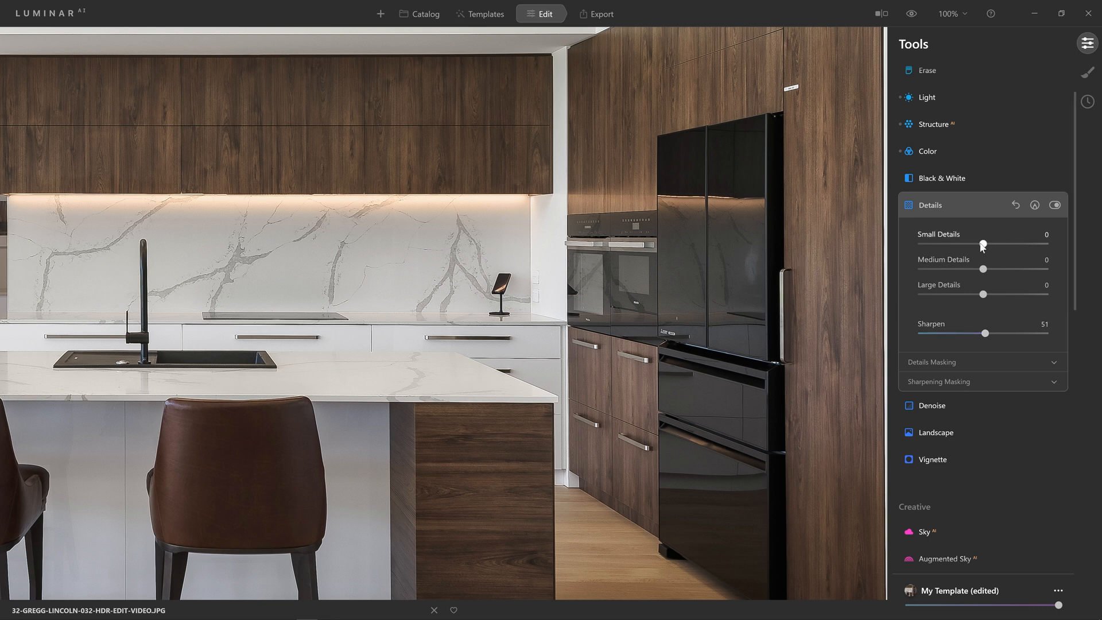
mouse_move(967, 285)
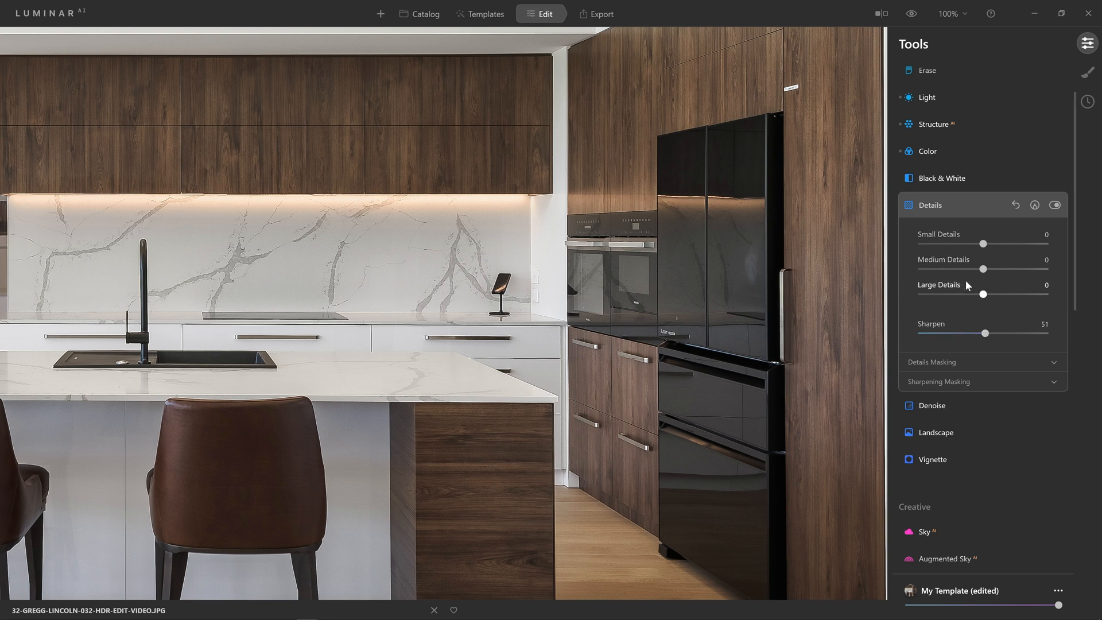
Set Small, Medium and Large Details each to 3 after previewing maximum values.
drag(983, 244, 994, 244)
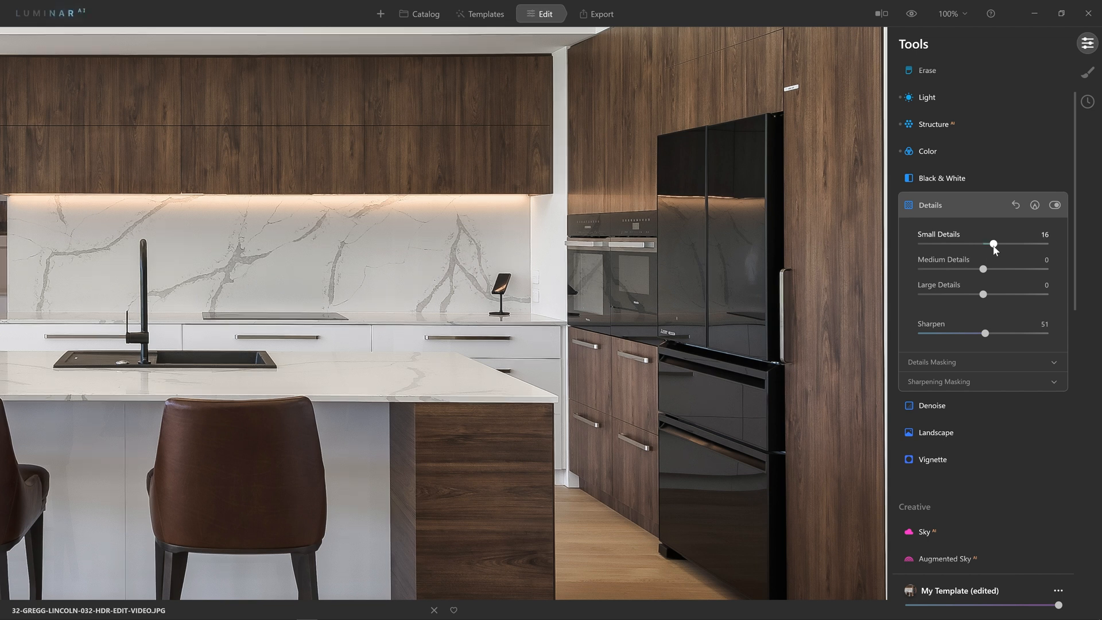
drag(994, 244, 1045, 244)
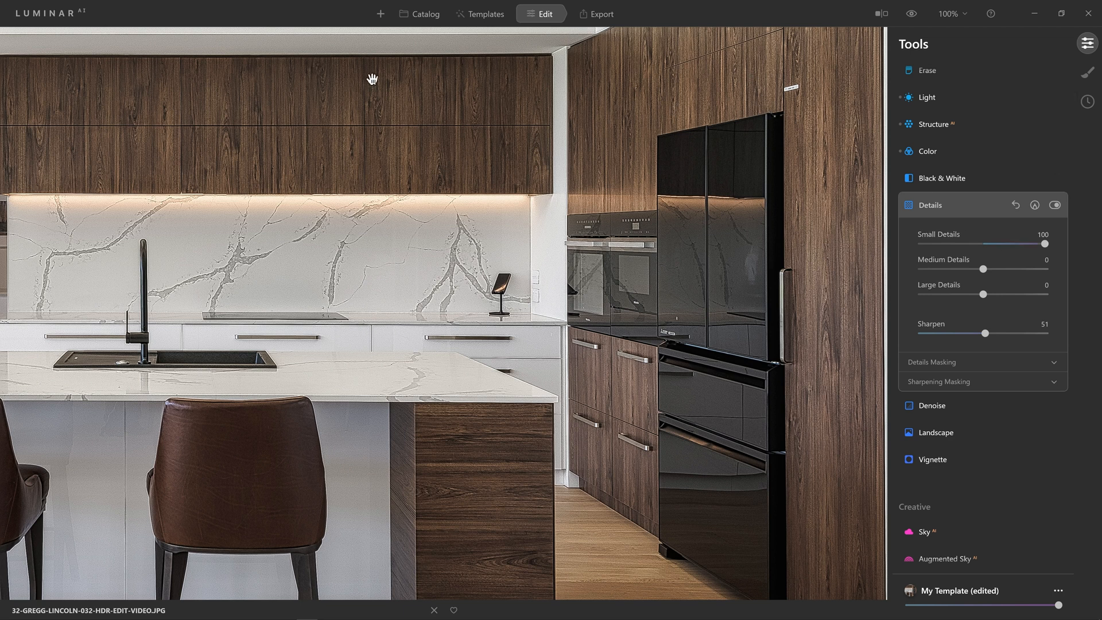
mouse_move(194, 494)
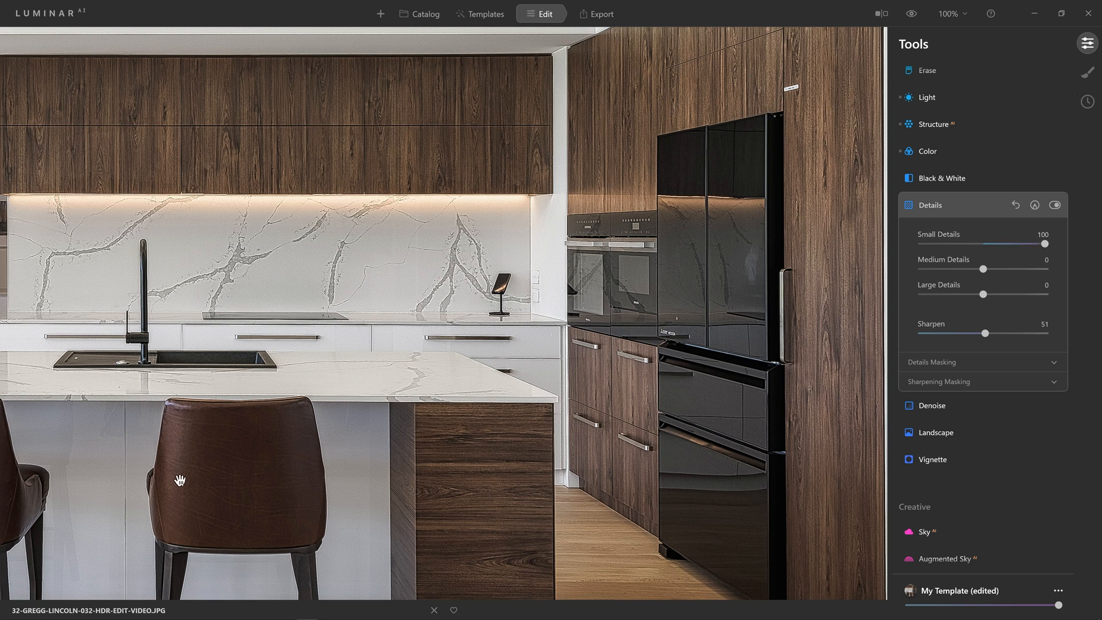
mouse_move(348, 304)
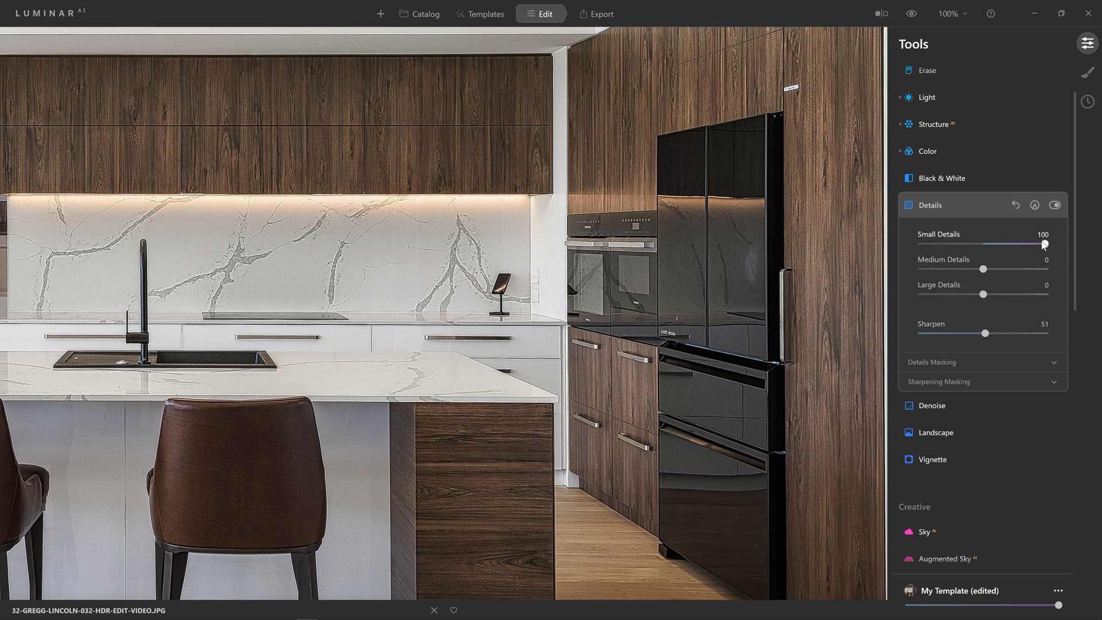
drag(1044, 244, 986, 244)
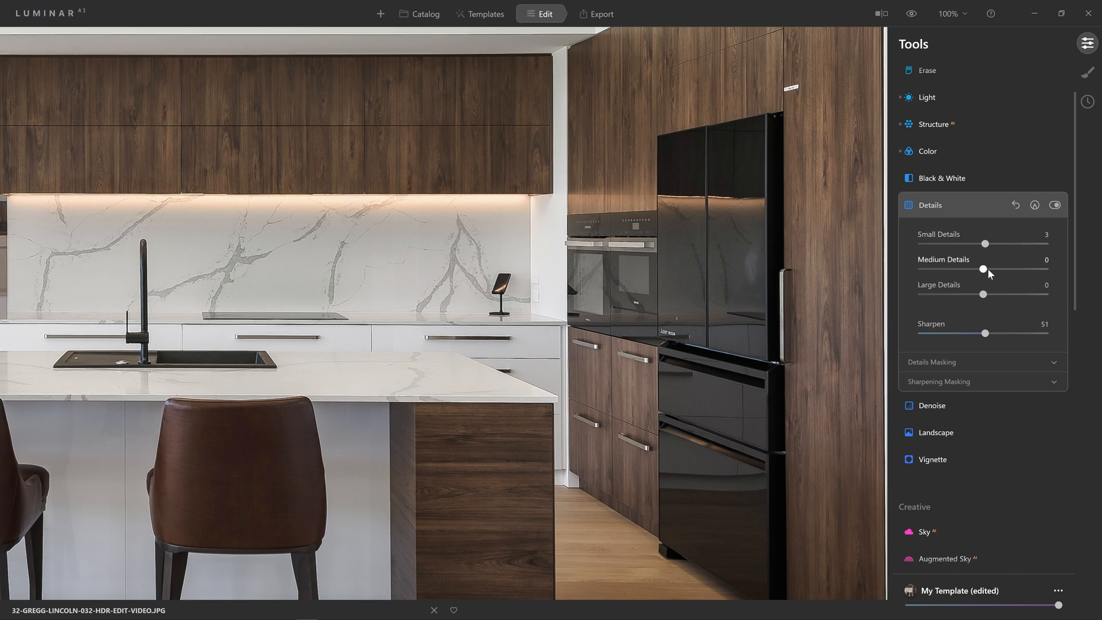
drag(983, 269, 987, 269)
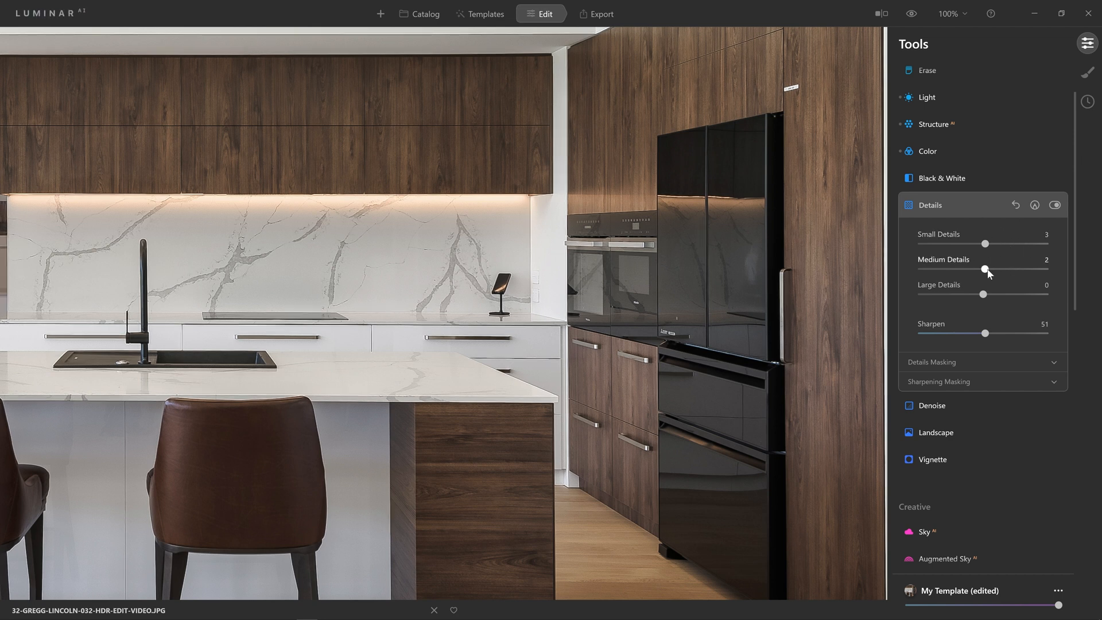
drag(985, 269, 985, 269)
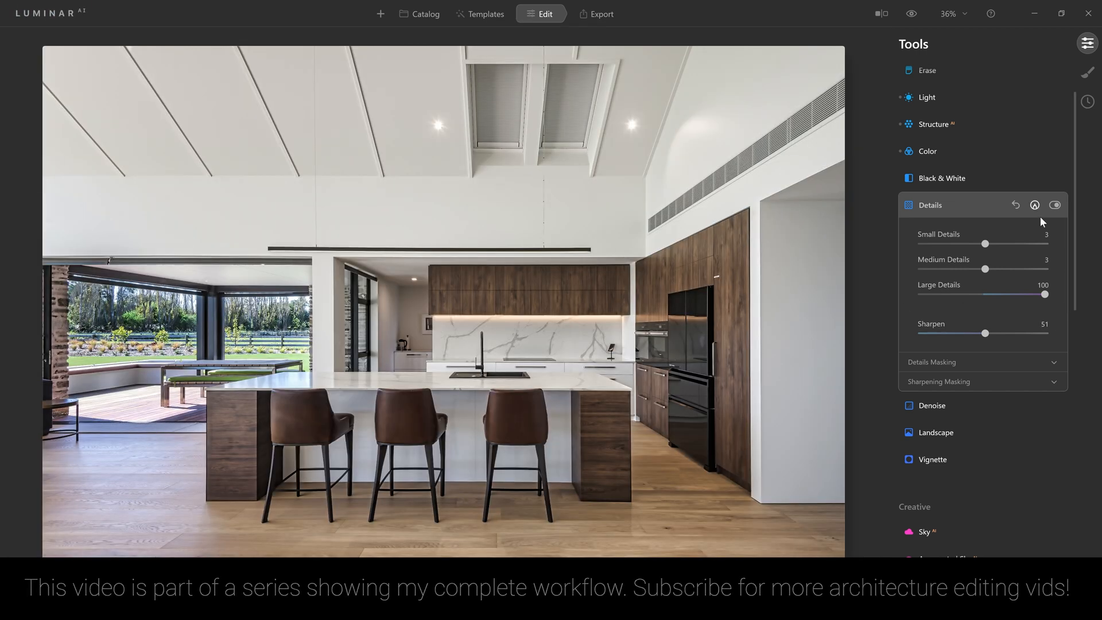
drag(1046, 294, 990, 295)
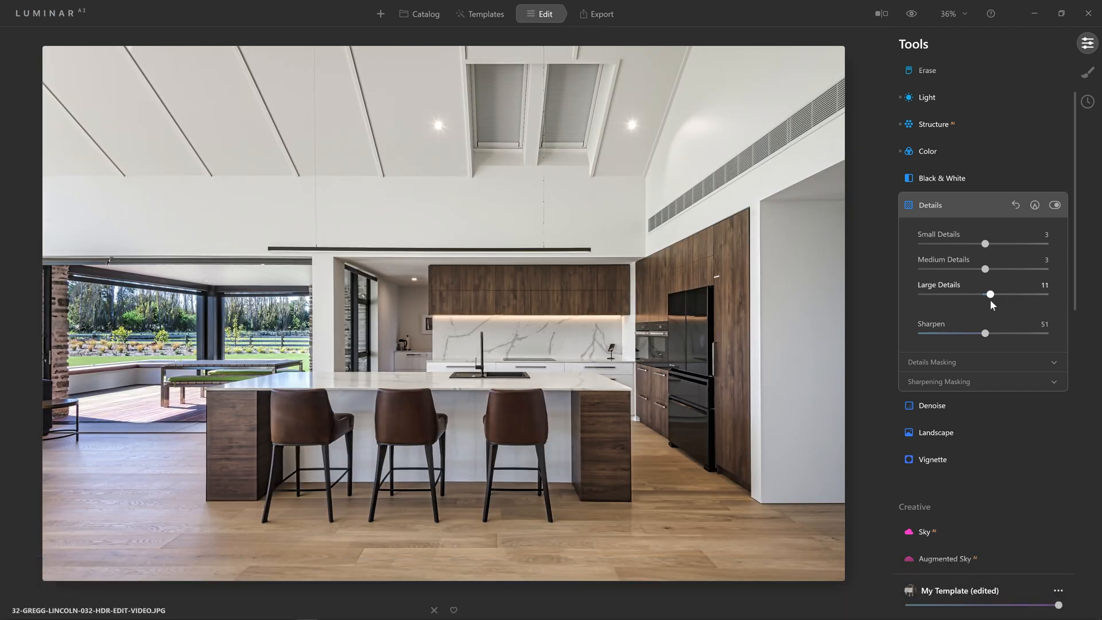
drag(990, 294, 985, 294)
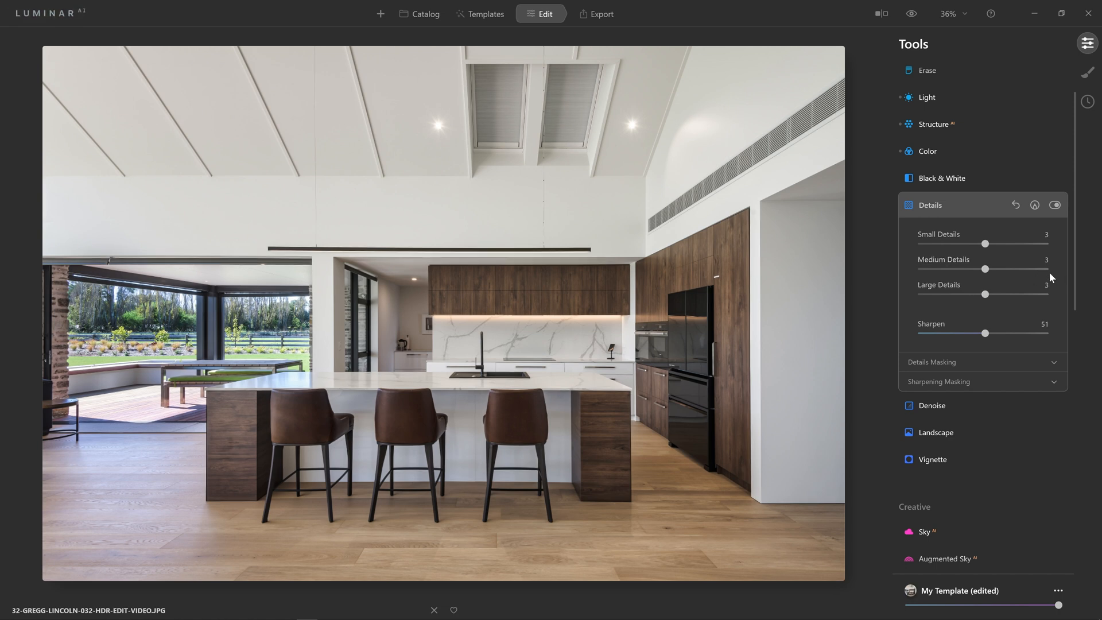
mouse_move(1055, 206)
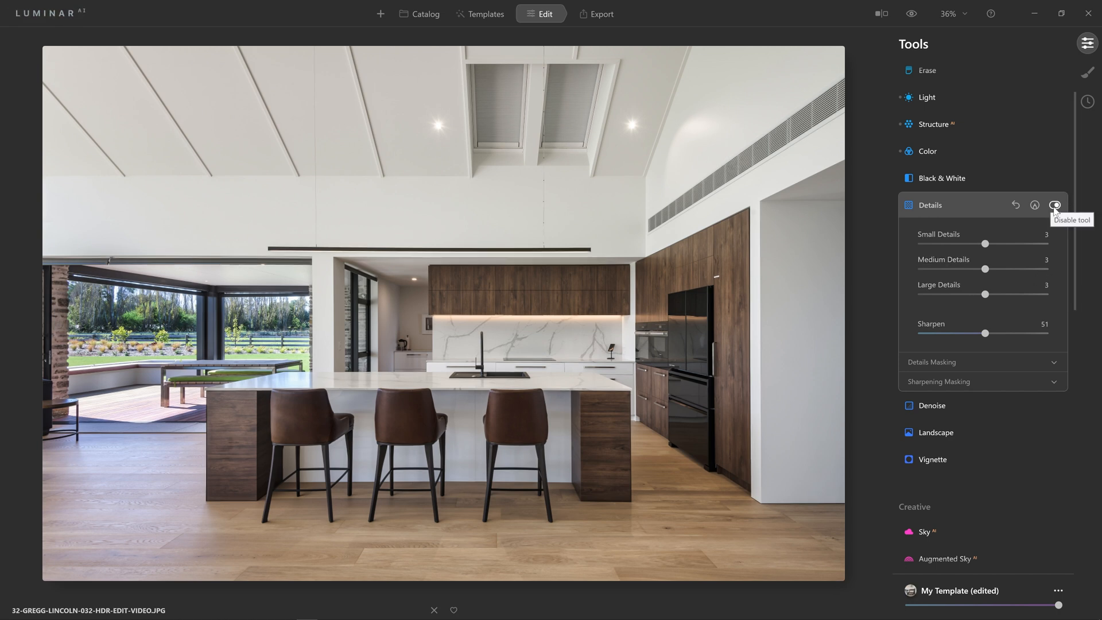
Toggle the Details adjustments off and back on to compare.
click(1056, 205)
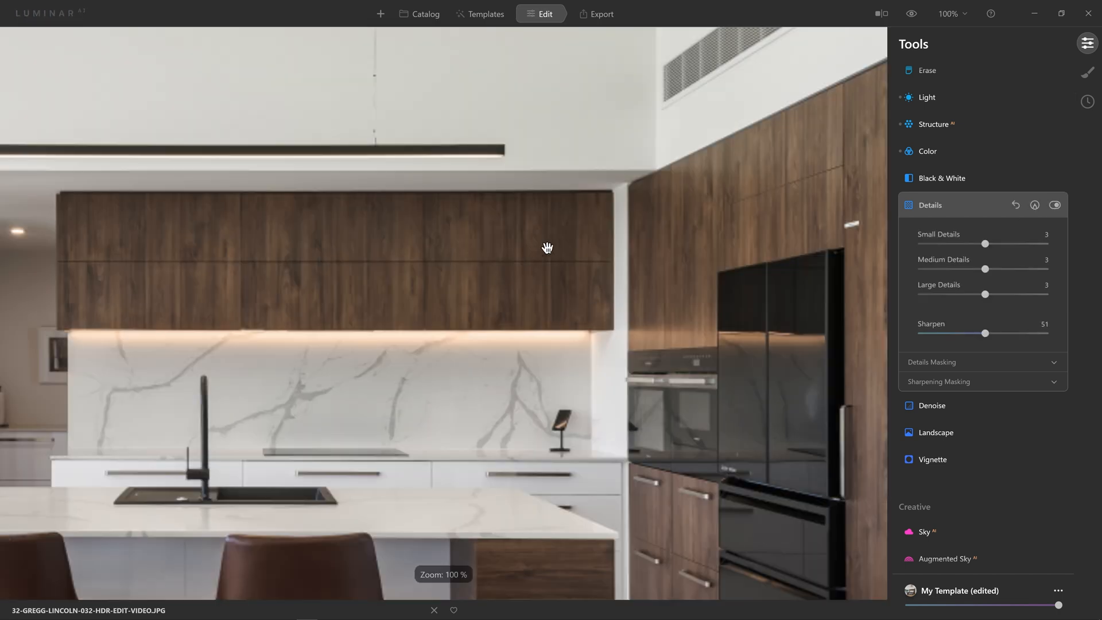
click(1055, 205)
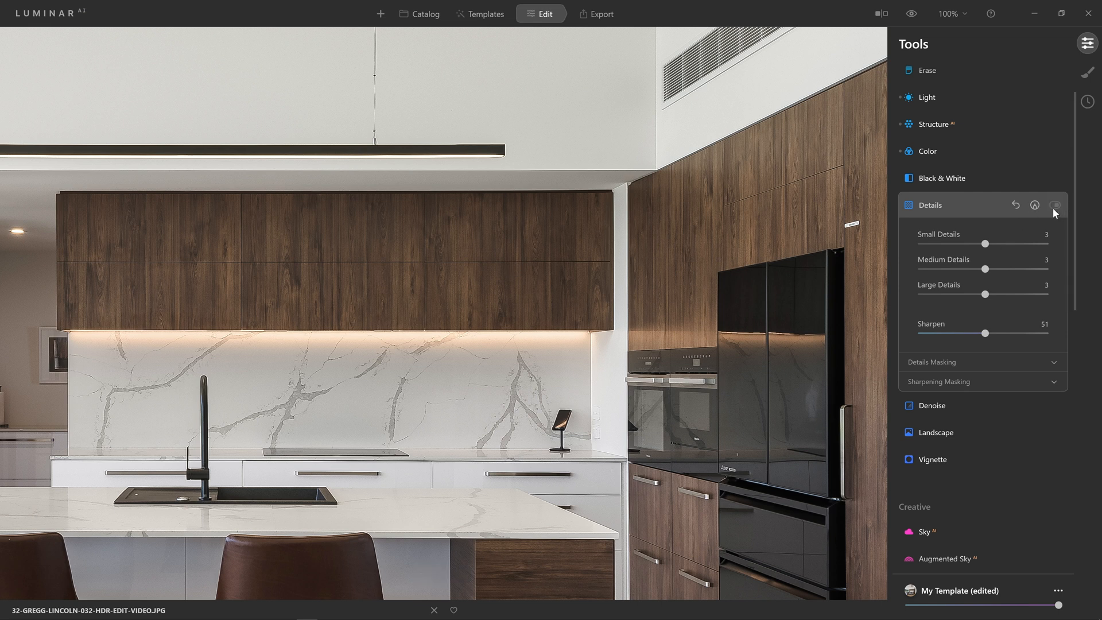
click(1054, 205)
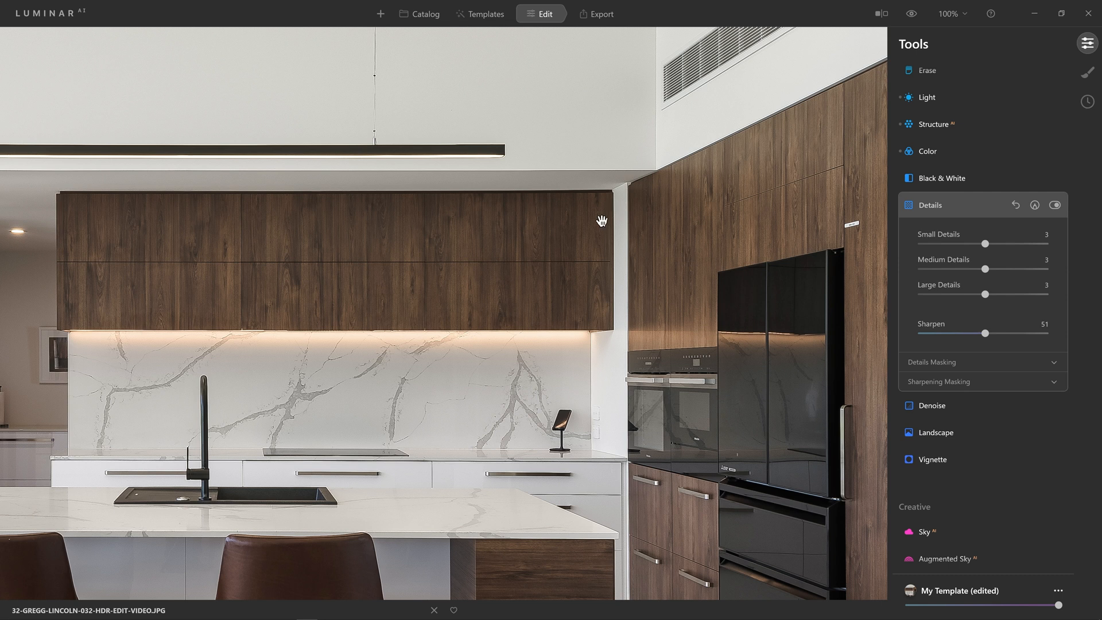
mouse_move(690, 309)
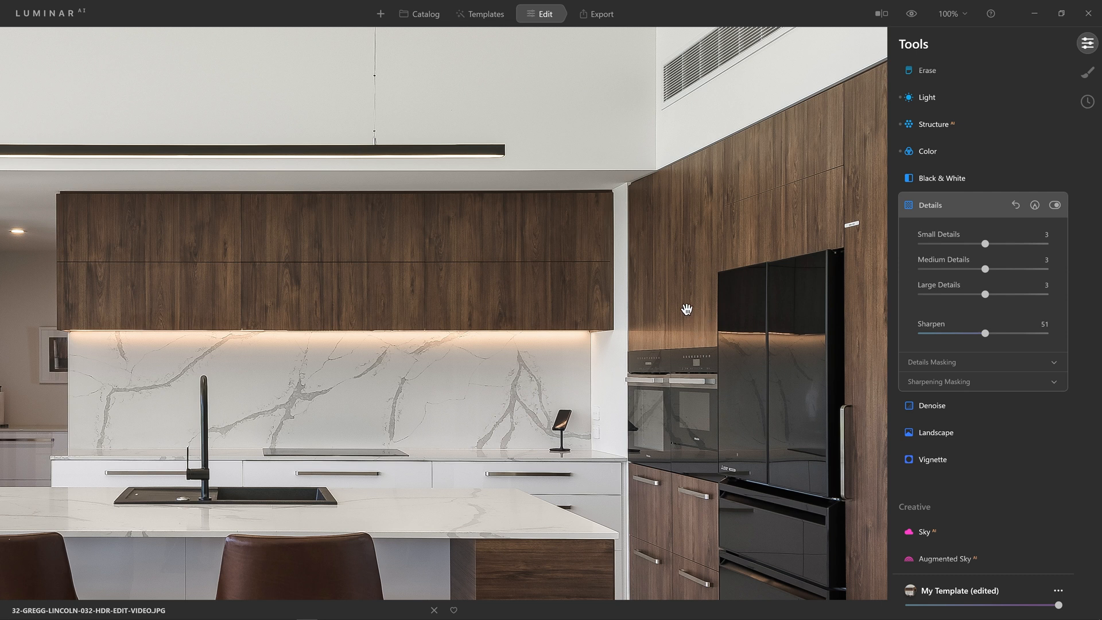
mouse_move(679, 303)
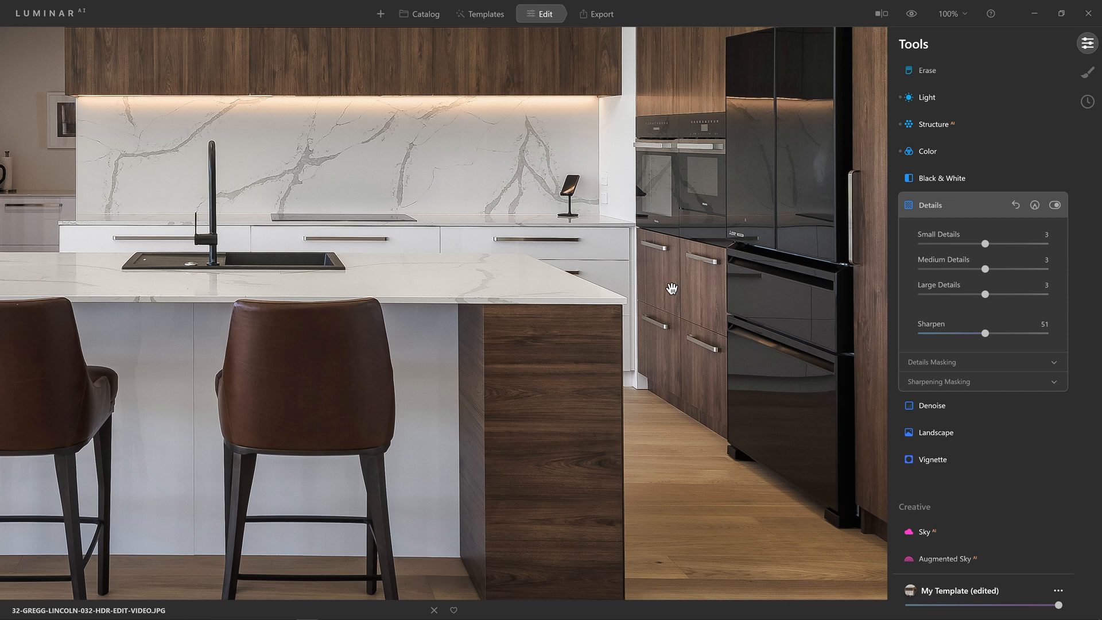
mouse_move(669, 285)
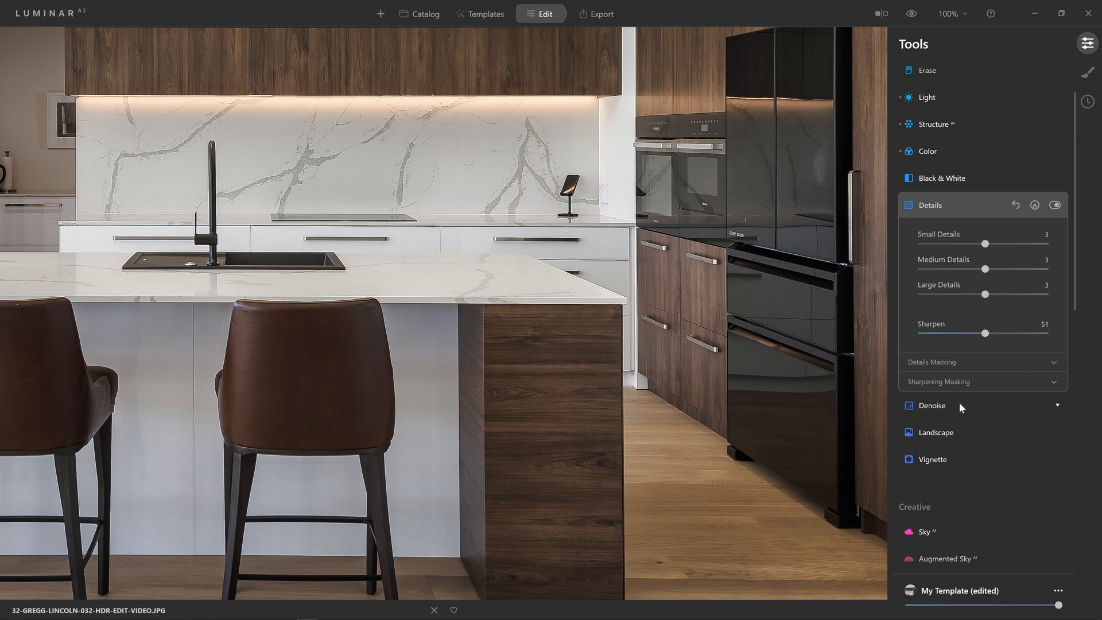
Expand Denoise and set Luminosity Denoise to 33 after previewing the maximum.
click(933, 405)
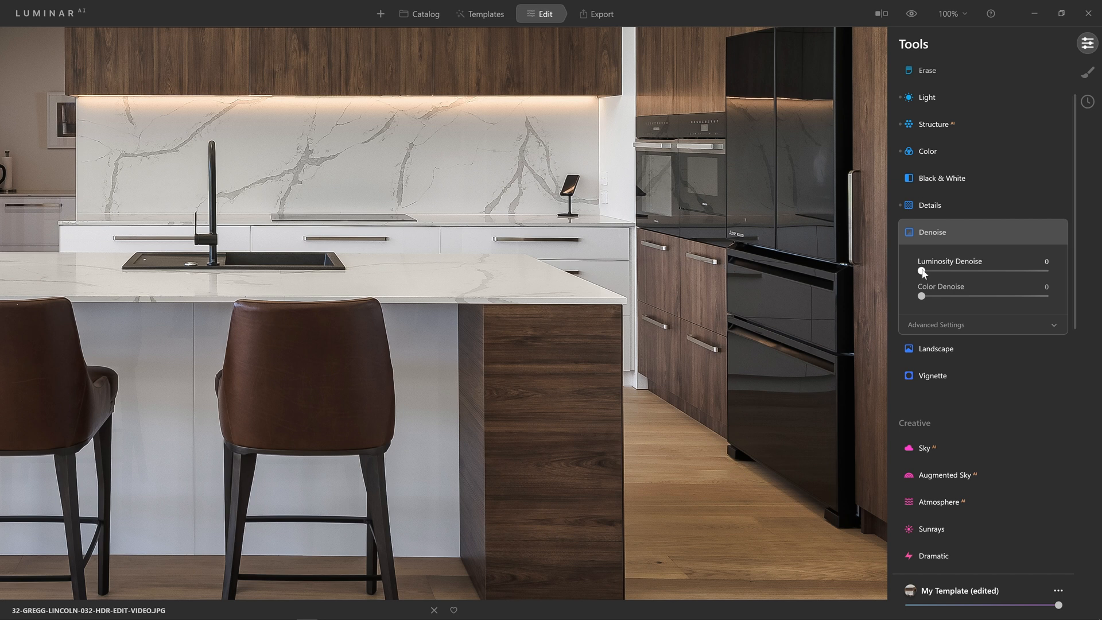
drag(919, 272, 931, 272)
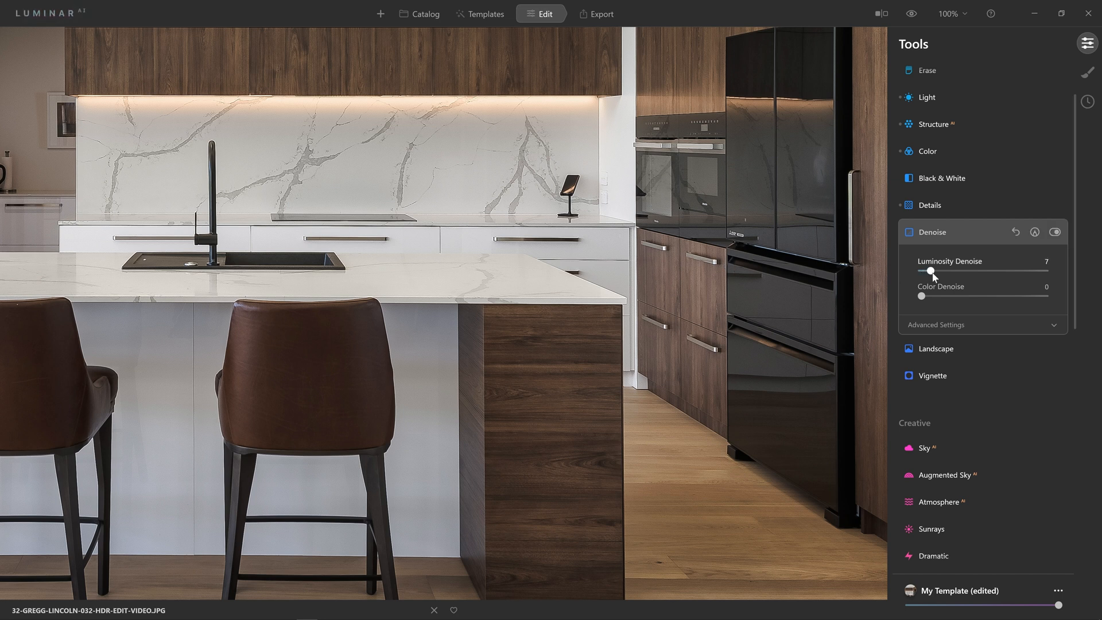
drag(931, 270, 1046, 270)
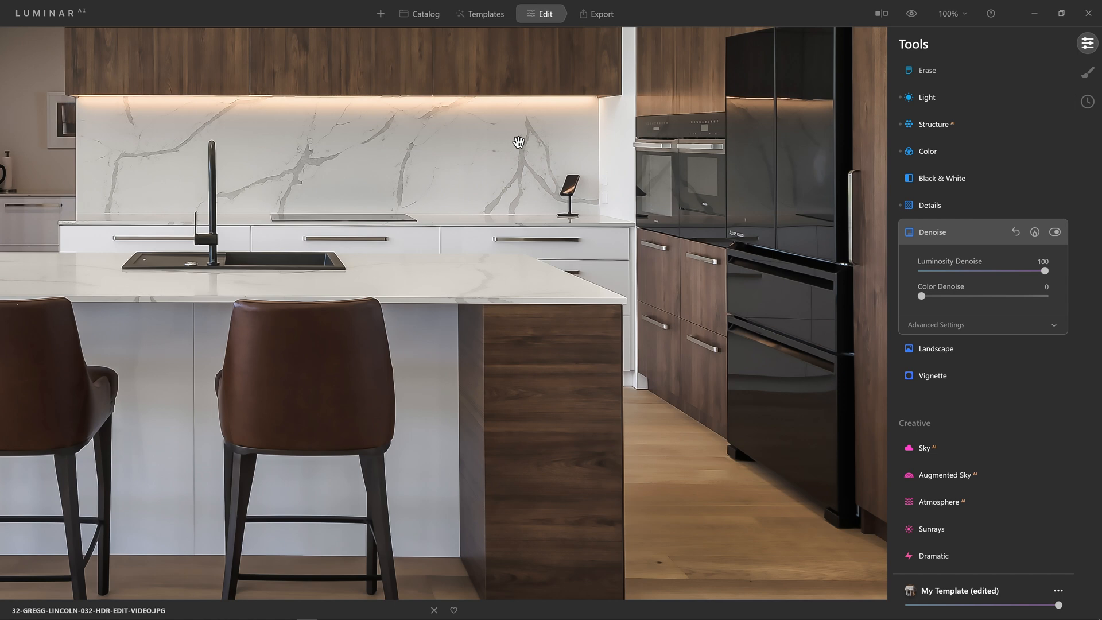
mouse_move(563, 142)
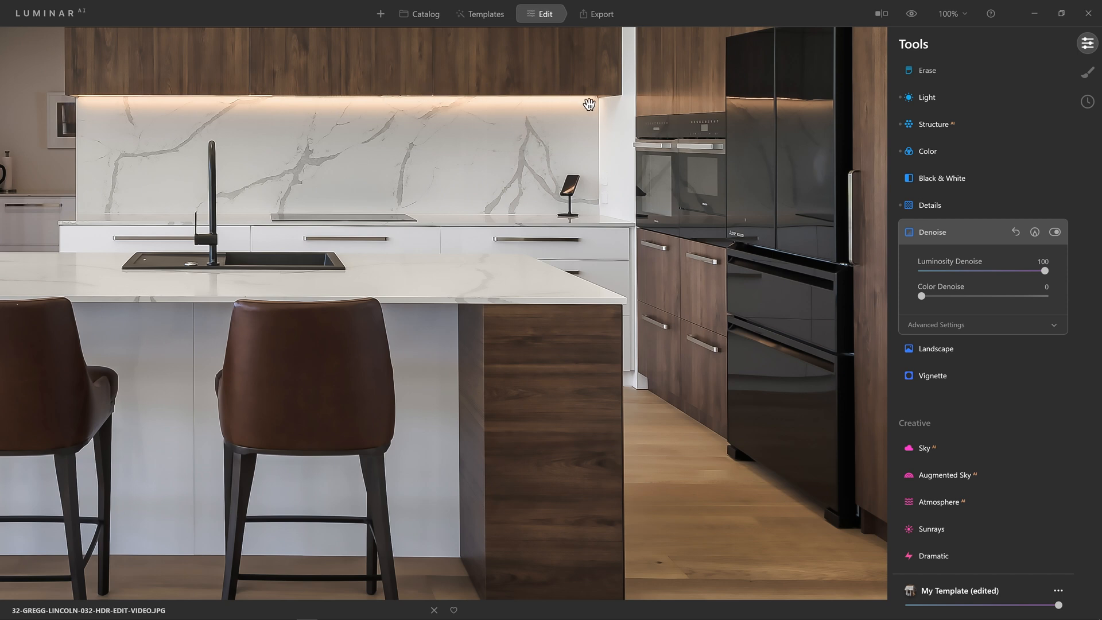
drag(1046, 270, 964, 270)
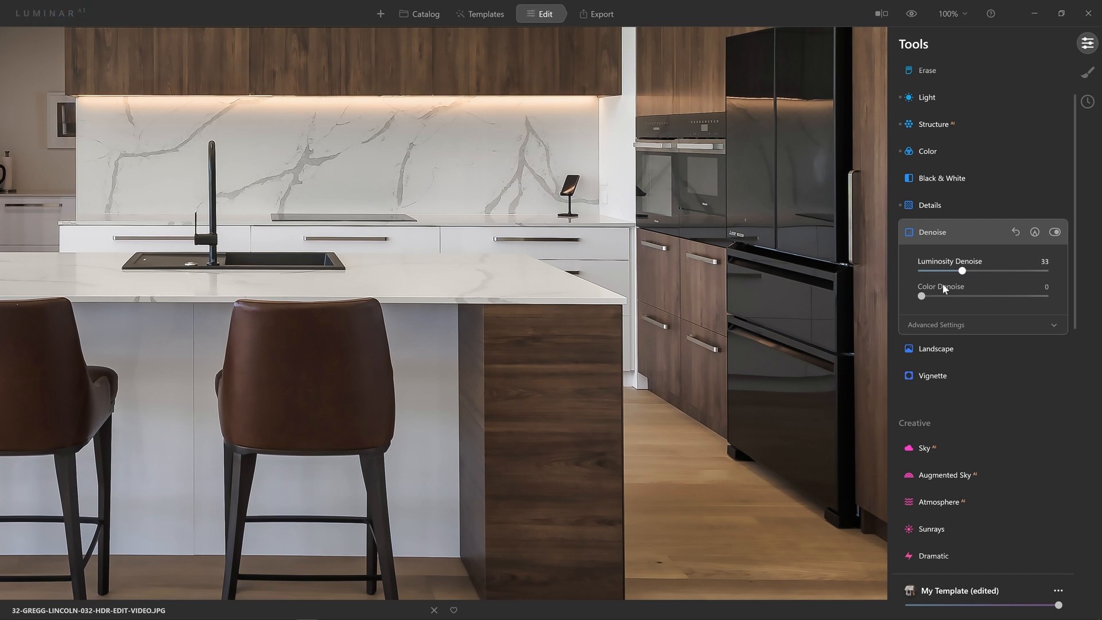
drag(965, 270, 936, 269)
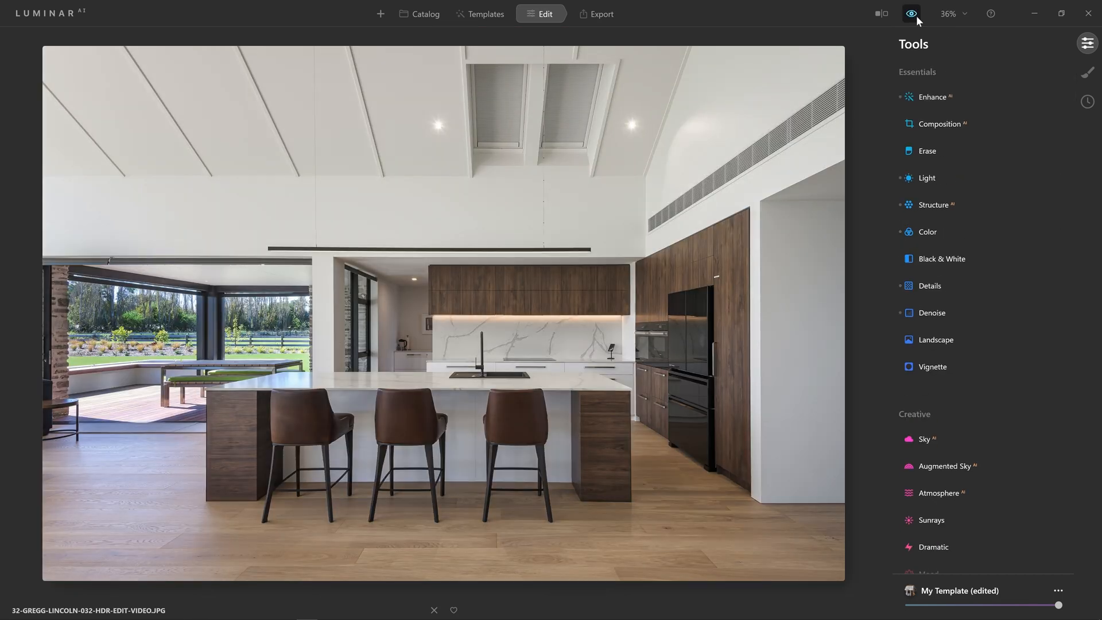
click(913, 13)
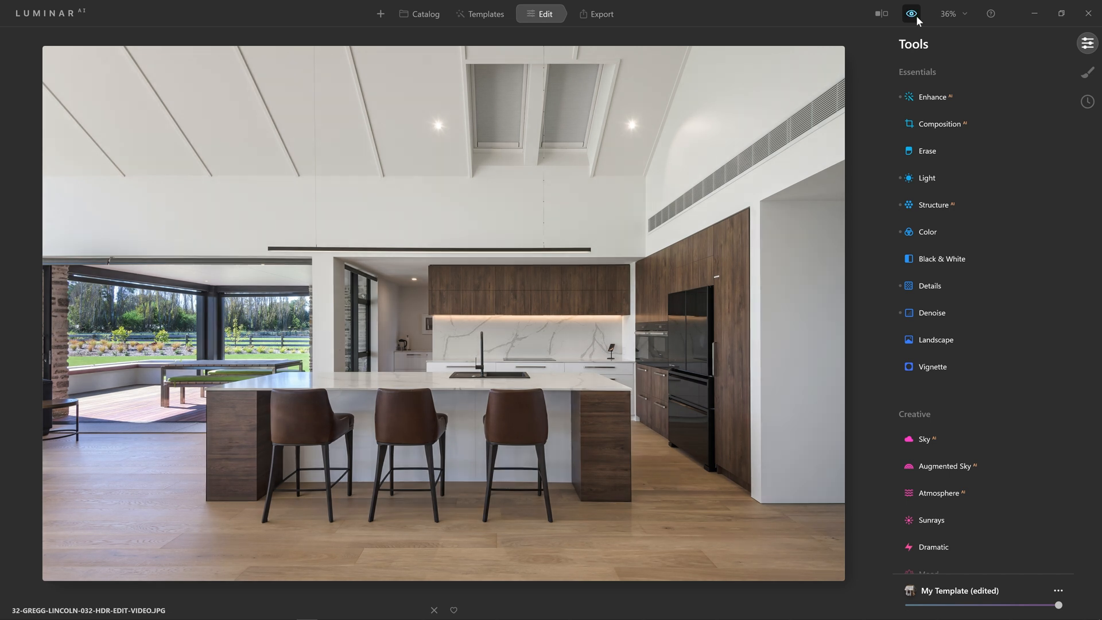
click(913, 13)
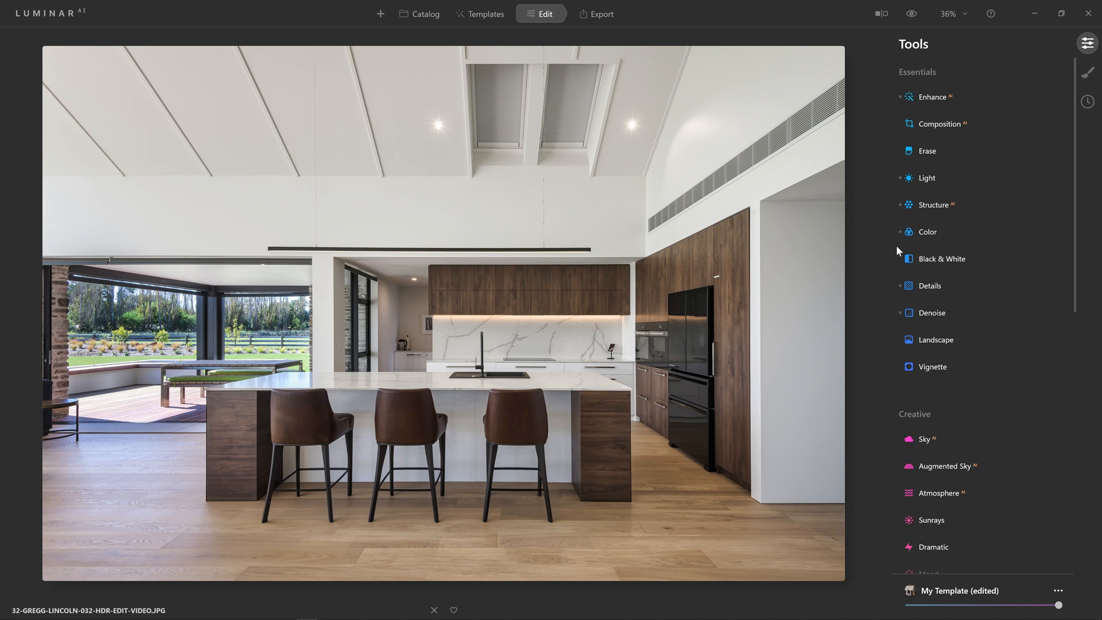
scroll(down, 3)
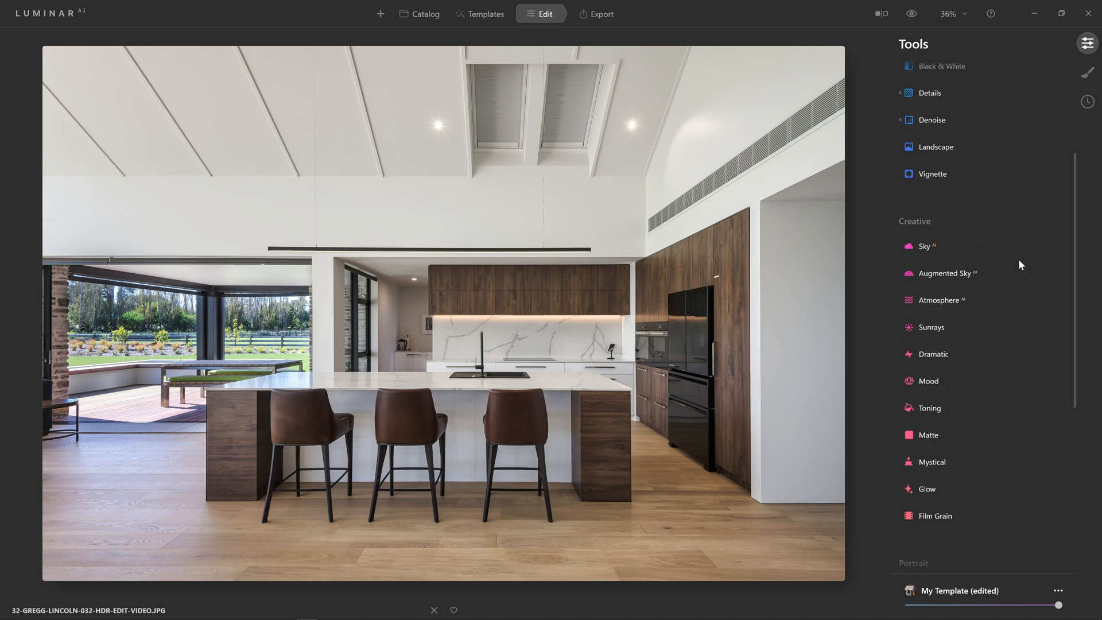
mouse_move(943, 224)
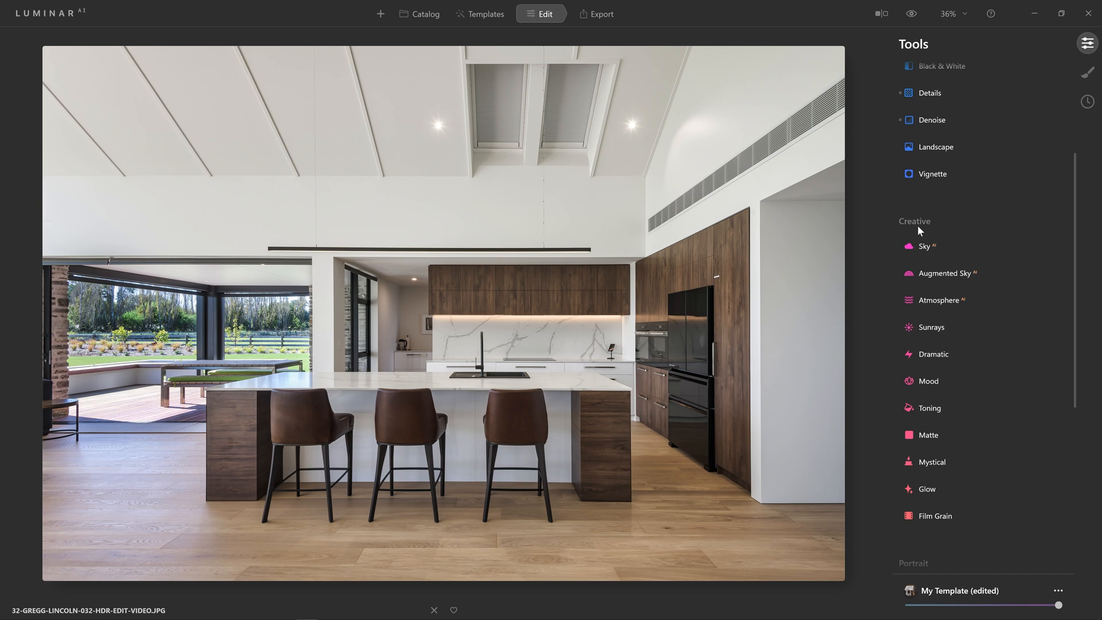
mouse_move(943, 226)
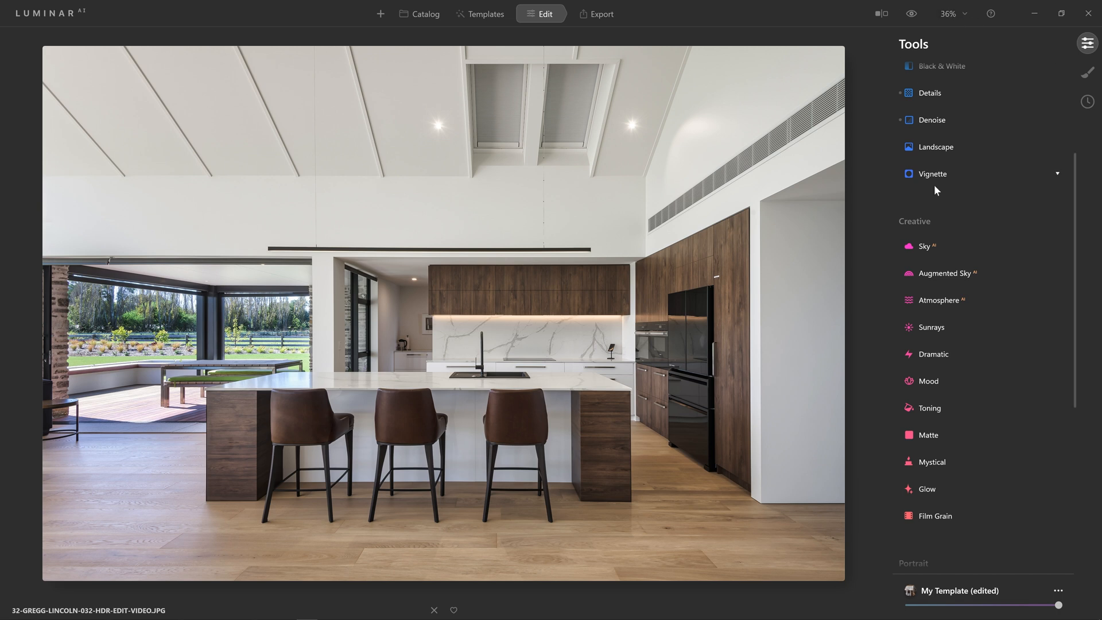
mouse_move(944, 384)
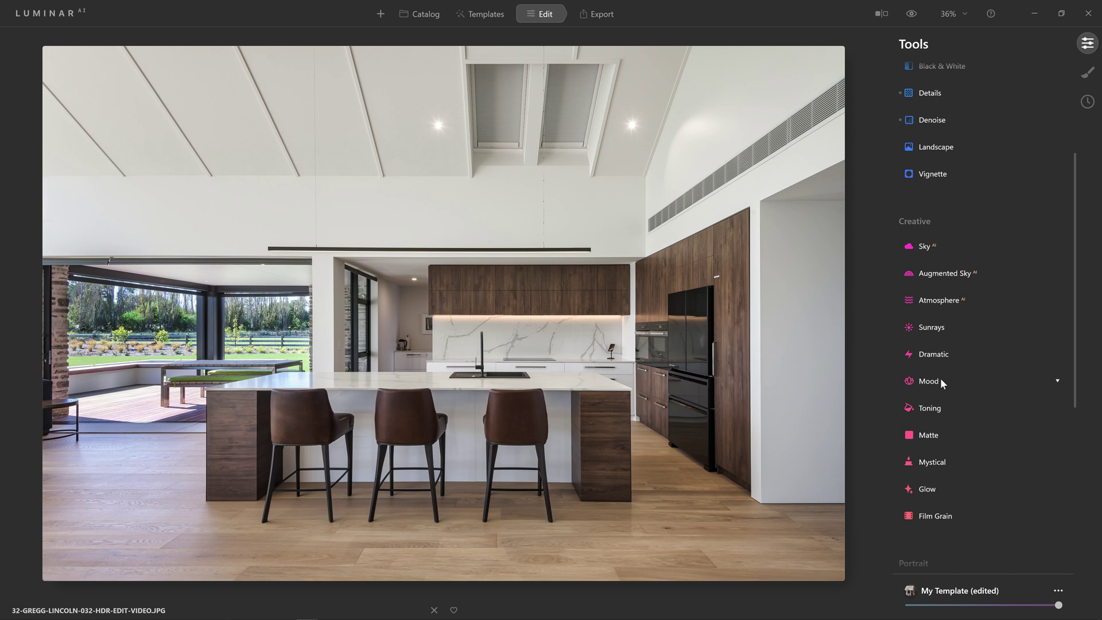
Expand Mystical and try Amount at half, full, then down around 10.
click(933, 462)
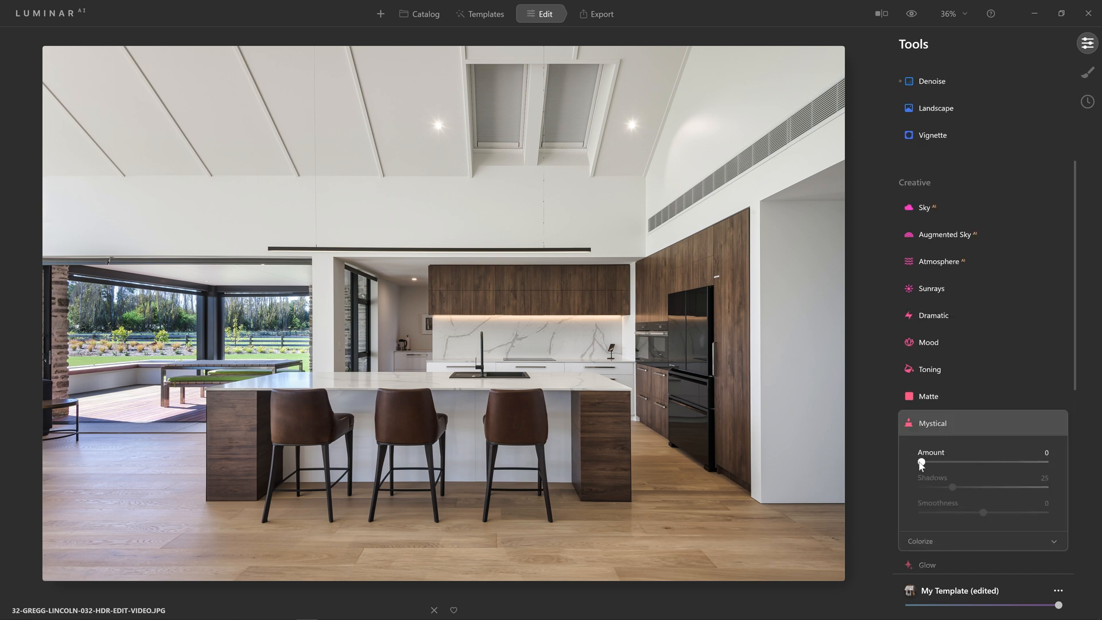
drag(922, 461, 980, 461)
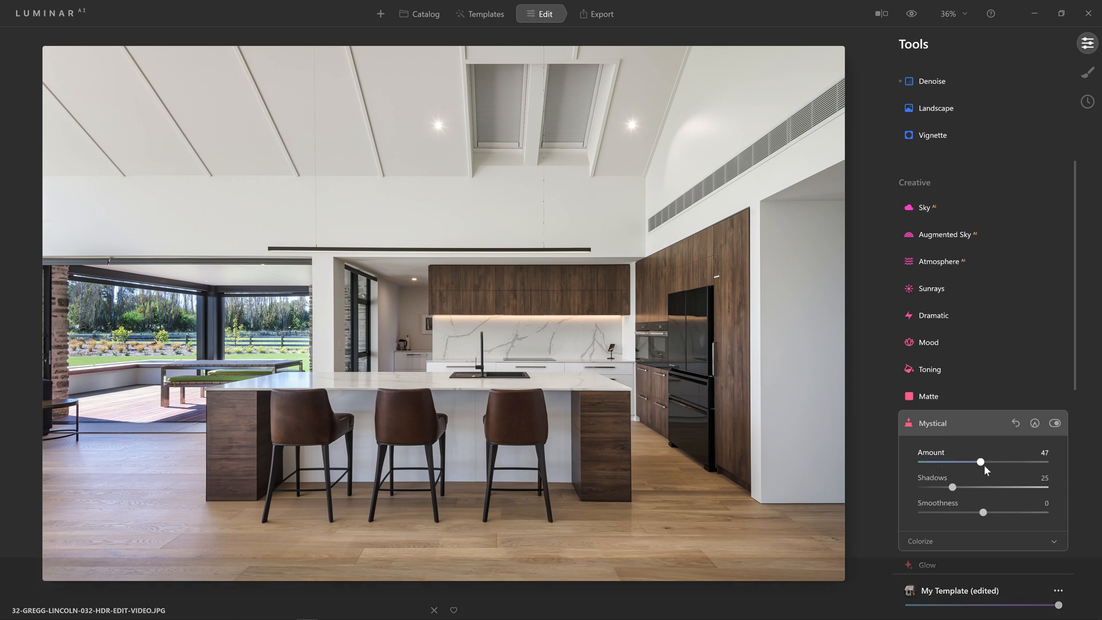
drag(980, 461, 1045, 461)
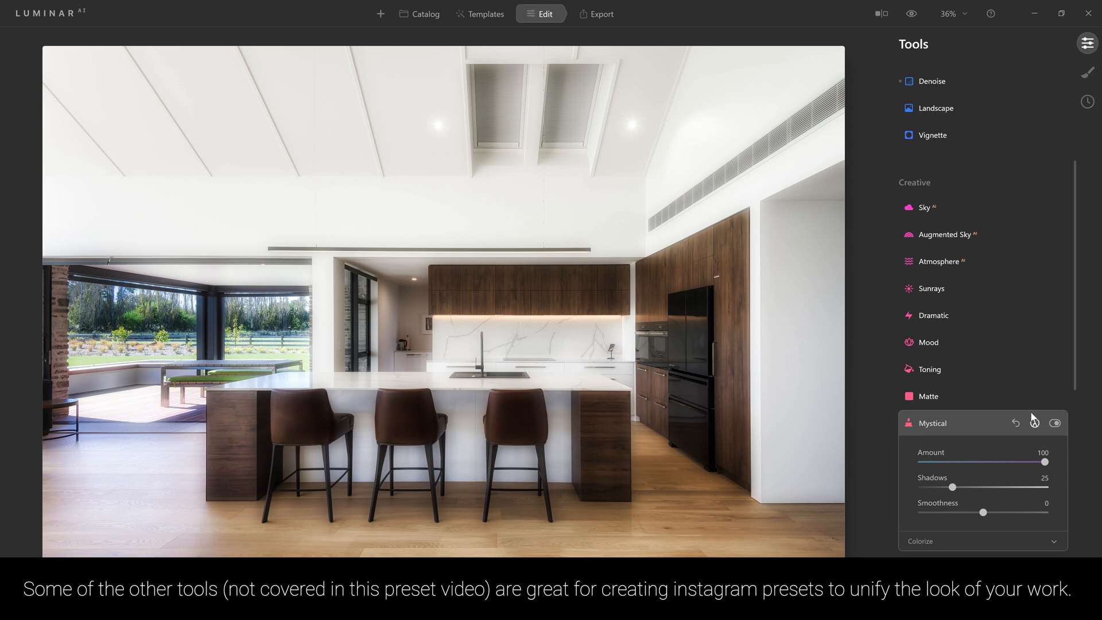
click(1056, 423)
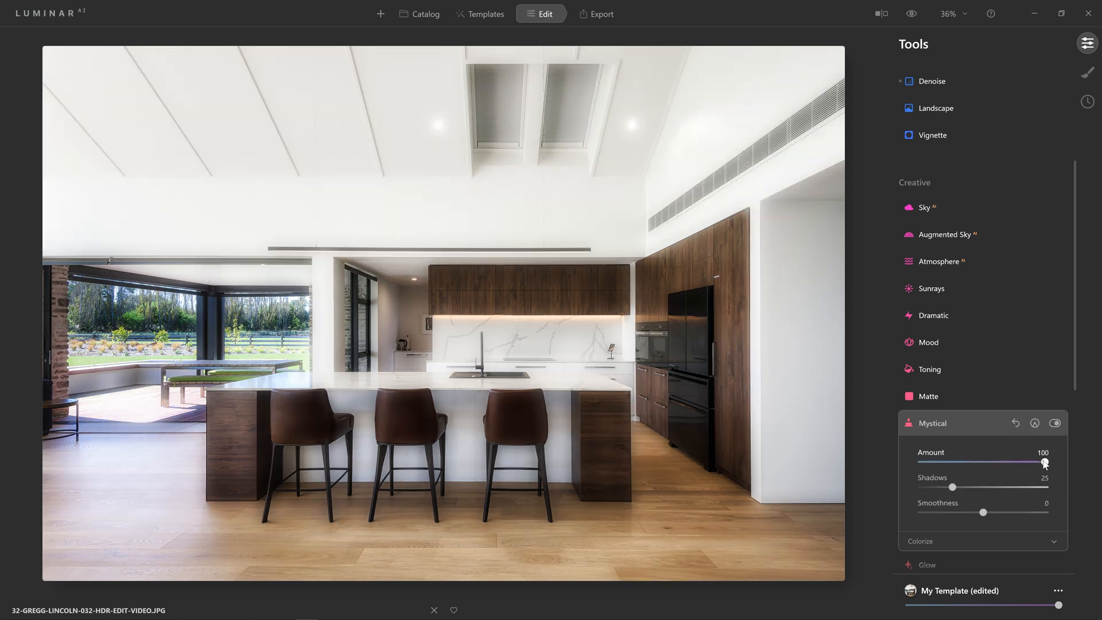
drag(1046, 461, 942, 462)
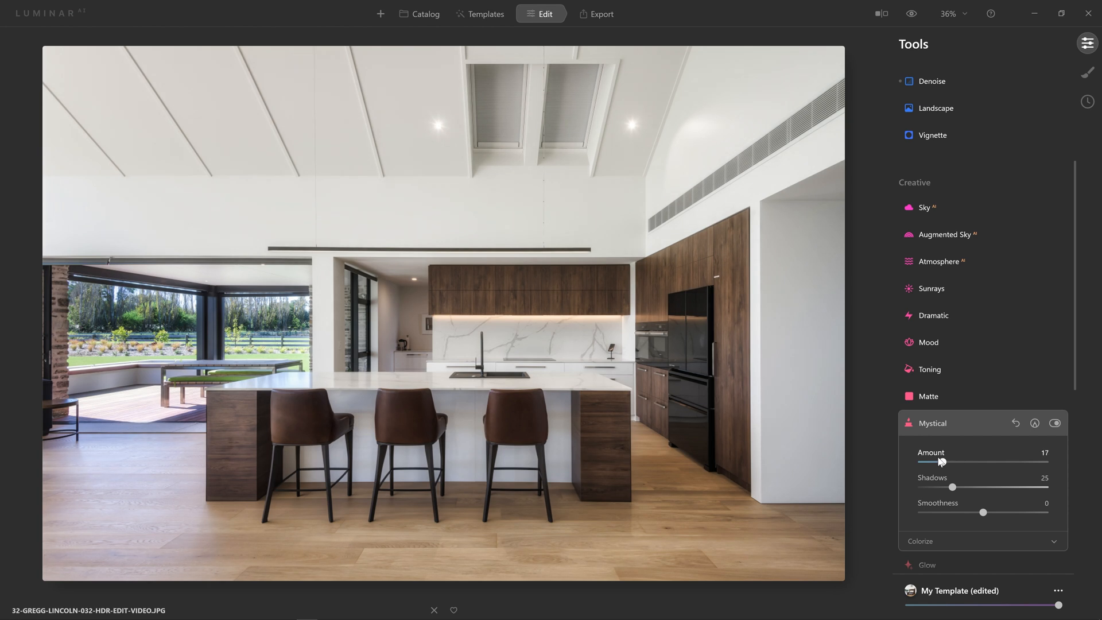
drag(943, 461, 930, 461)
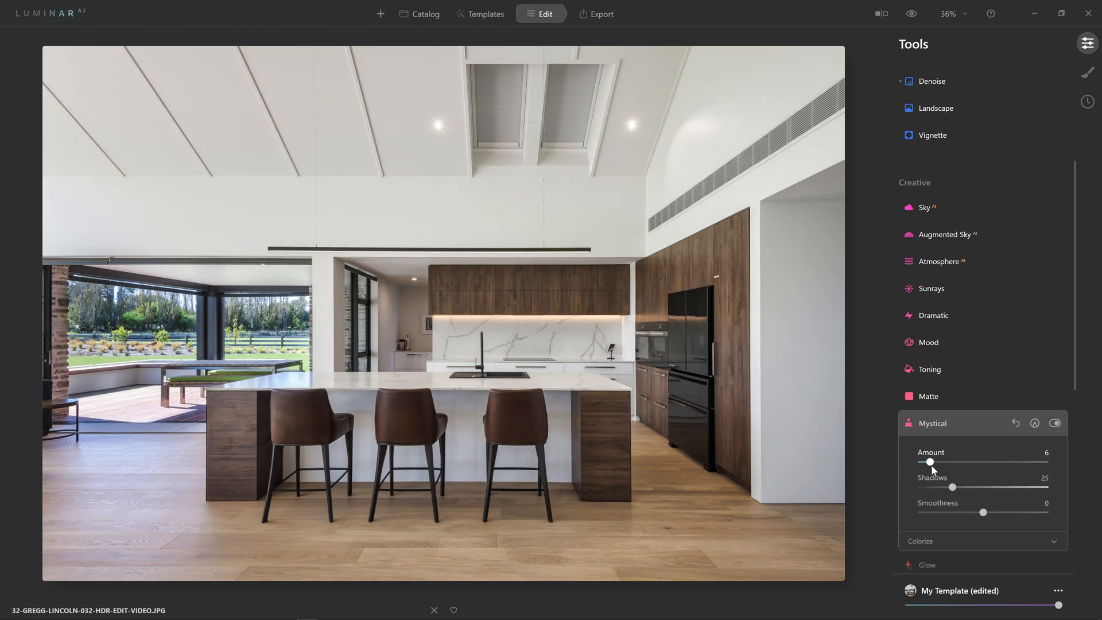
drag(930, 462, 935, 462)
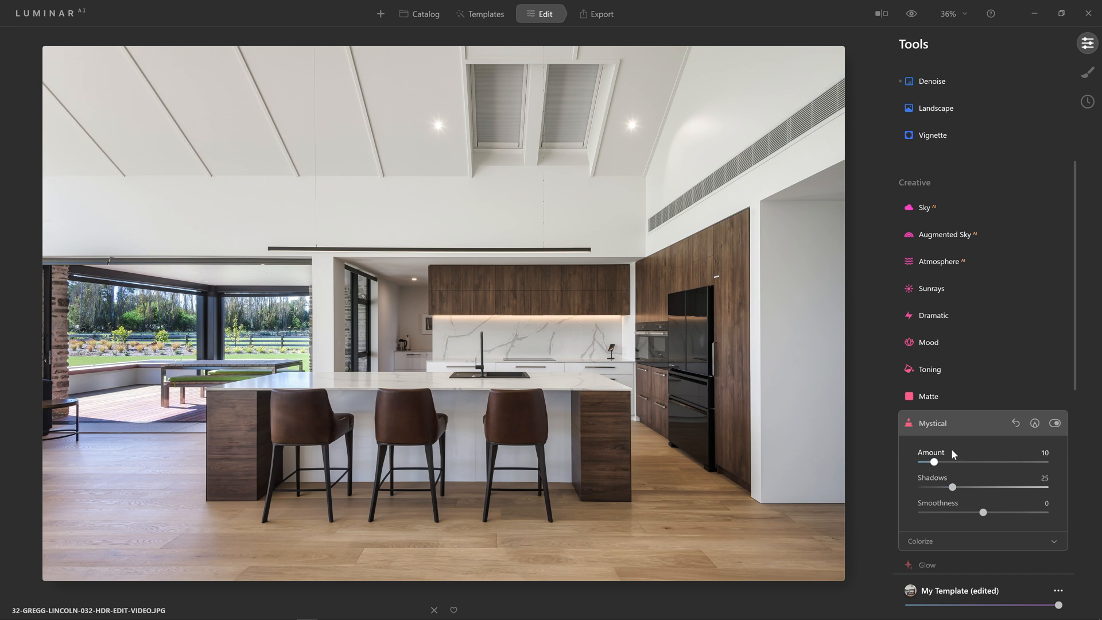
Toggle Mystical off and on, then settle Amount at 13 after trying 96.
click(1055, 422)
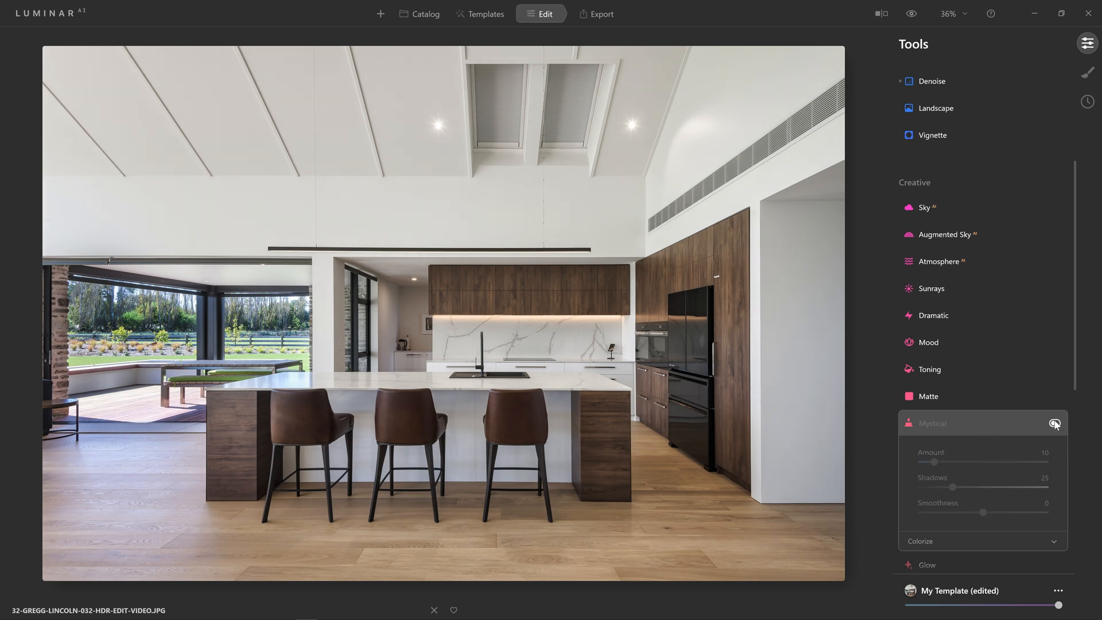
click(1055, 424)
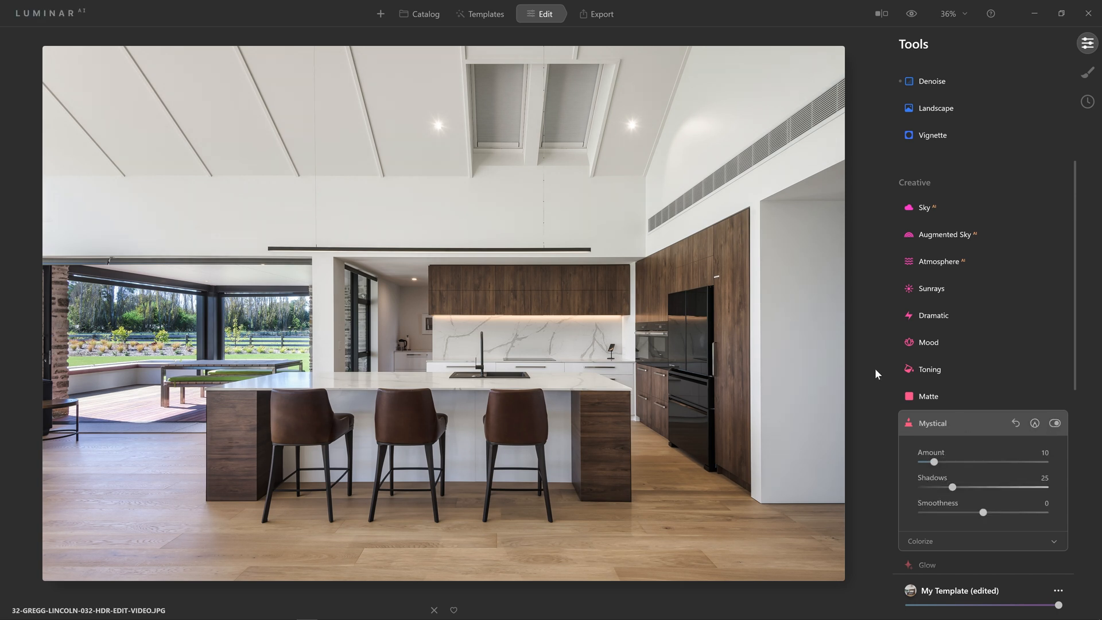
drag(934, 462, 943, 462)
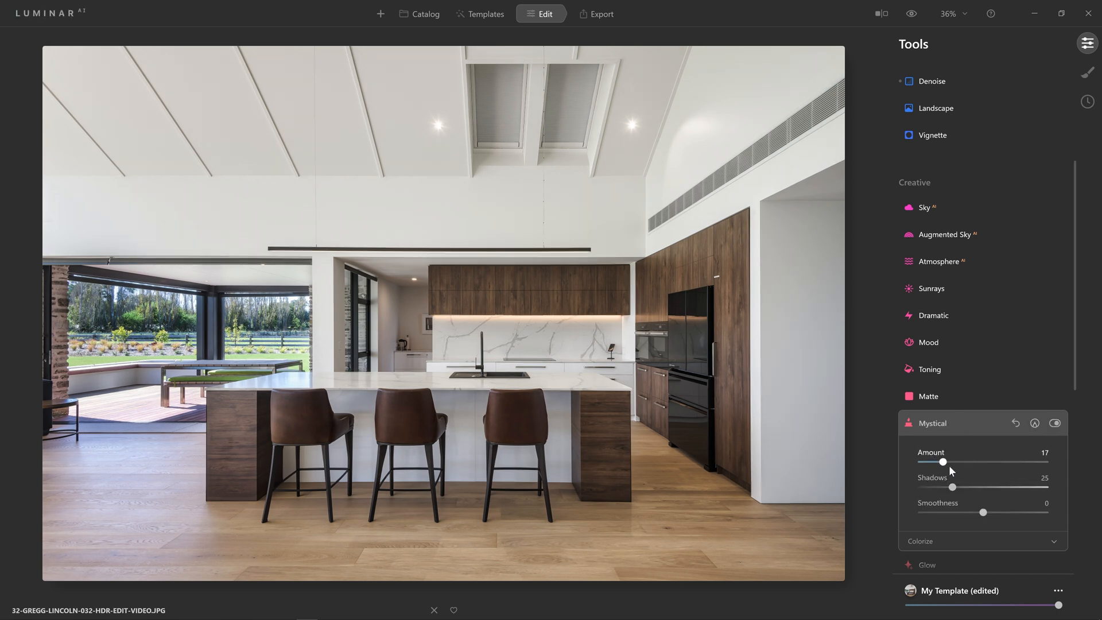
drag(943, 462, 1041, 462)
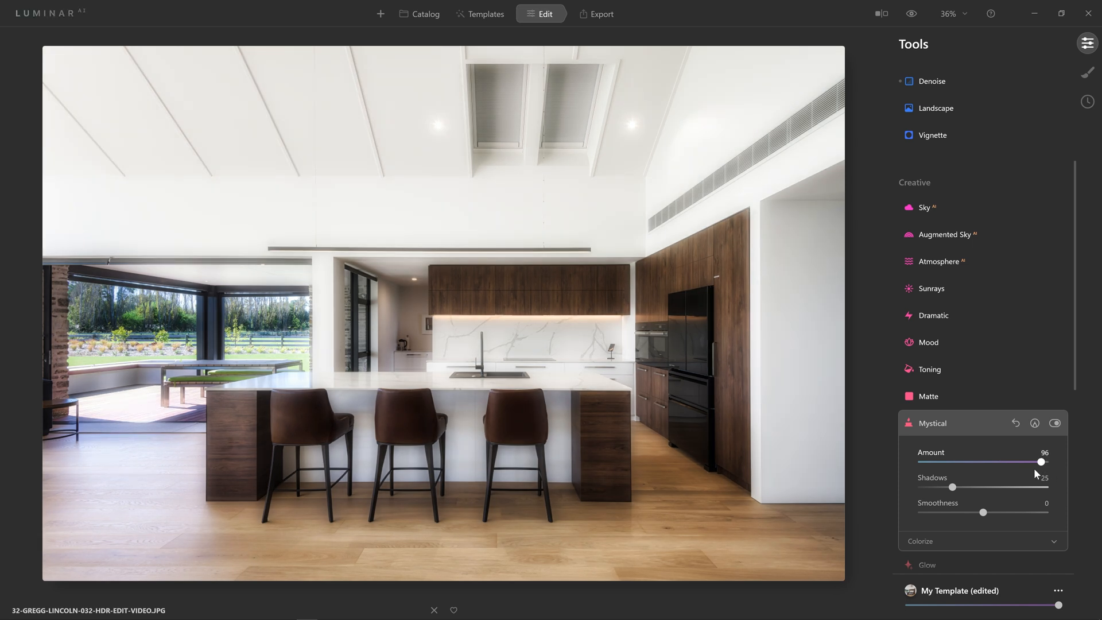
drag(1041, 462, 941, 462)
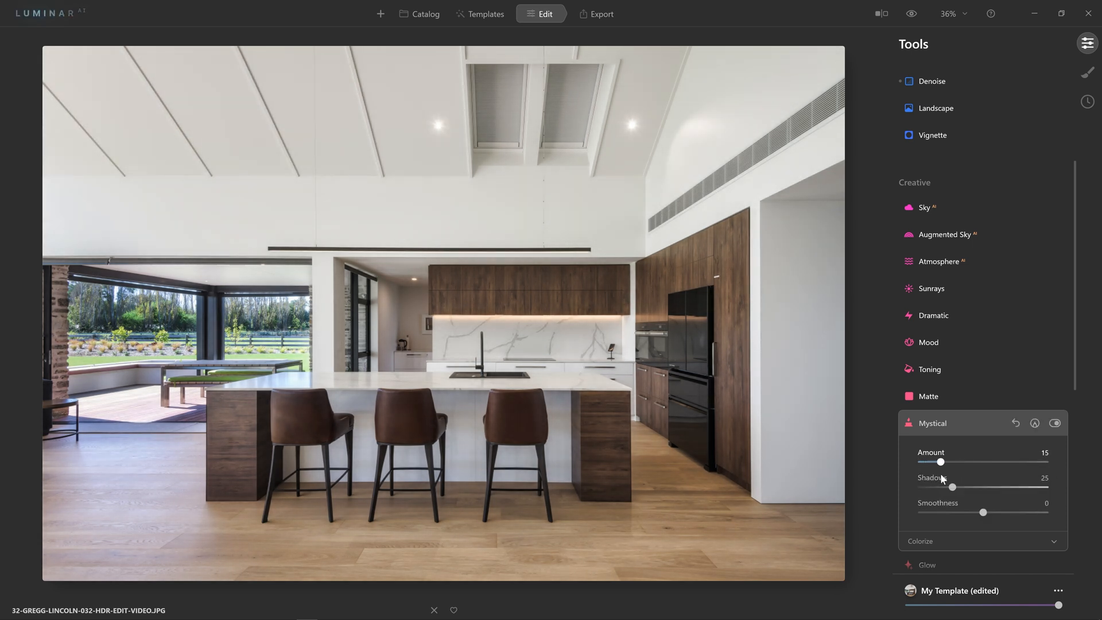
drag(940, 462, 938, 462)
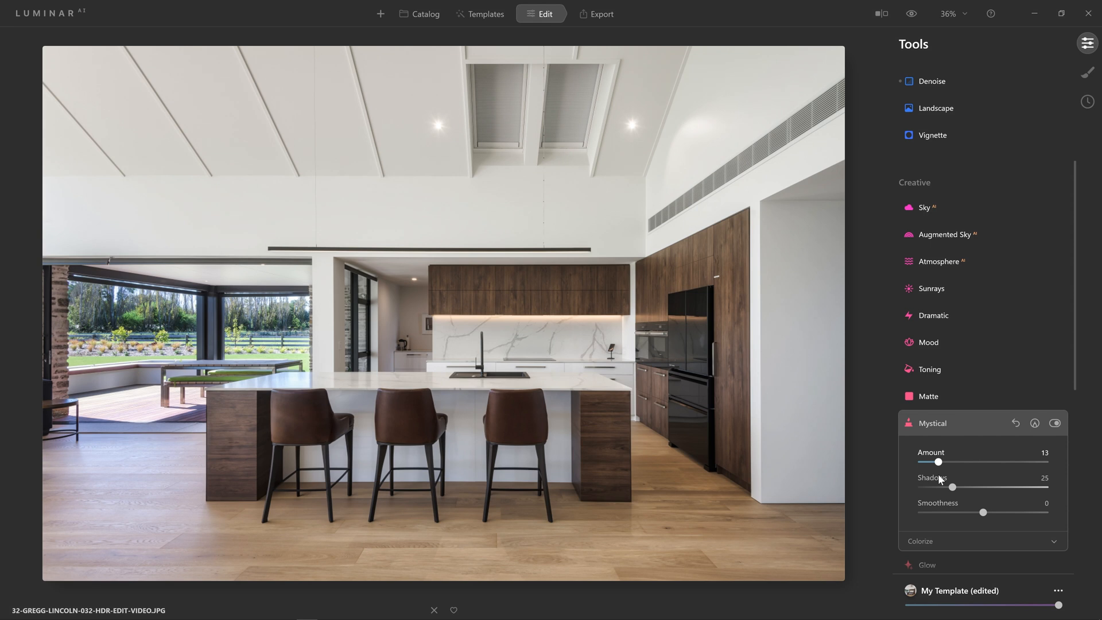
mouse_move(965, 483)
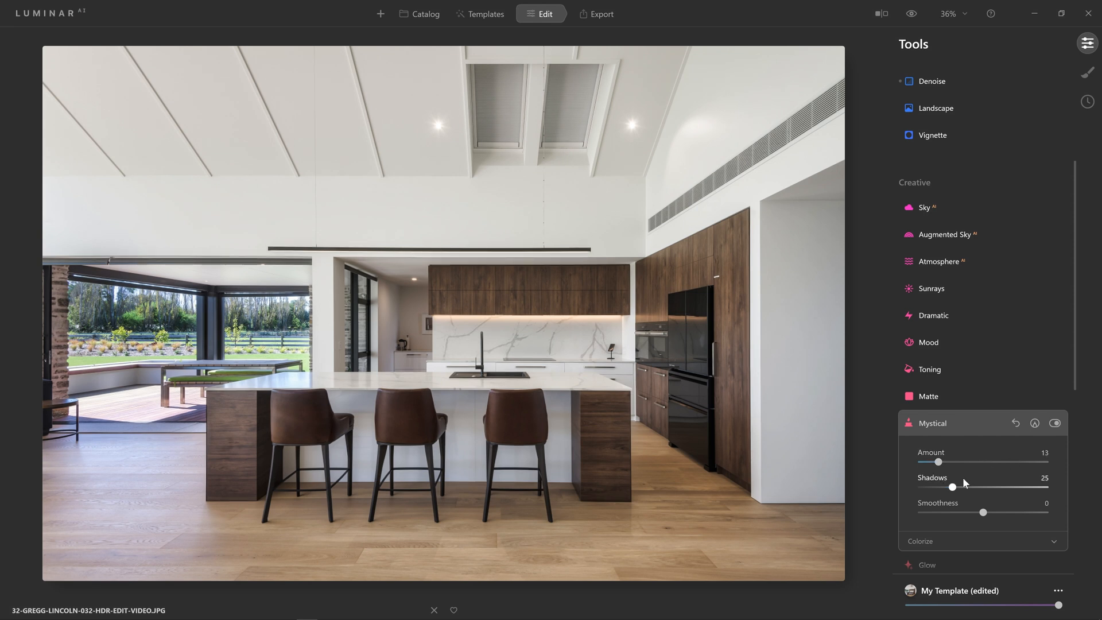
mouse_move(942, 319)
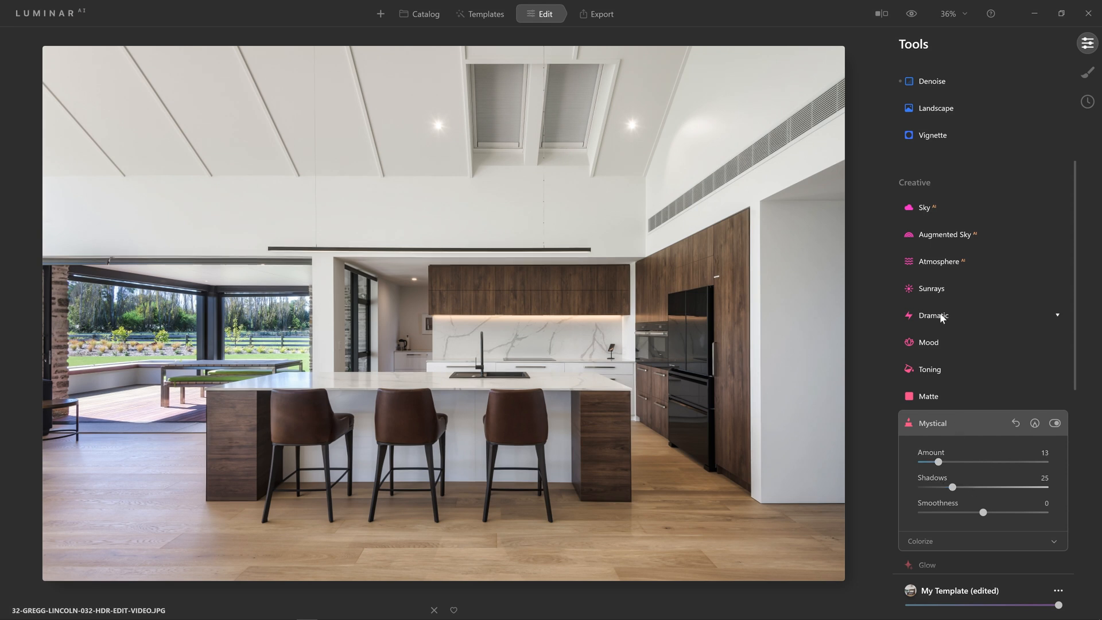
Expand Dramatic, try full strength, toggle to compare, and bring Amount to 5.
click(934, 315)
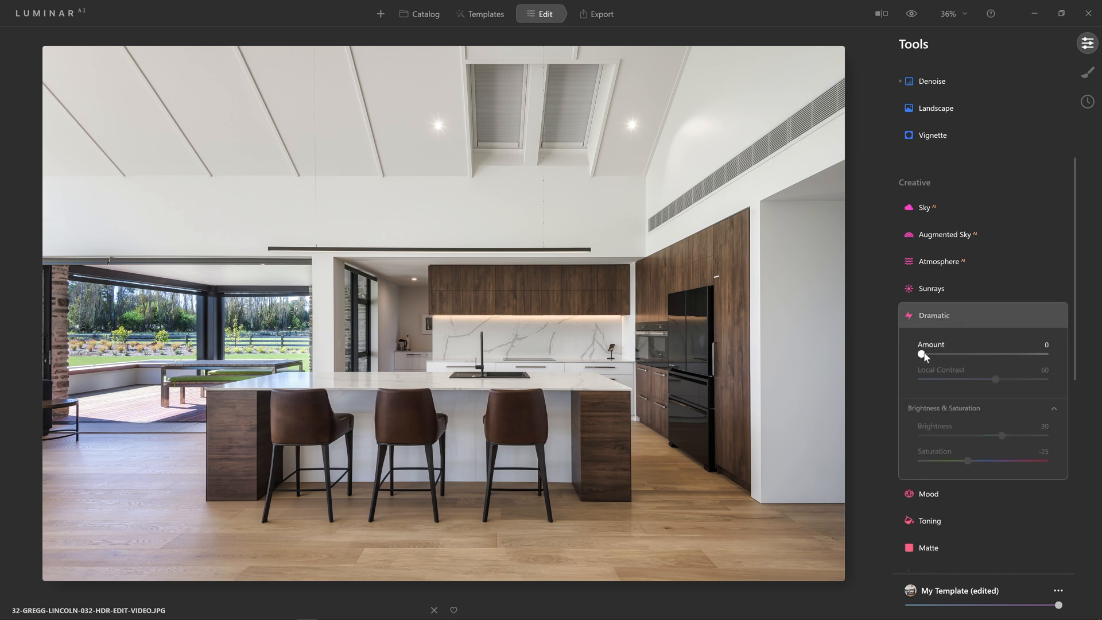
drag(924, 354, 1045, 355)
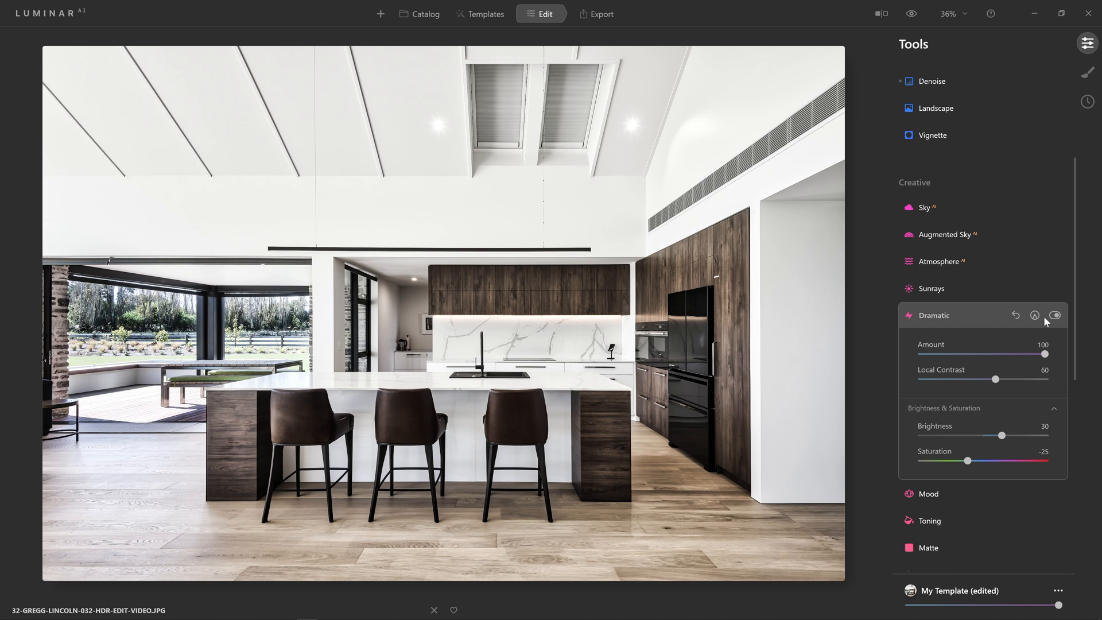
click(1054, 315)
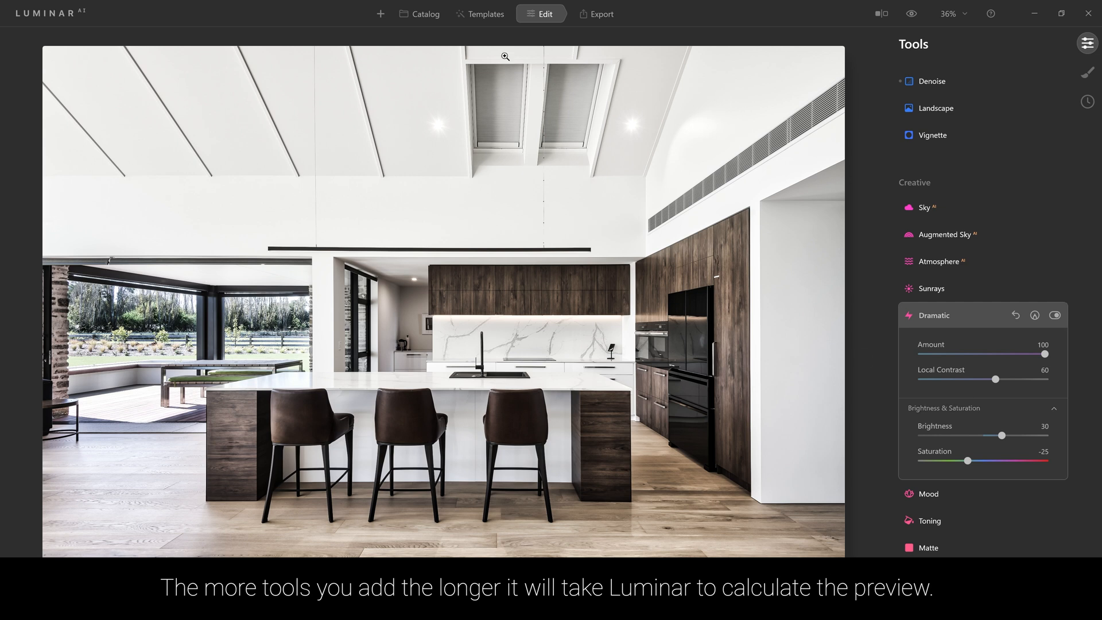
mouse_move(746, 175)
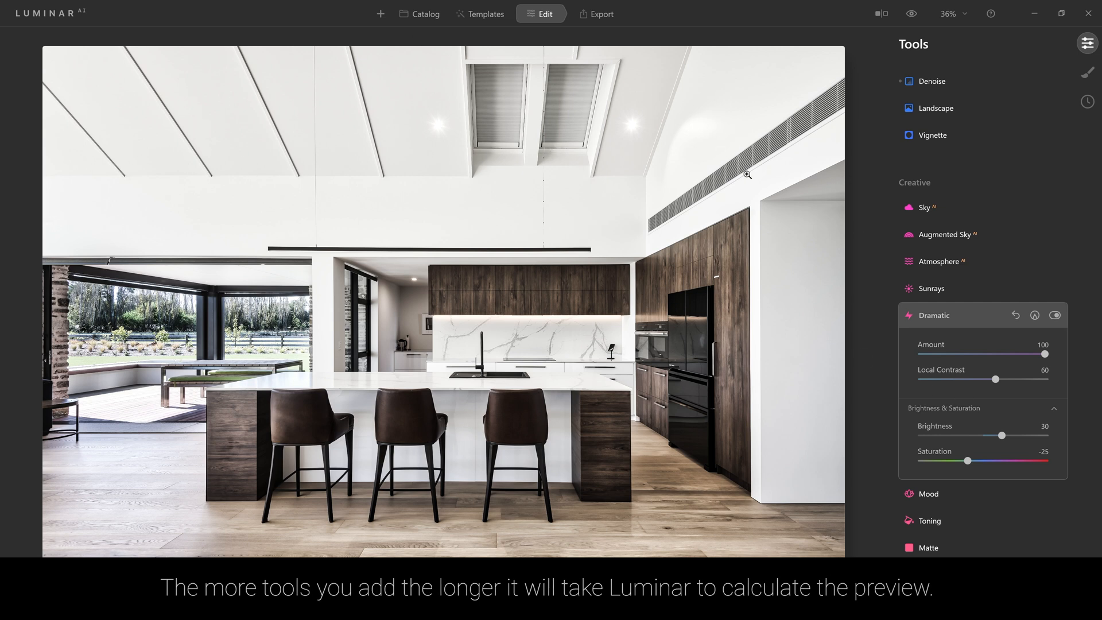
click(1055, 315)
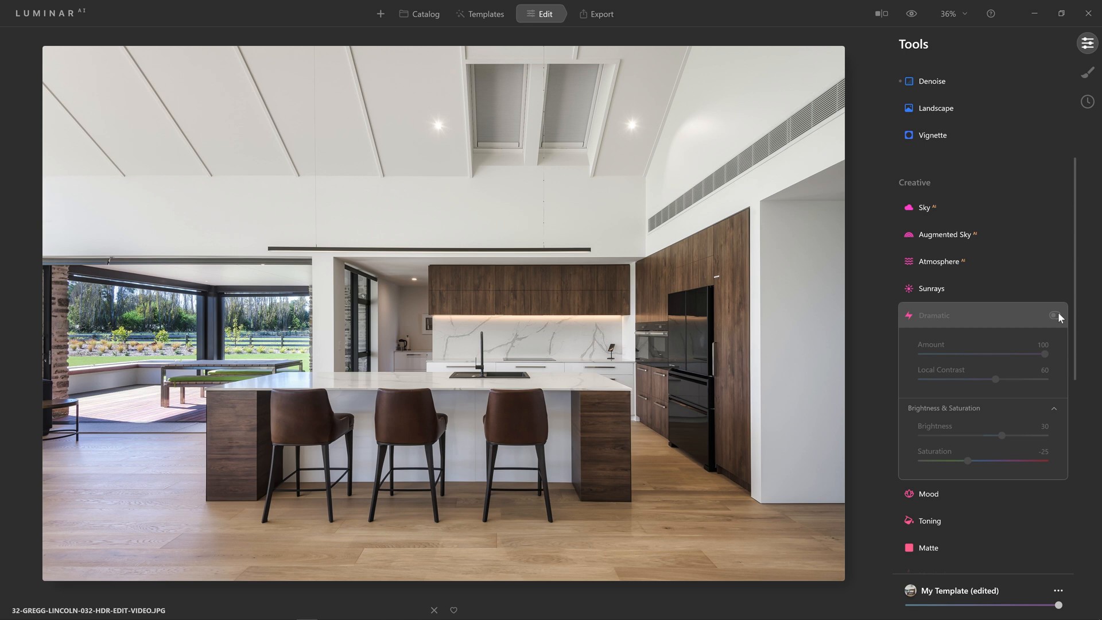
click(1055, 316)
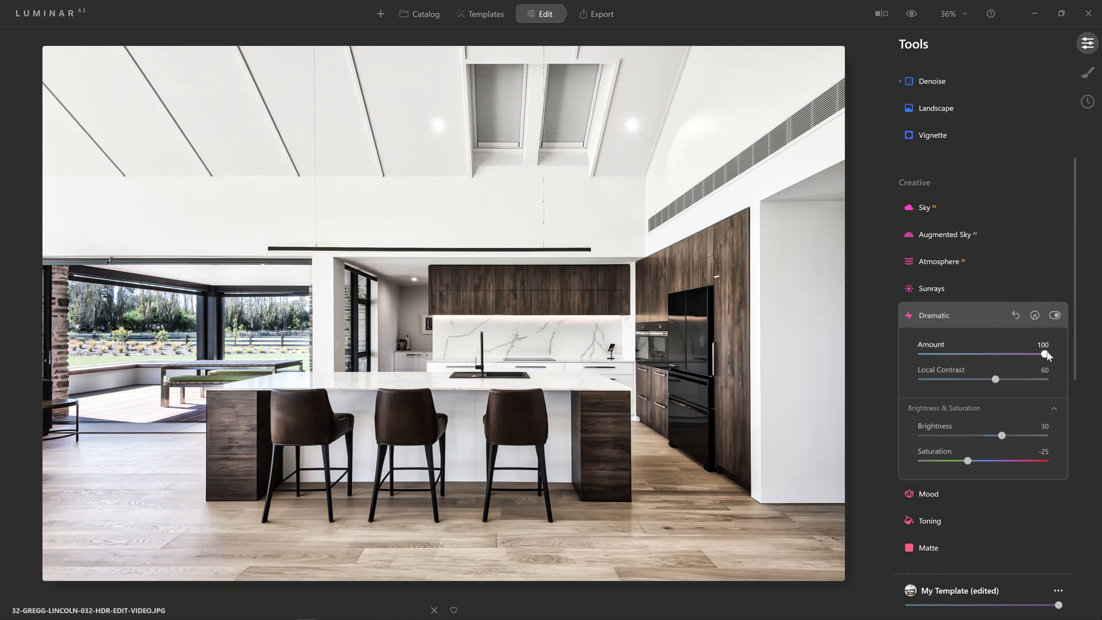
drag(1044, 355, 940, 355)
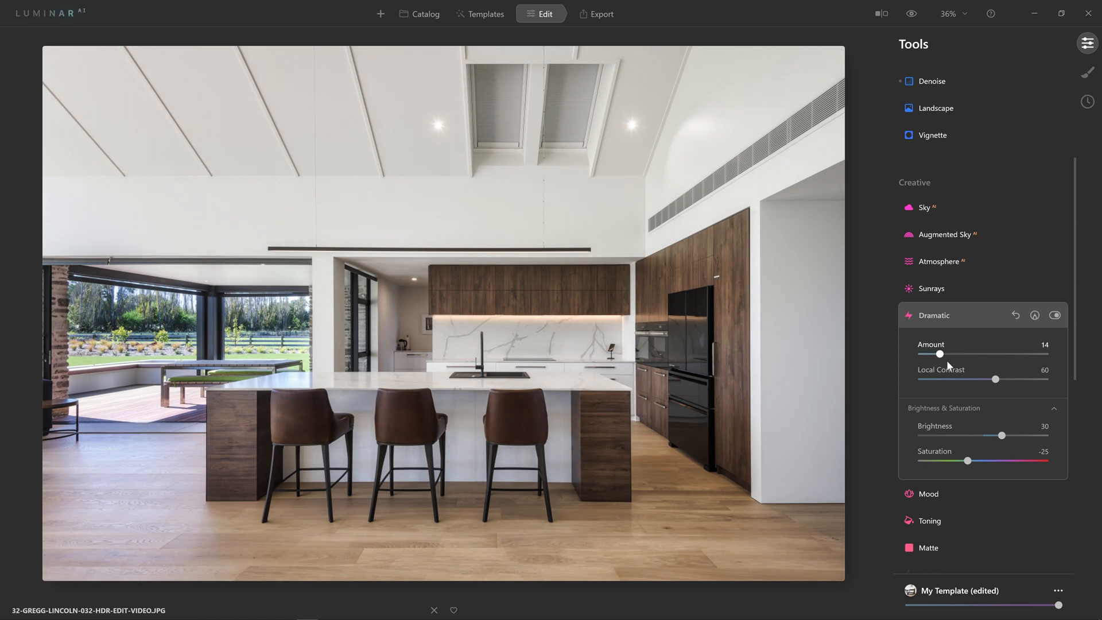
drag(940, 355, 990, 354)
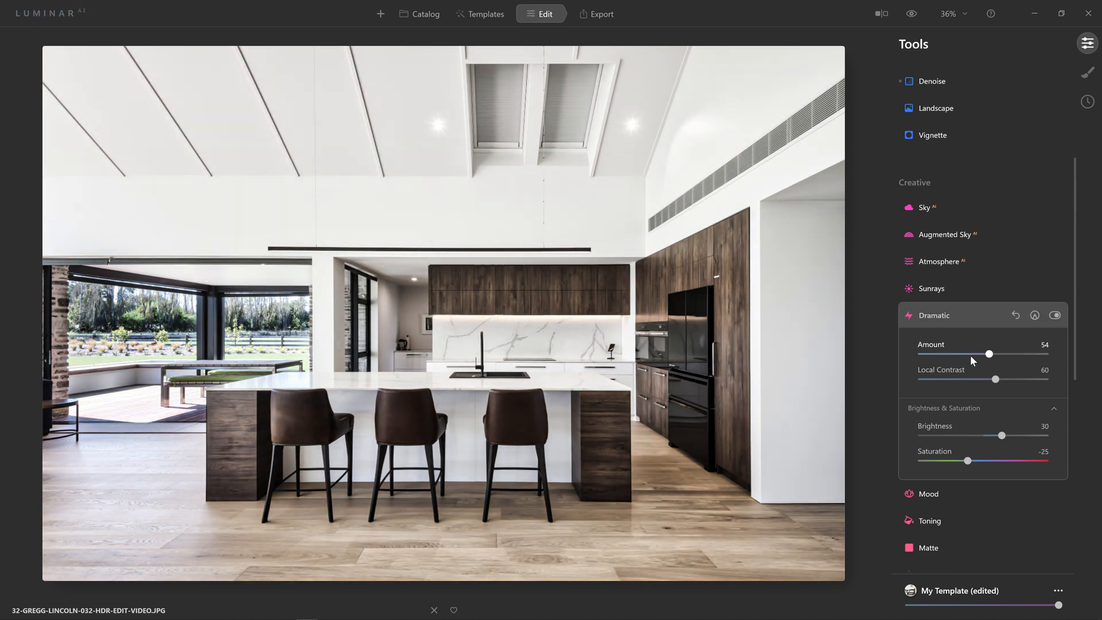
drag(989, 354, 928, 354)
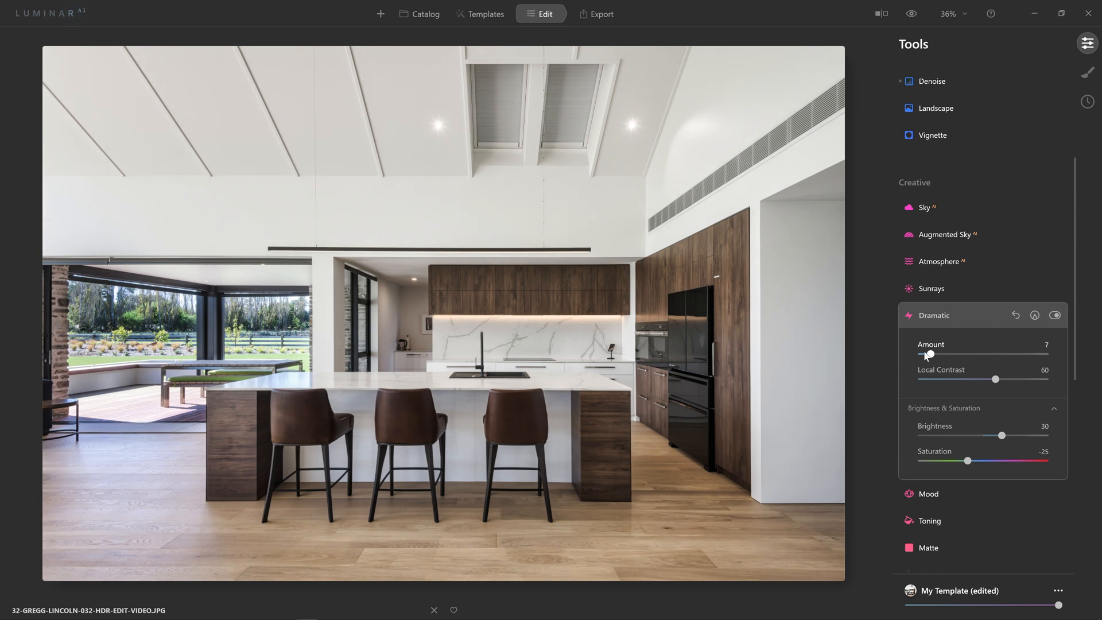
drag(929, 355, 928, 355)
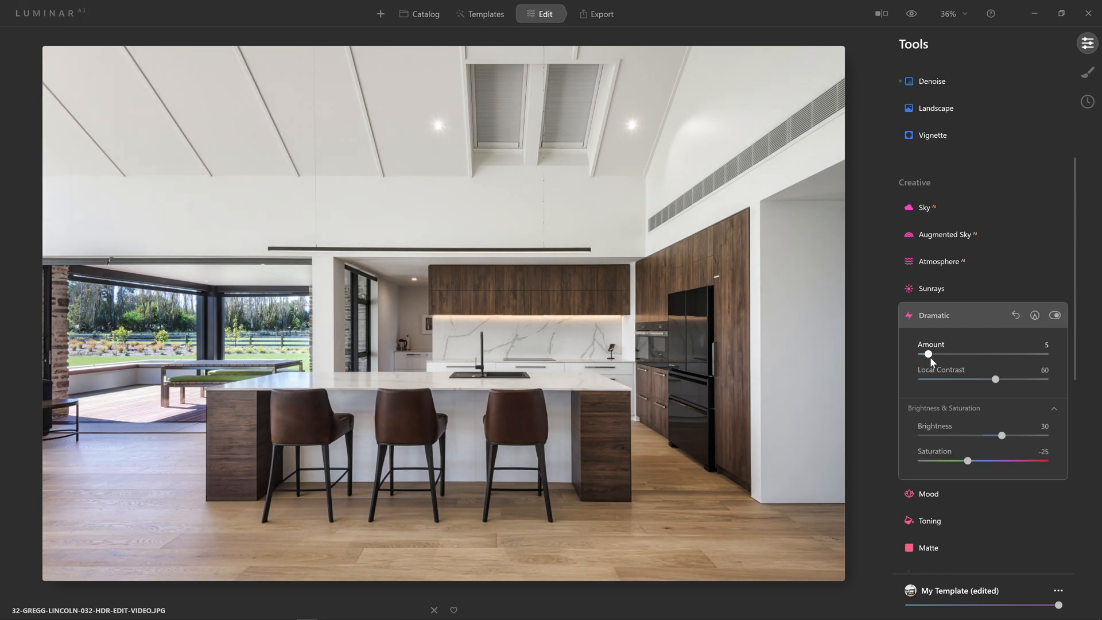
Retest Dramatic from zero to maximum, return Amount to 5, and collapse it.
click(1055, 315)
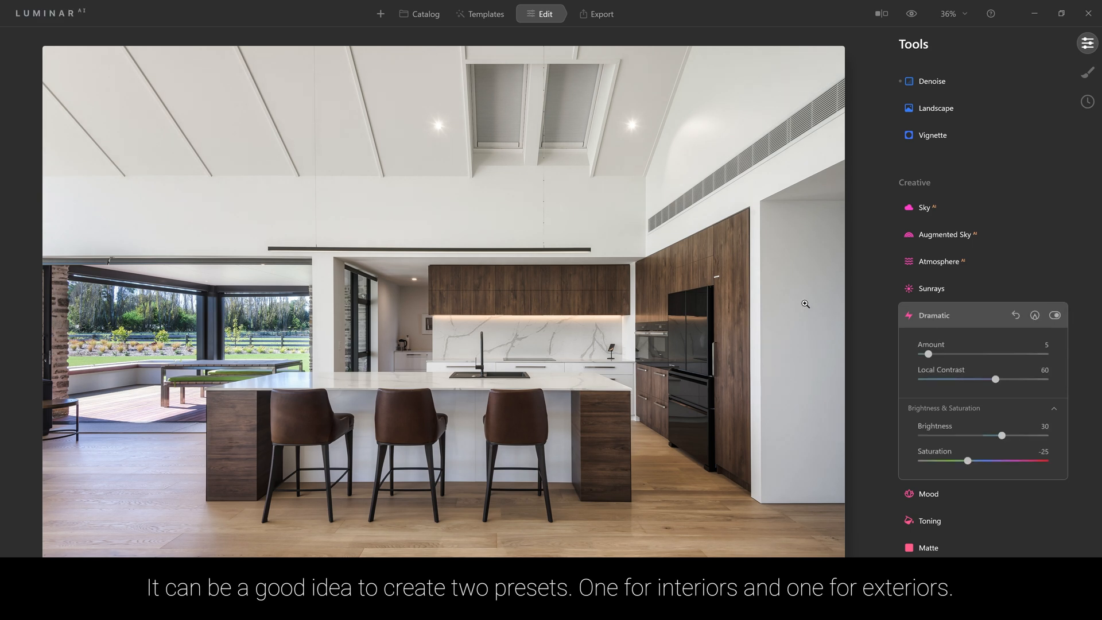
drag(926, 353, 920, 354)
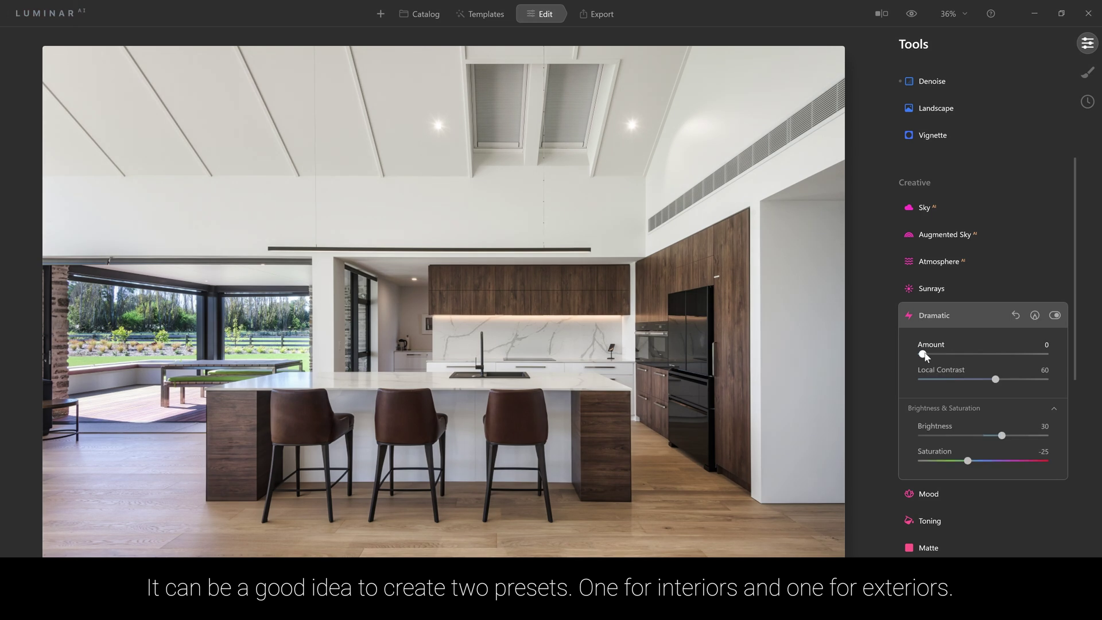
drag(922, 354, 1024, 354)
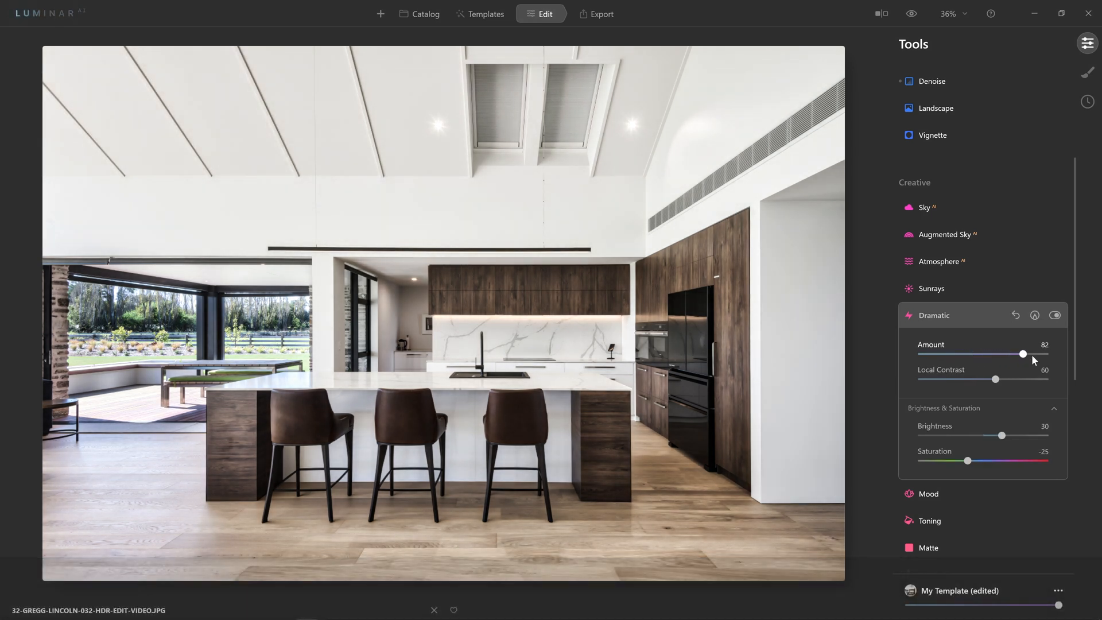
drag(1024, 354, 1045, 353)
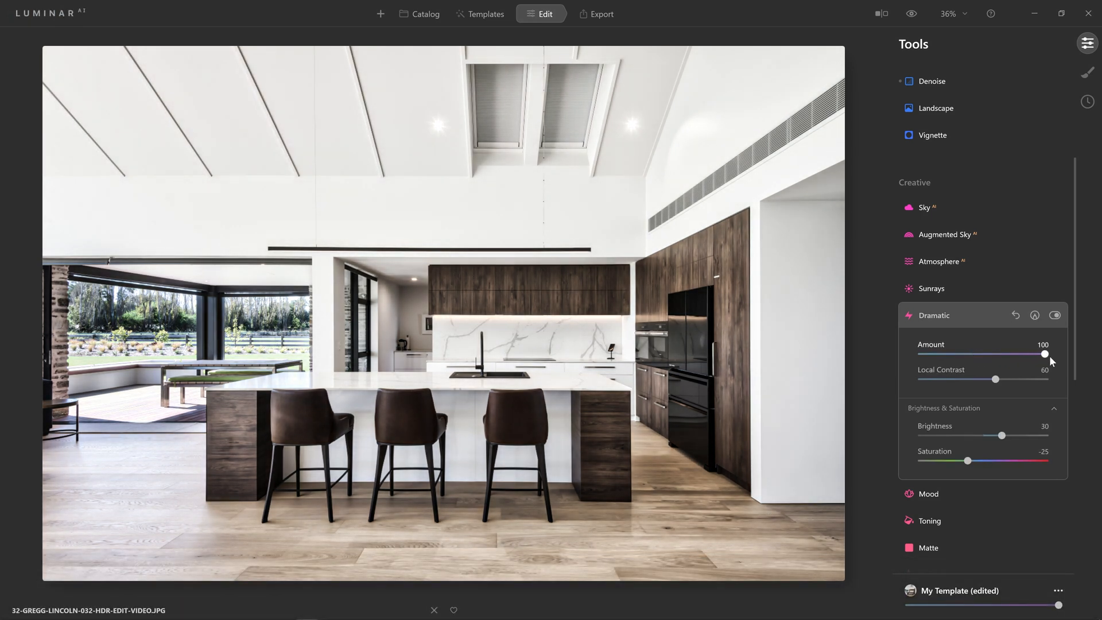
drag(1045, 354, 928, 355)
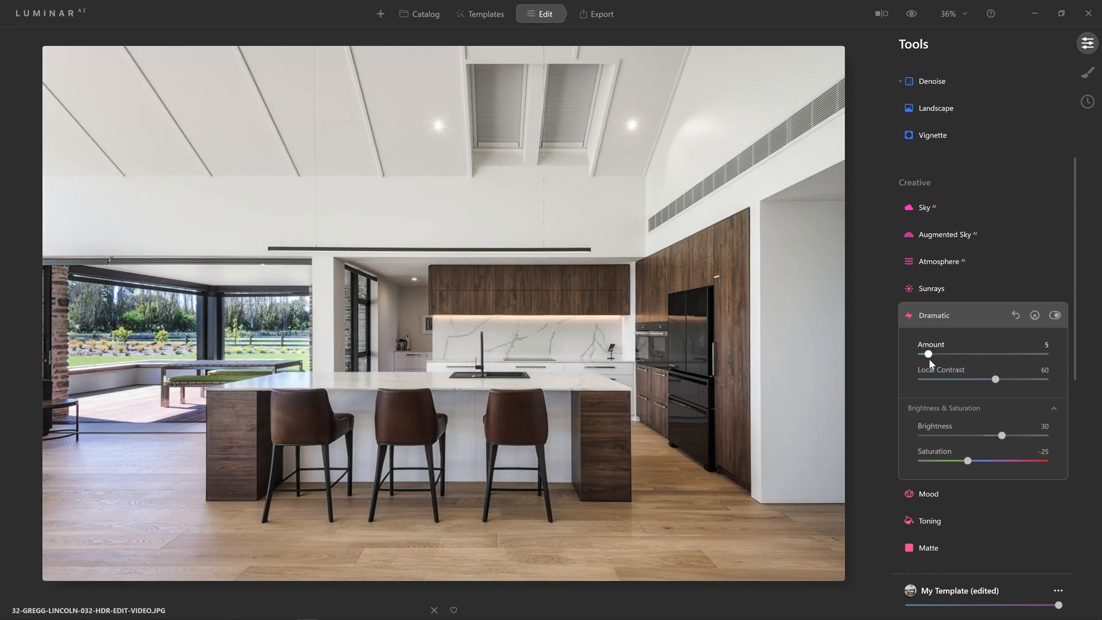
click(935, 315)
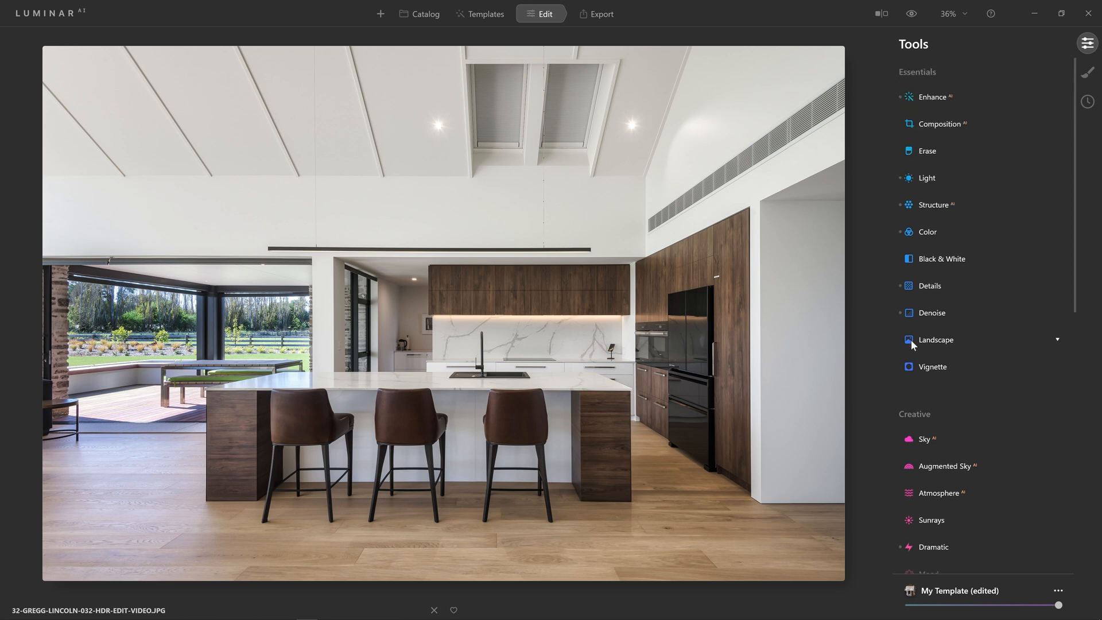
Lower Accent AI from 20 to 17 in Enhance AI and collapse the panel.
click(933, 96)
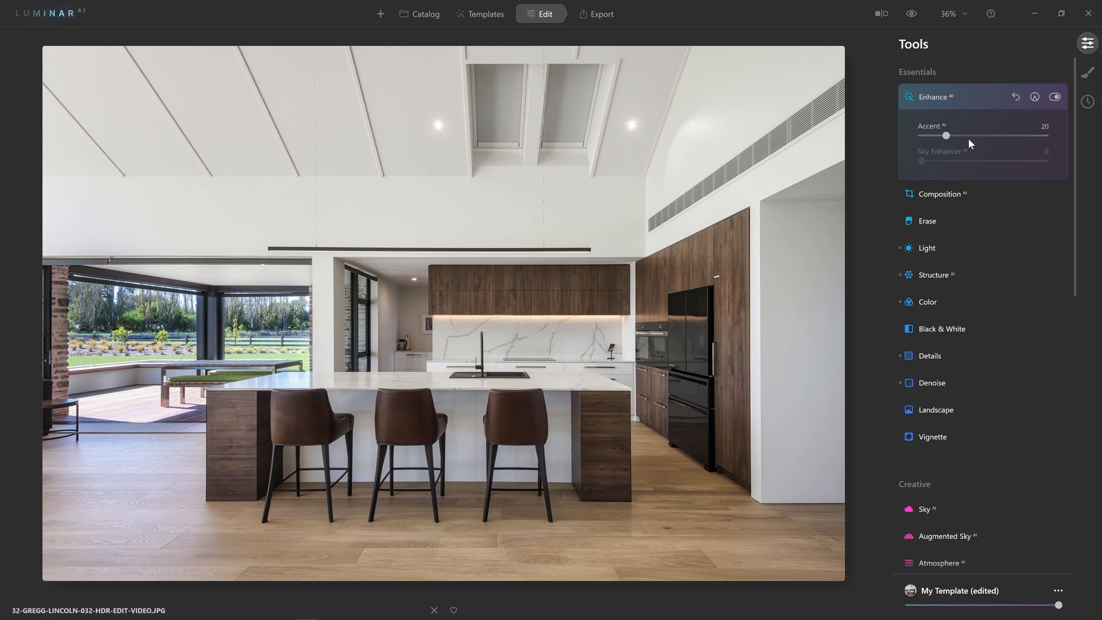
mouse_move(963, 104)
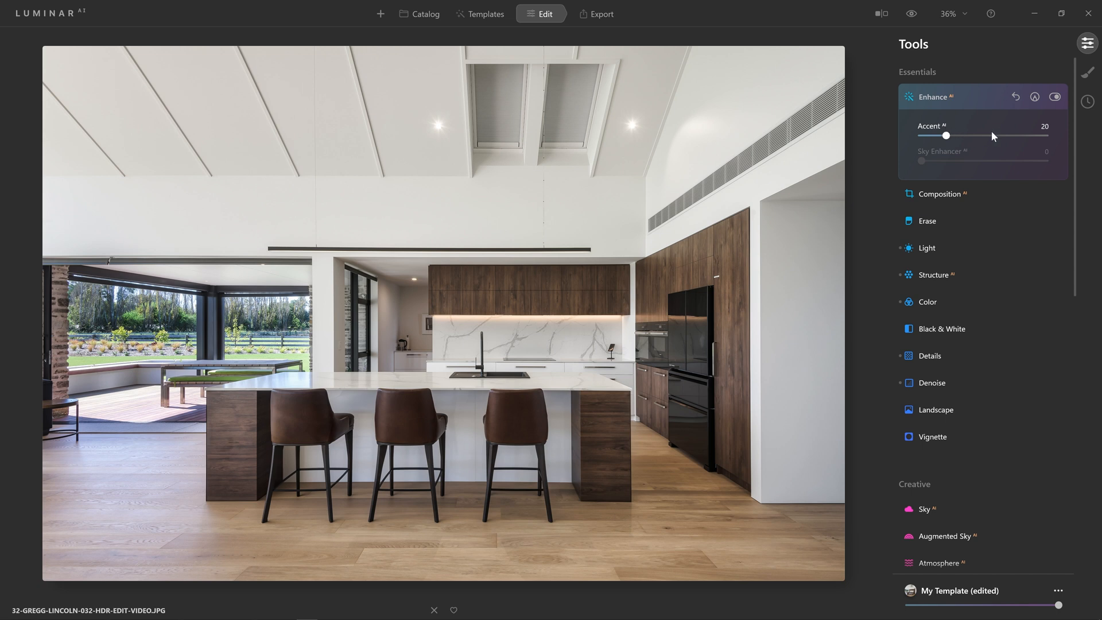
mouse_move(968, 408)
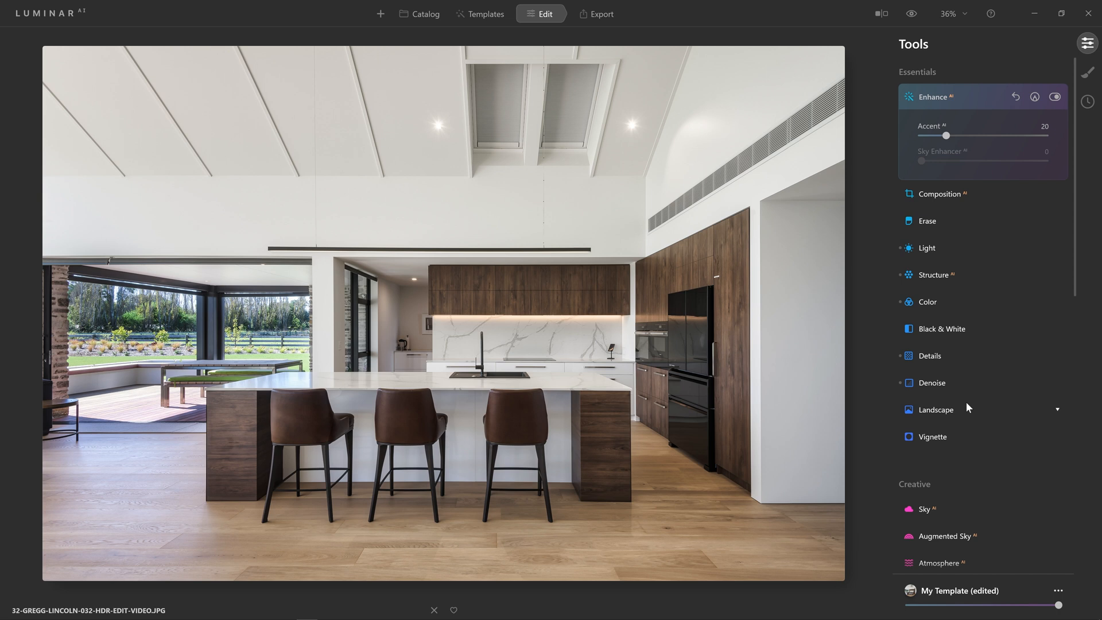
mouse_move(914, 13)
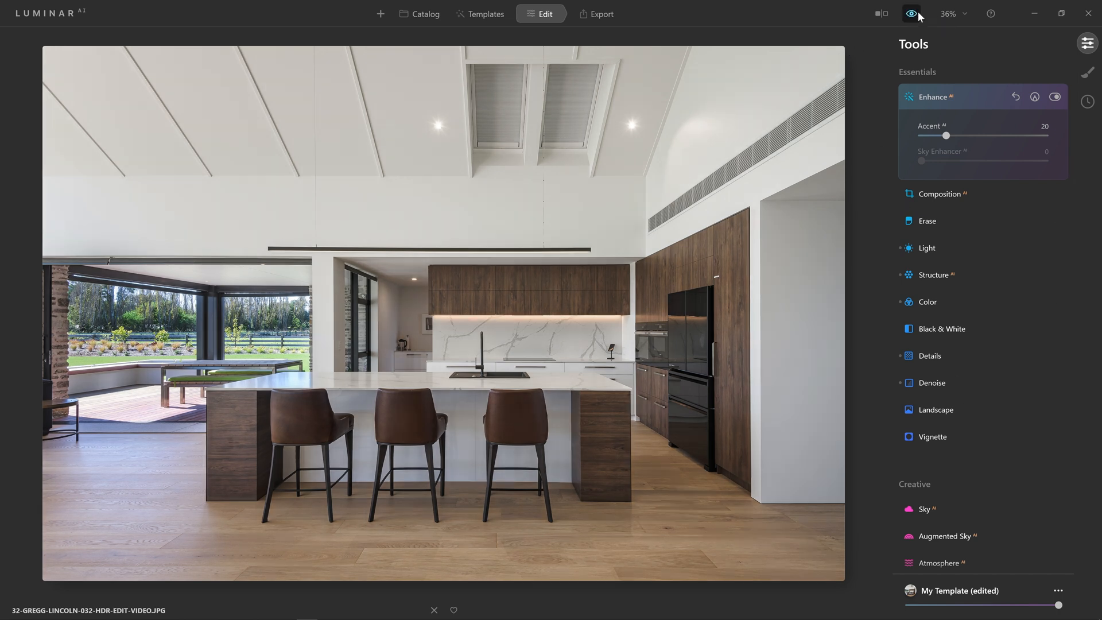
click(911, 13)
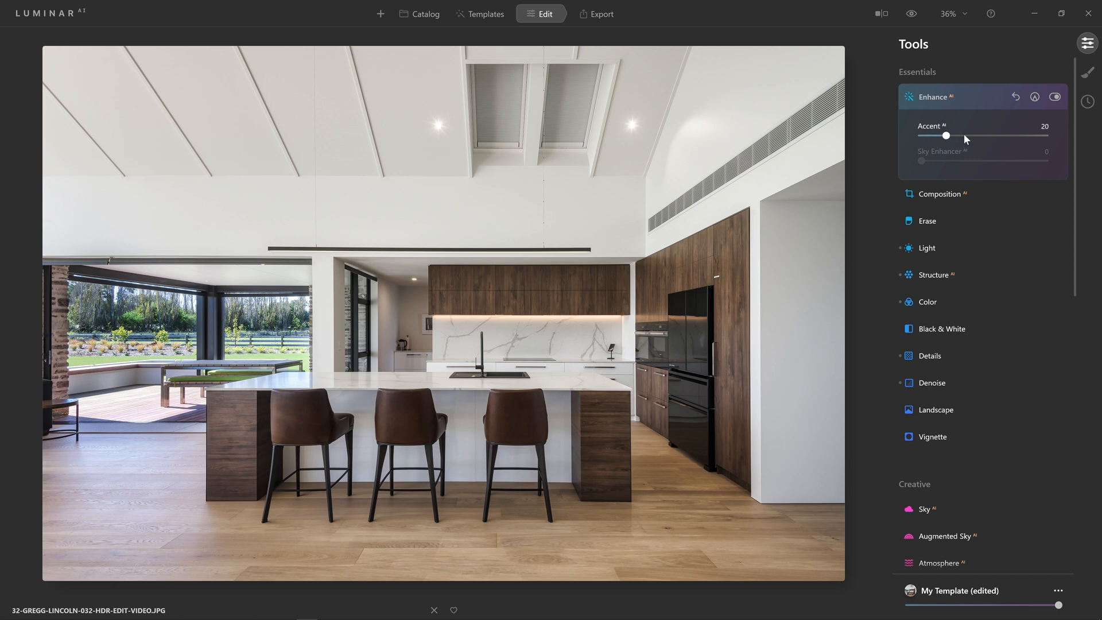
mouse_move(947, 137)
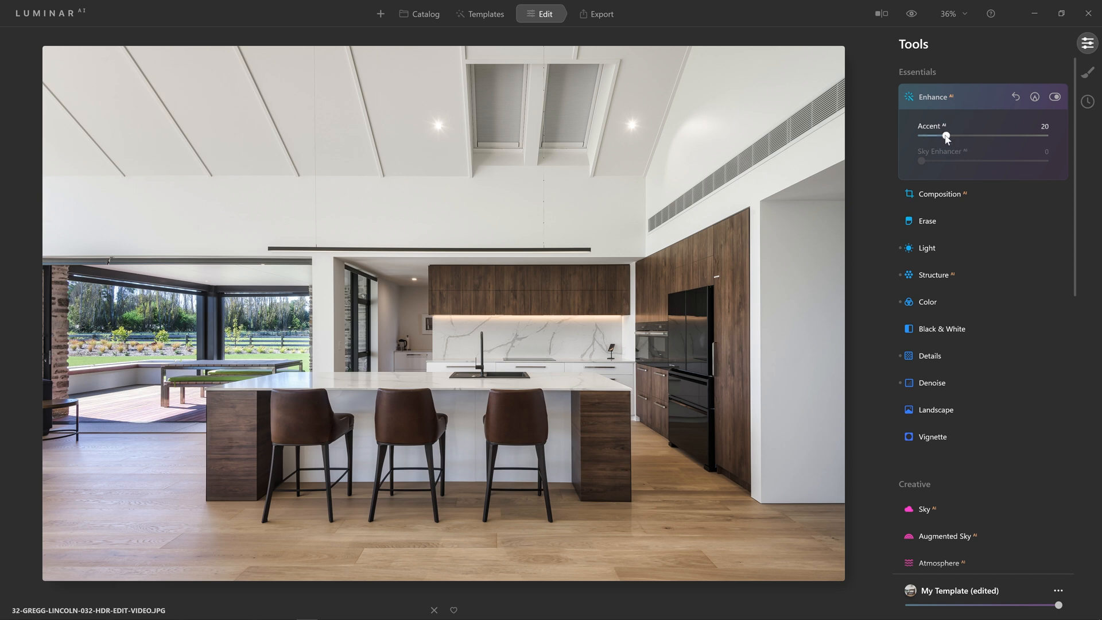
drag(947, 136, 943, 137)
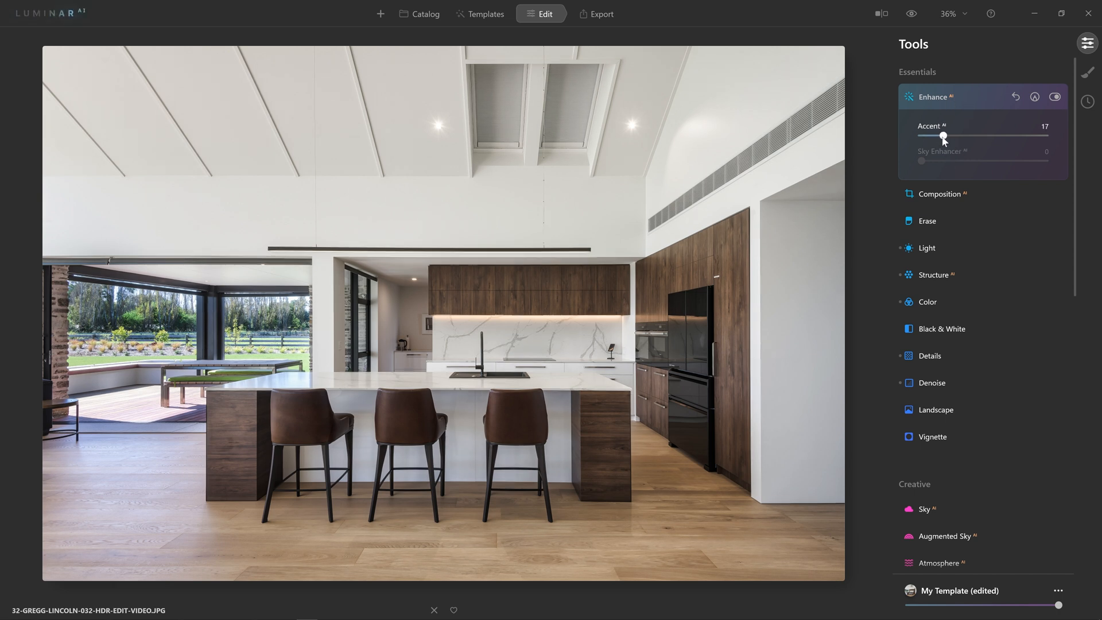
click(935, 96)
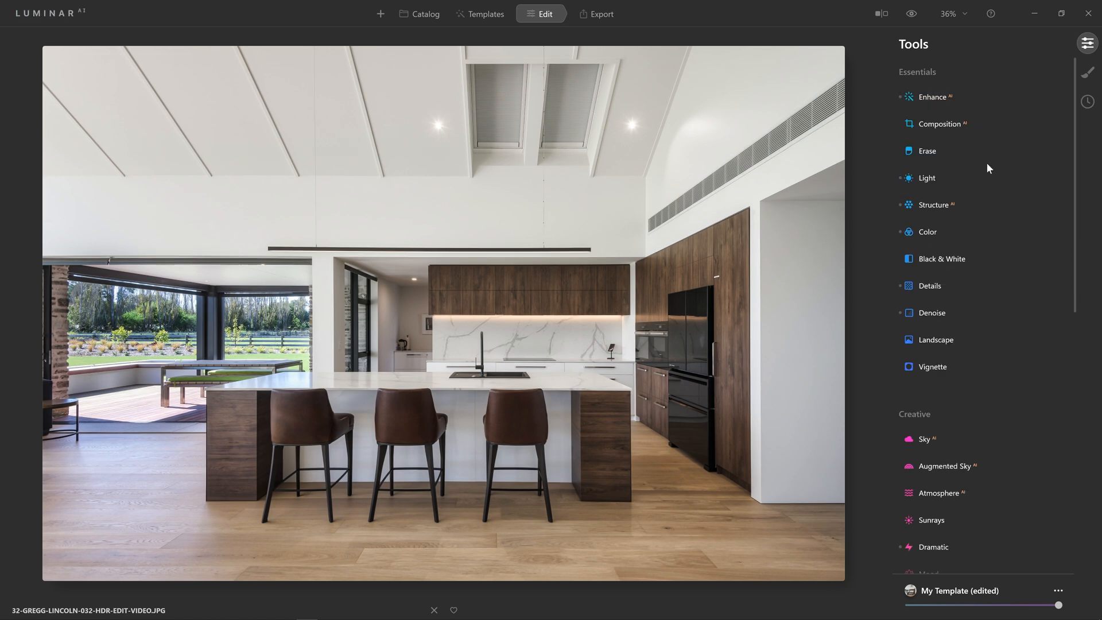
mouse_move(1049, 528)
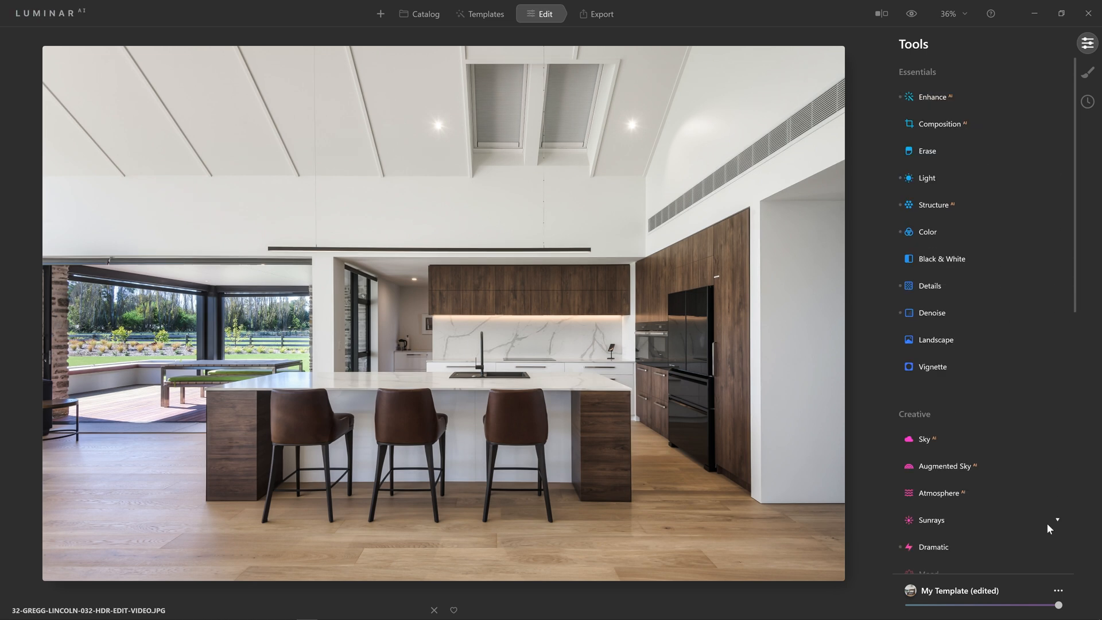
Sweep the template strength slider from full down to zero and back up.
drag(1059, 605, 1060, 605)
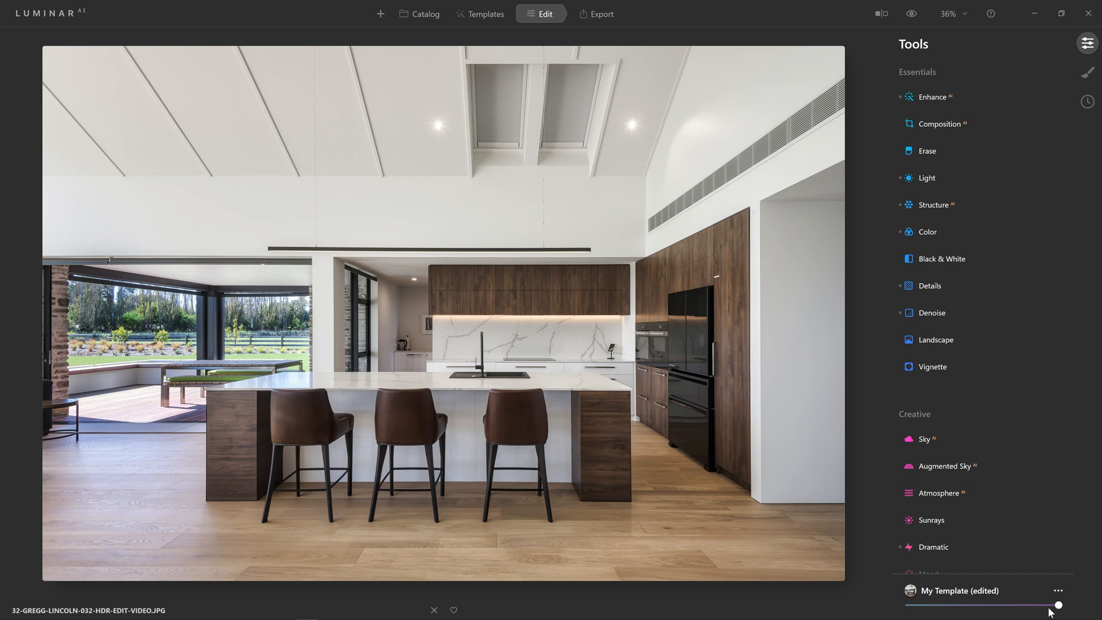
drag(1059, 605, 1044, 605)
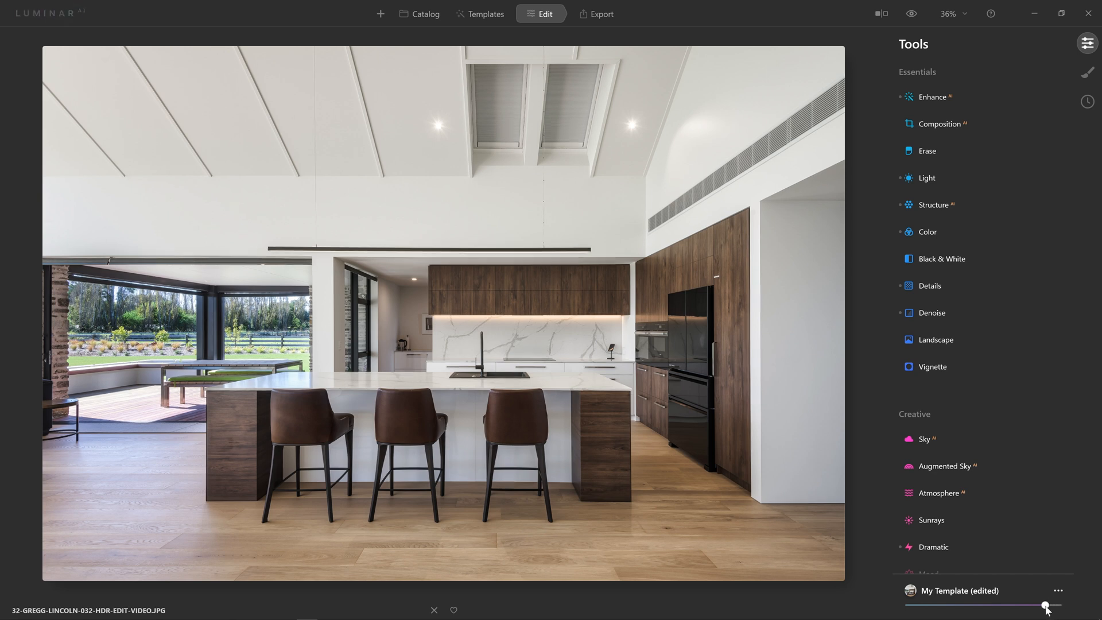
drag(1044, 604, 947, 604)
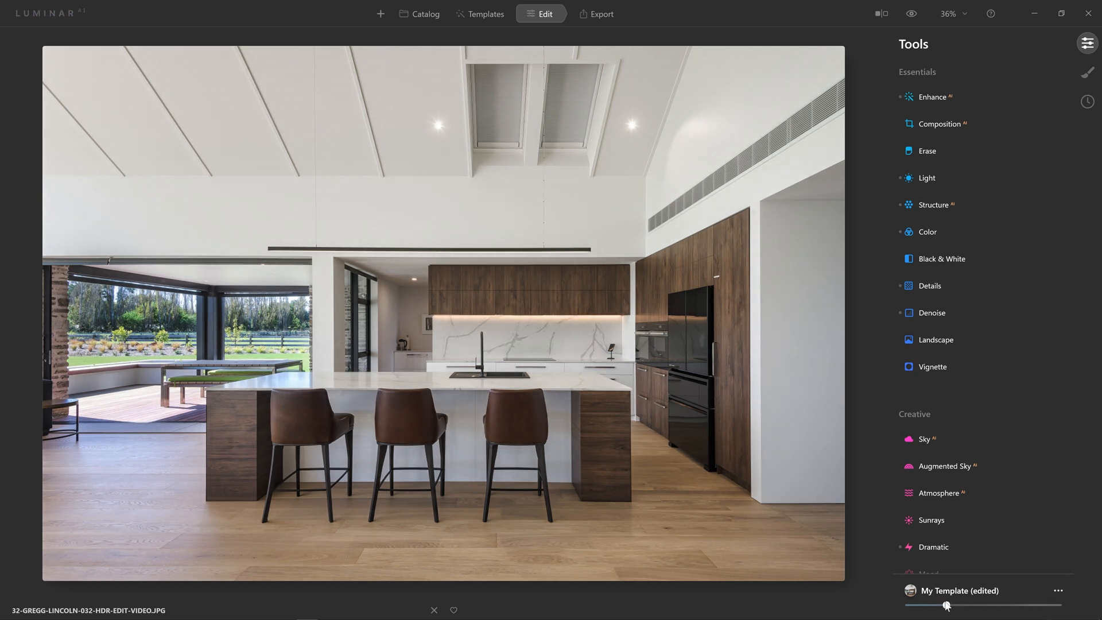
drag(948, 605, 912, 605)
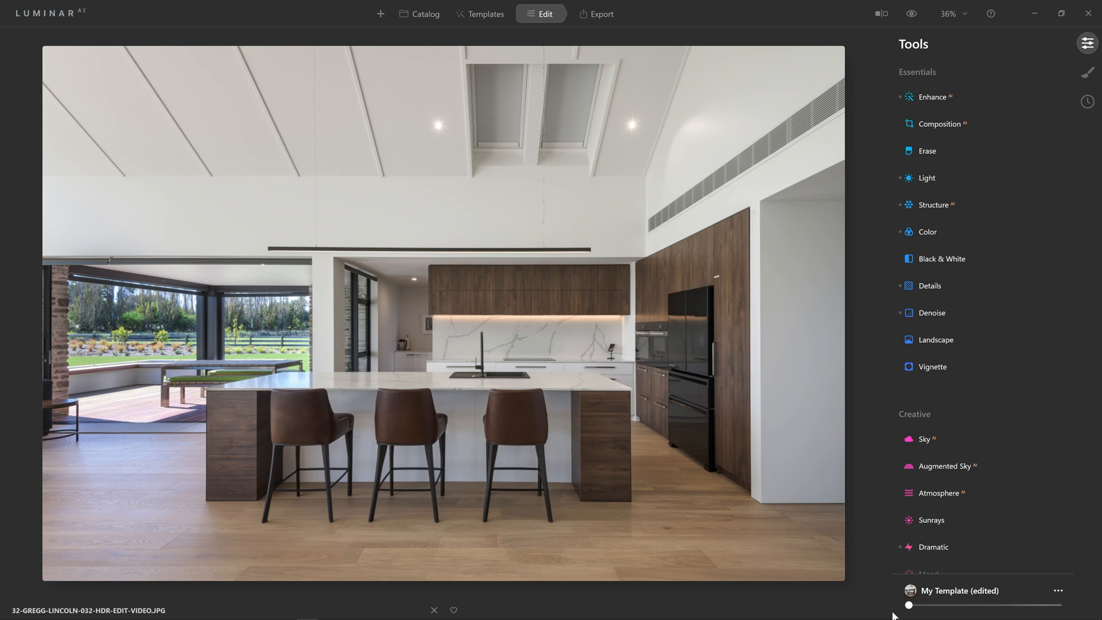
drag(911, 606, 1043, 605)
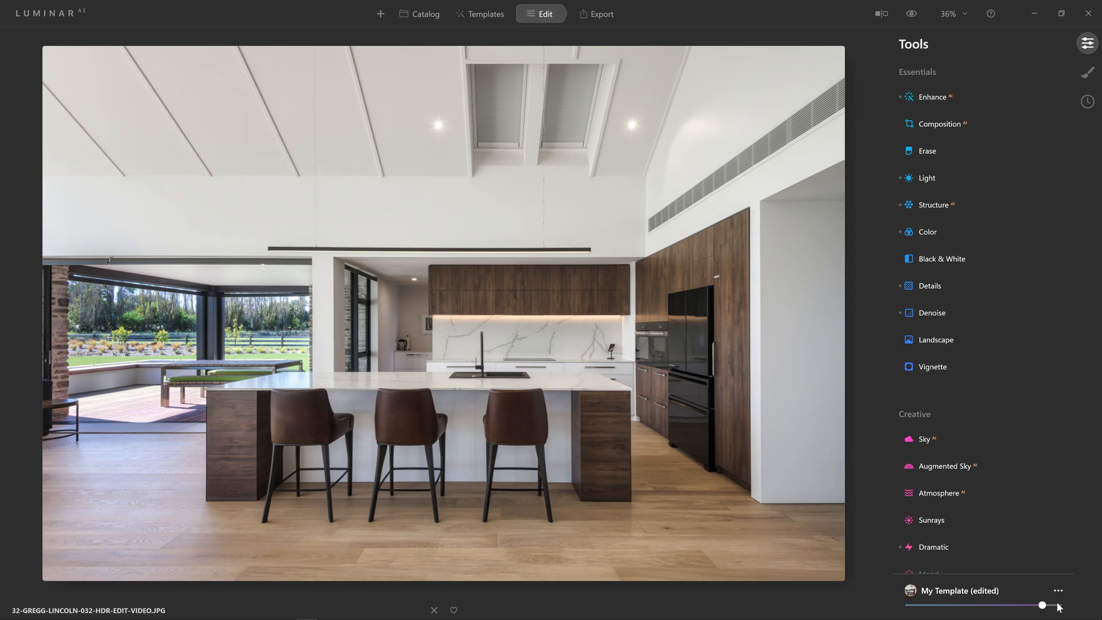
drag(1043, 605, 1047, 605)
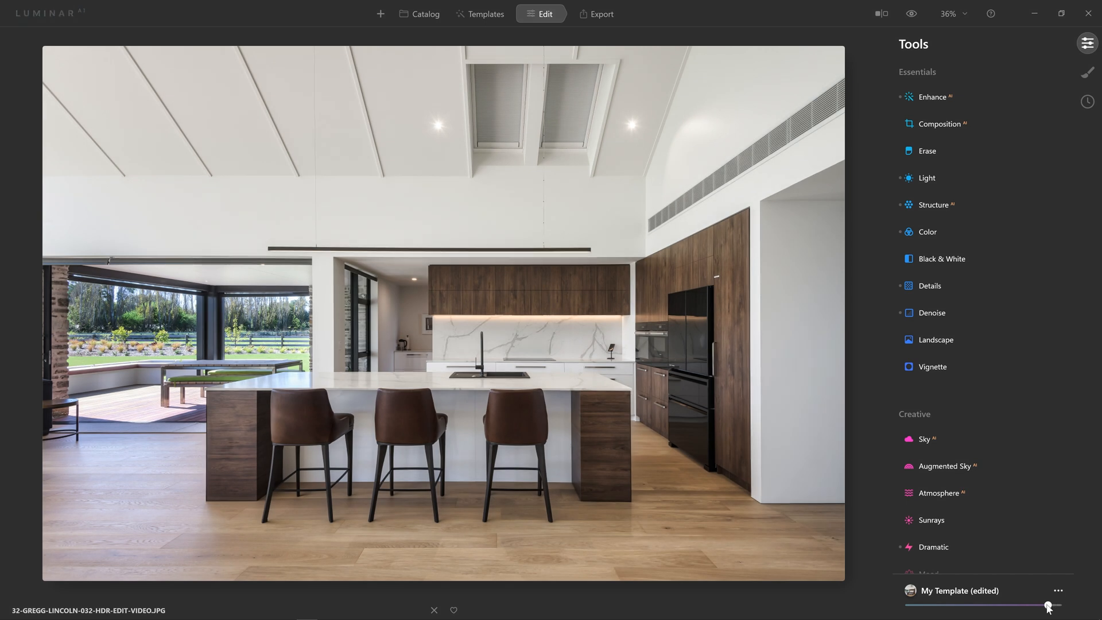
drag(1047, 605, 1032, 605)
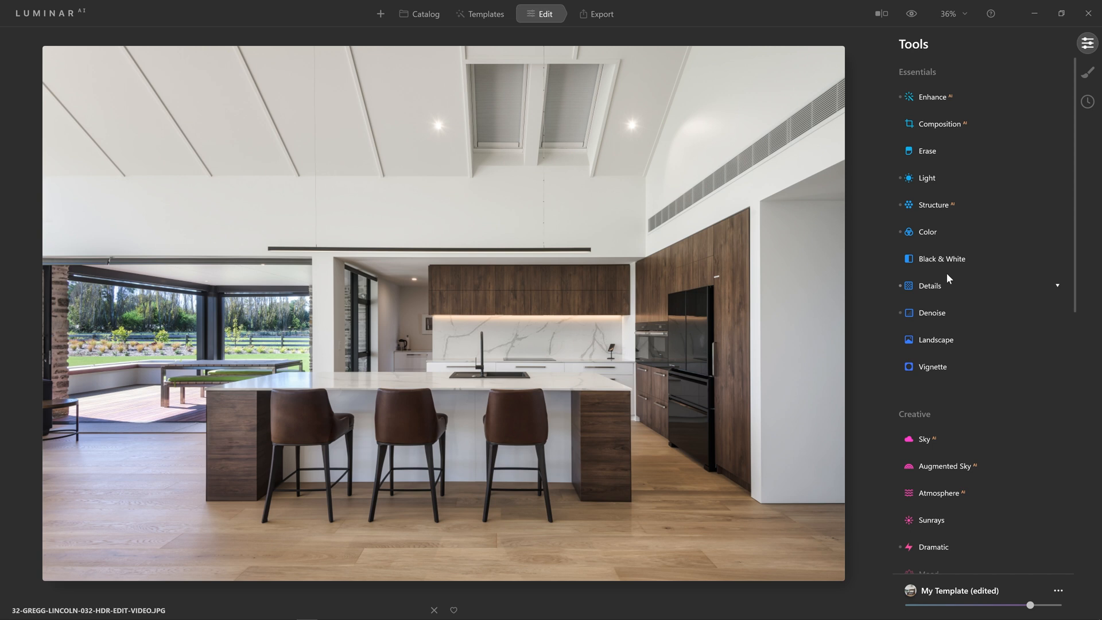
Compare with the original, trim the strength, and save the edits as My Template.
click(911, 13)
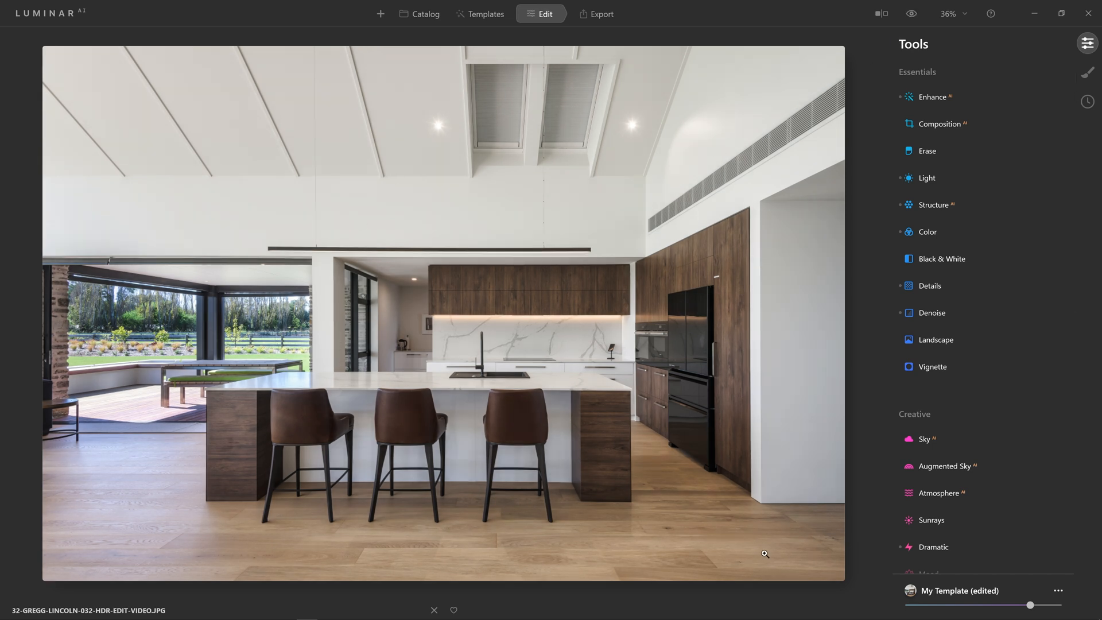
drag(1049, 605, 1031, 605)
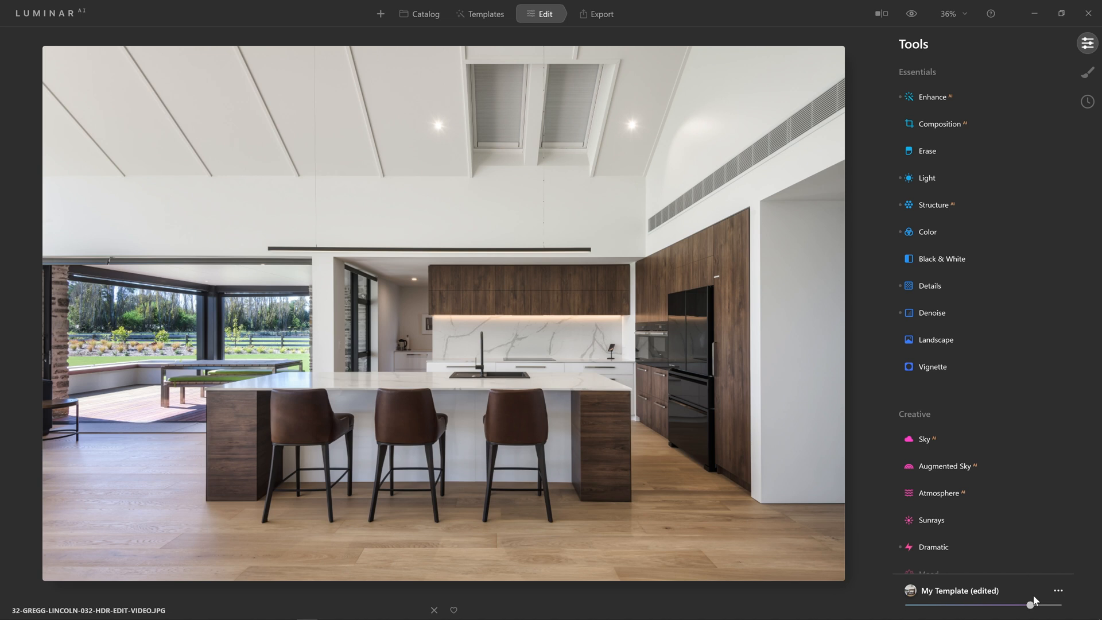
click(1060, 590)
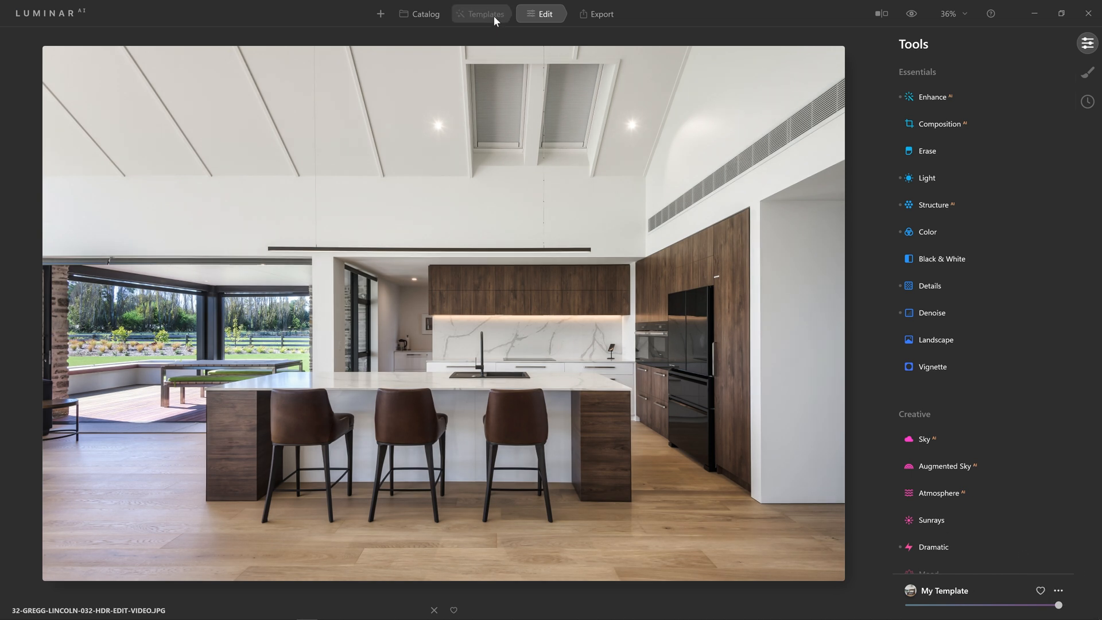
Rename My Template to 'AT Architecture Enhancer VI' and go back to the catalog grid.
click(482, 14)
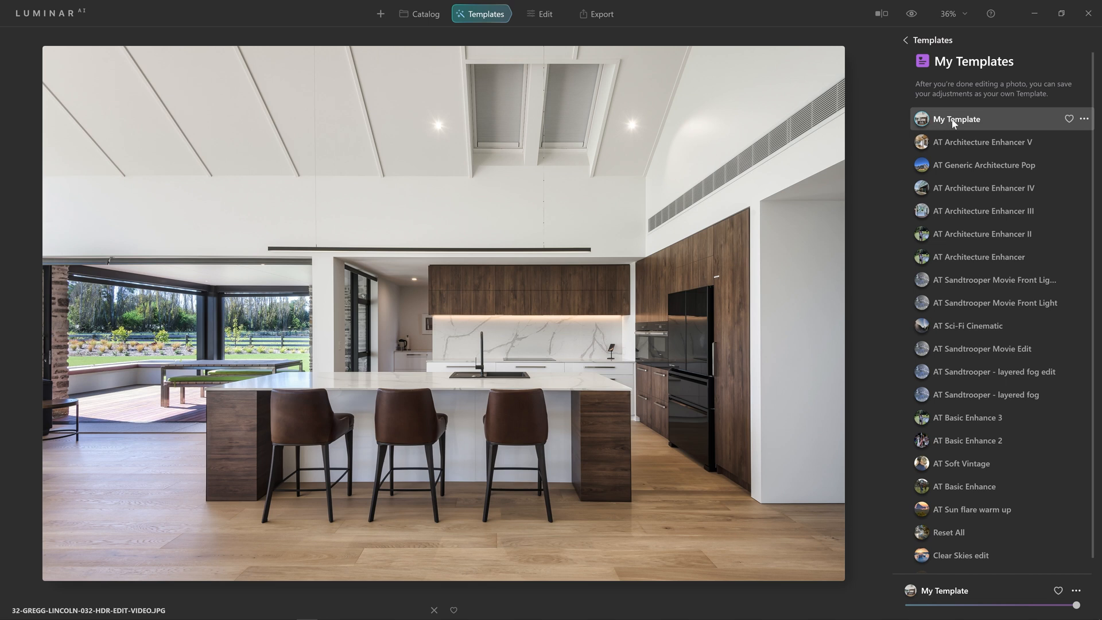
click(1084, 120)
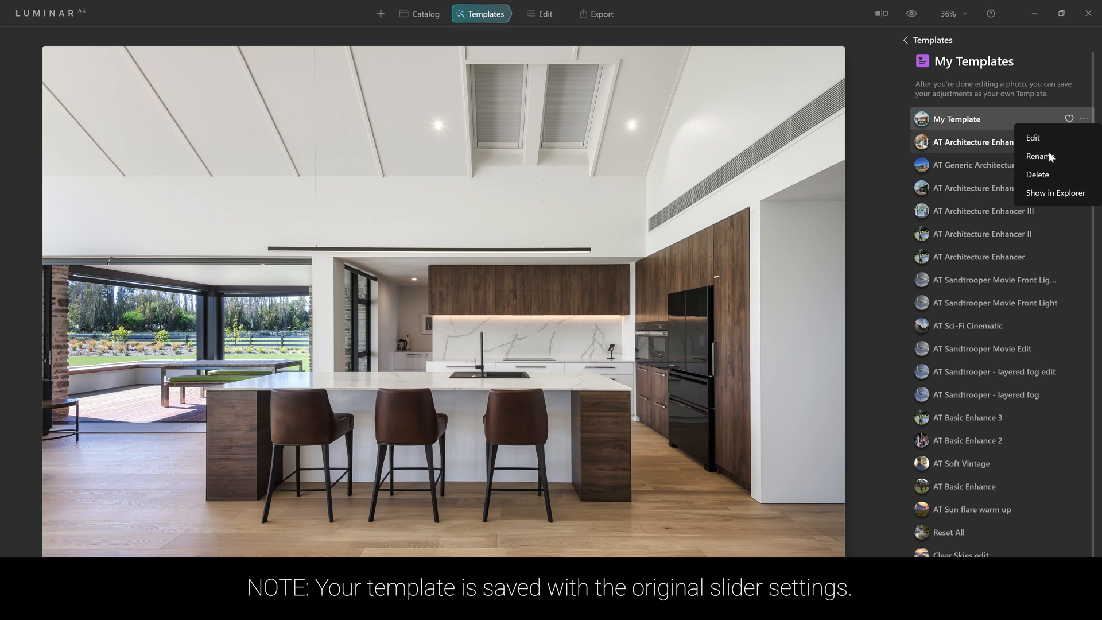
click(1039, 155)
text(AT Architecture Enhancer VI)
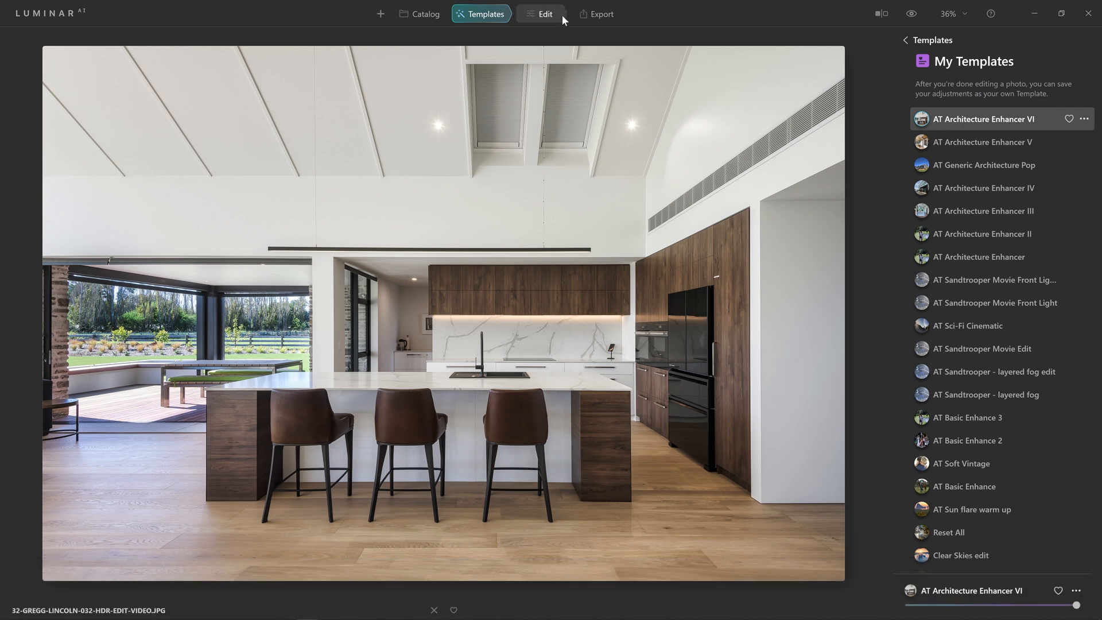
click(422, 13)
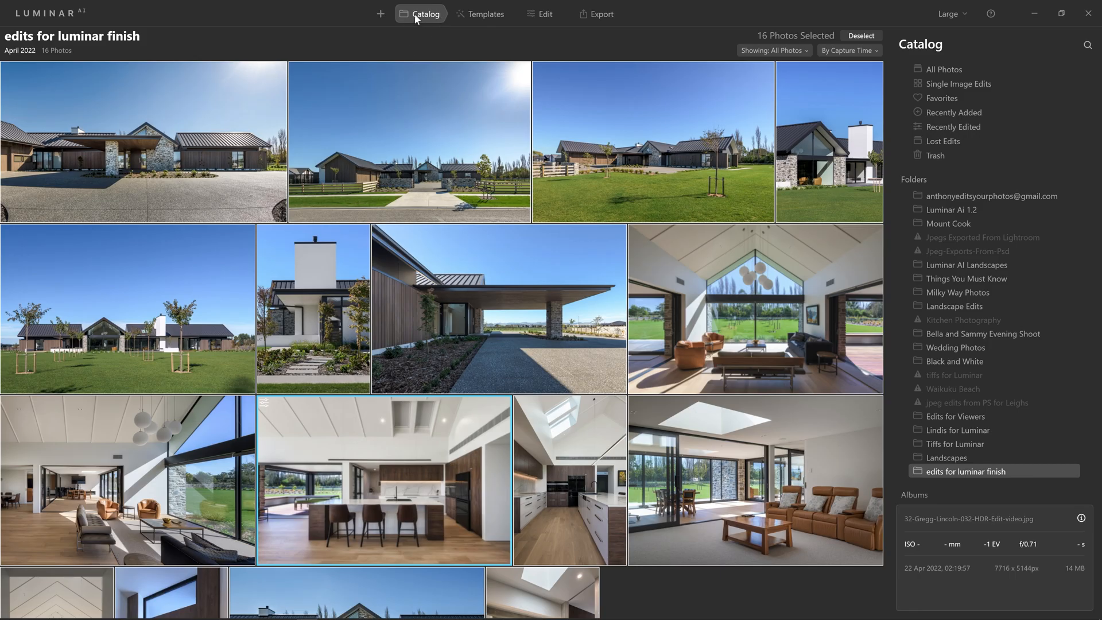
mouse_move(702, 145)
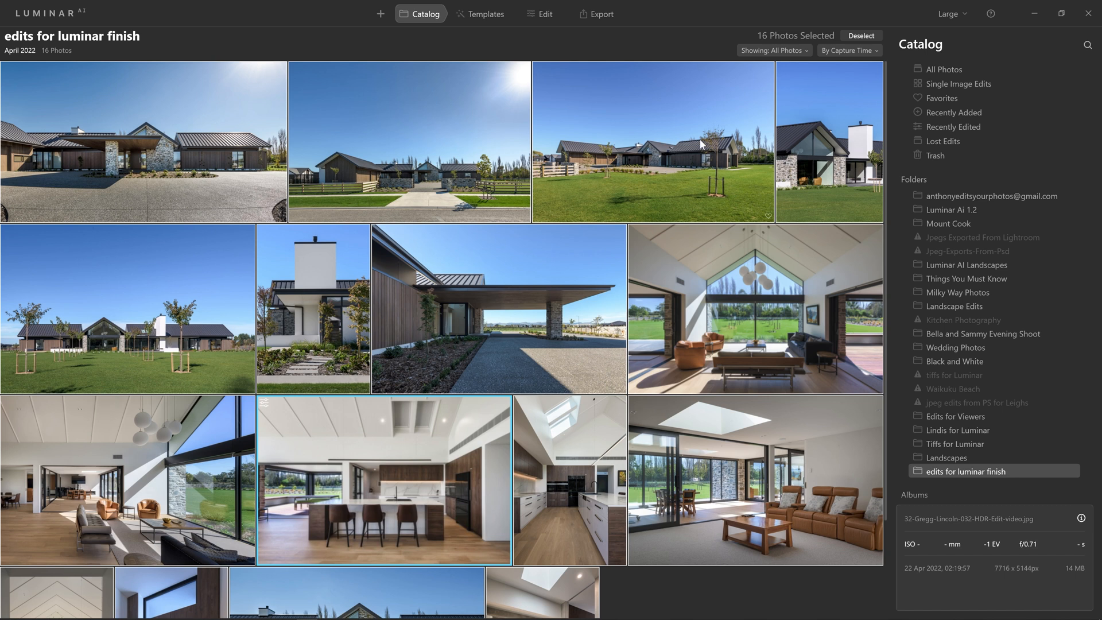
Apply AT Architecture Enhancer VI to the house exterior photo and compare before/after.
double_click(653, 146)
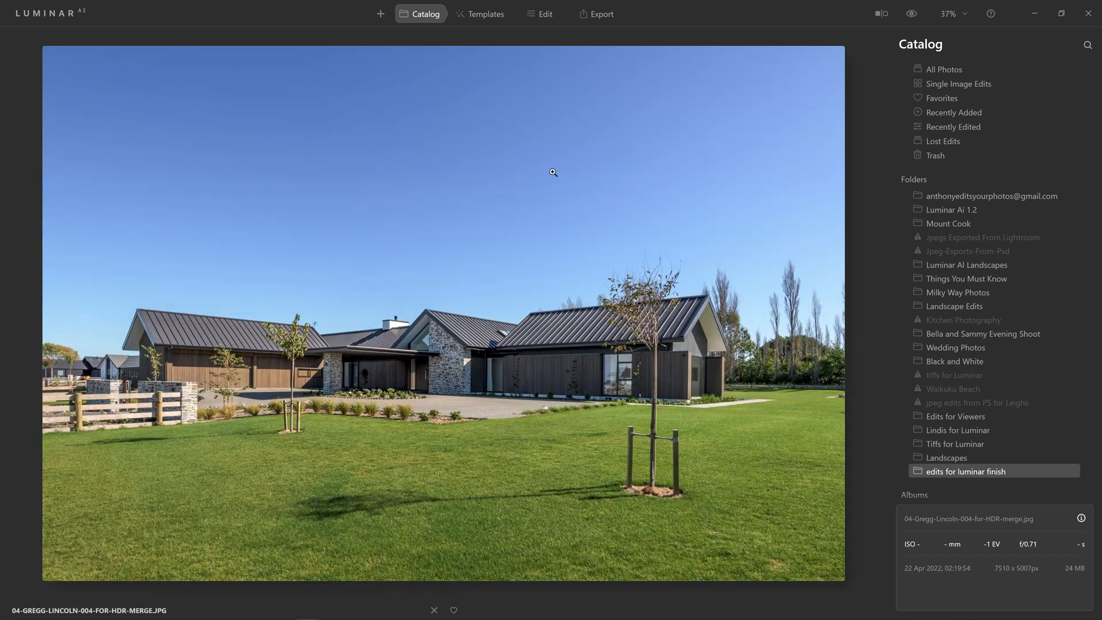
click(482, 14)
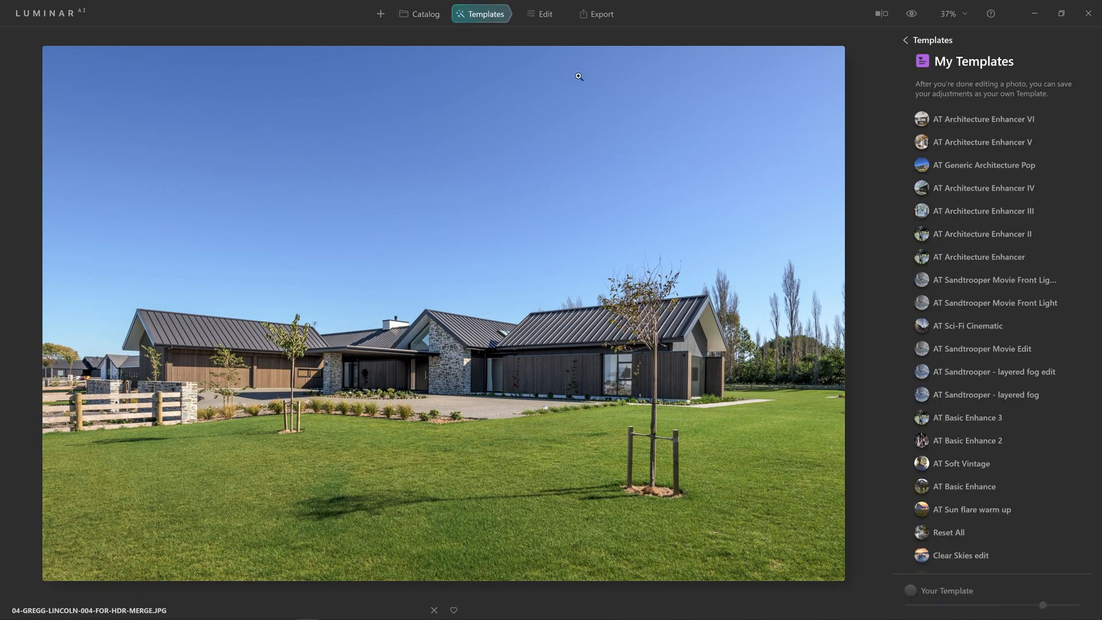
click(1001, 119)
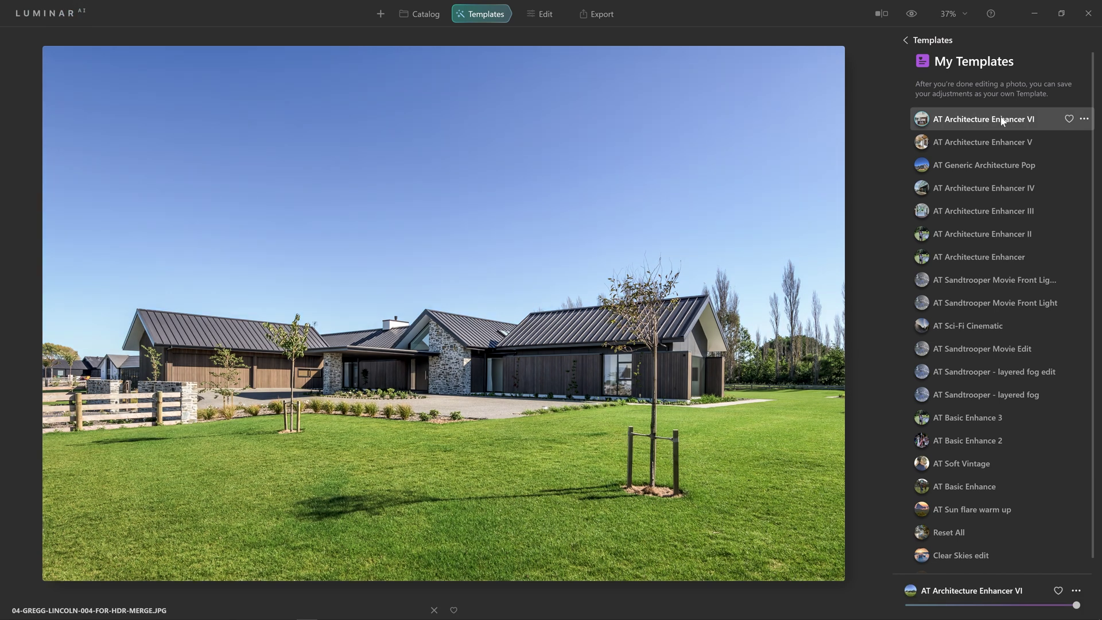
mouse_move(912, 12)
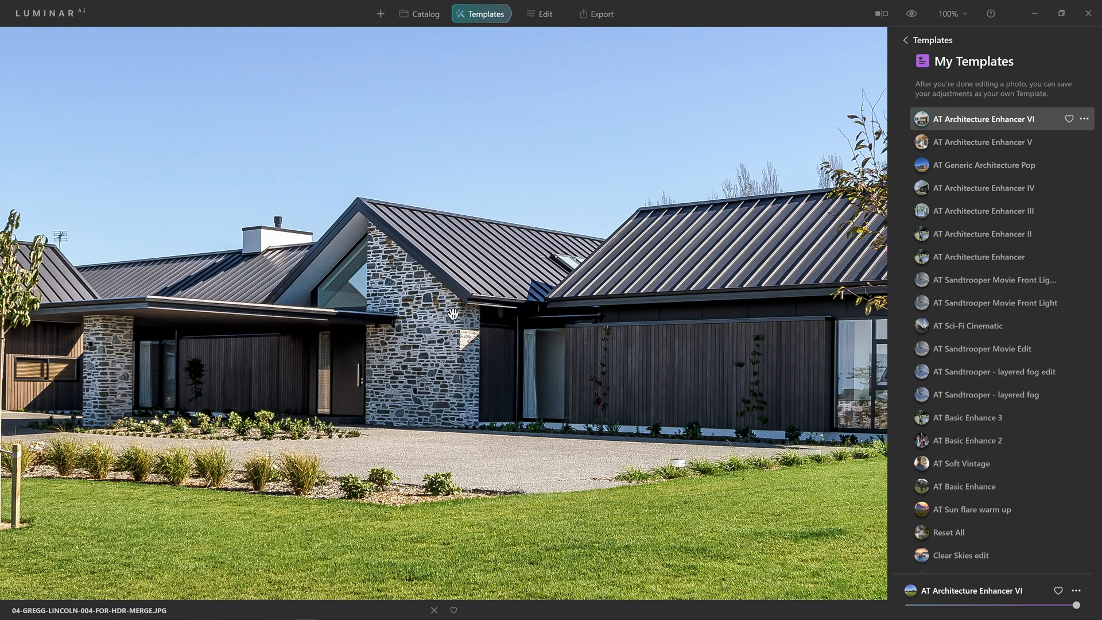
mouse_move(524, 292)
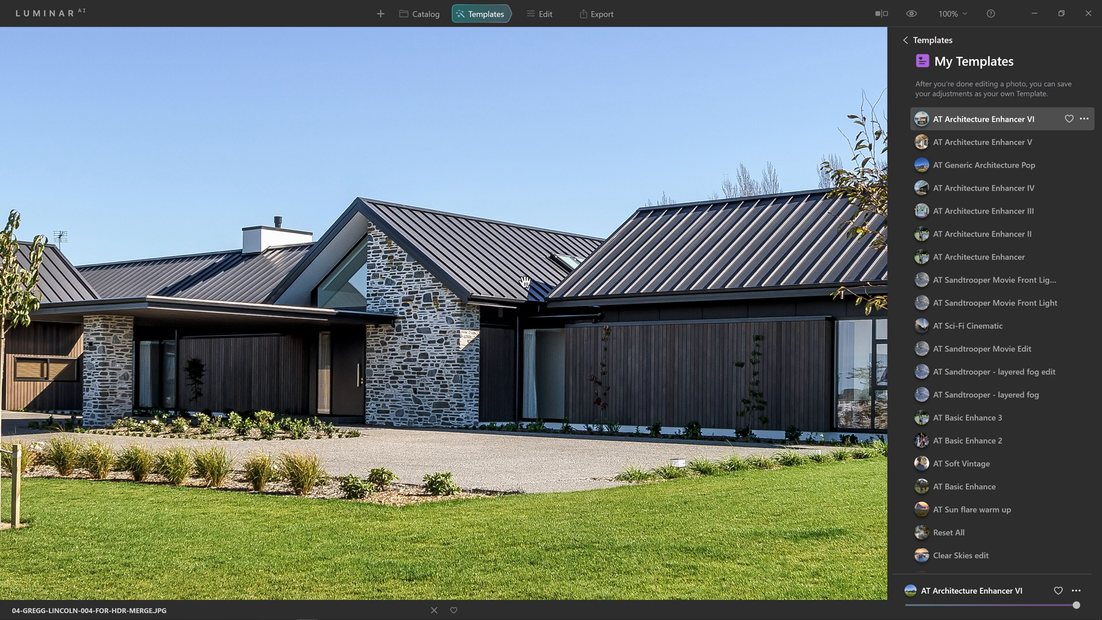
mouse_move(880, 104)
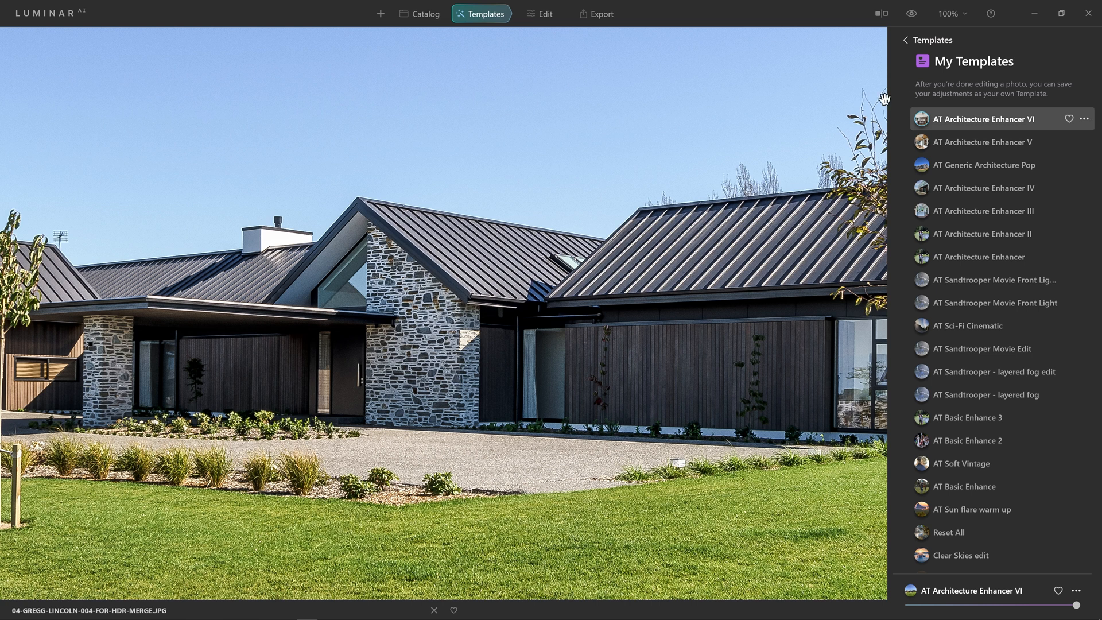
click(912, 12)
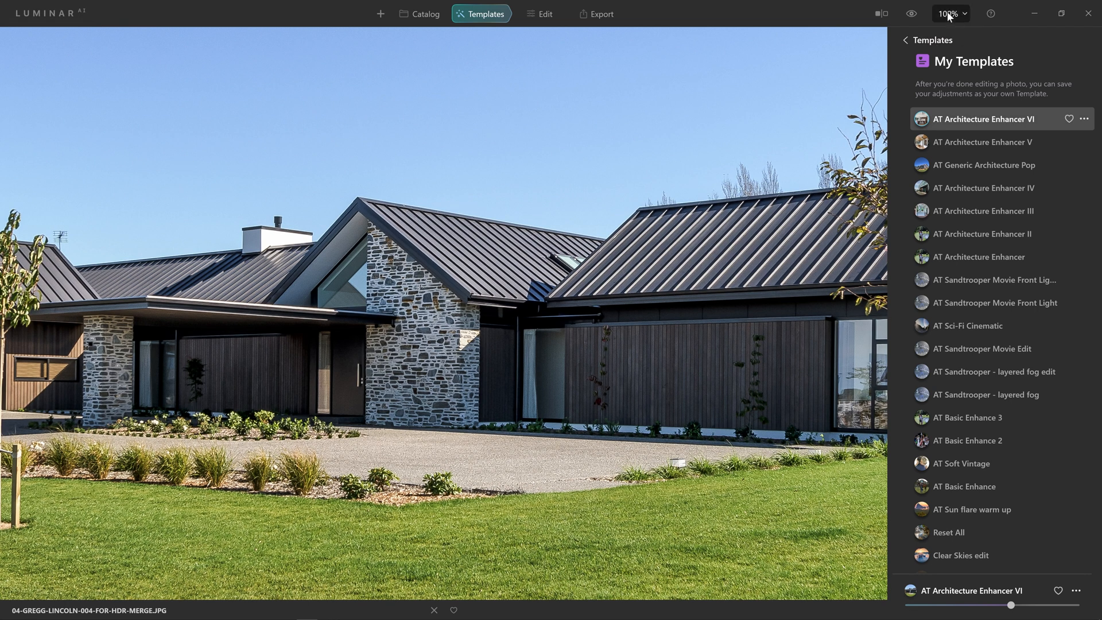
click(912, 13)
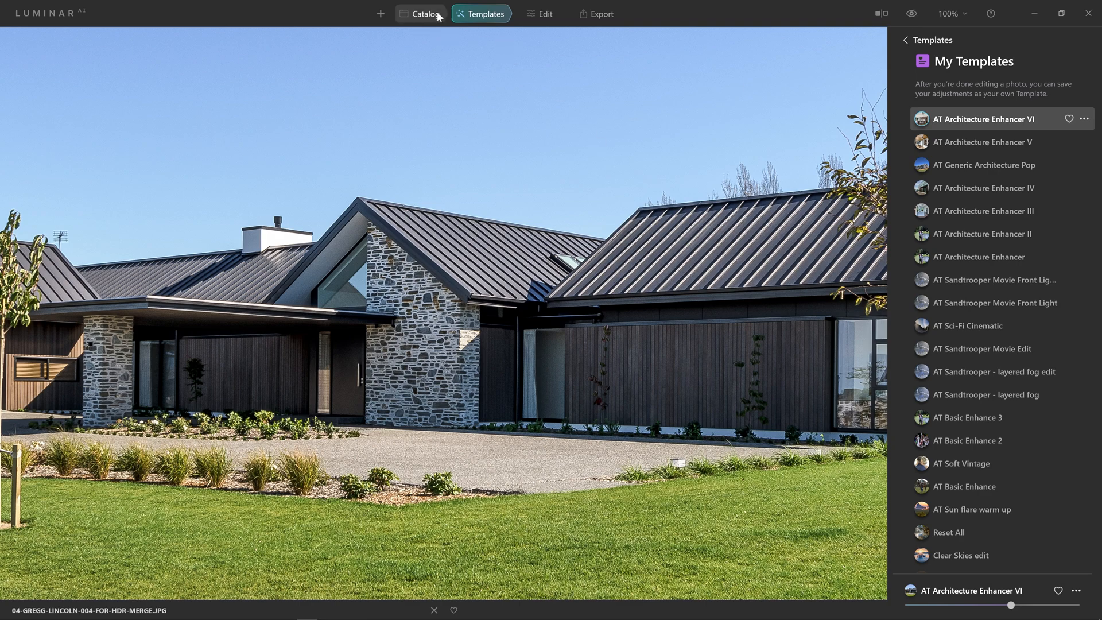
Sync the house photo's edits to all 16 photos, then compare the carport photo before and after.
click(422, 14)
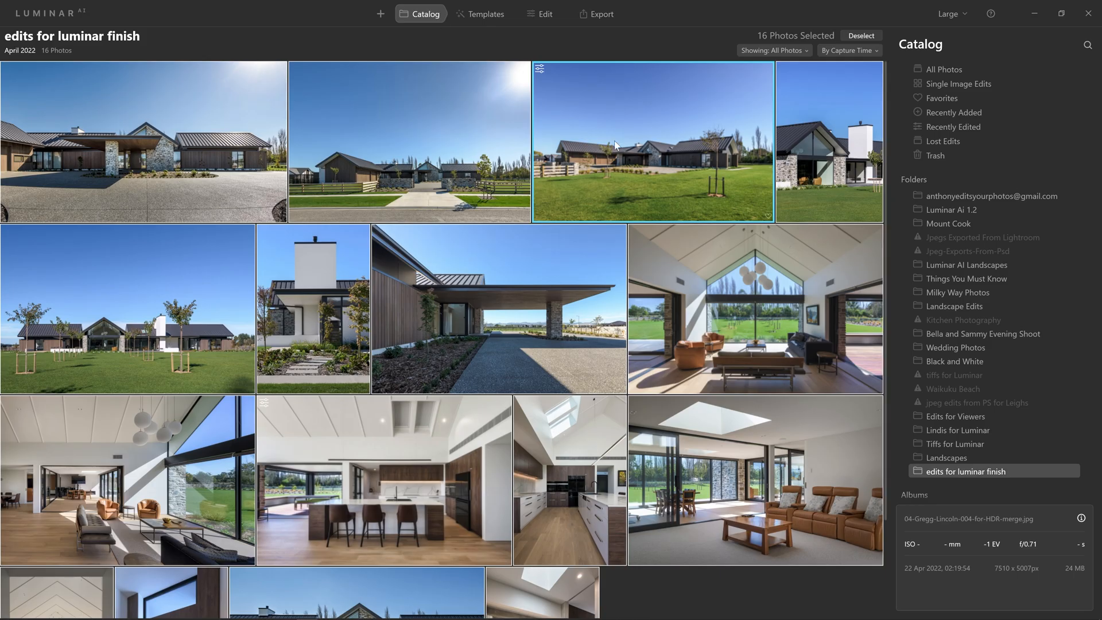
mouse_move(367, 207)
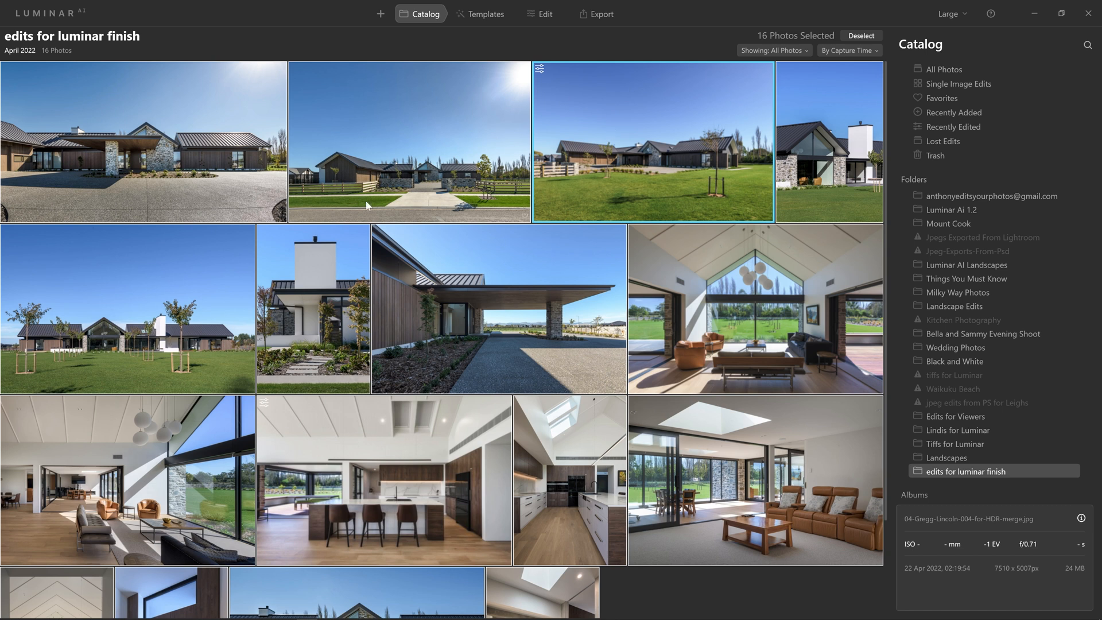
mouse_move(630, 120)
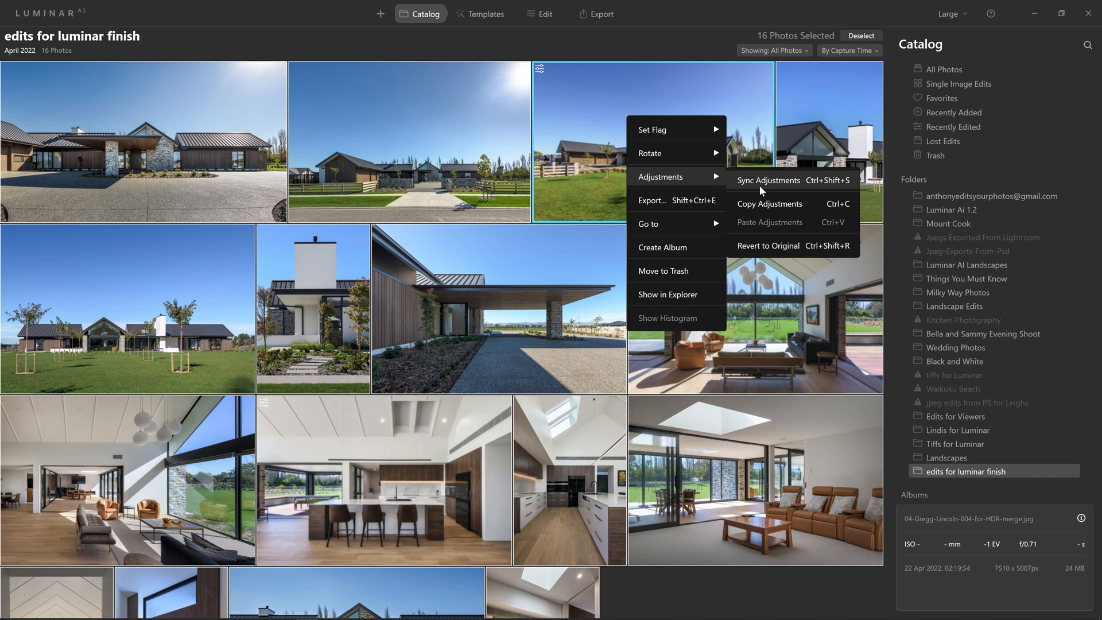
click(769, 180)
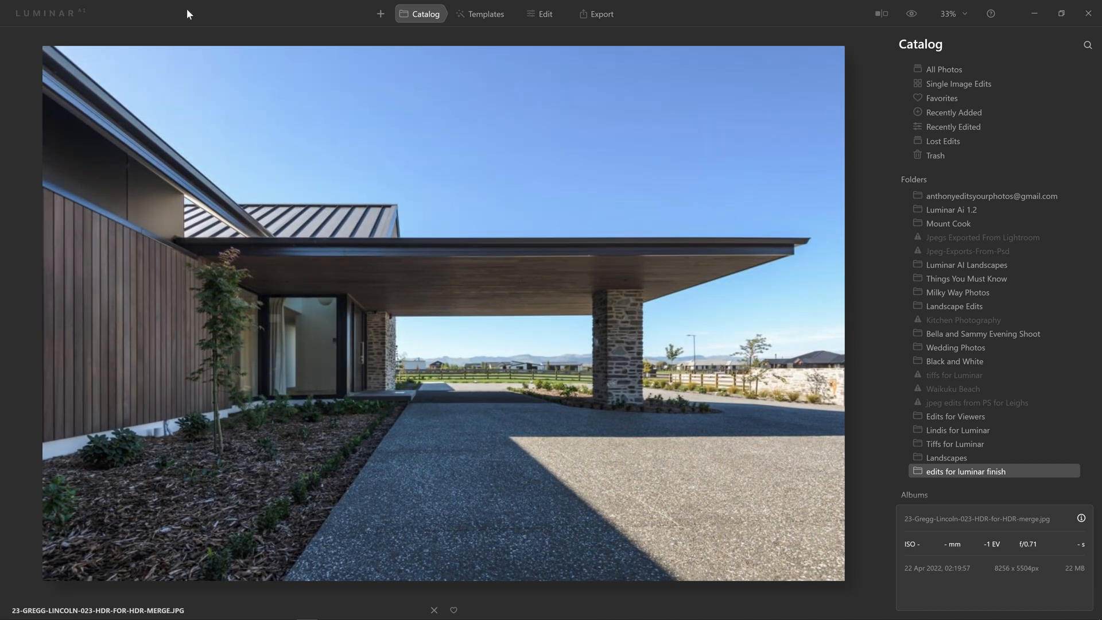
mouse_move(64, 15)
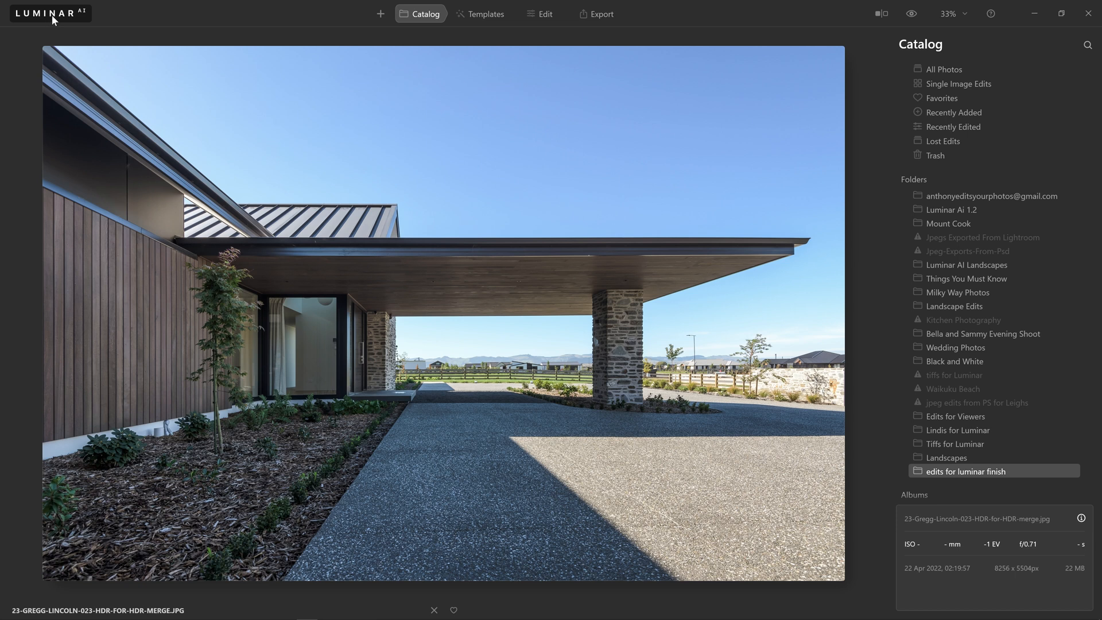
mouse_move(913, 13)
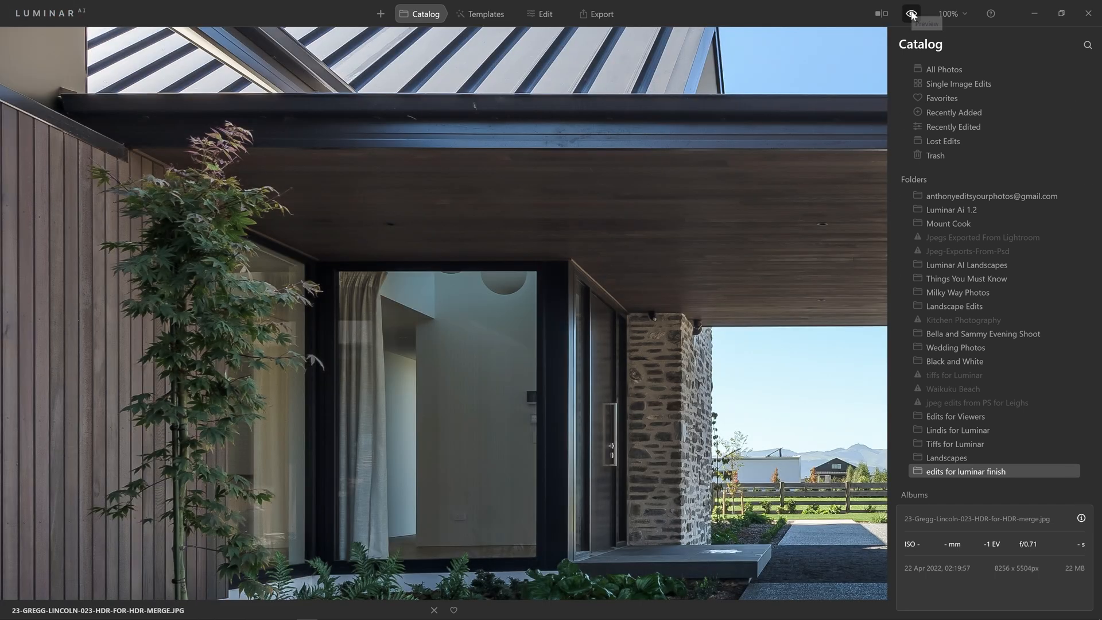
click(912, 13)
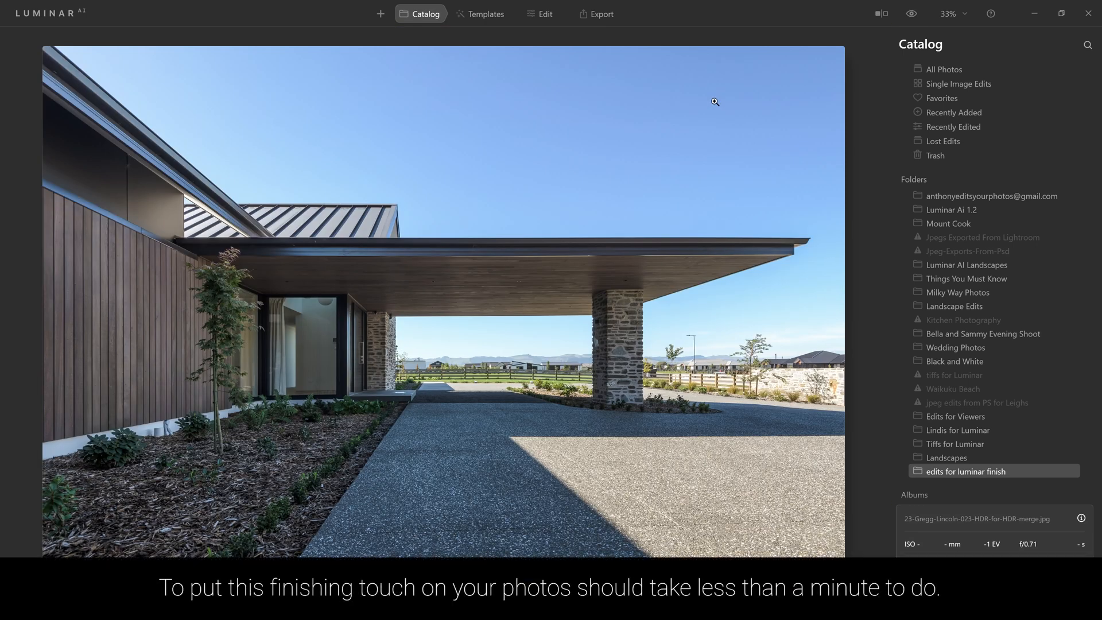
click(545, 13)
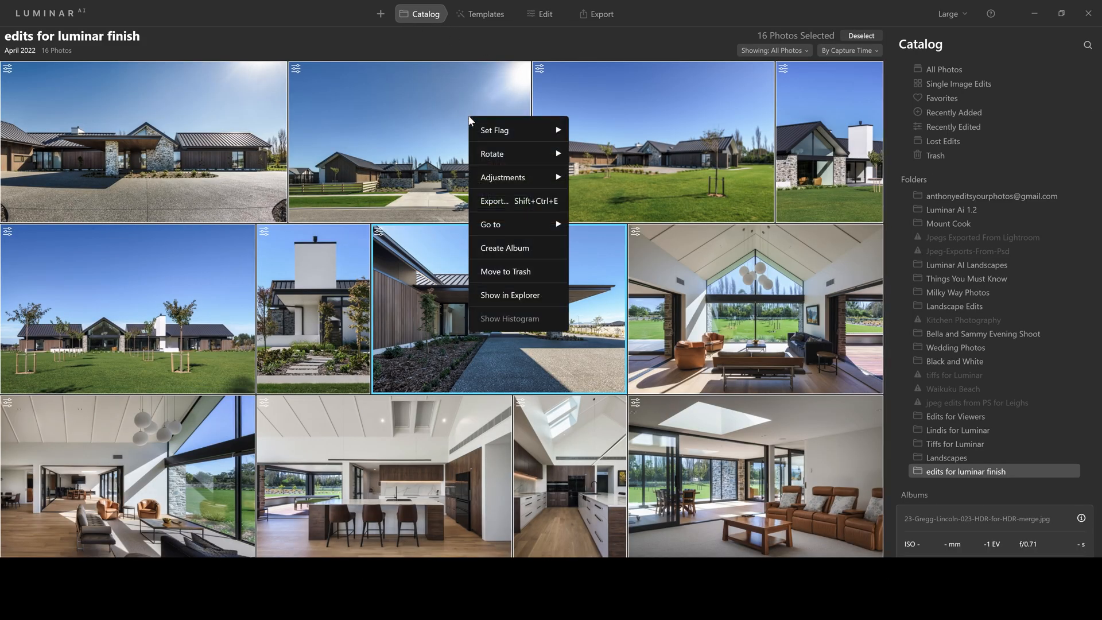
Export the 16 selected photos as JPEG at quality 90.
click(494, 201)
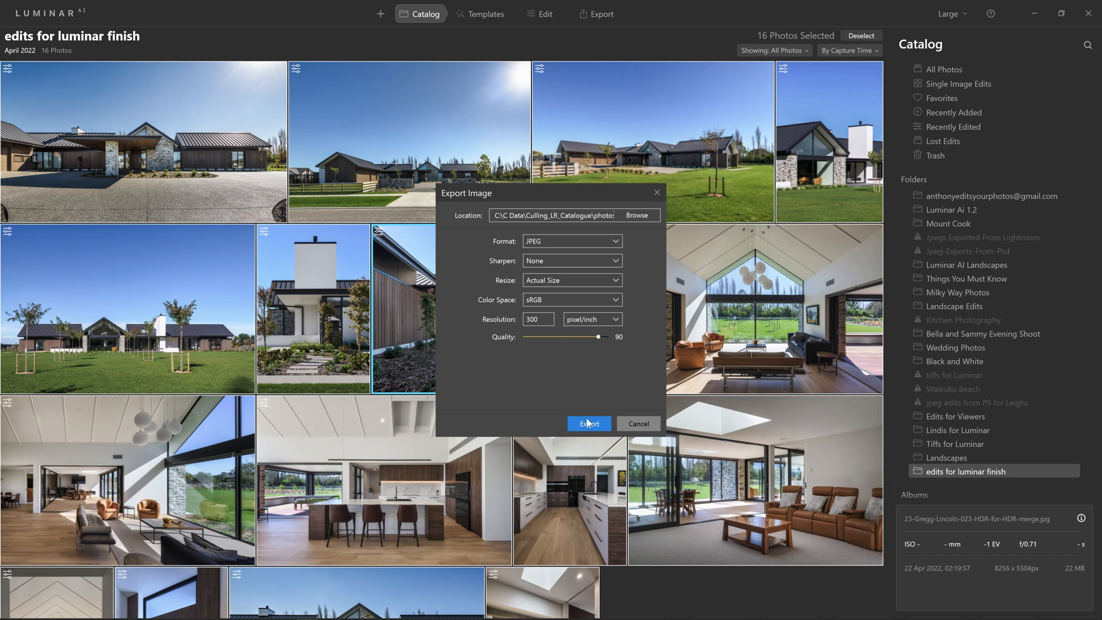
click(589, 424)
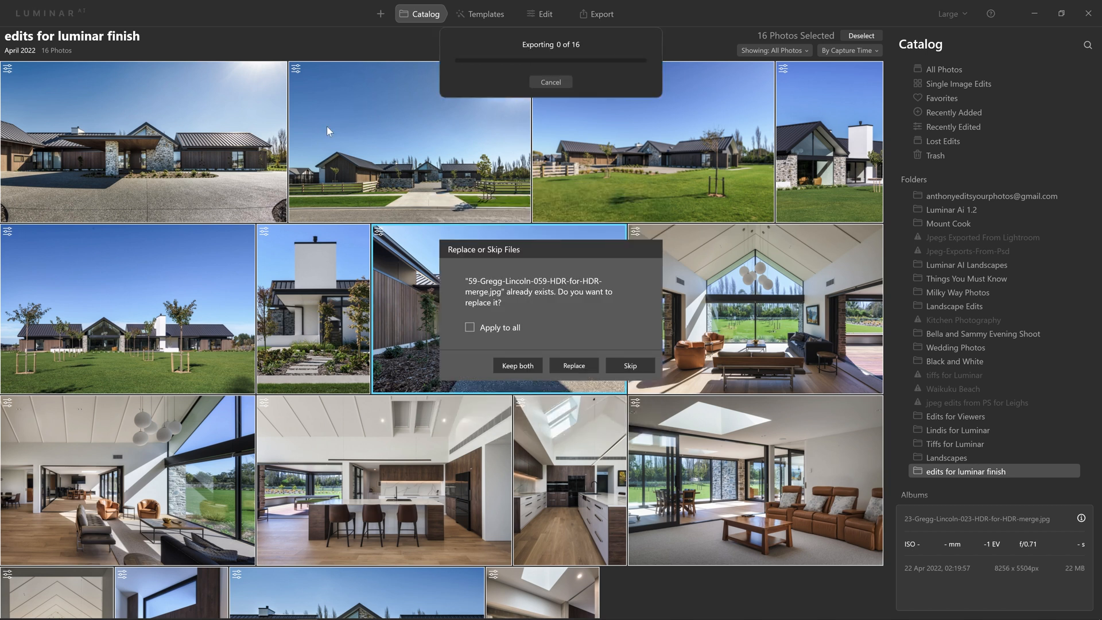